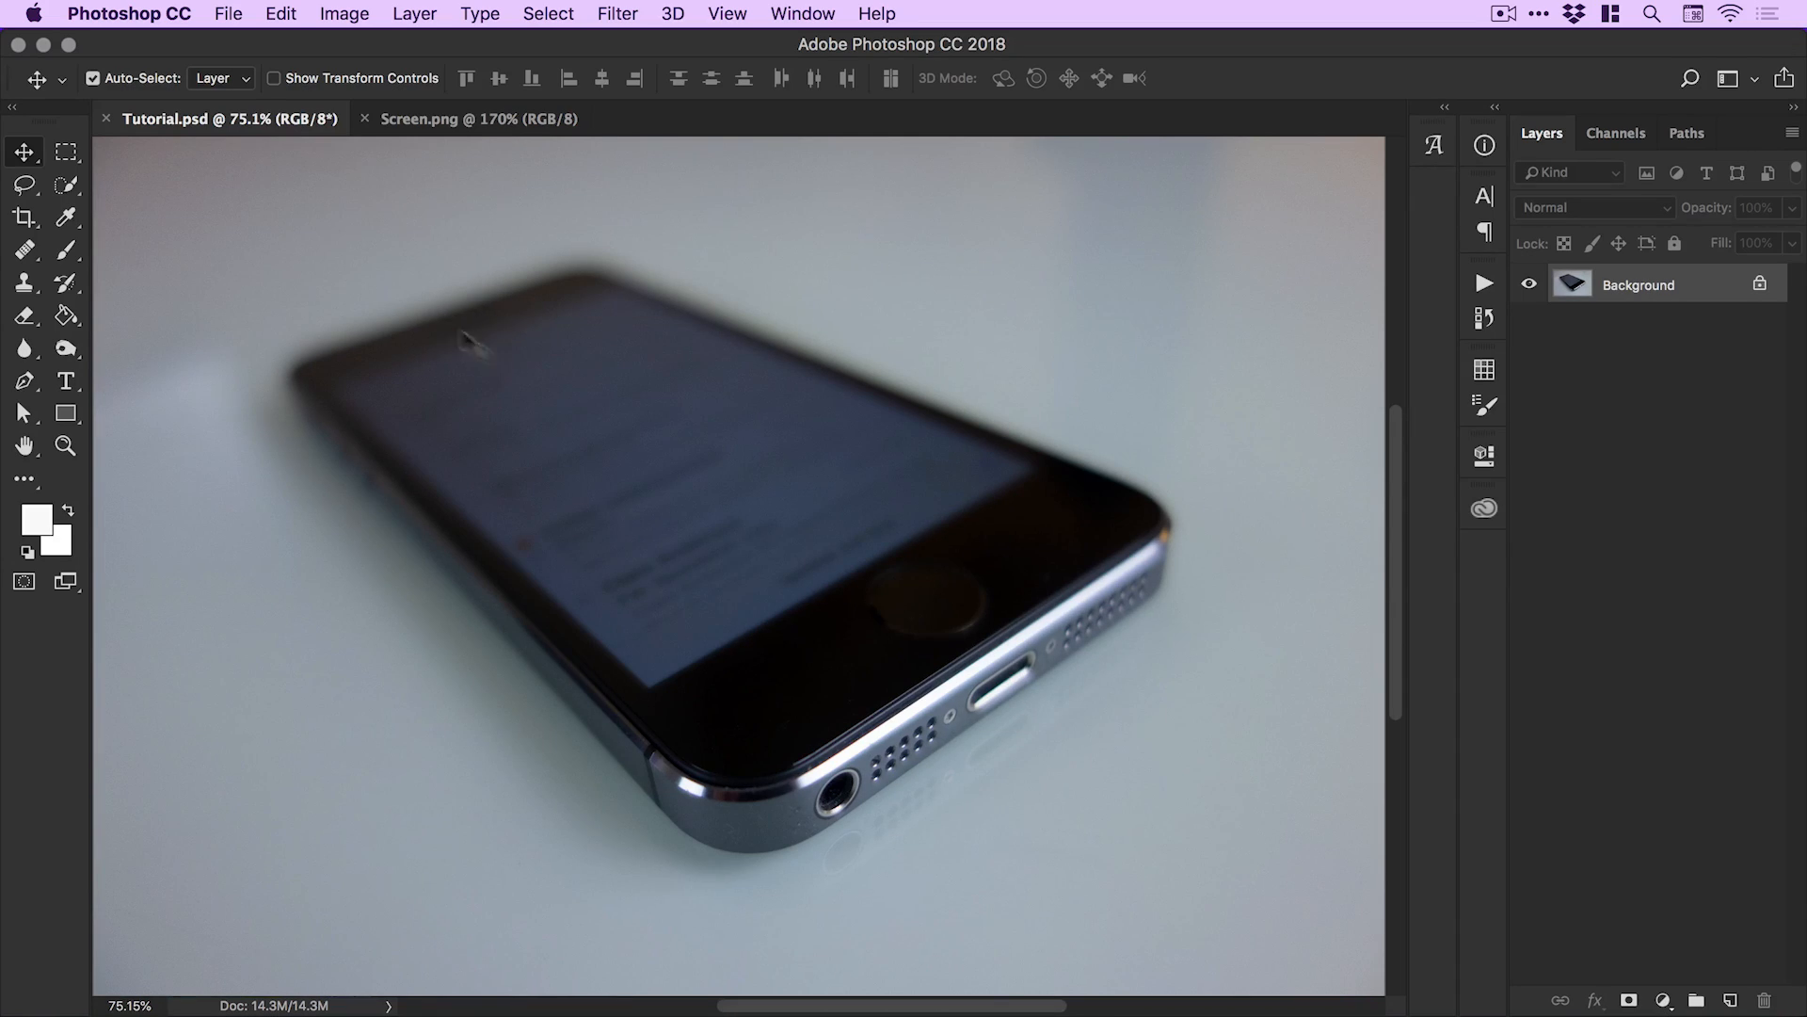
mouse_move(486, 361)
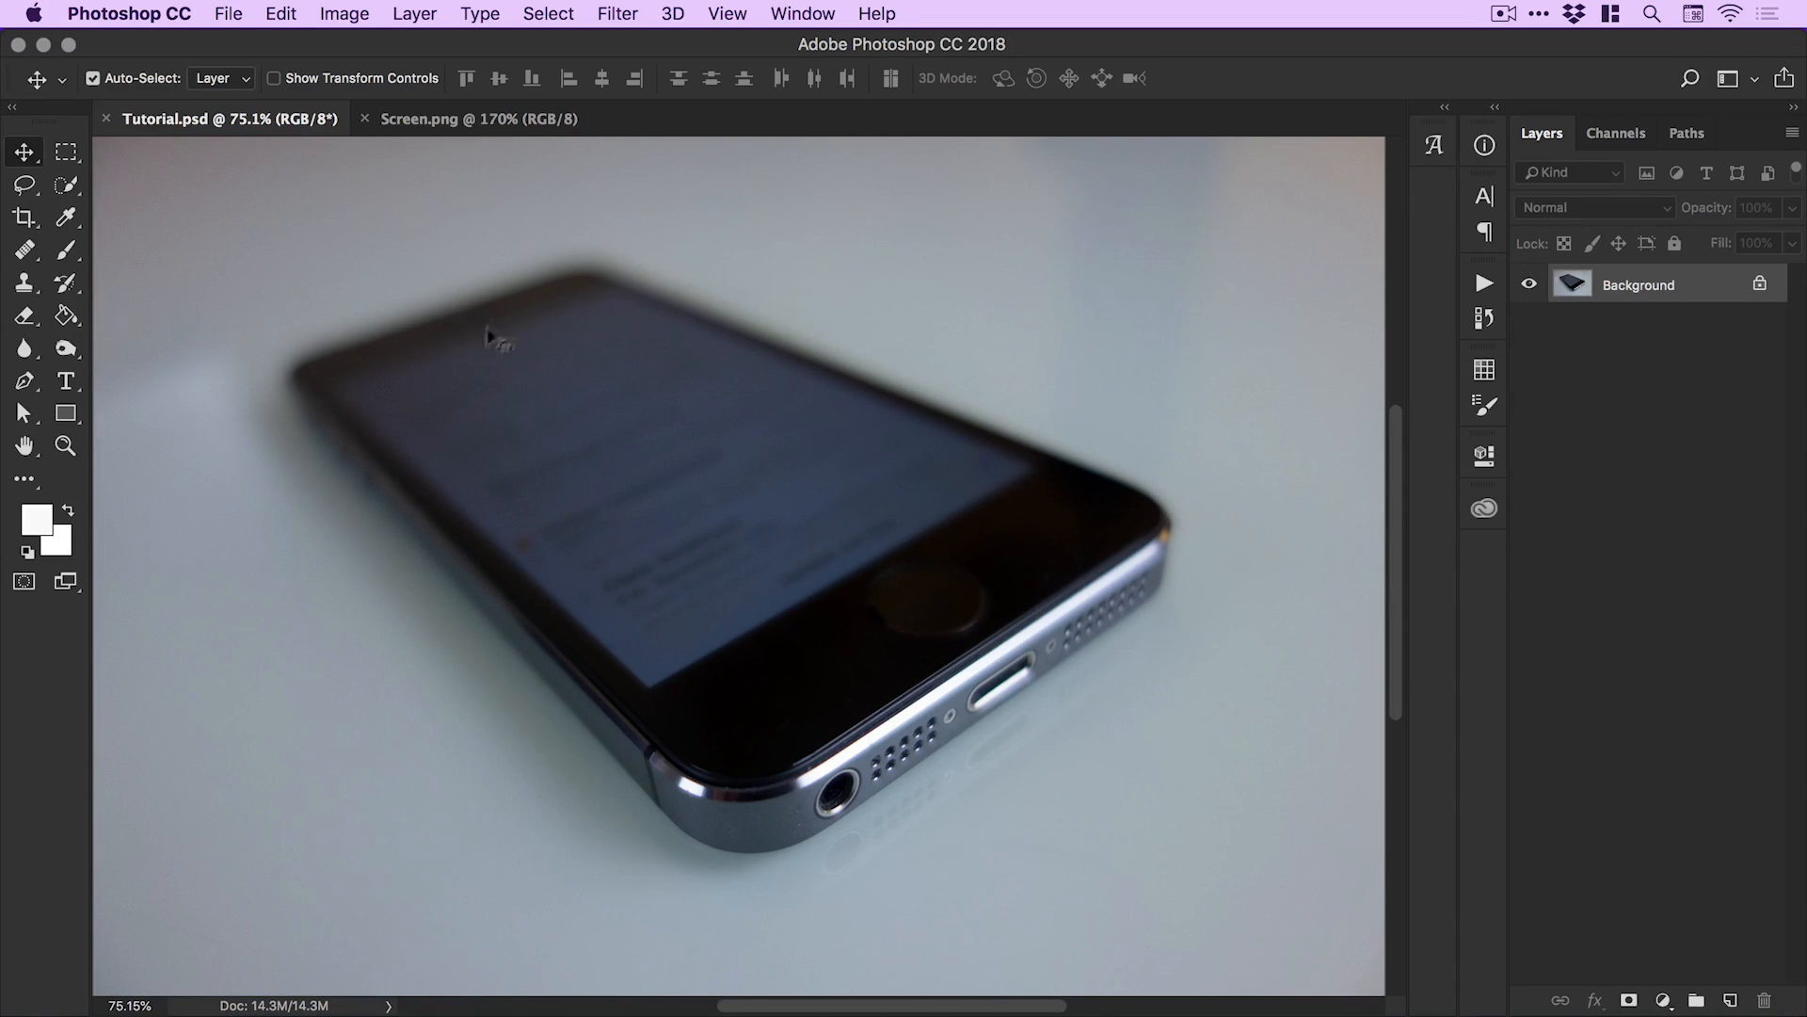
mouse_move(625, 461)
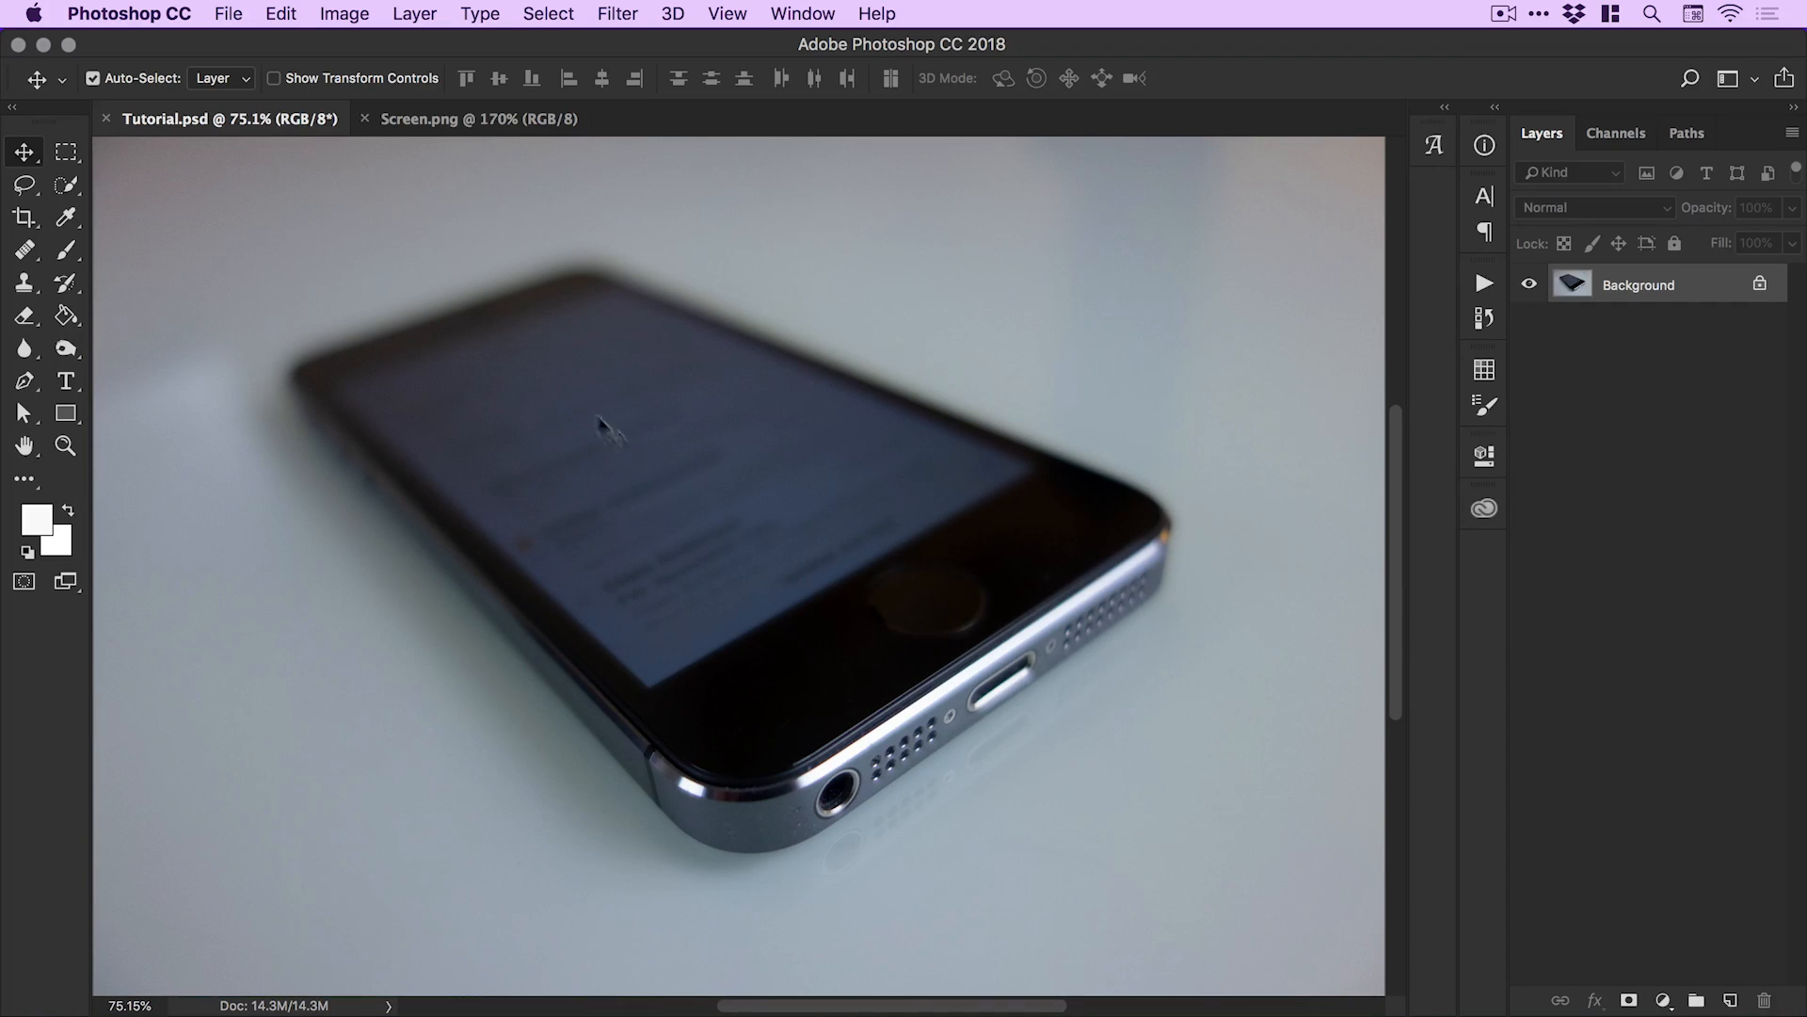
Compare the app UI screen image with the phone photo document, ending on the photo.
click(456, 118)
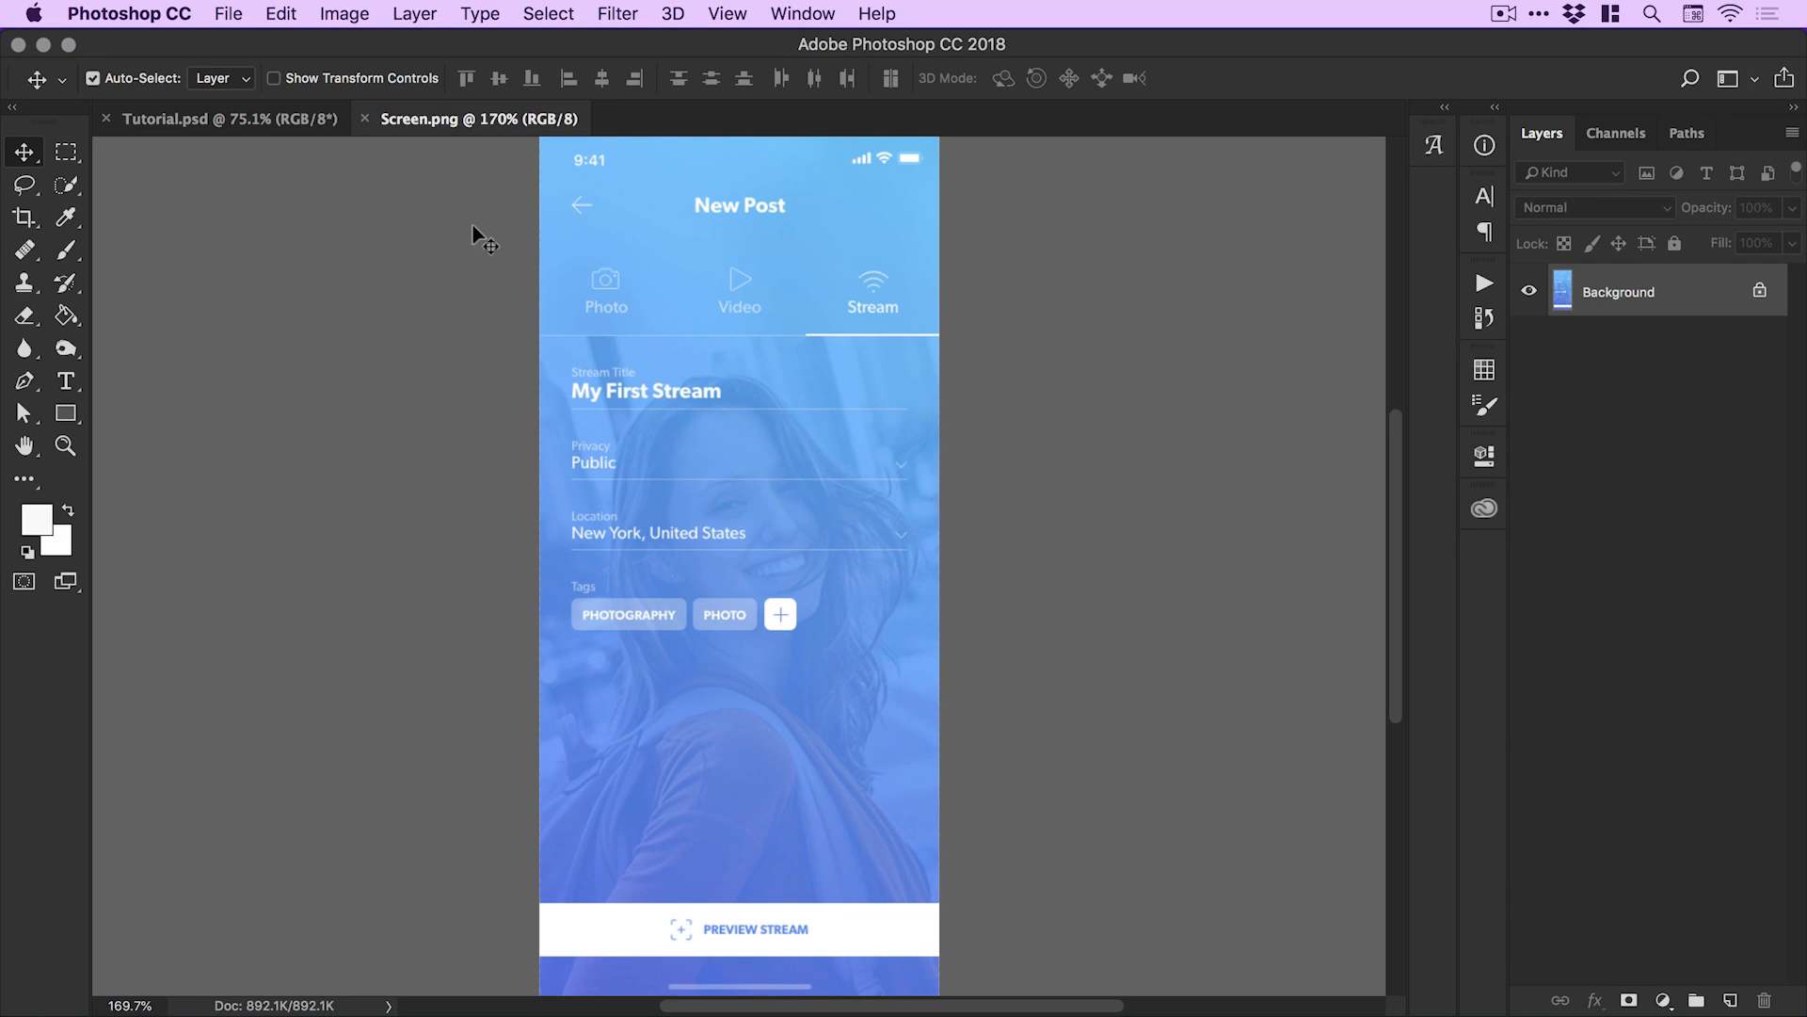
mouse_move(311, 160)
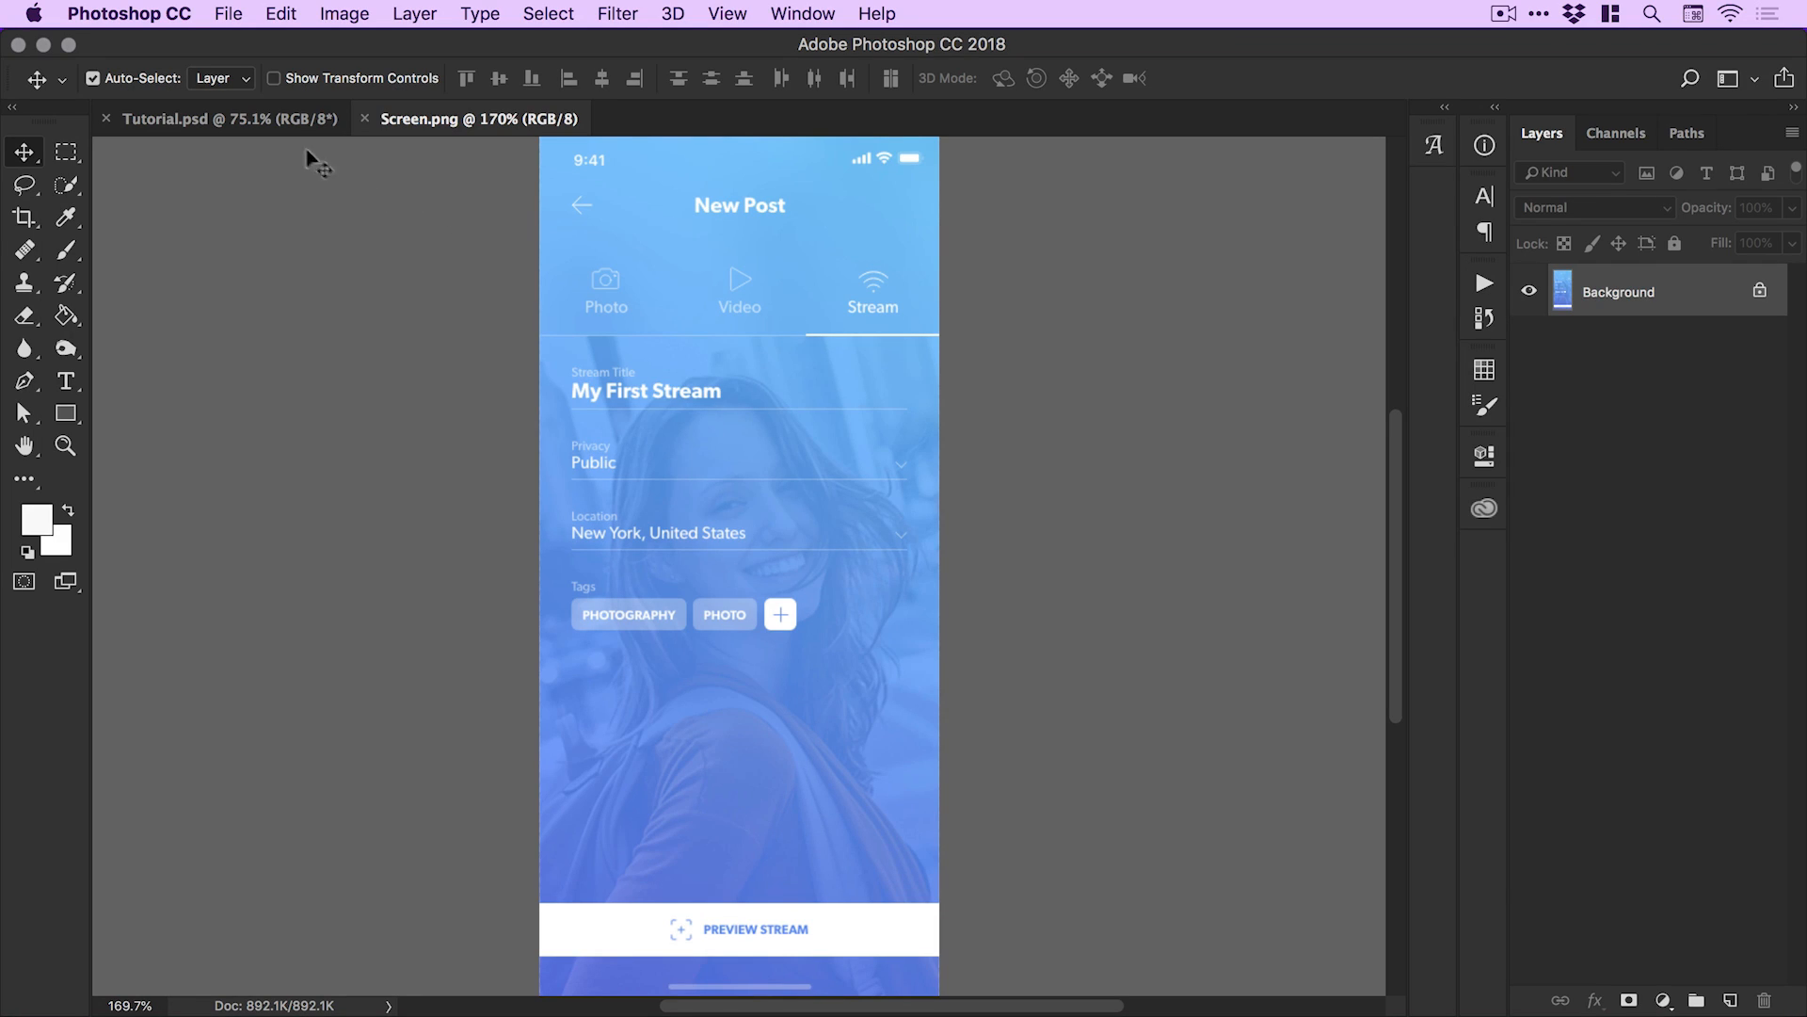
click(201, 118)
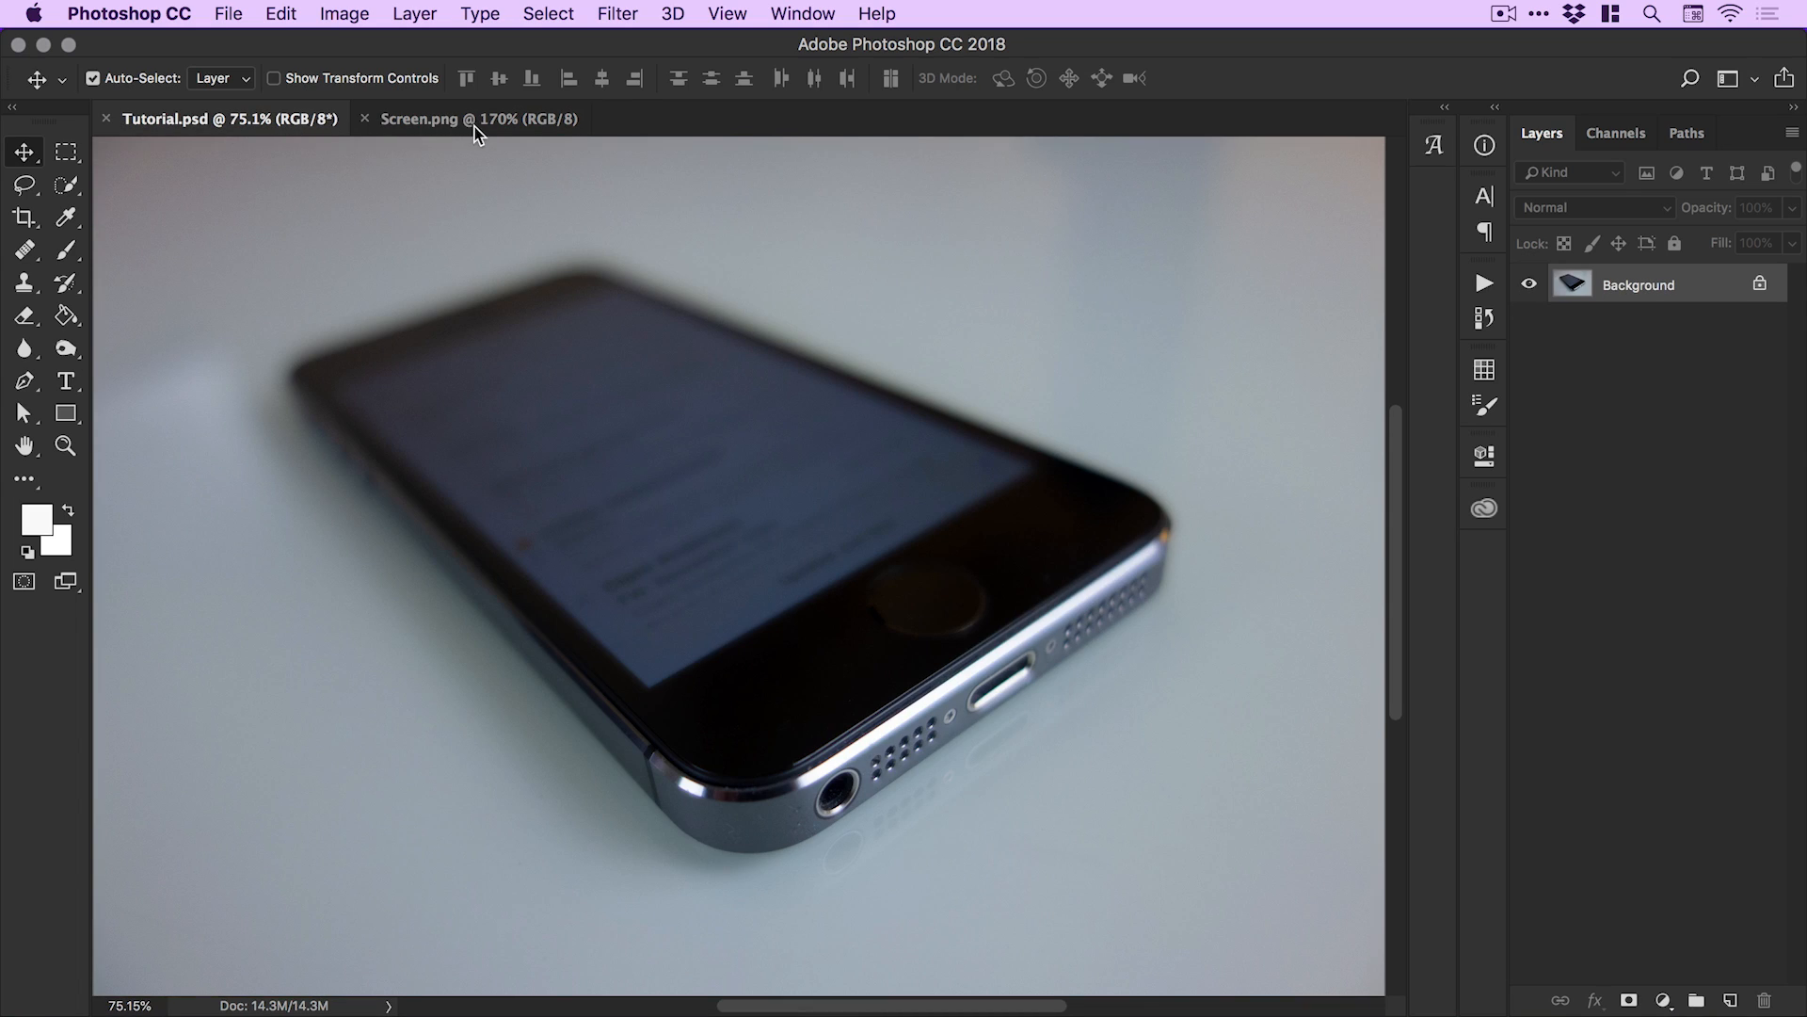
click(478, 120)
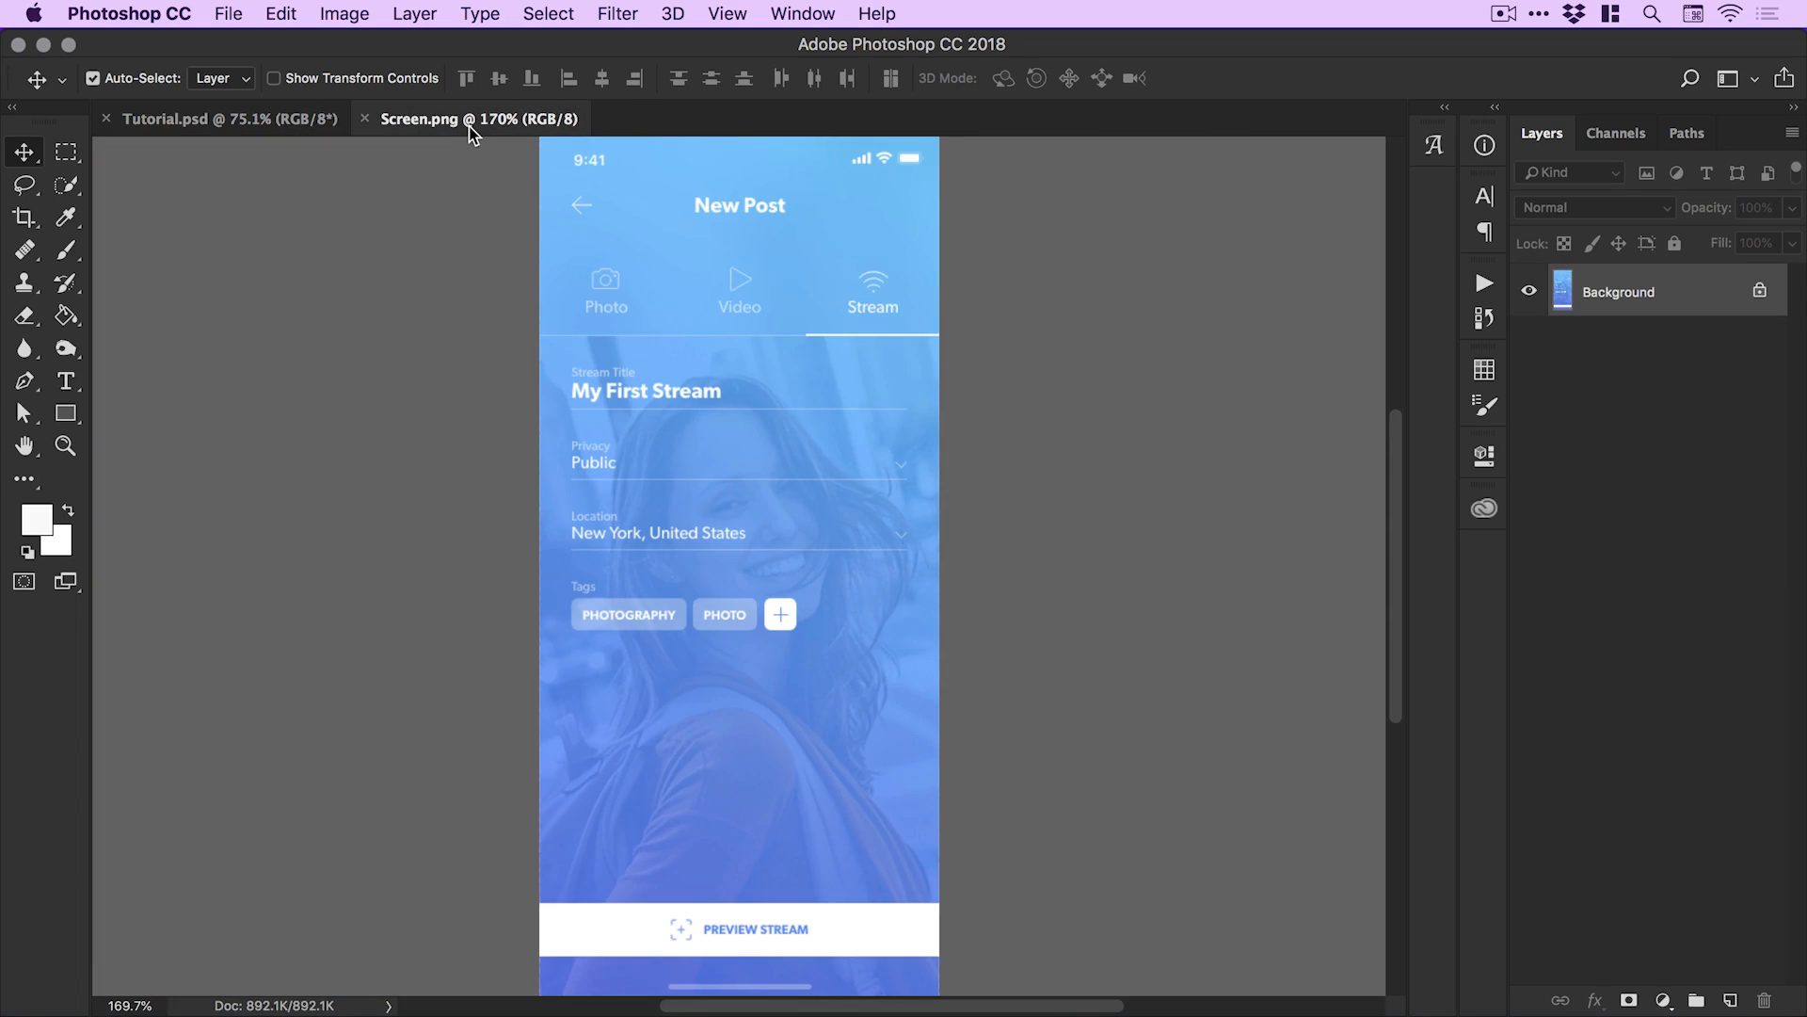
mouse_move(459, 241)
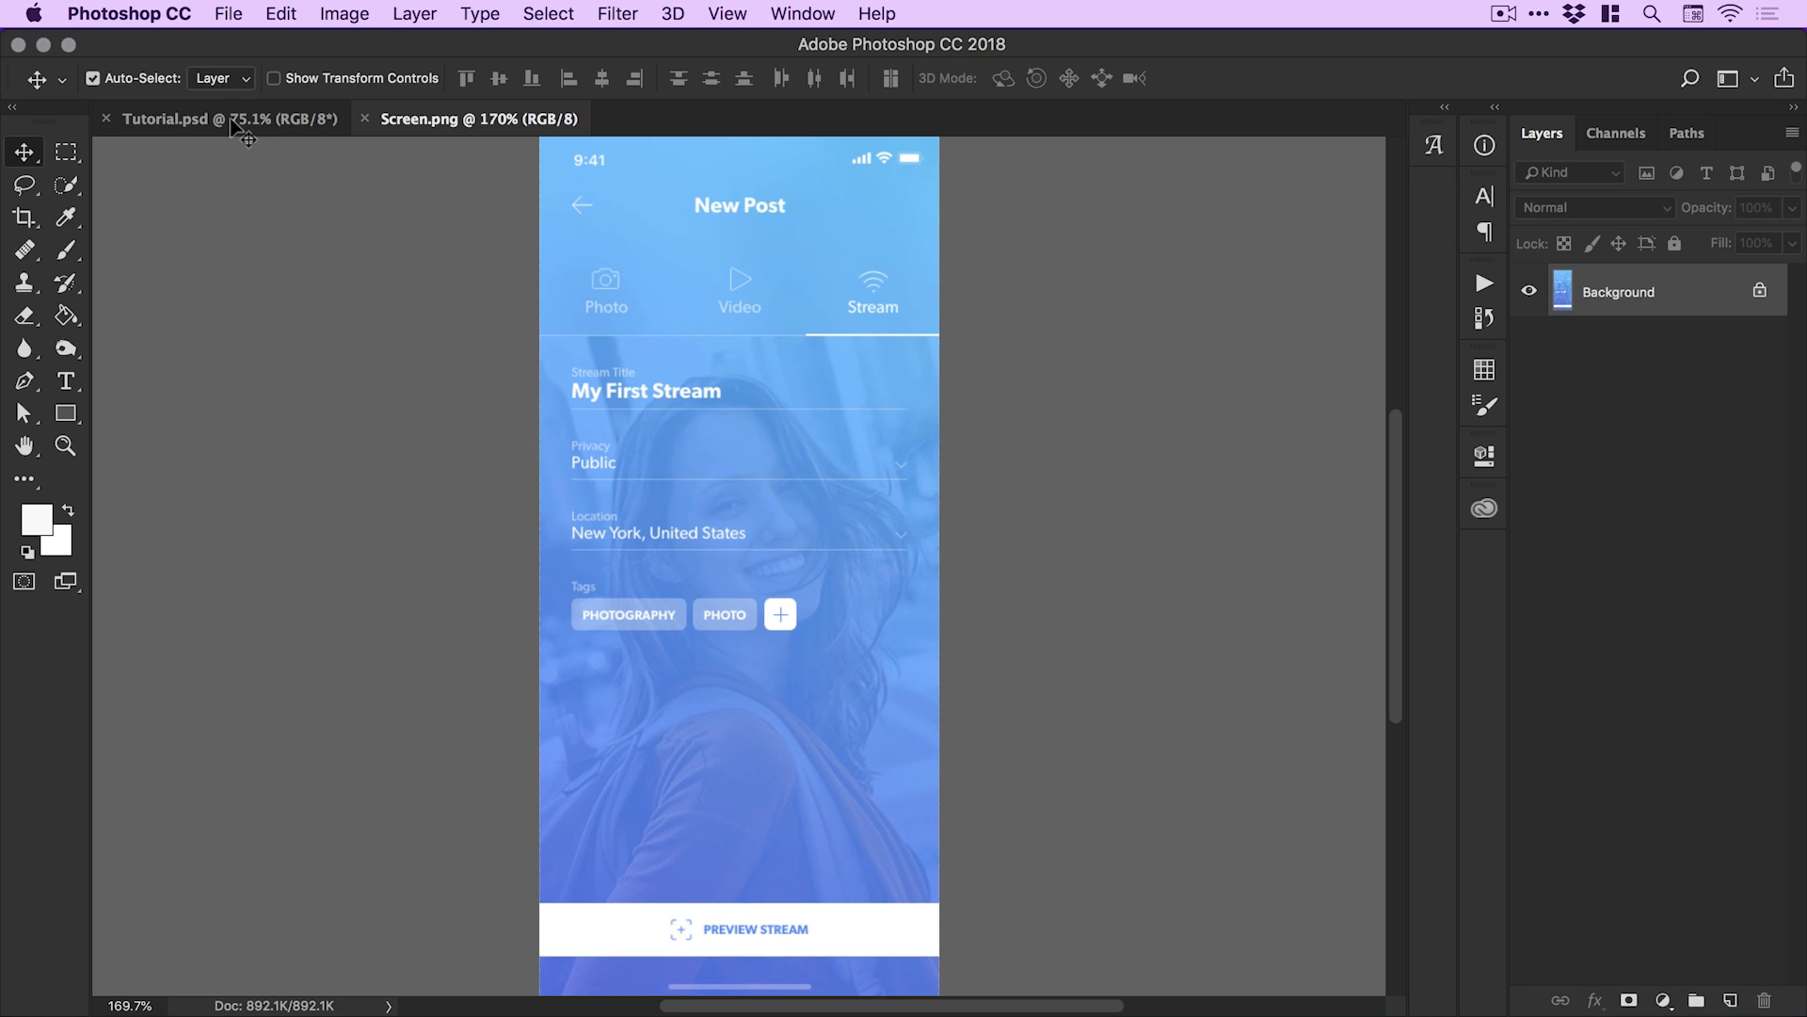
click(207, 119)
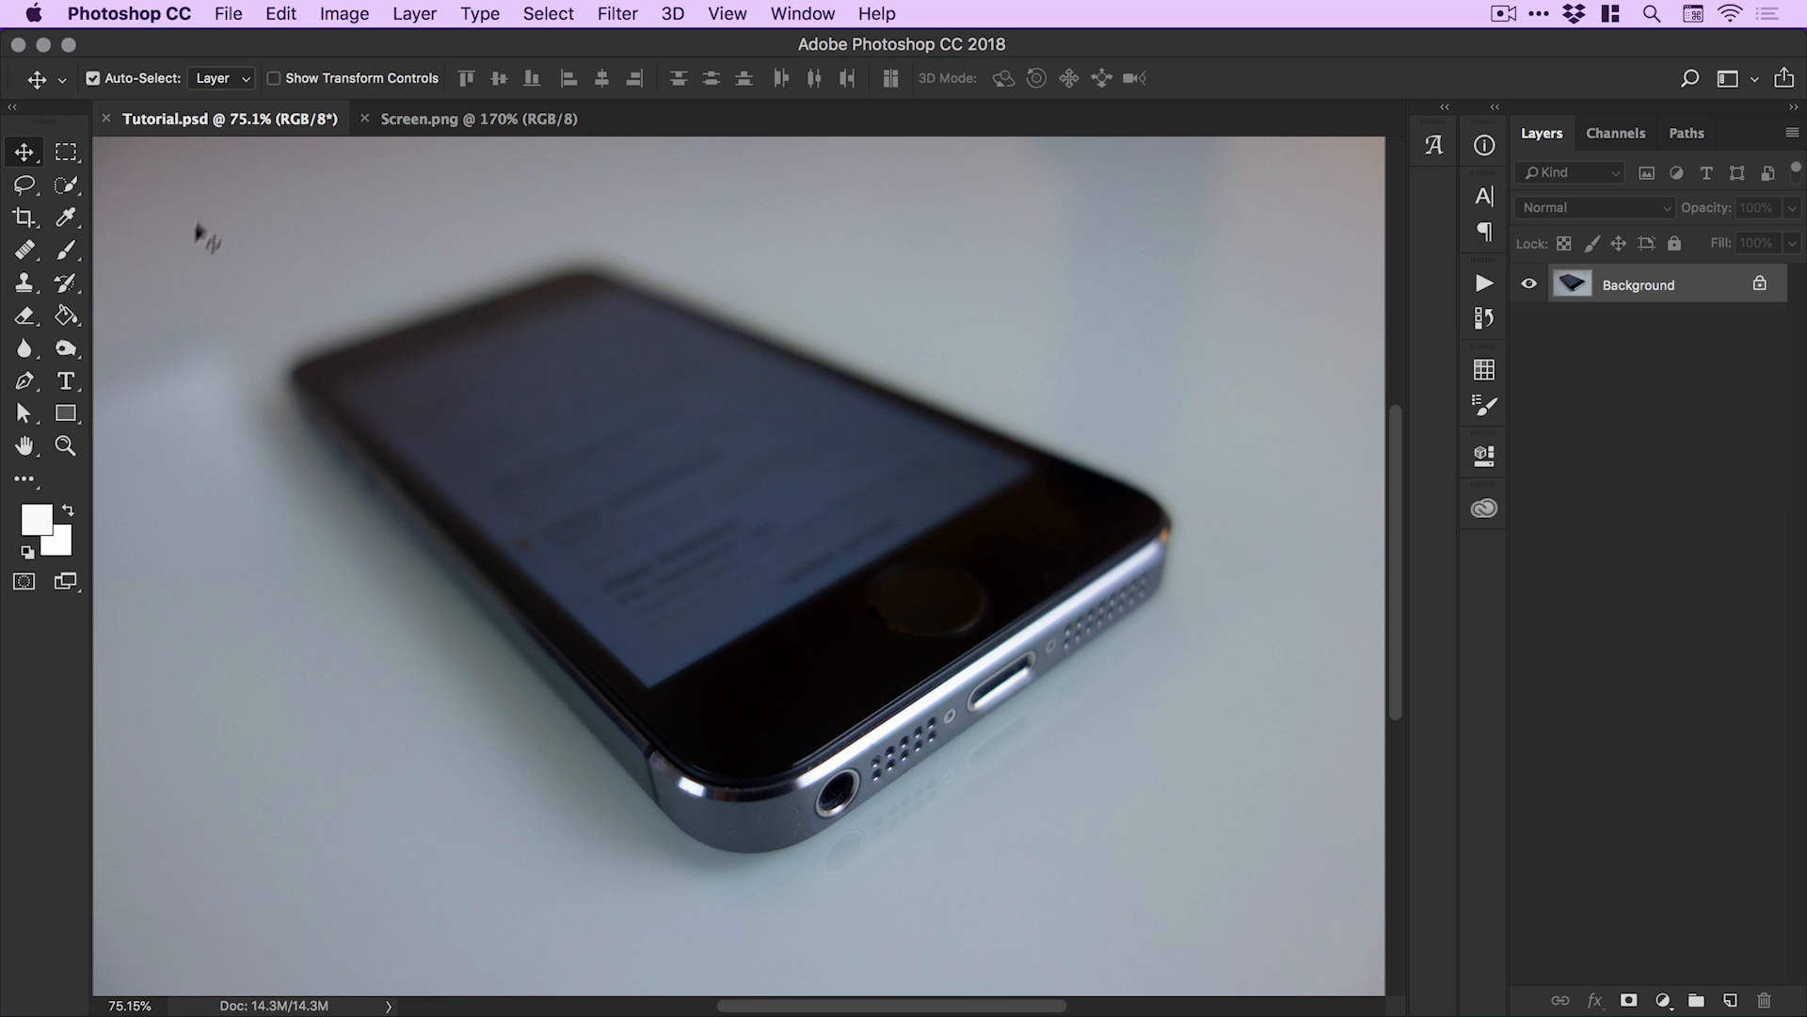
Draw a 375 × 667 px magenta-filled rectangle shape over the phone photo.
click(64, 412)
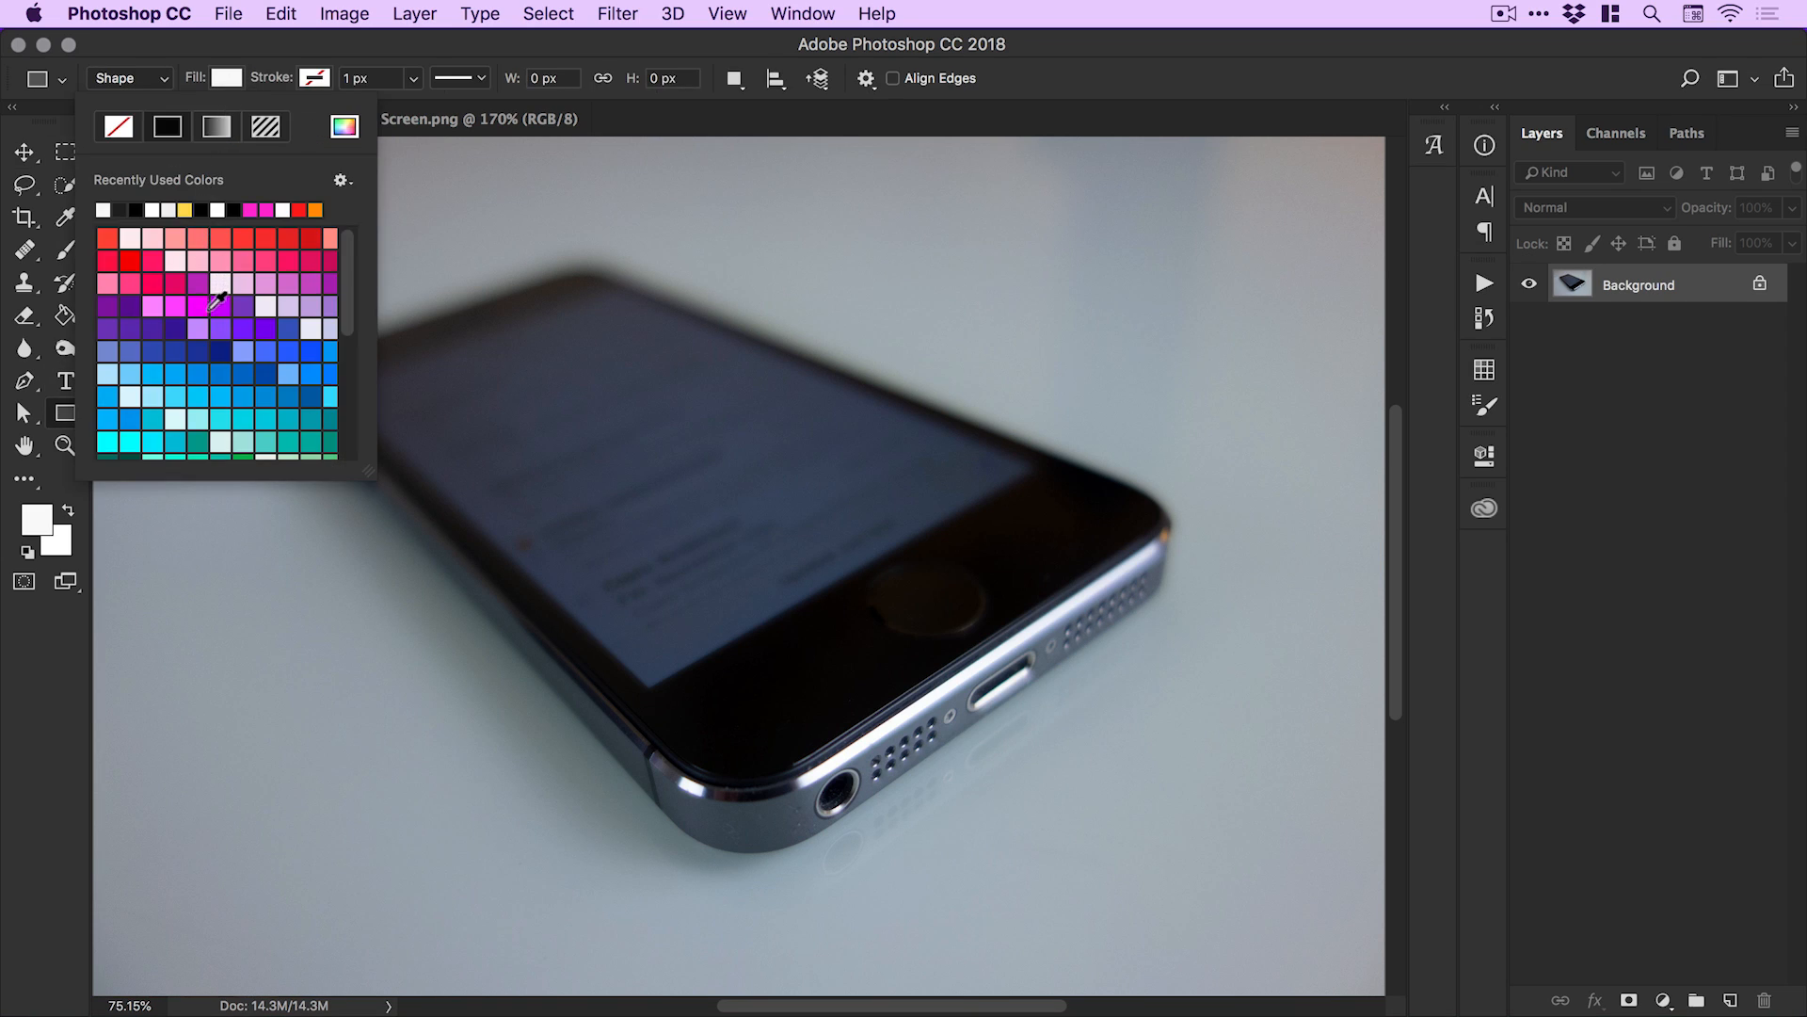
click(198, 309)
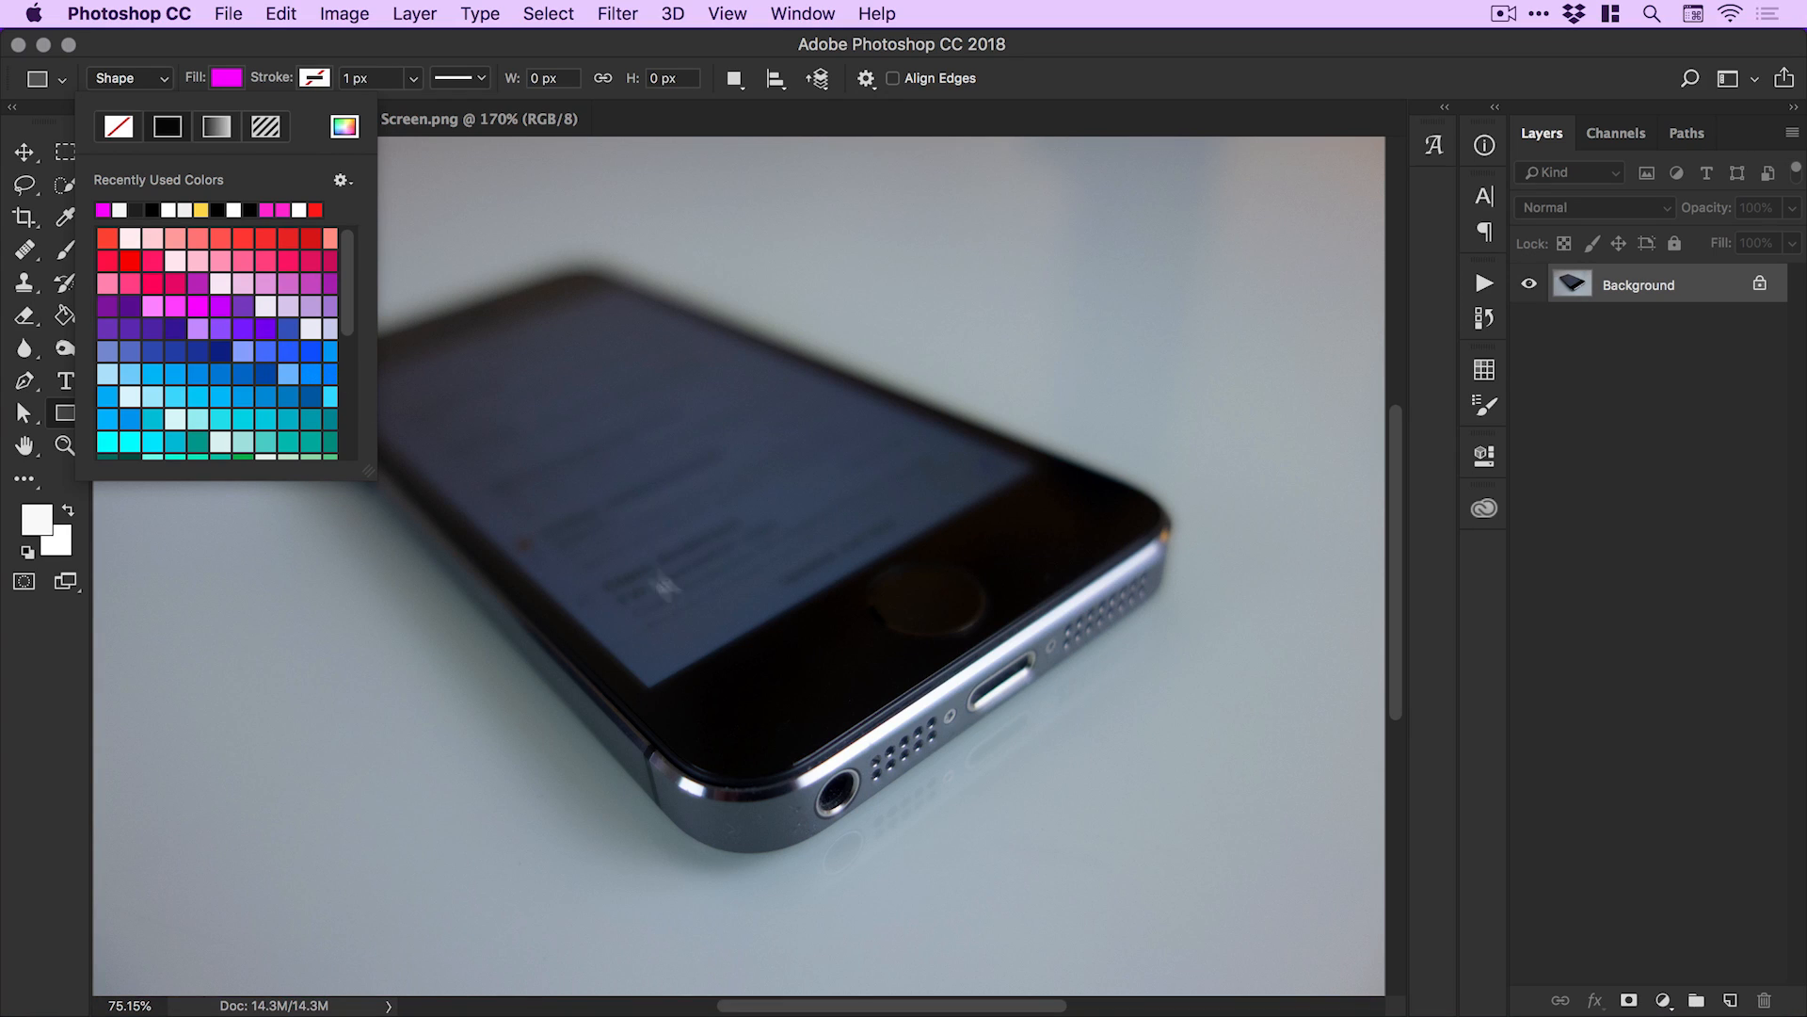
mouse_move(706, 665)
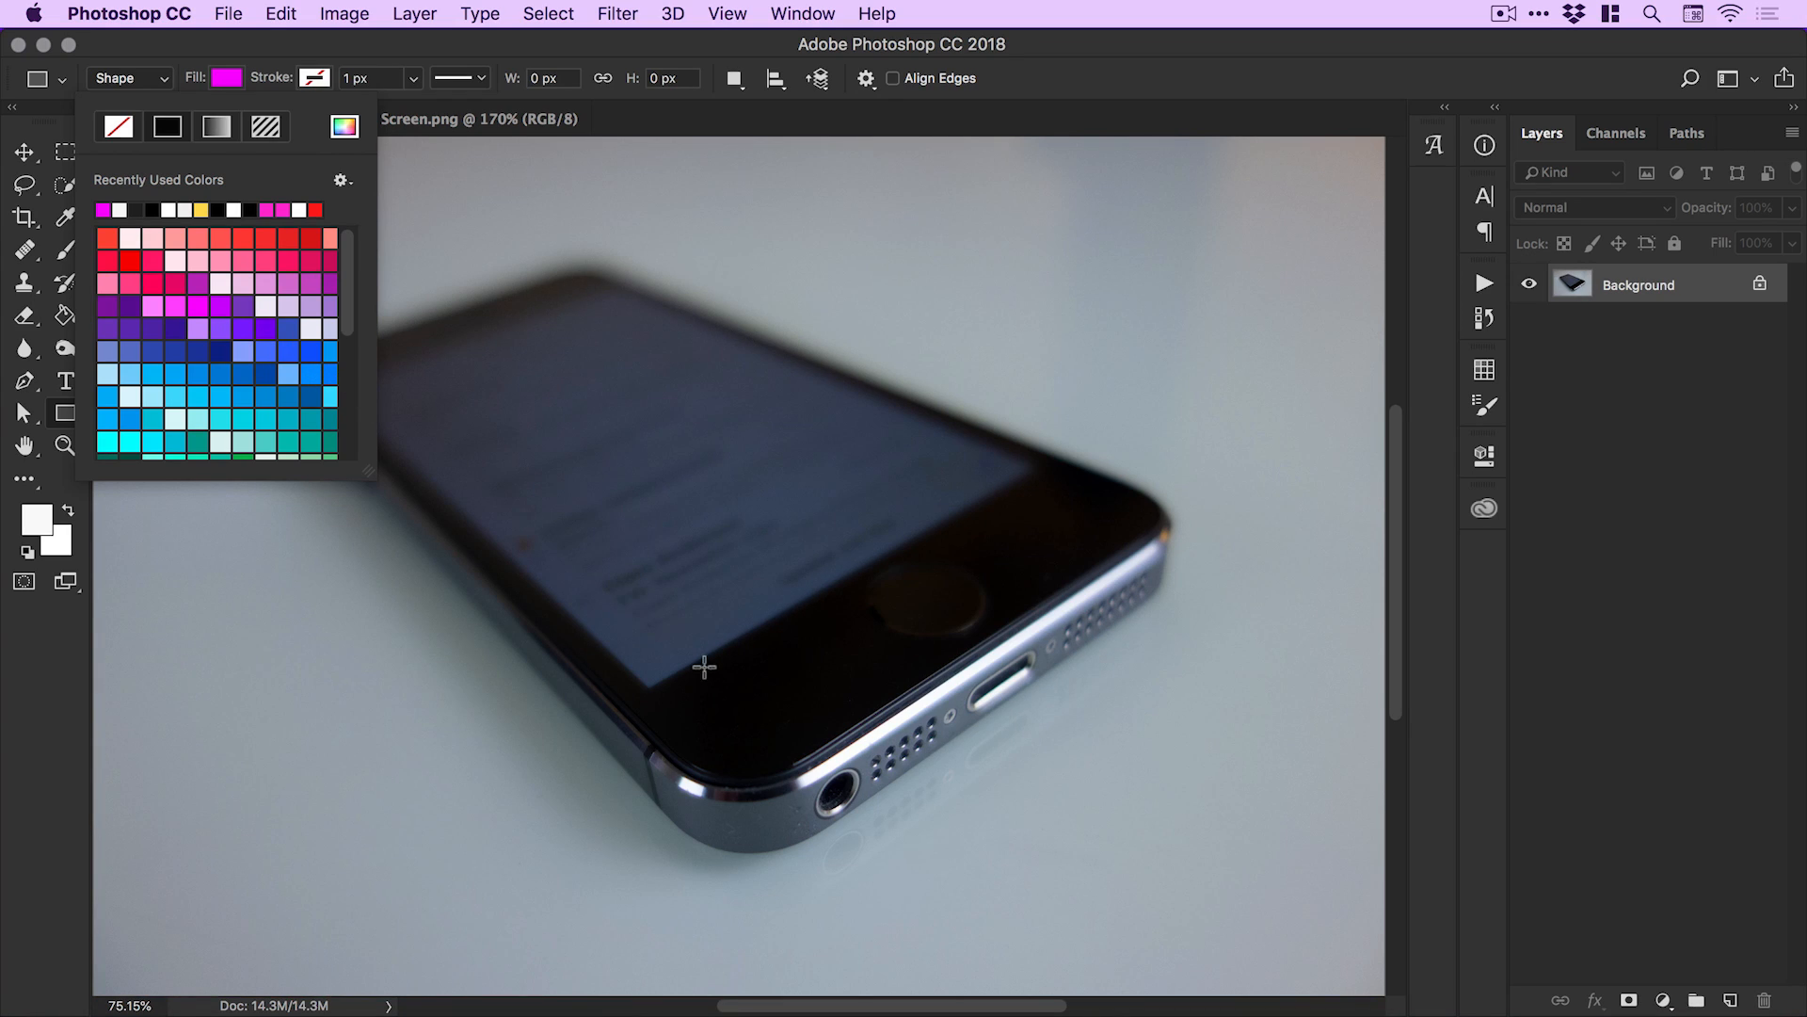
mouse_move(661, 642)
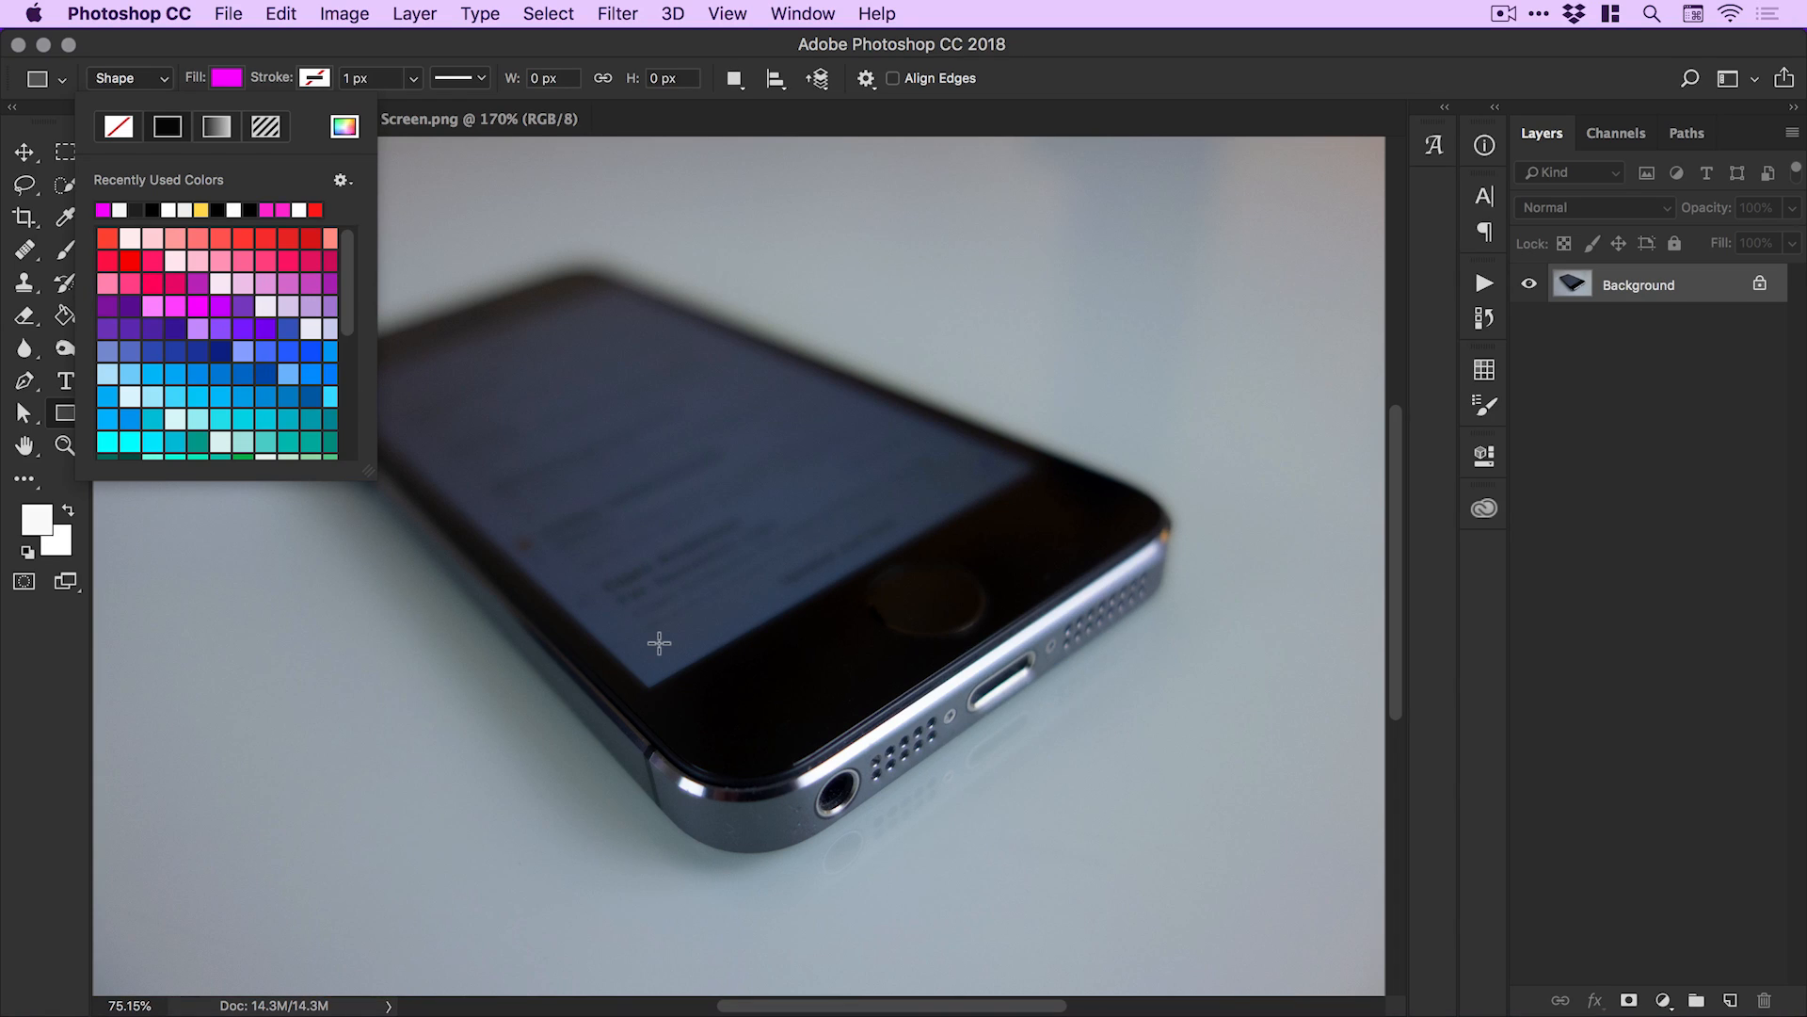
mouse_move(625, 360)
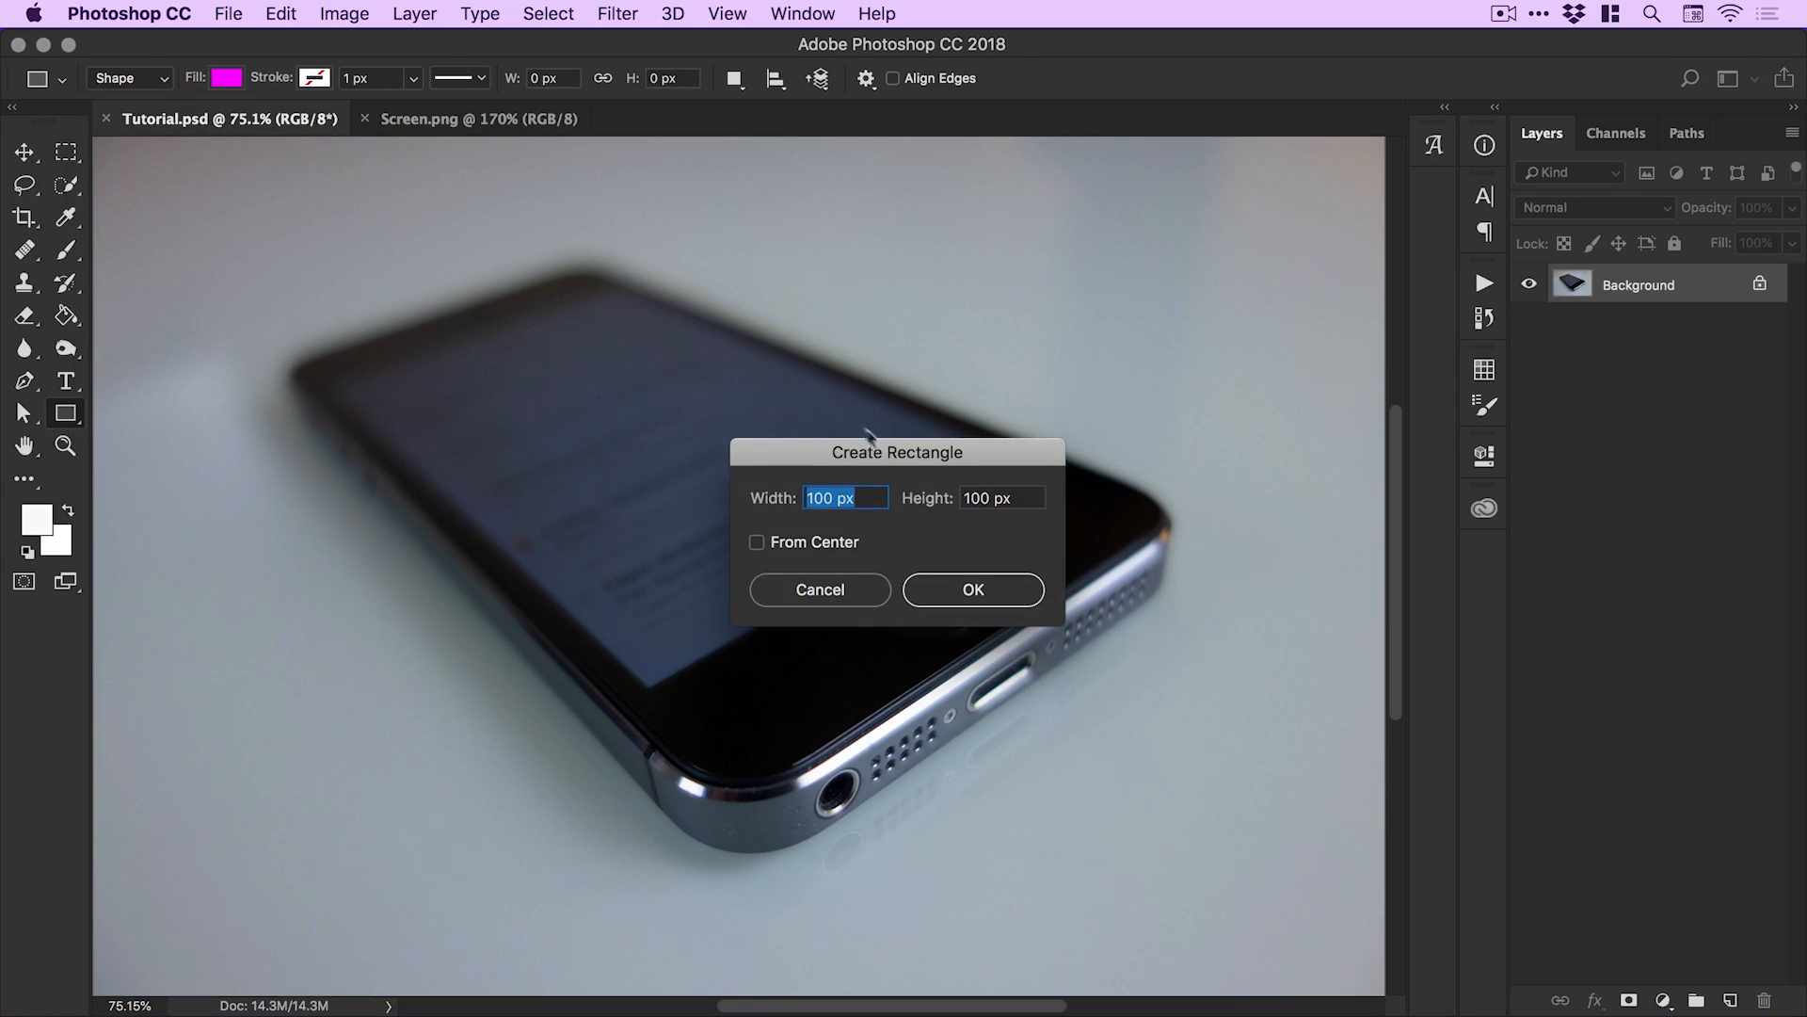
text(375)
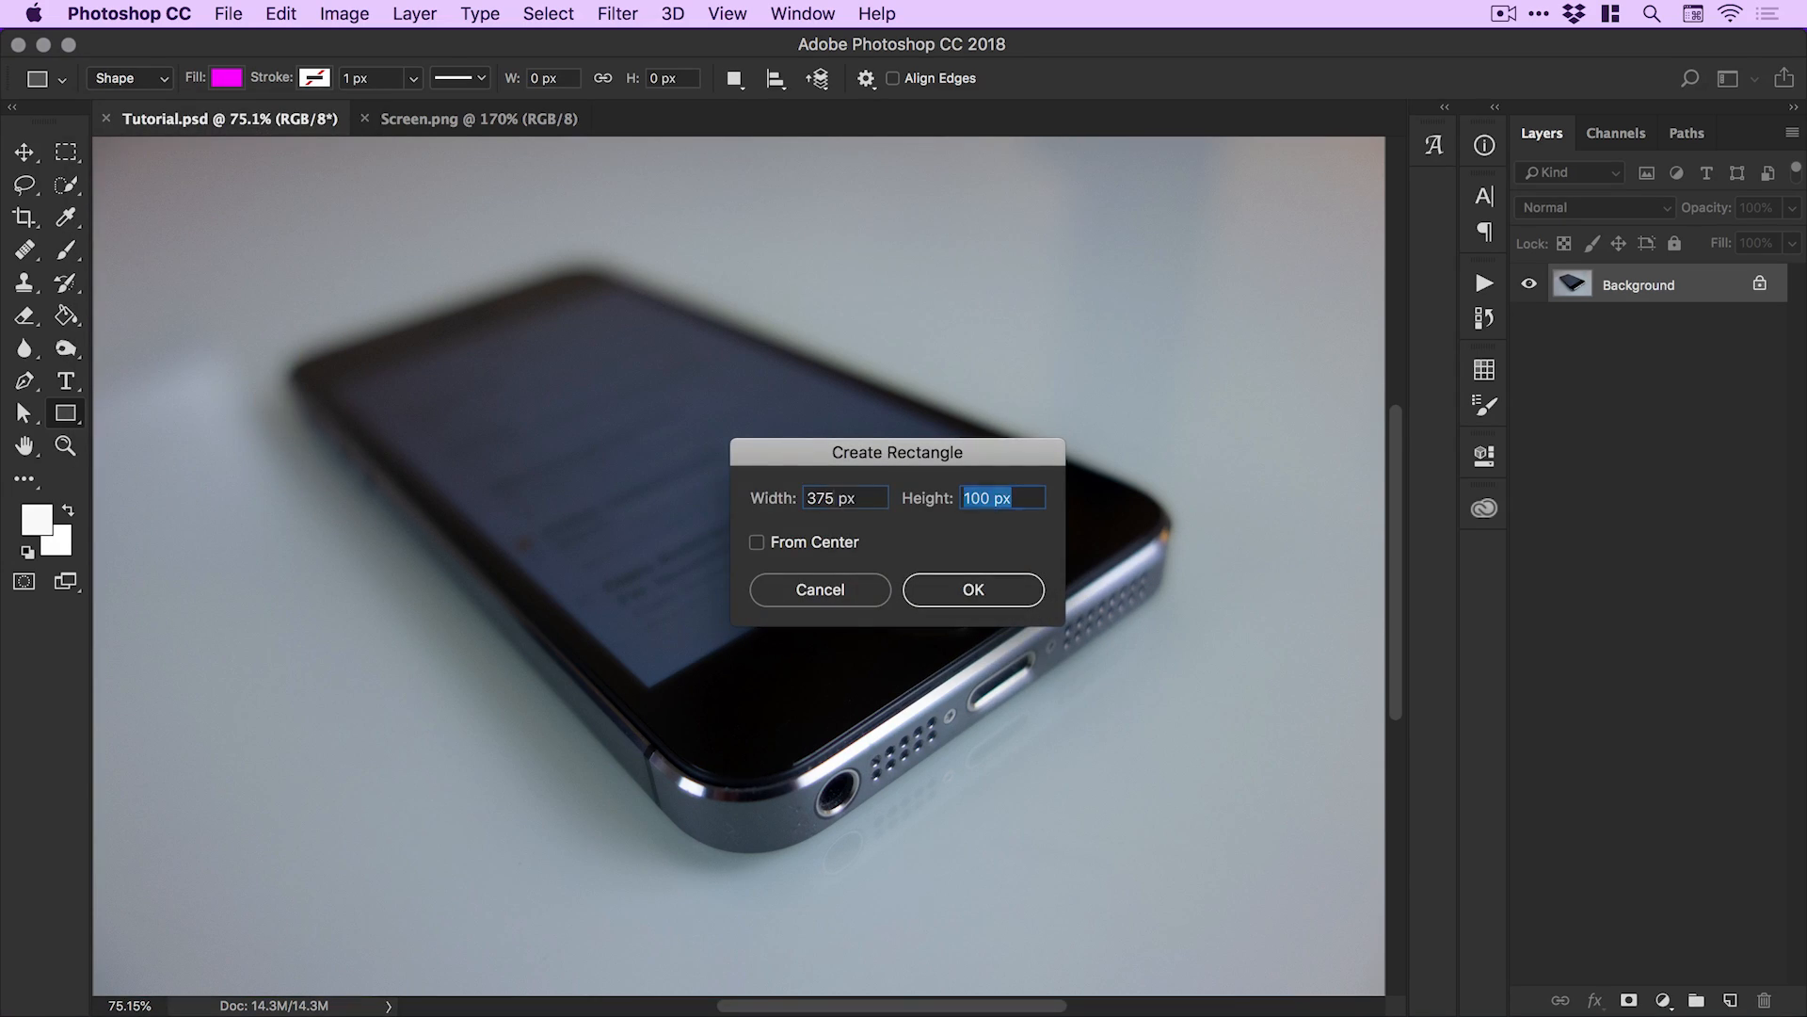
text(667)
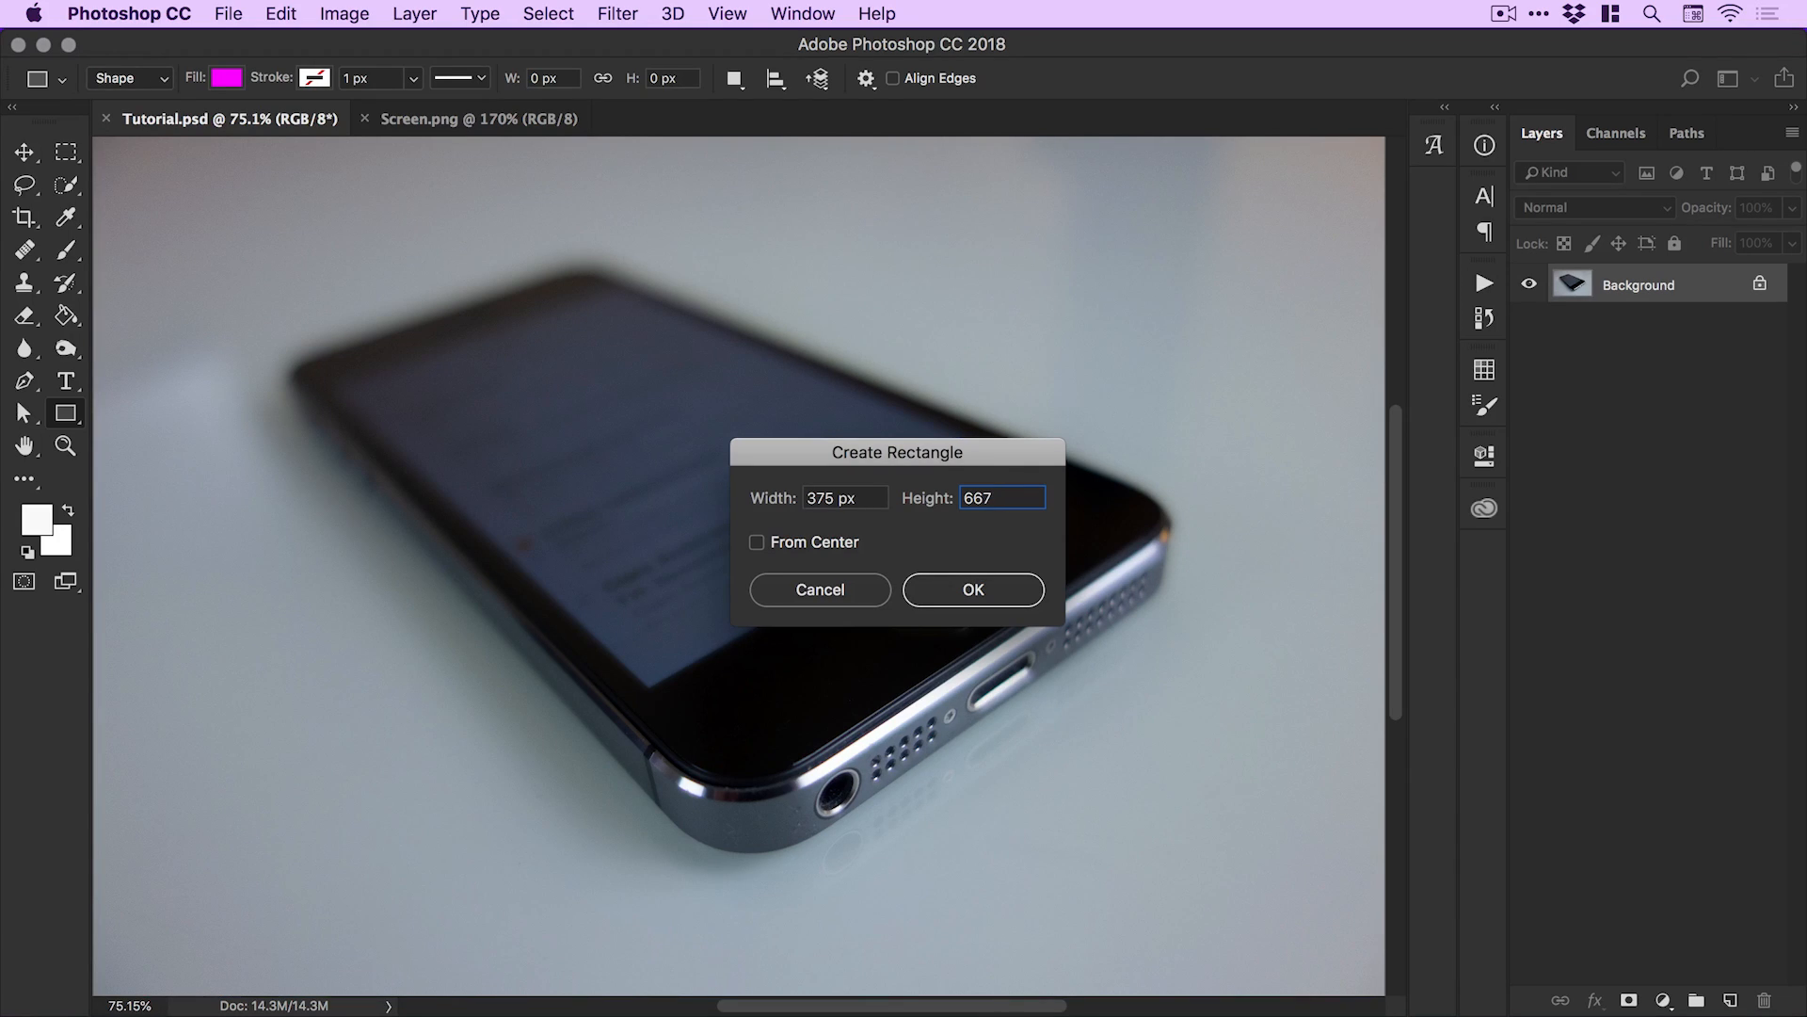
click(1000, 498)
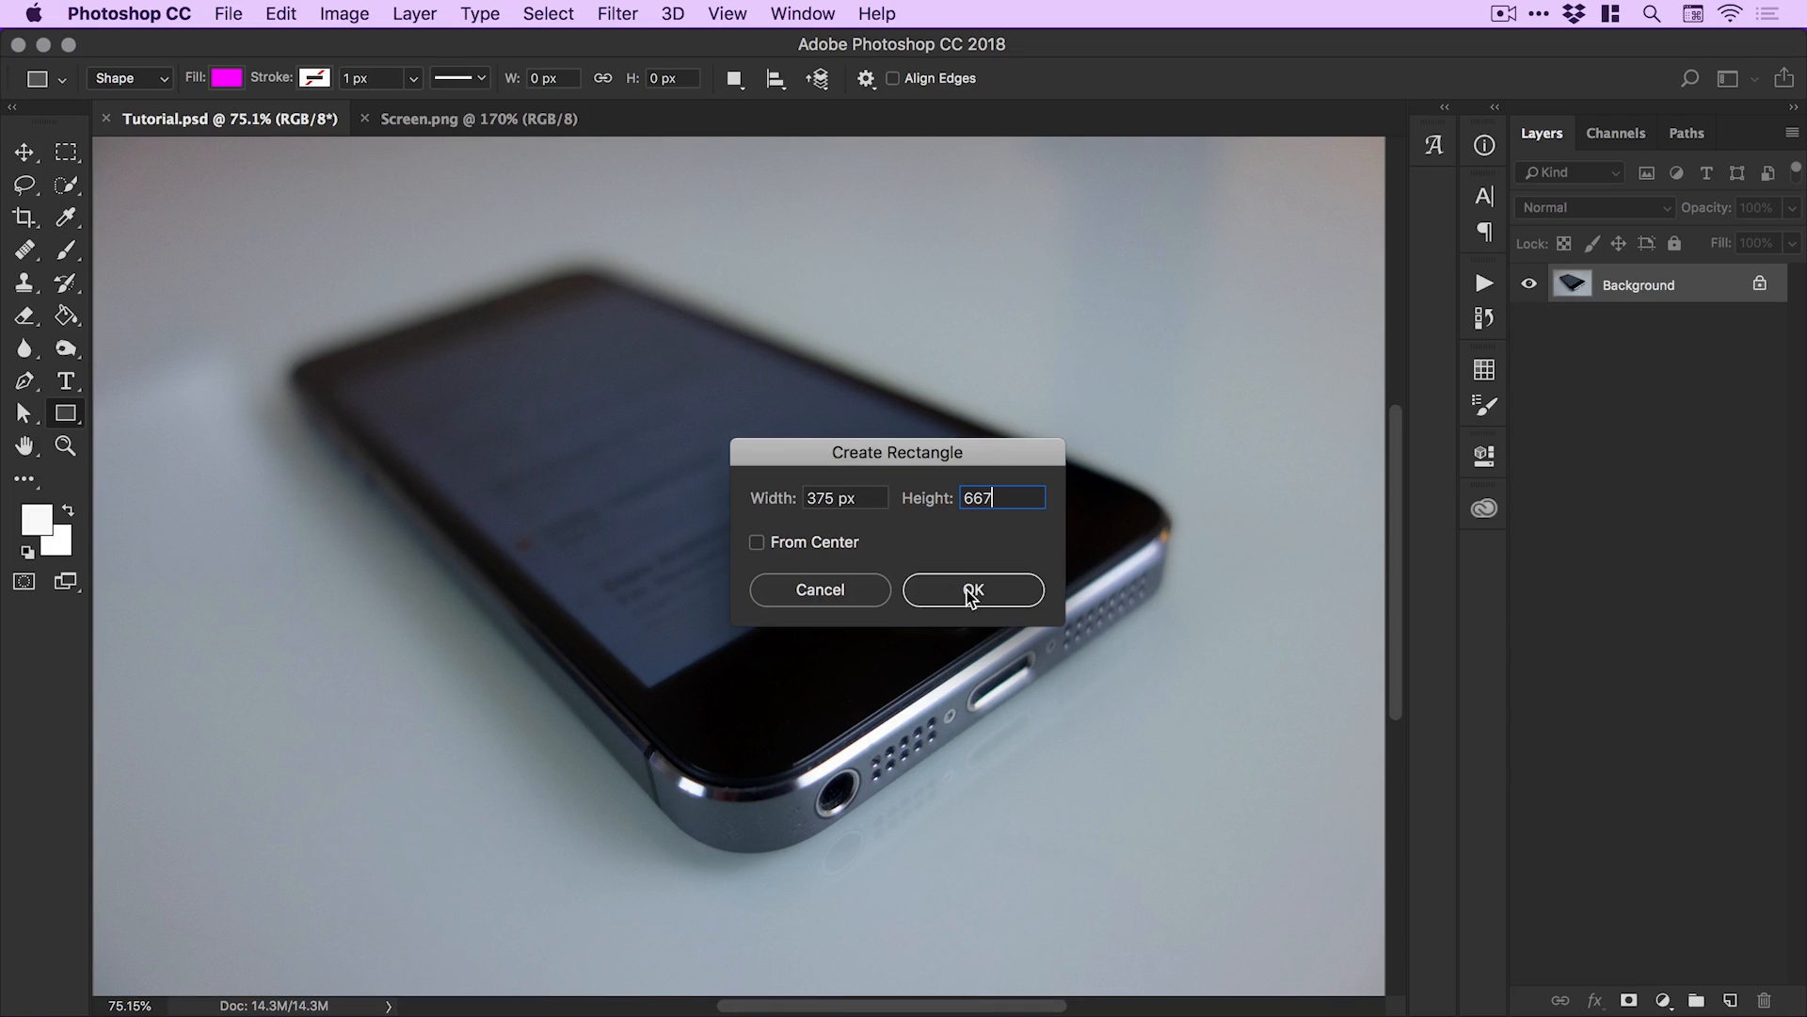
click(971, 589)
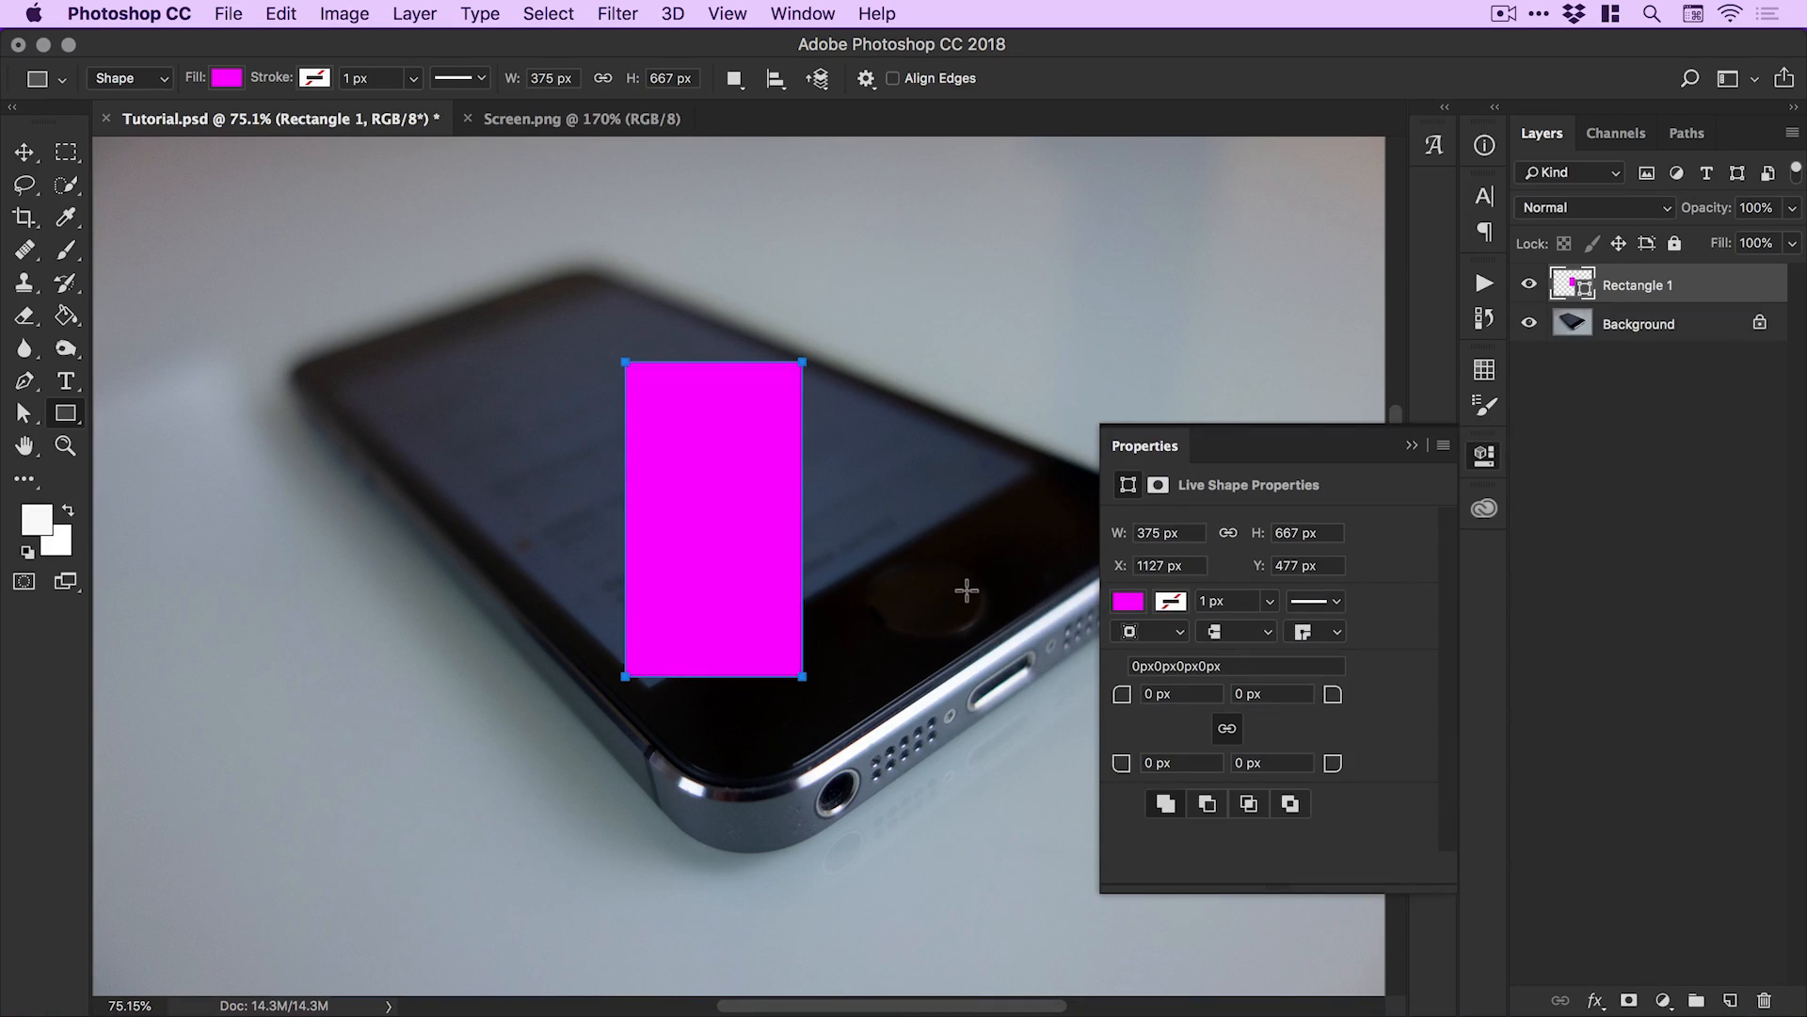
mouse_move(1265, 525)
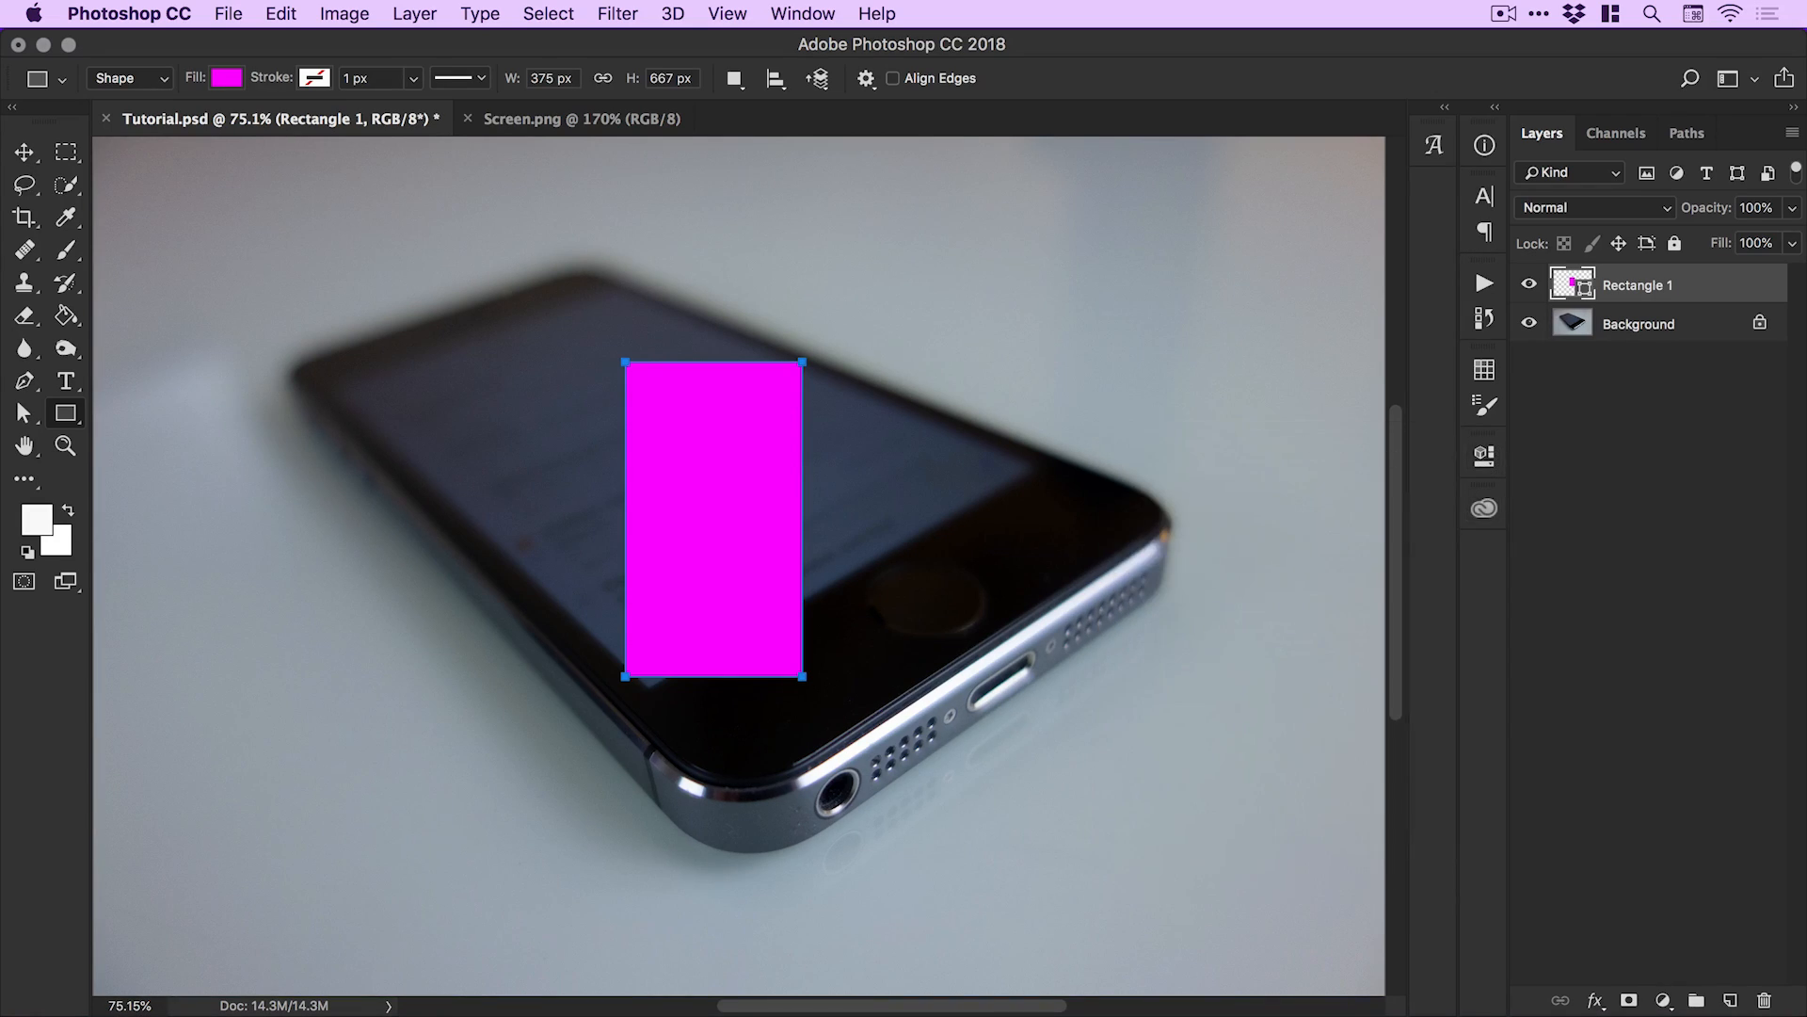
Free Transform the magenta rectangle, scaling it up proportionally and moving it over the phone.
click(24, 149)
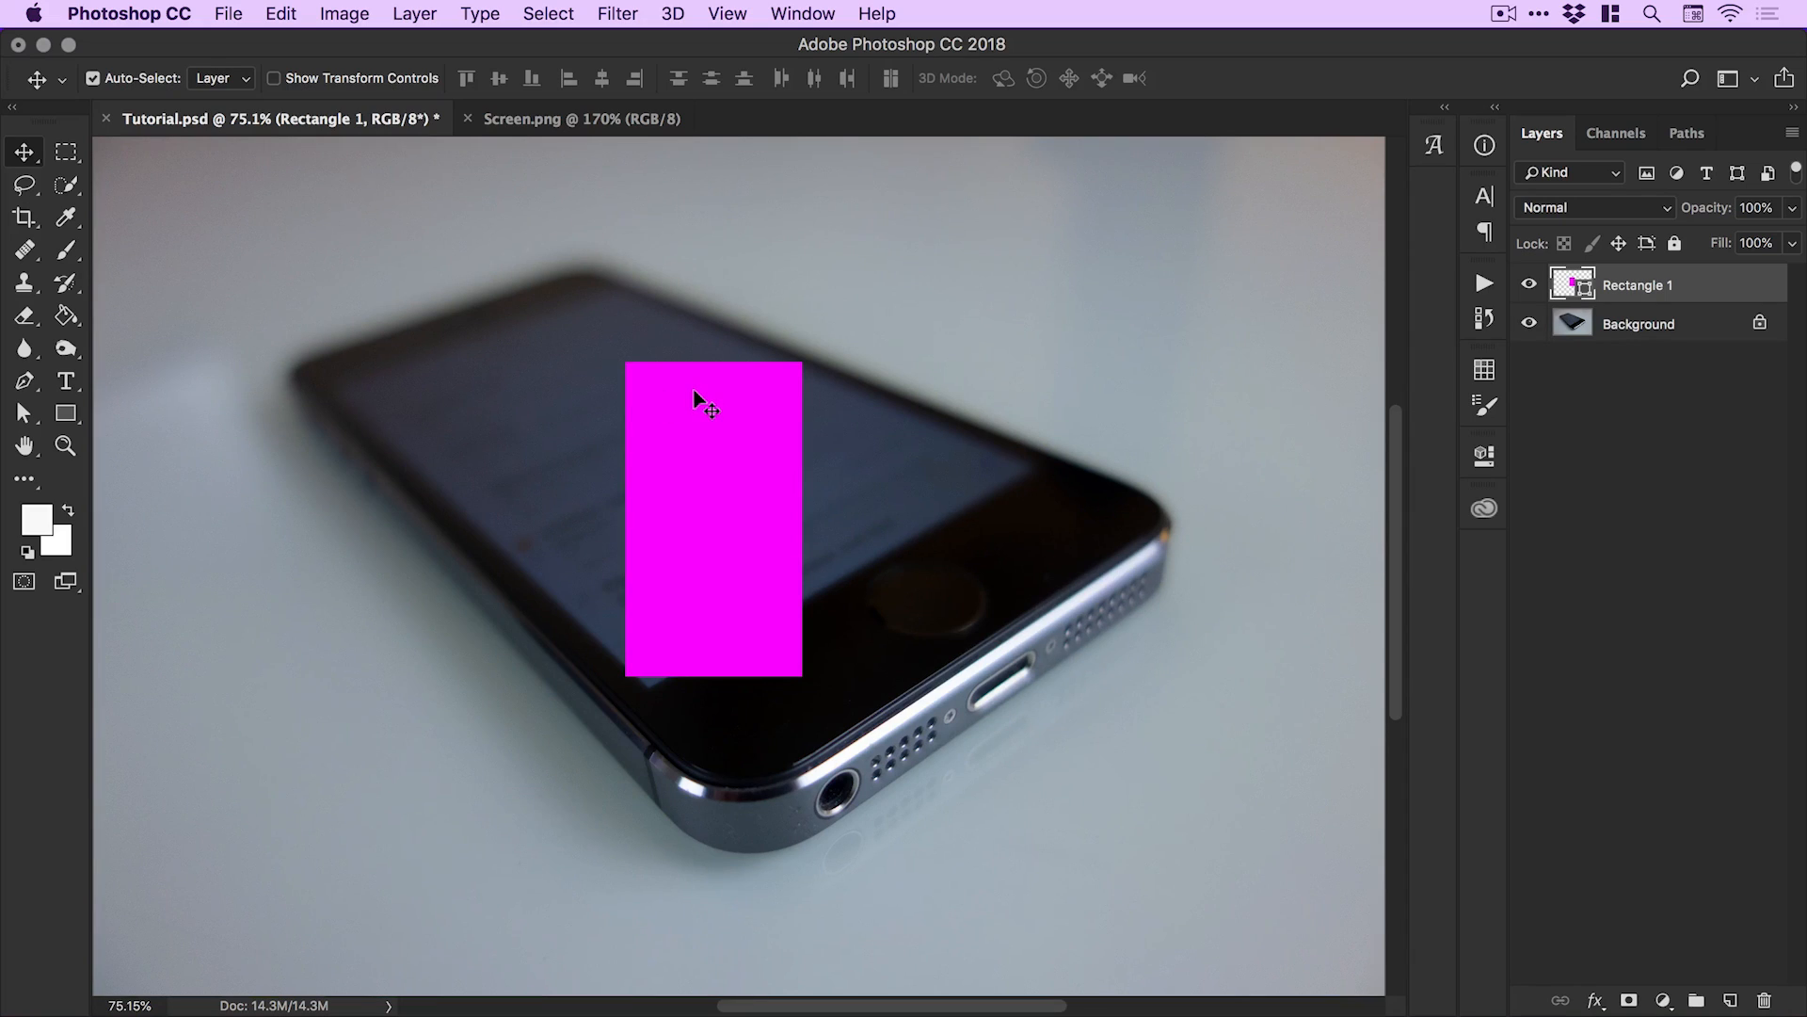
click(286, 12)
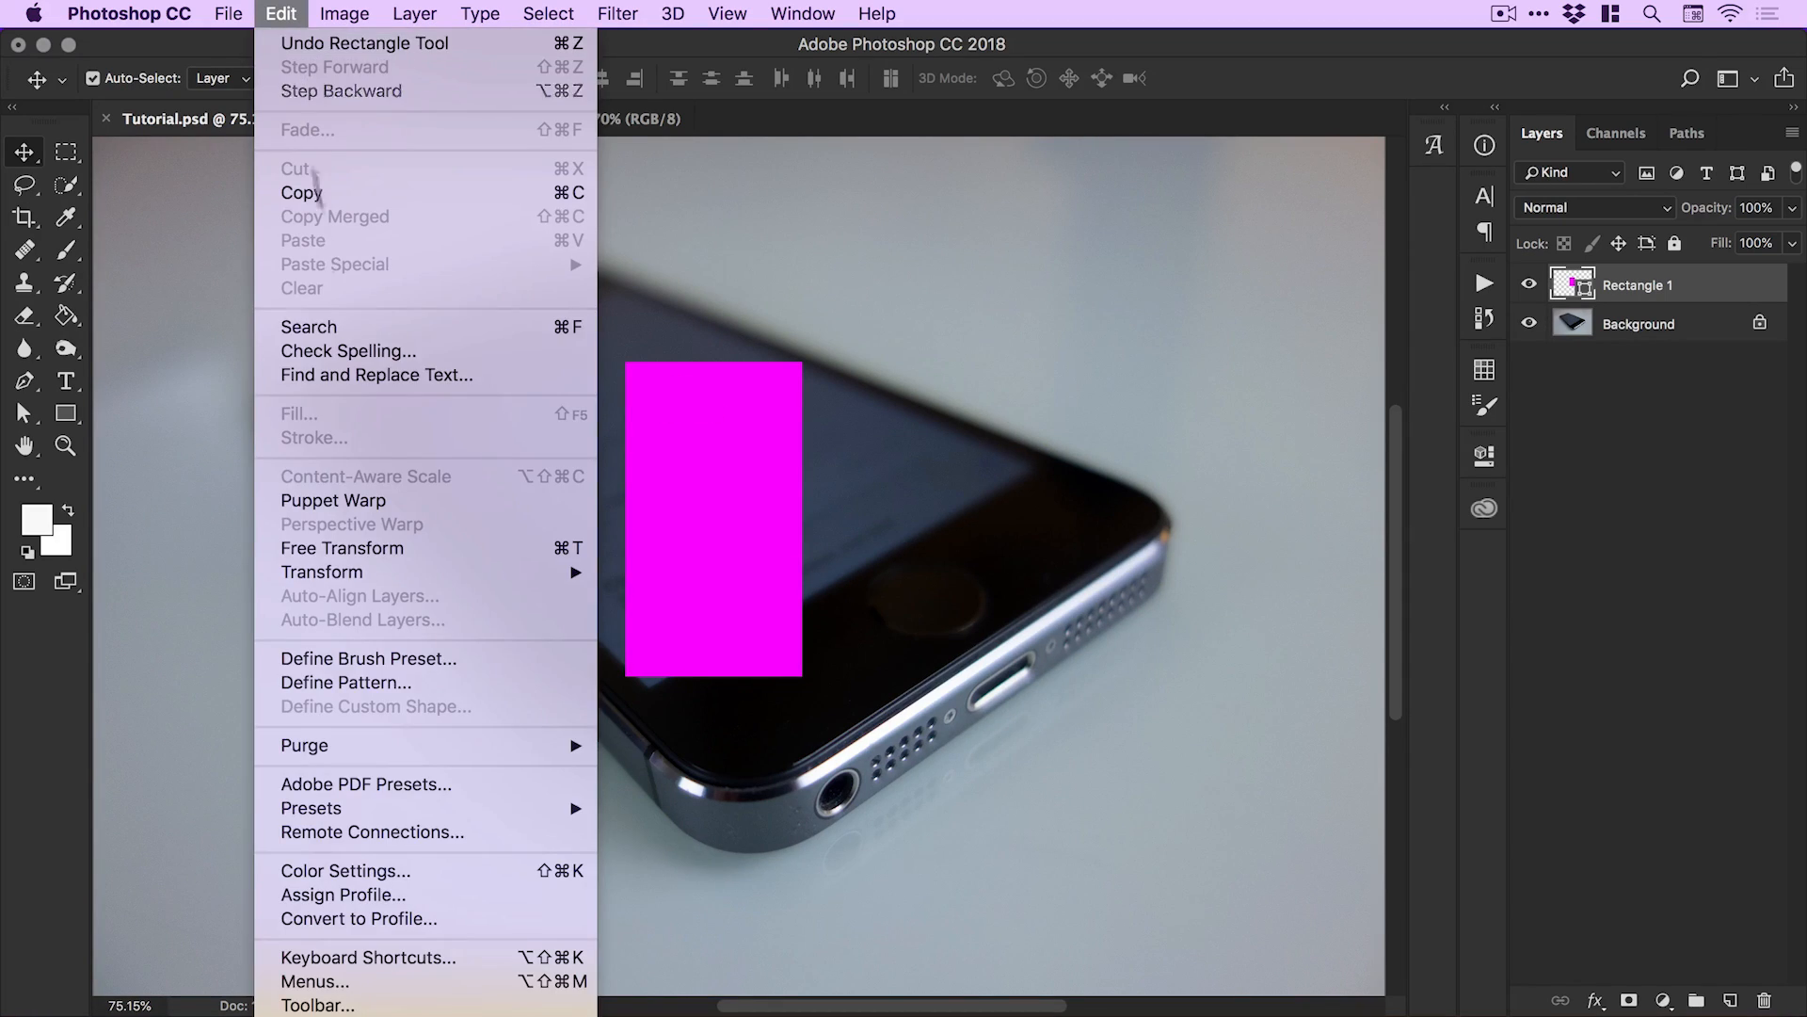
click(340, 547)
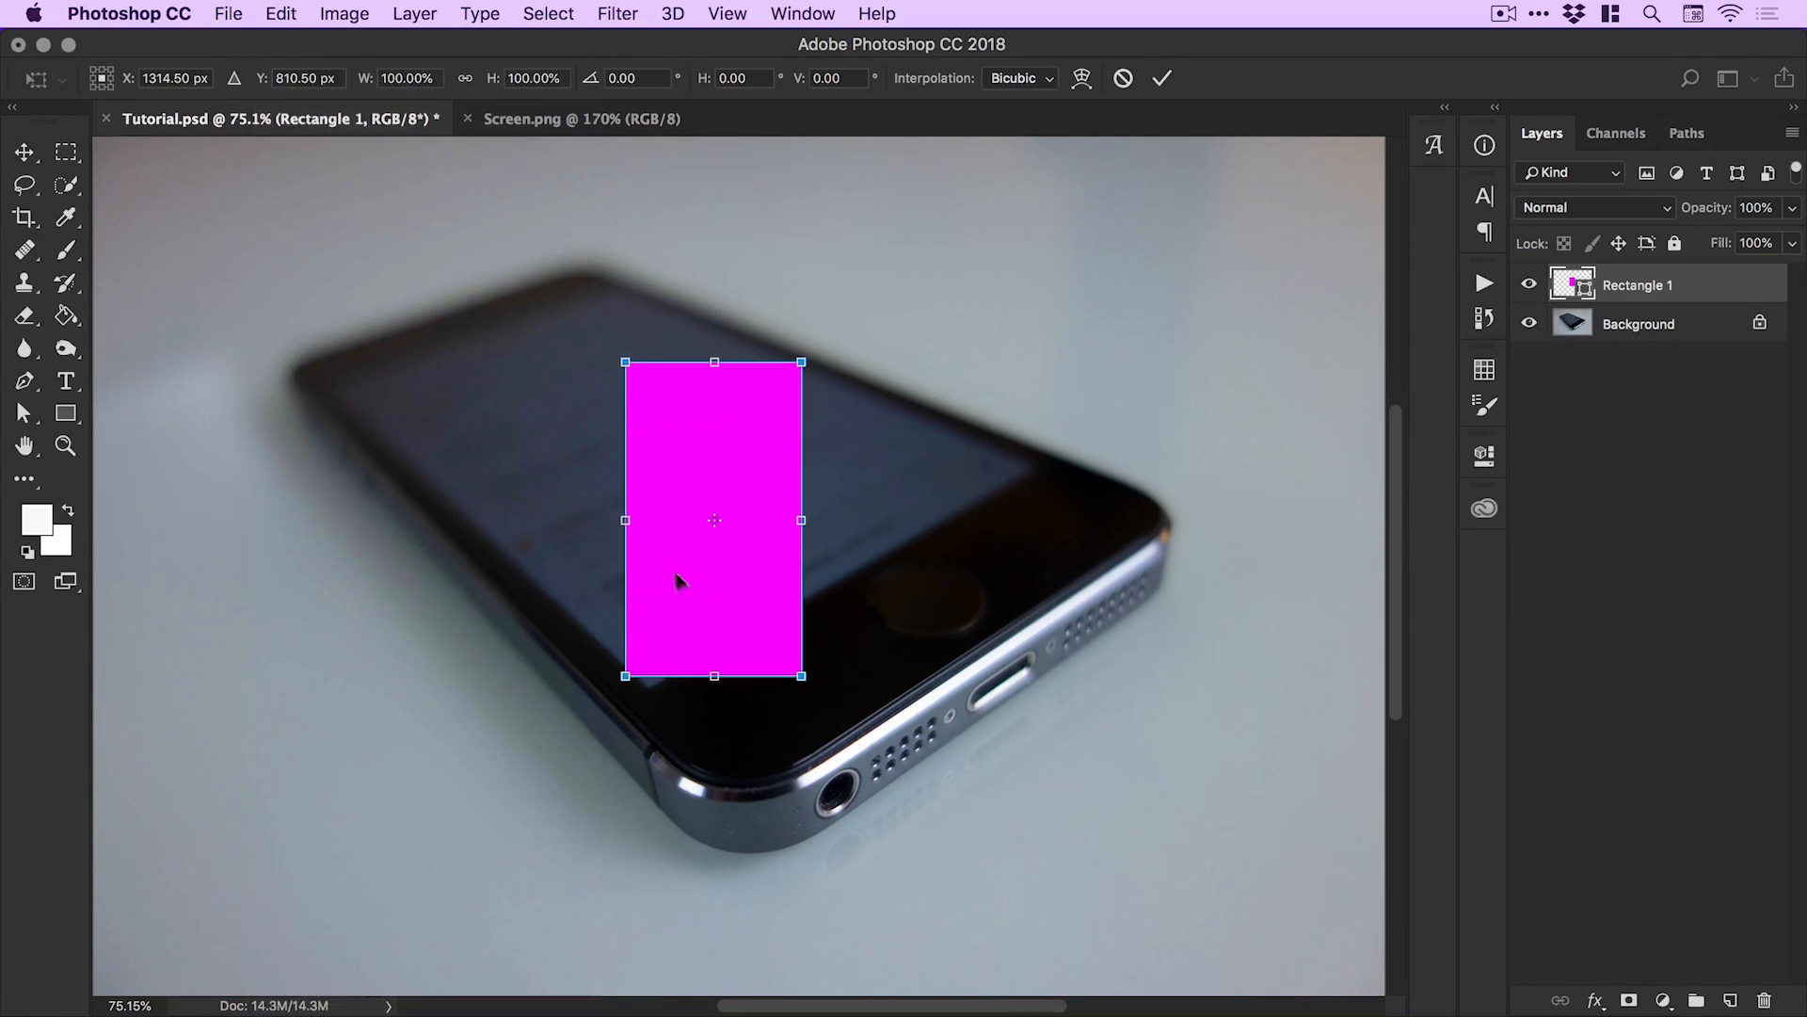
mouse_move(805, 676)
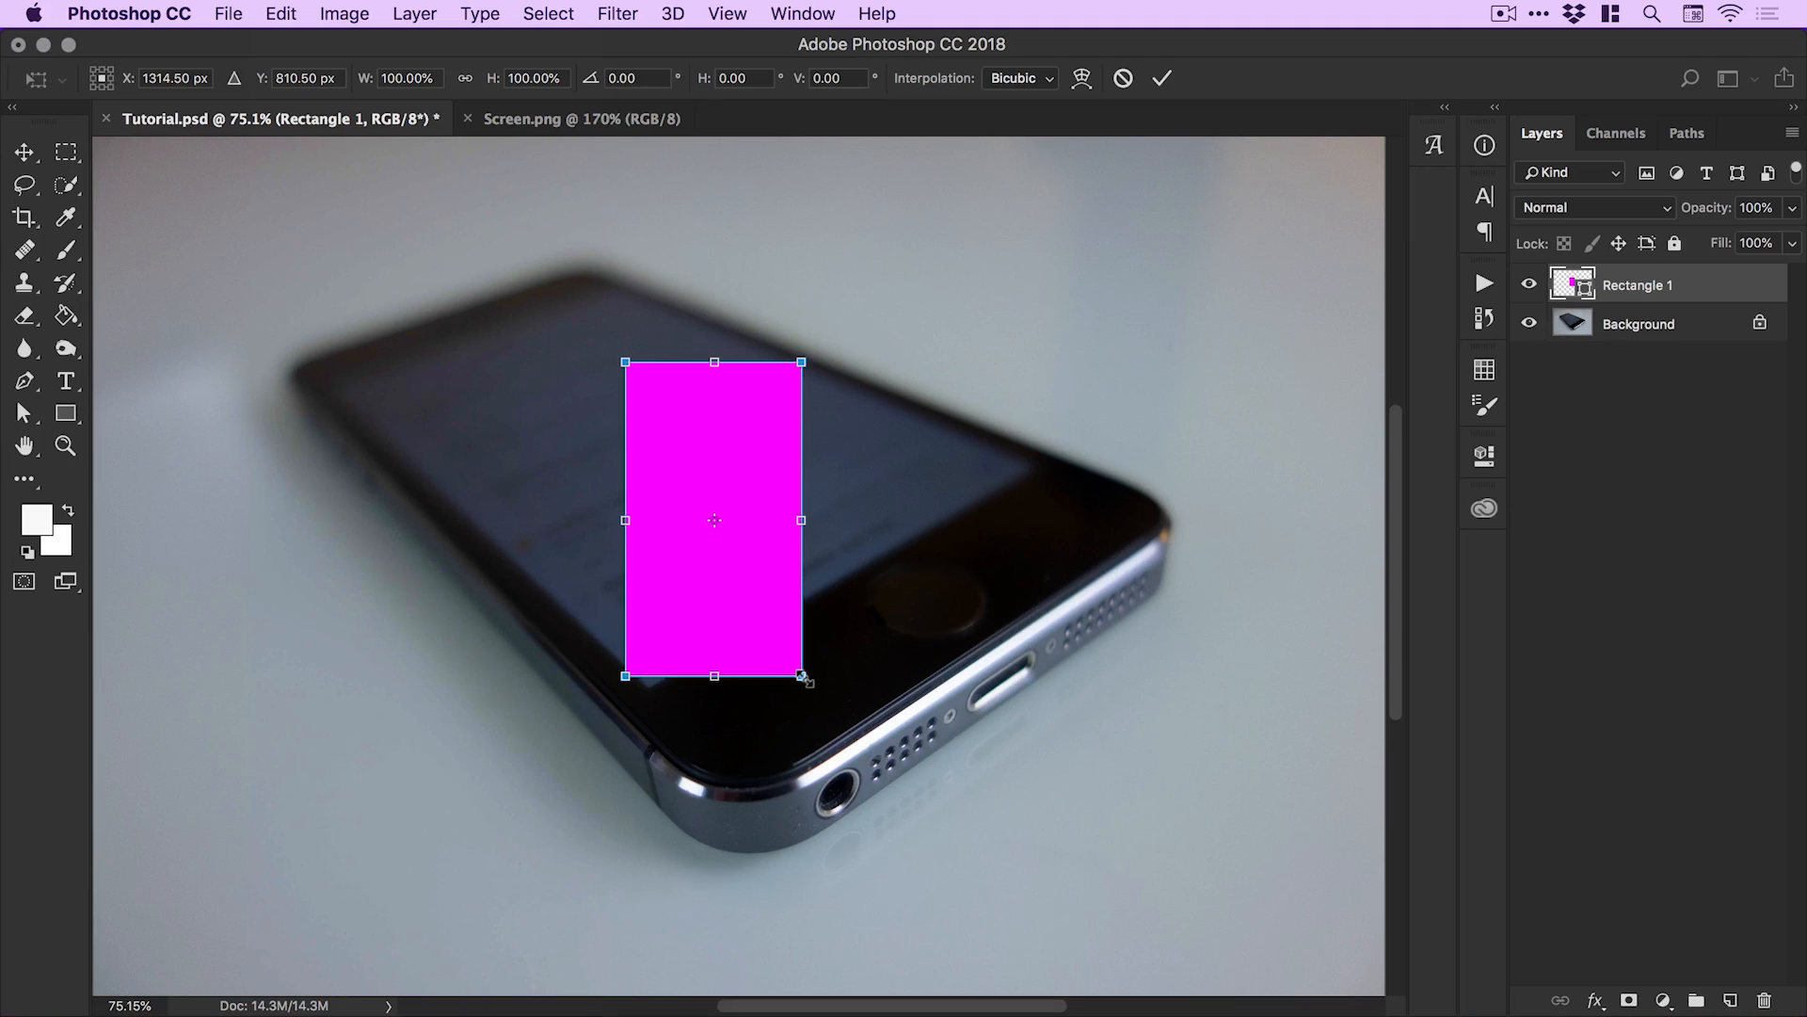
drag(806, 679, 820, 708)
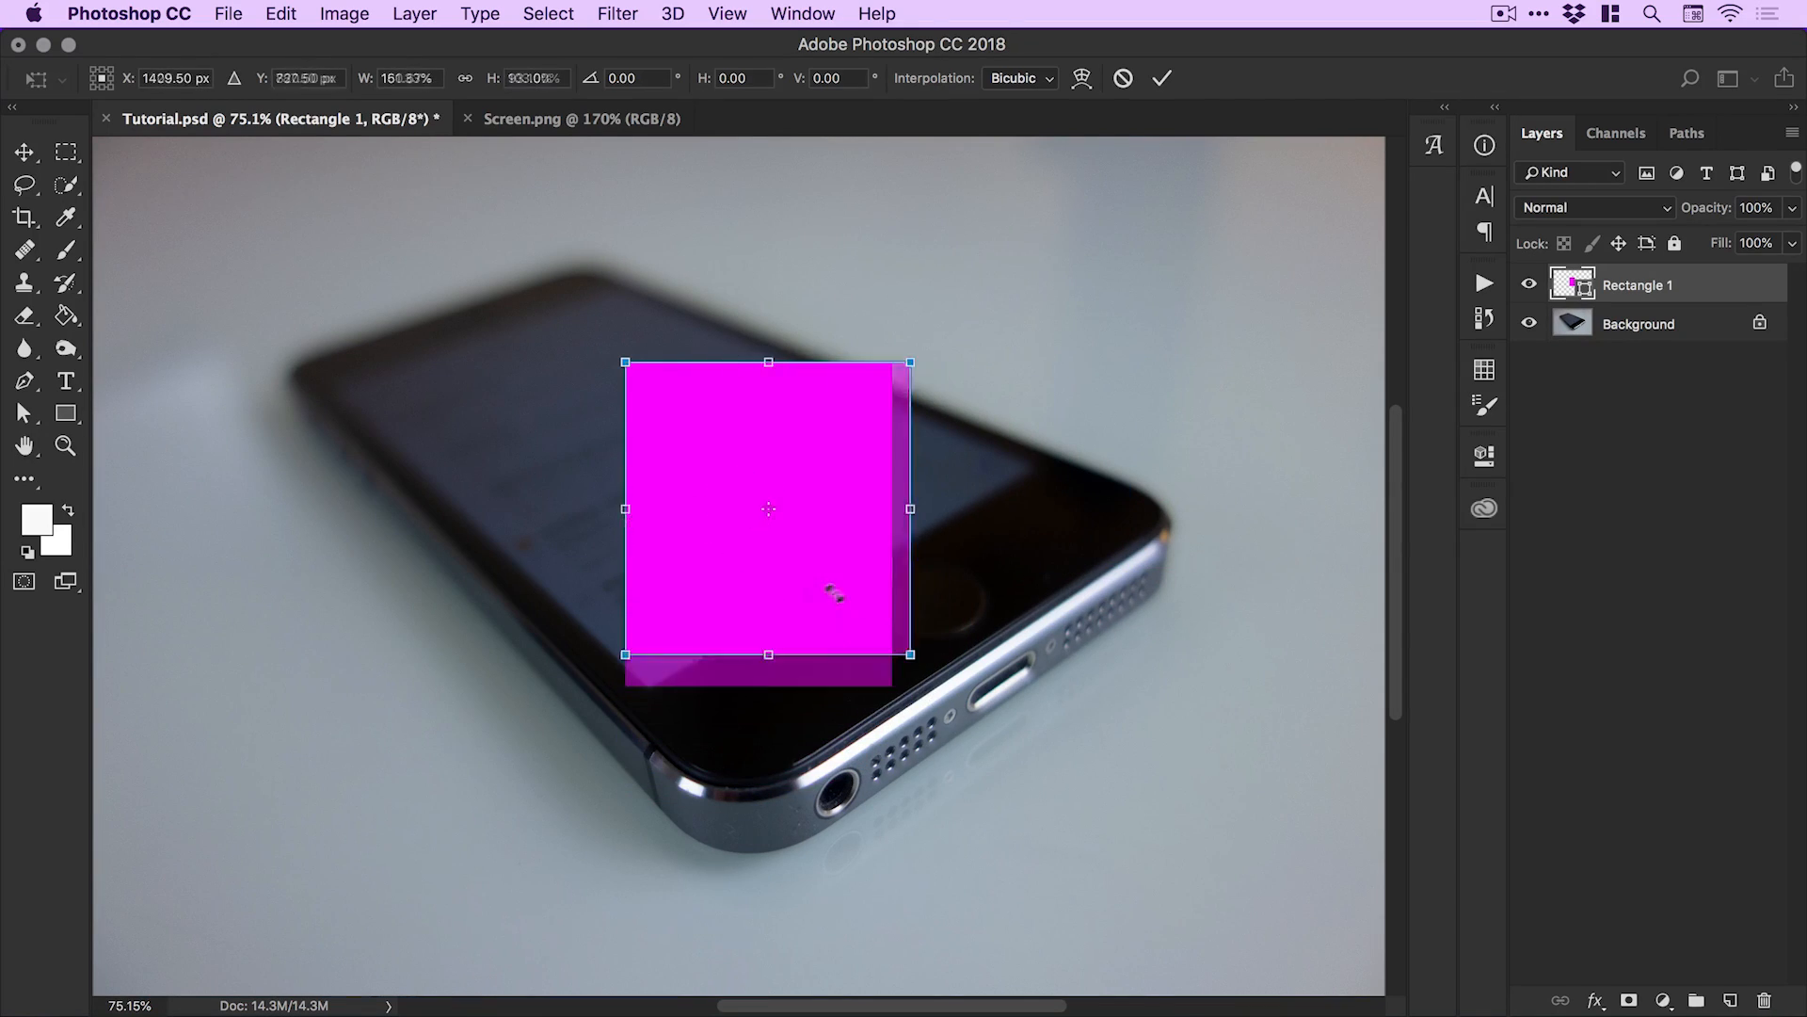
drag(911, 655, 944, 926)
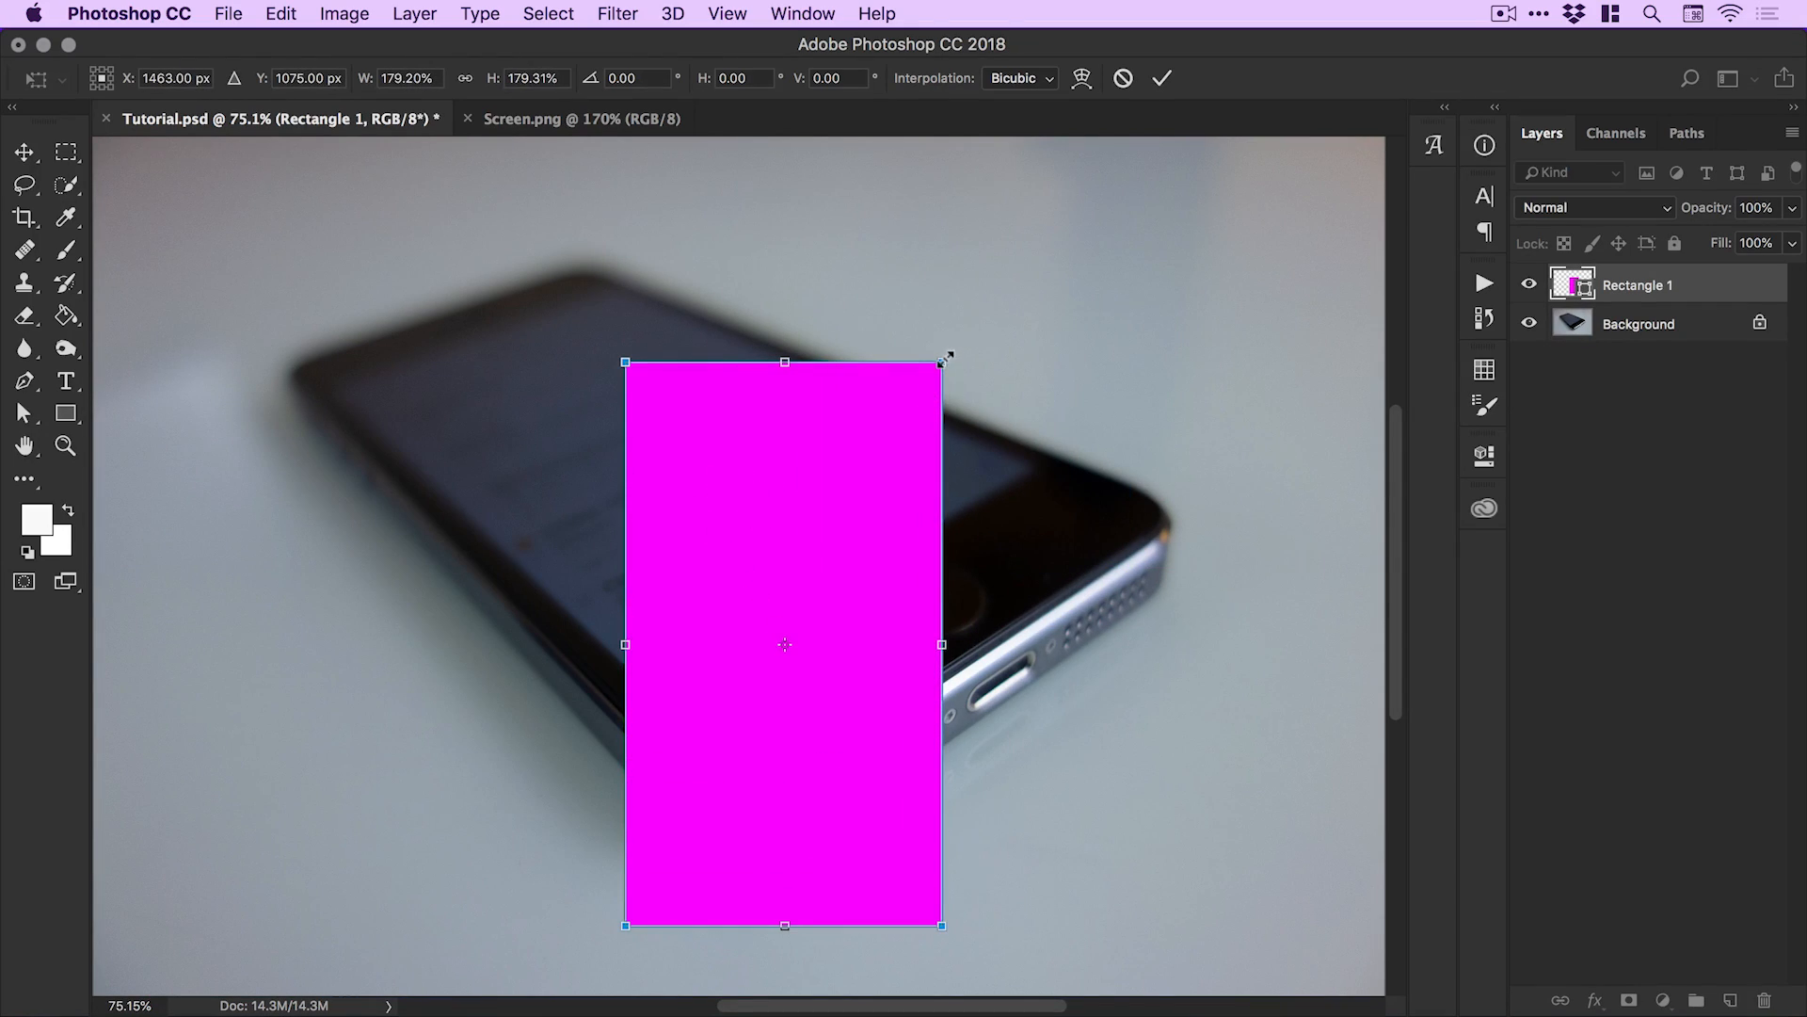
drag(943, 359, 1041, 176)
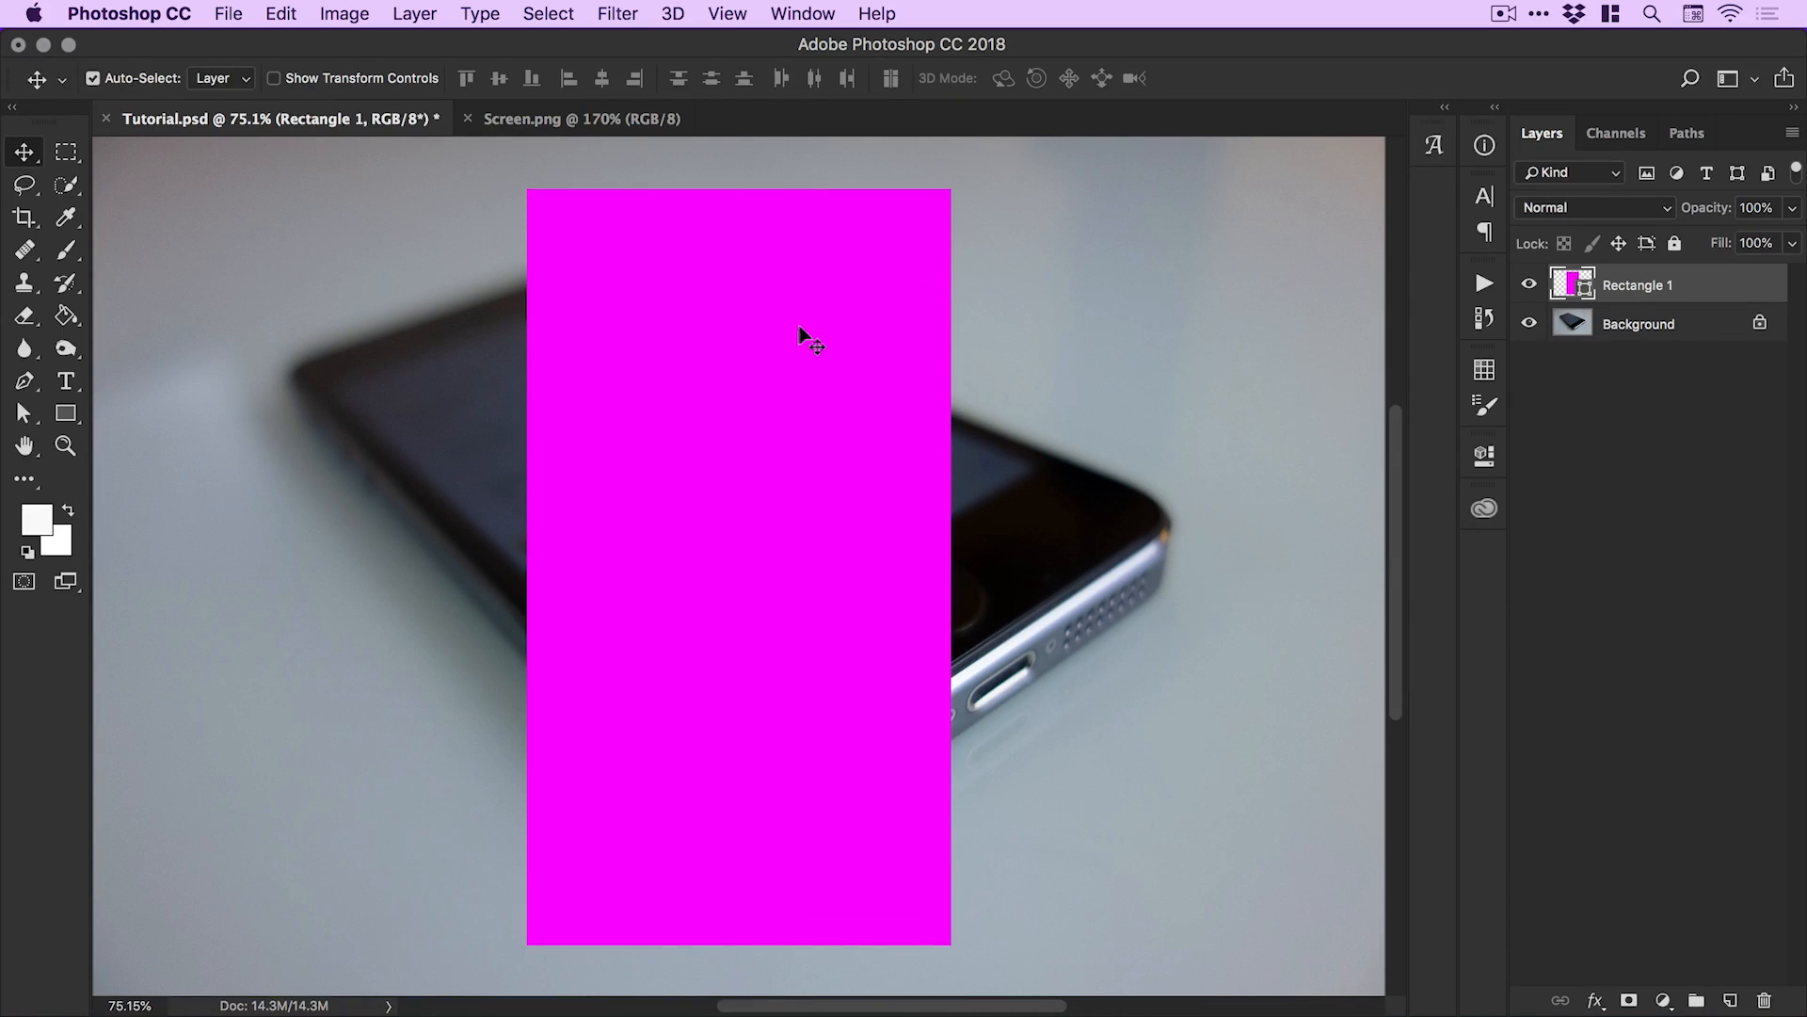
Rename the Rectangle 1 layer to 'Screen' and bring up its layer options.
double_click(1638, 284)
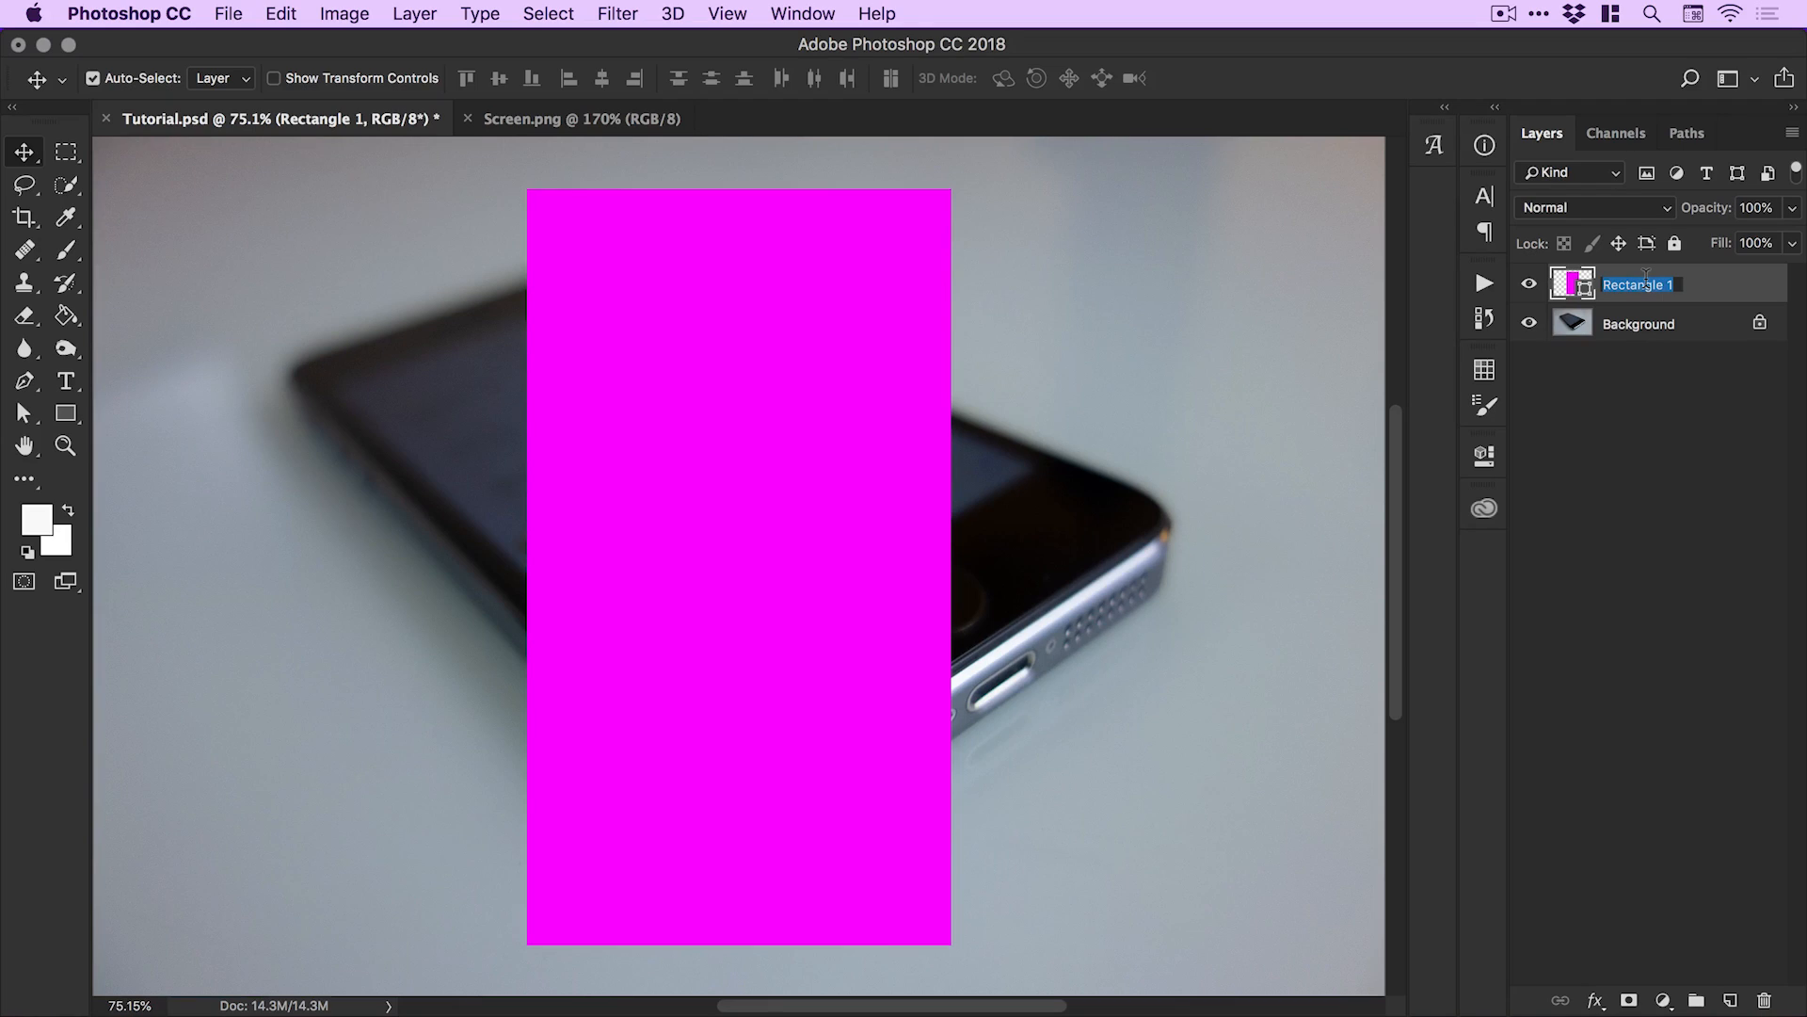
text(Screen)
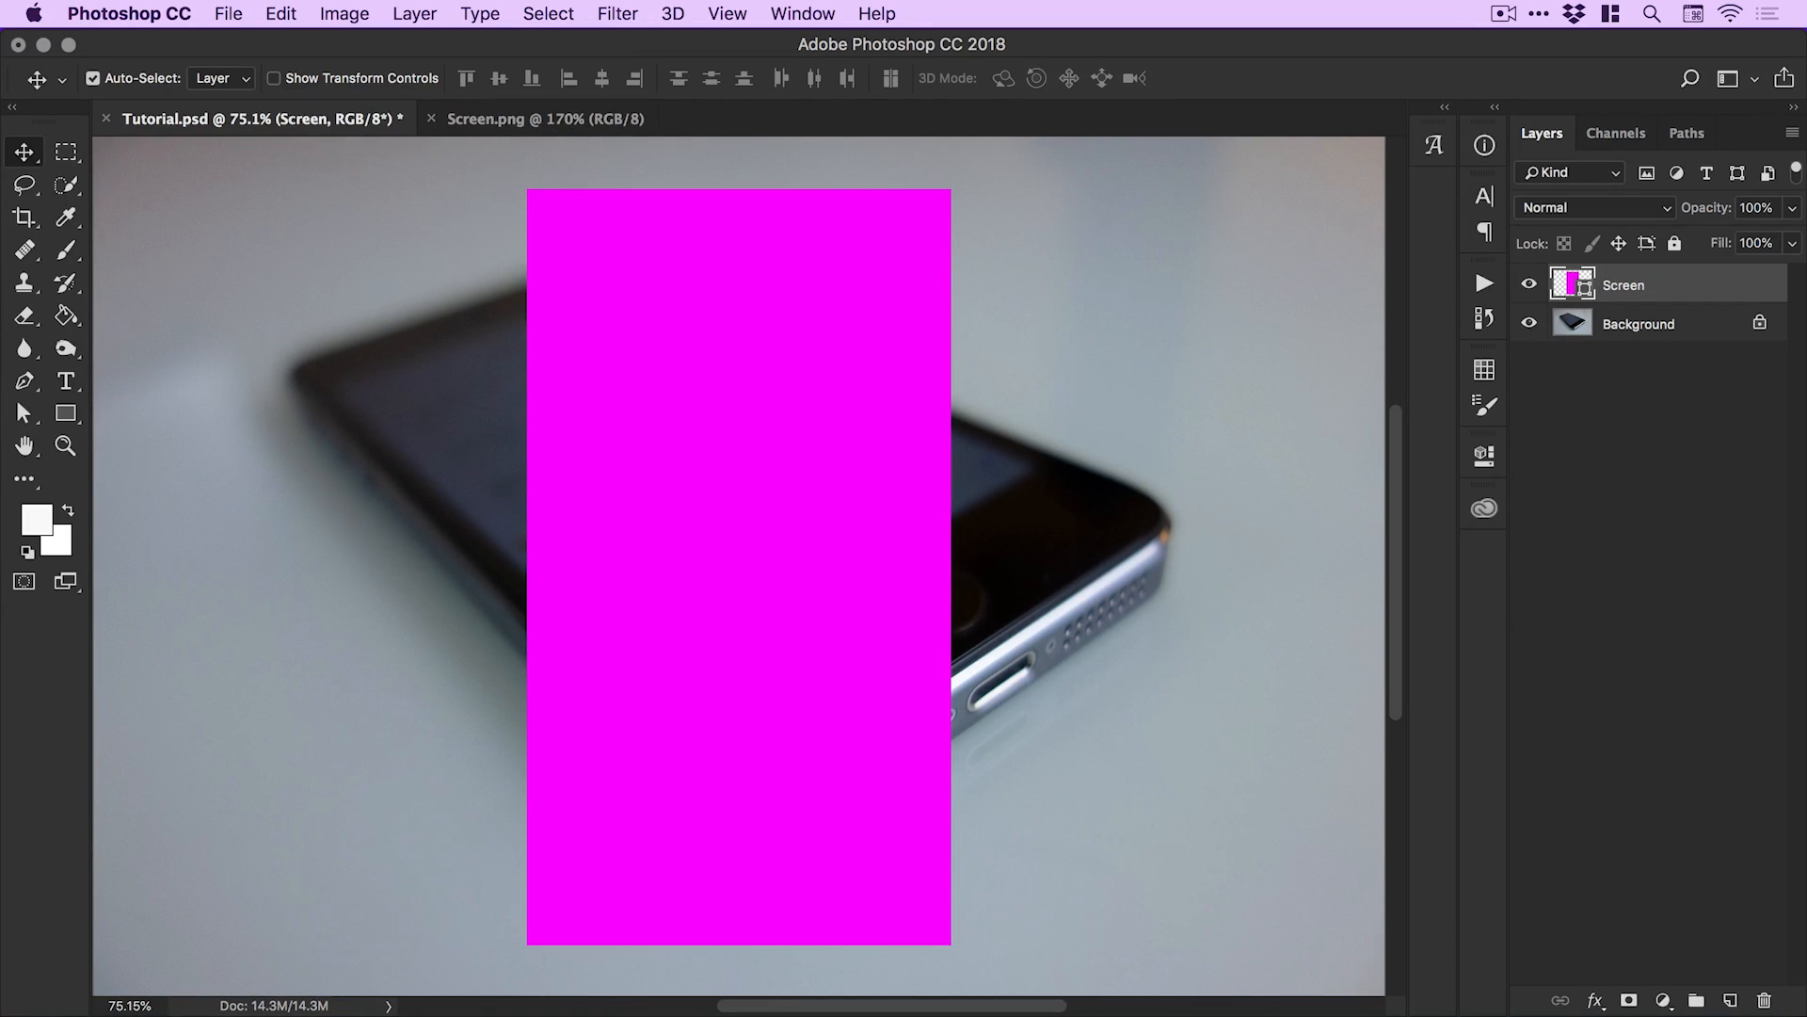
mouse_move(1654, 290)
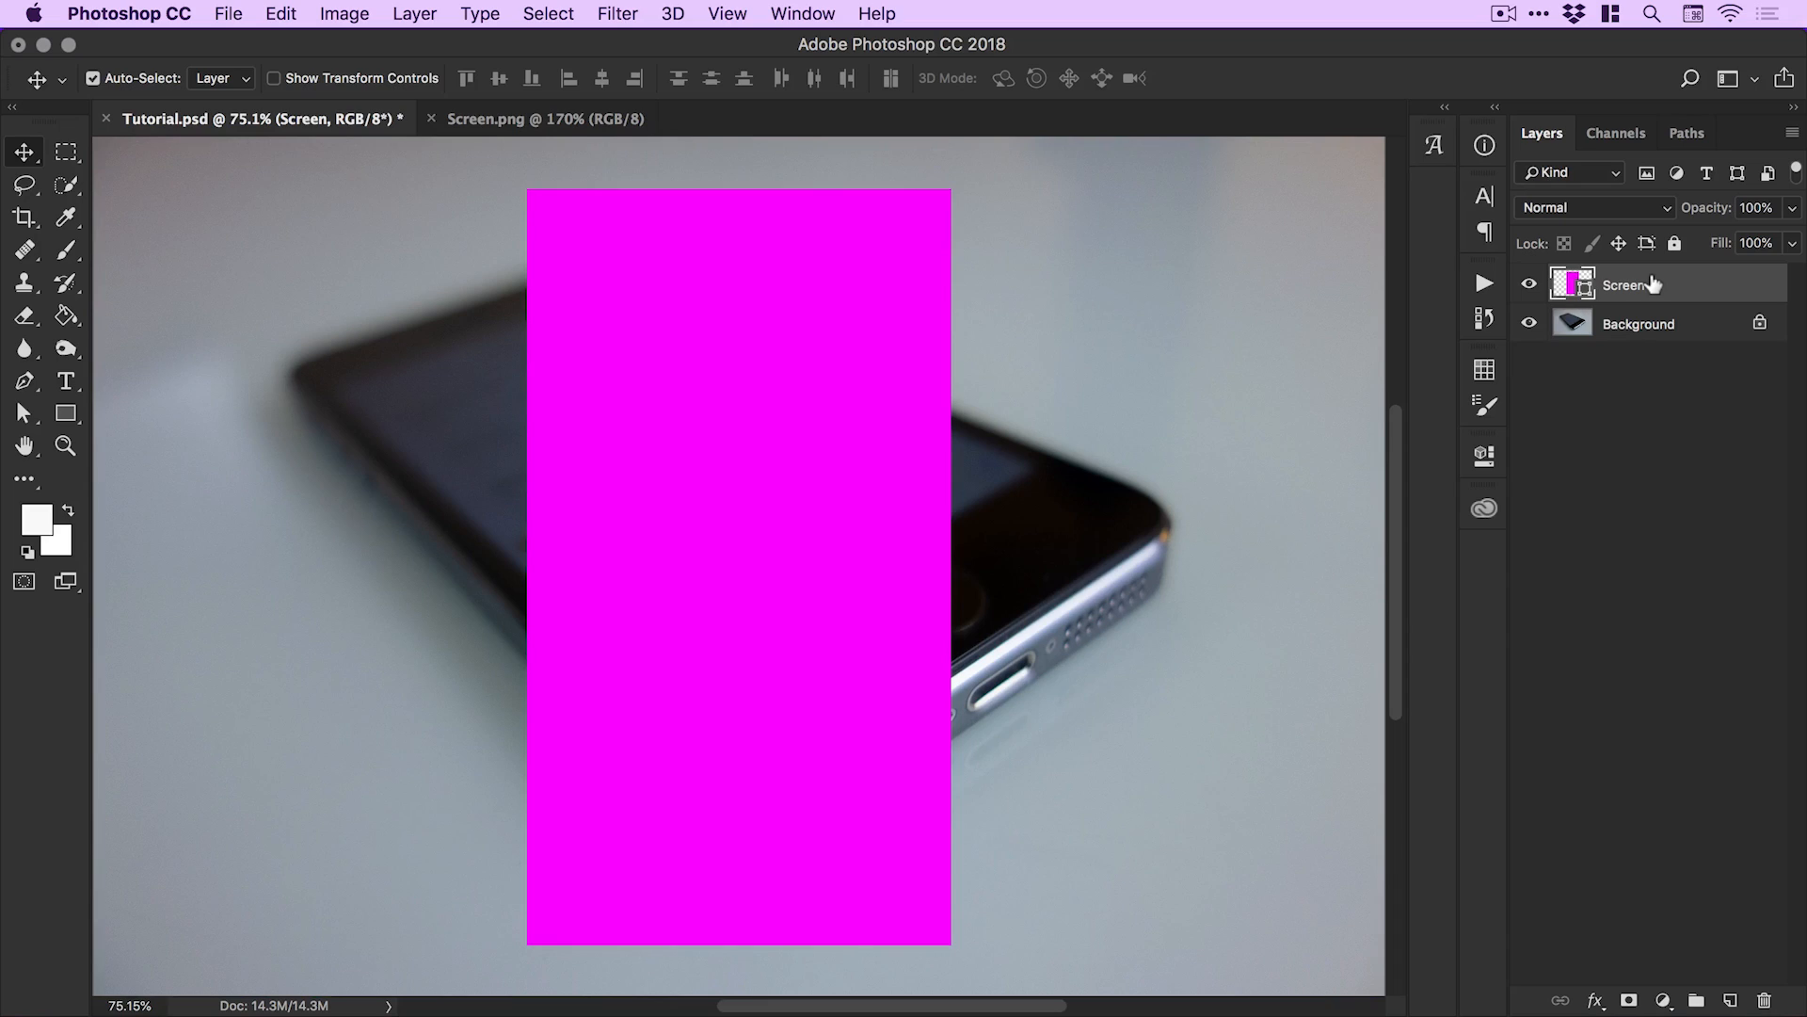
right_click(1653, 285)
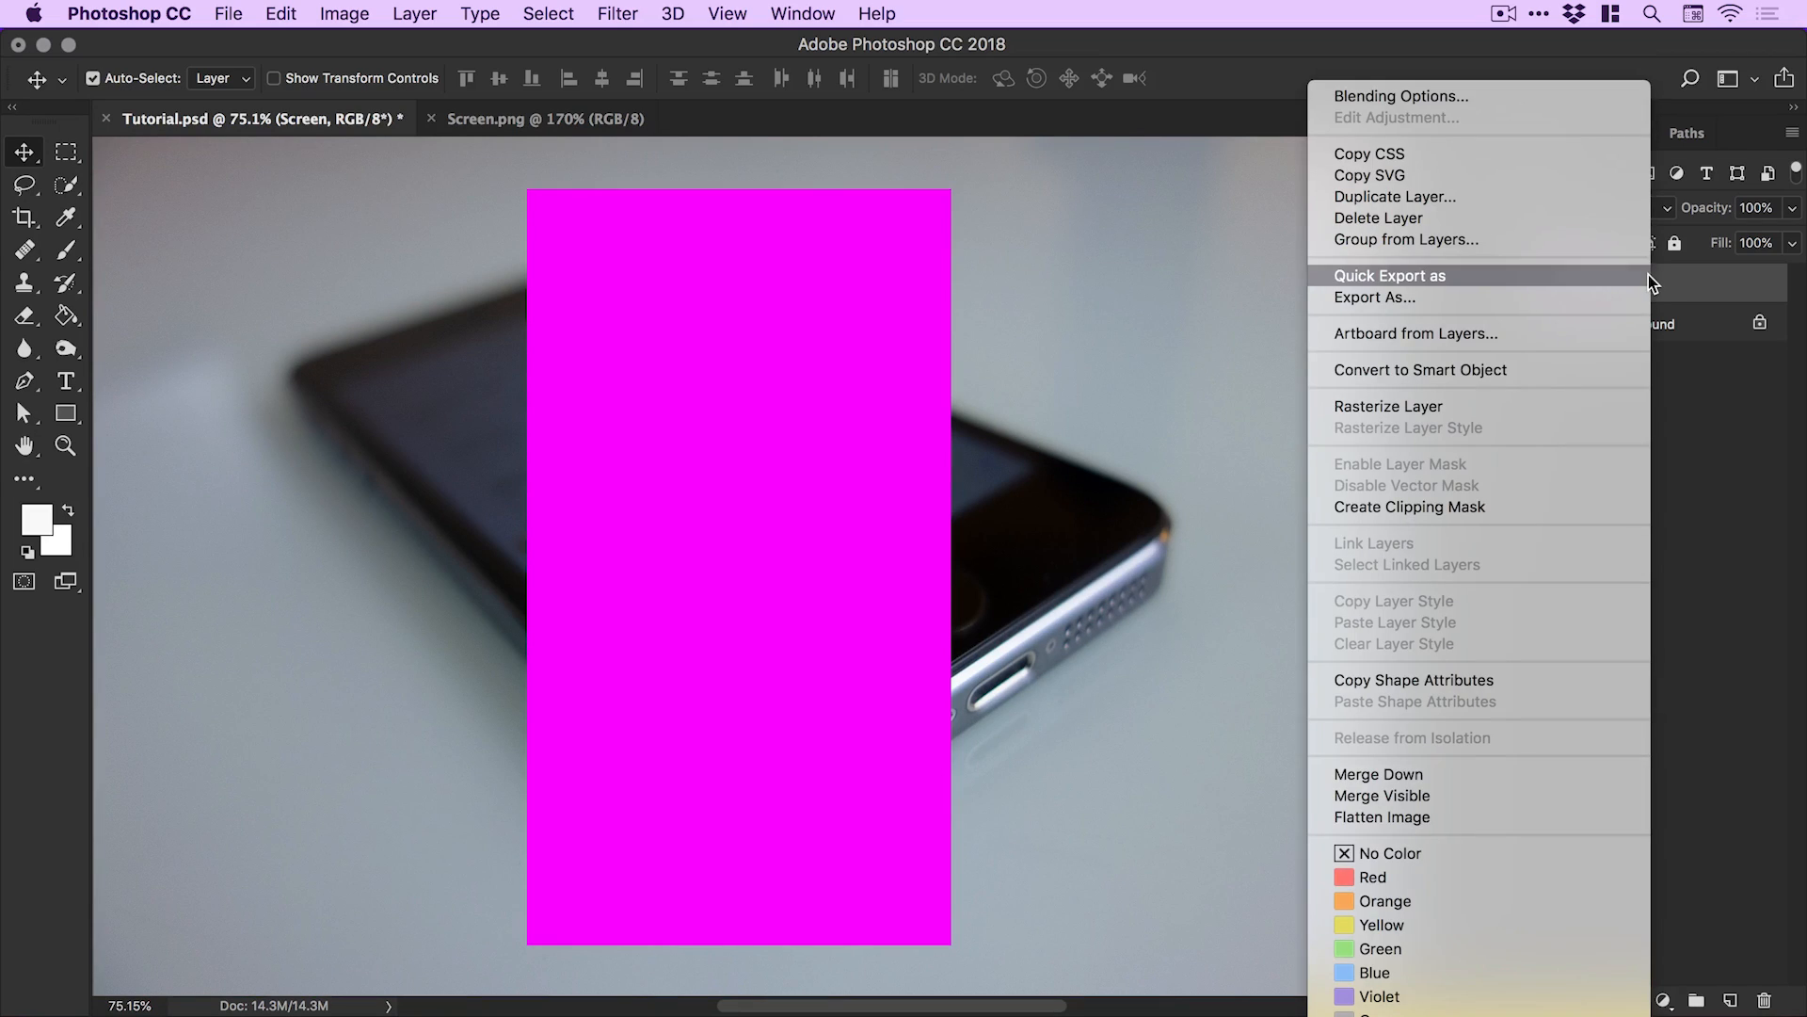
mouse_move(1465, 378)
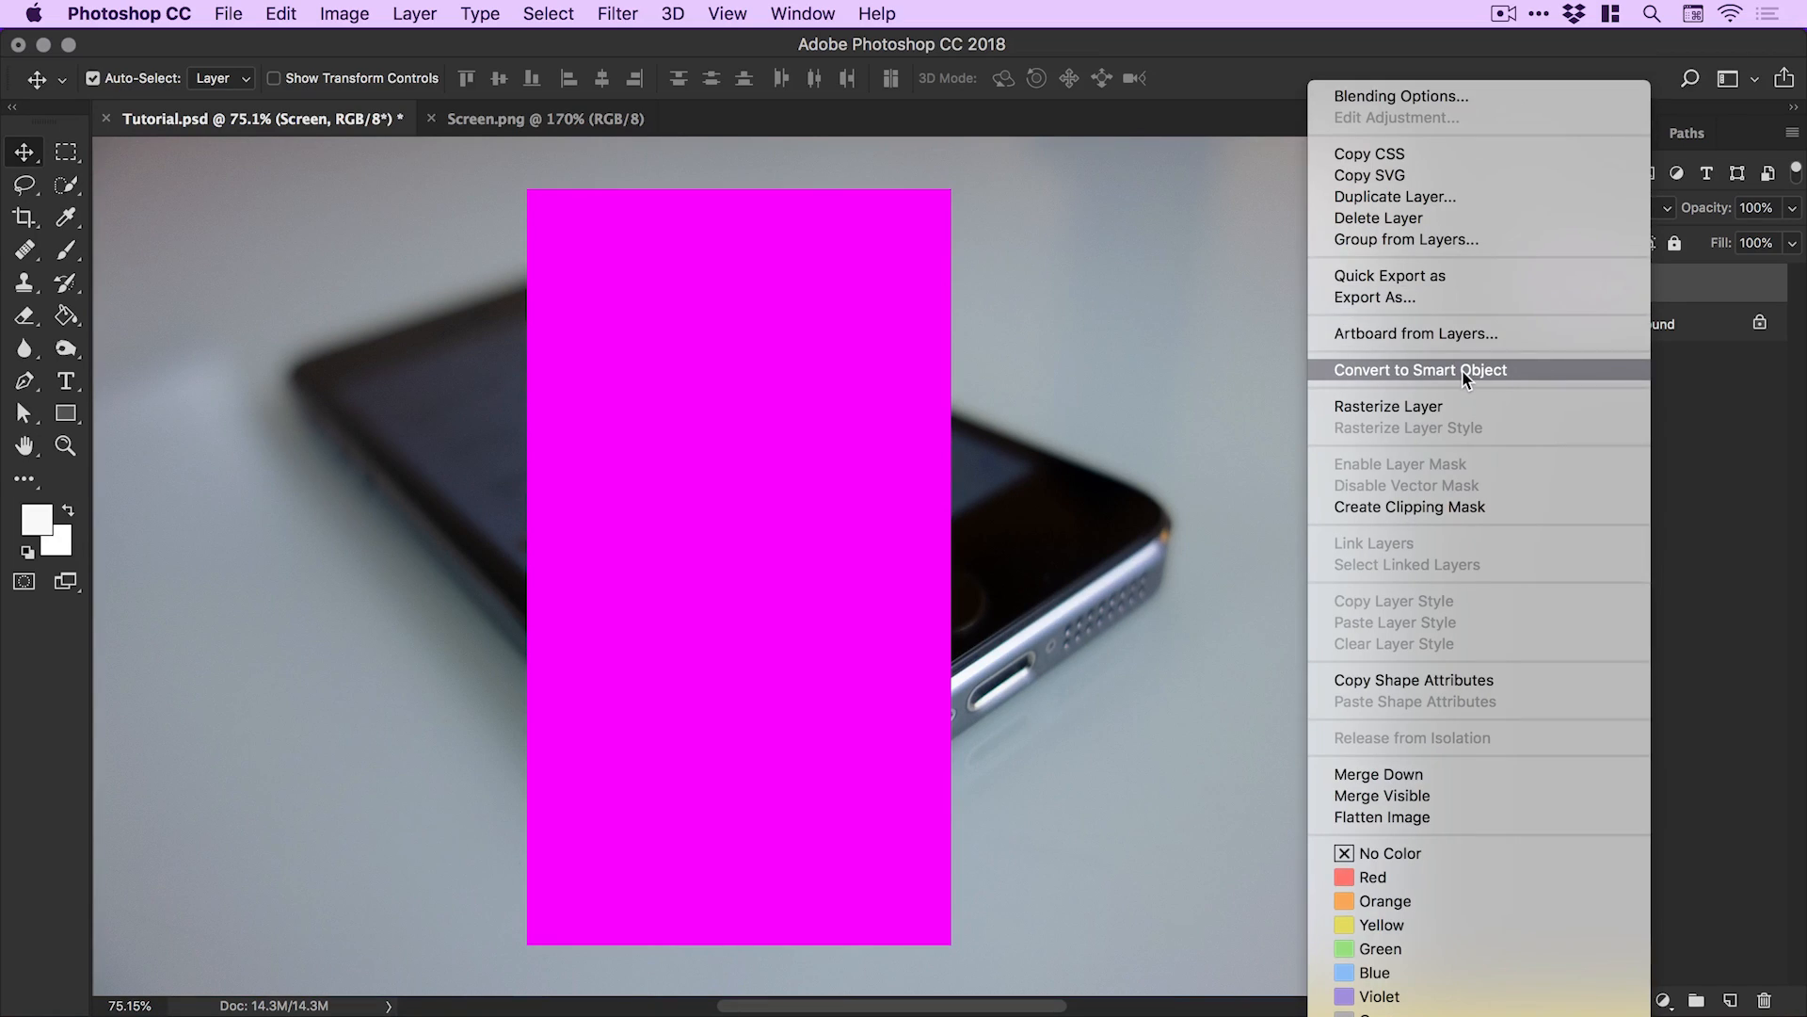
Convert the Screen layer to a smart object, then select all in Screen.png.
click(1420, 370)
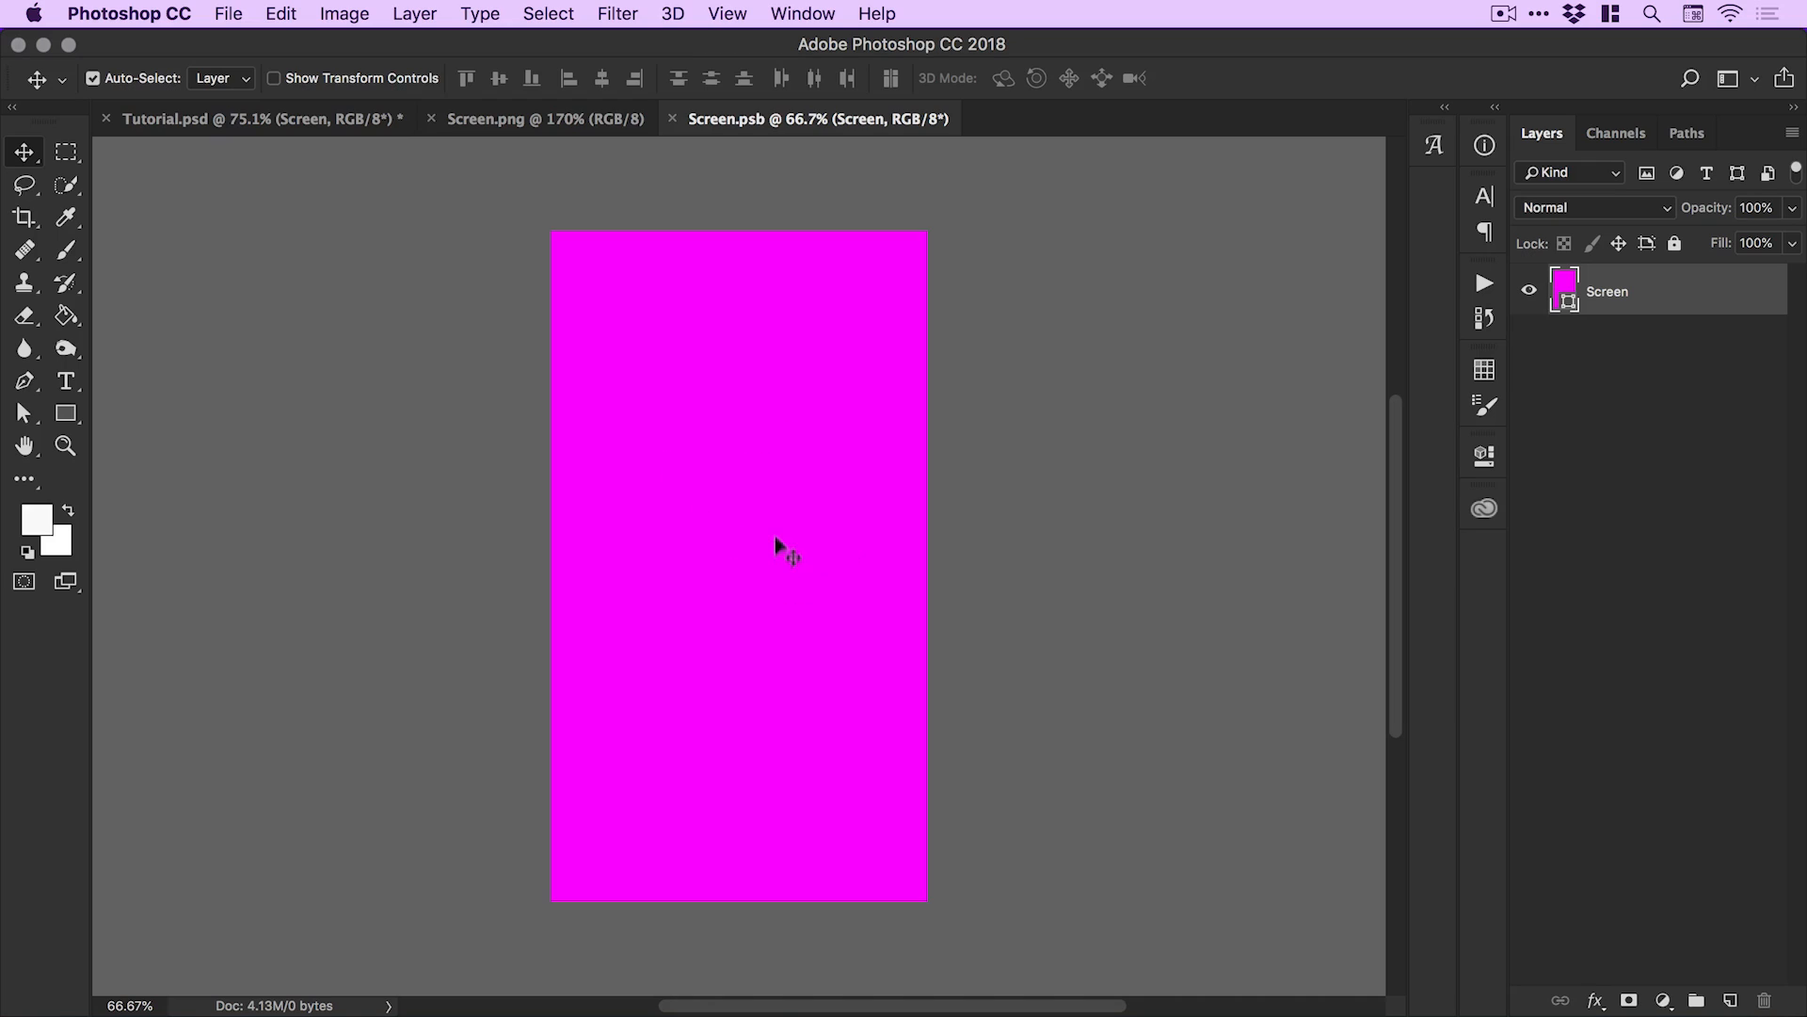
mouse_move(776, 544)
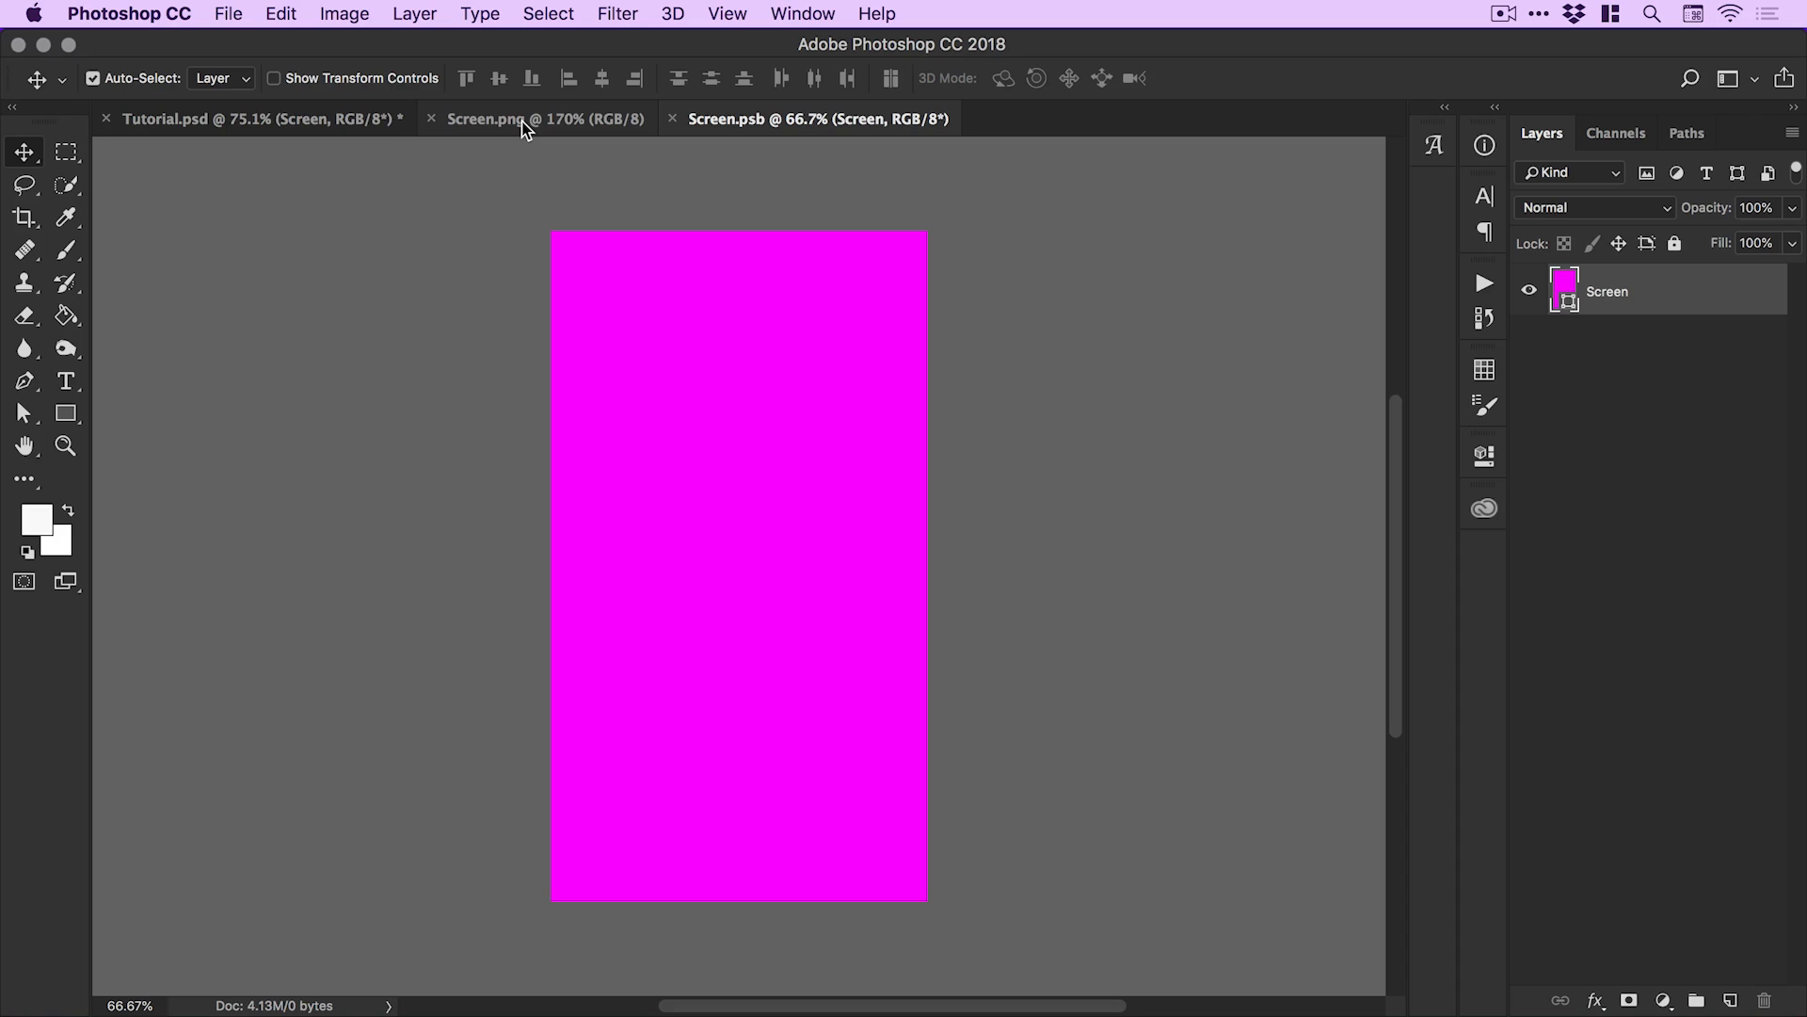
click(528, 120)
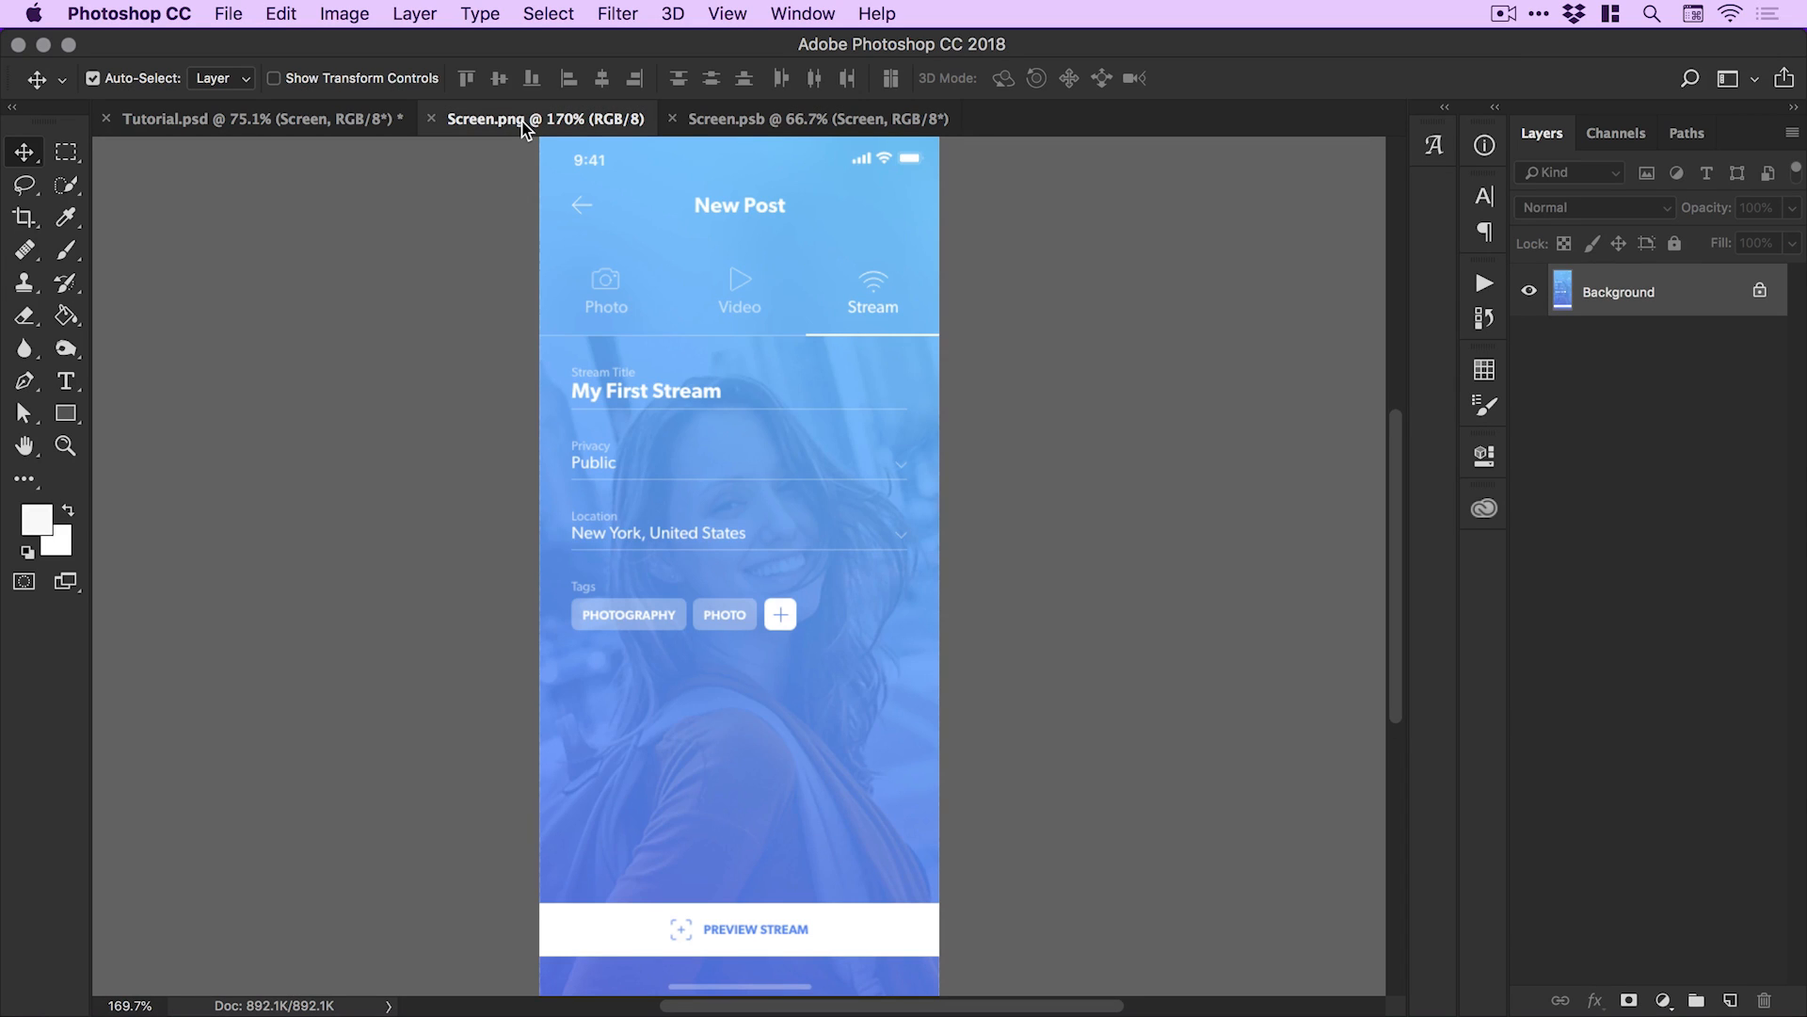
click(549, 14)
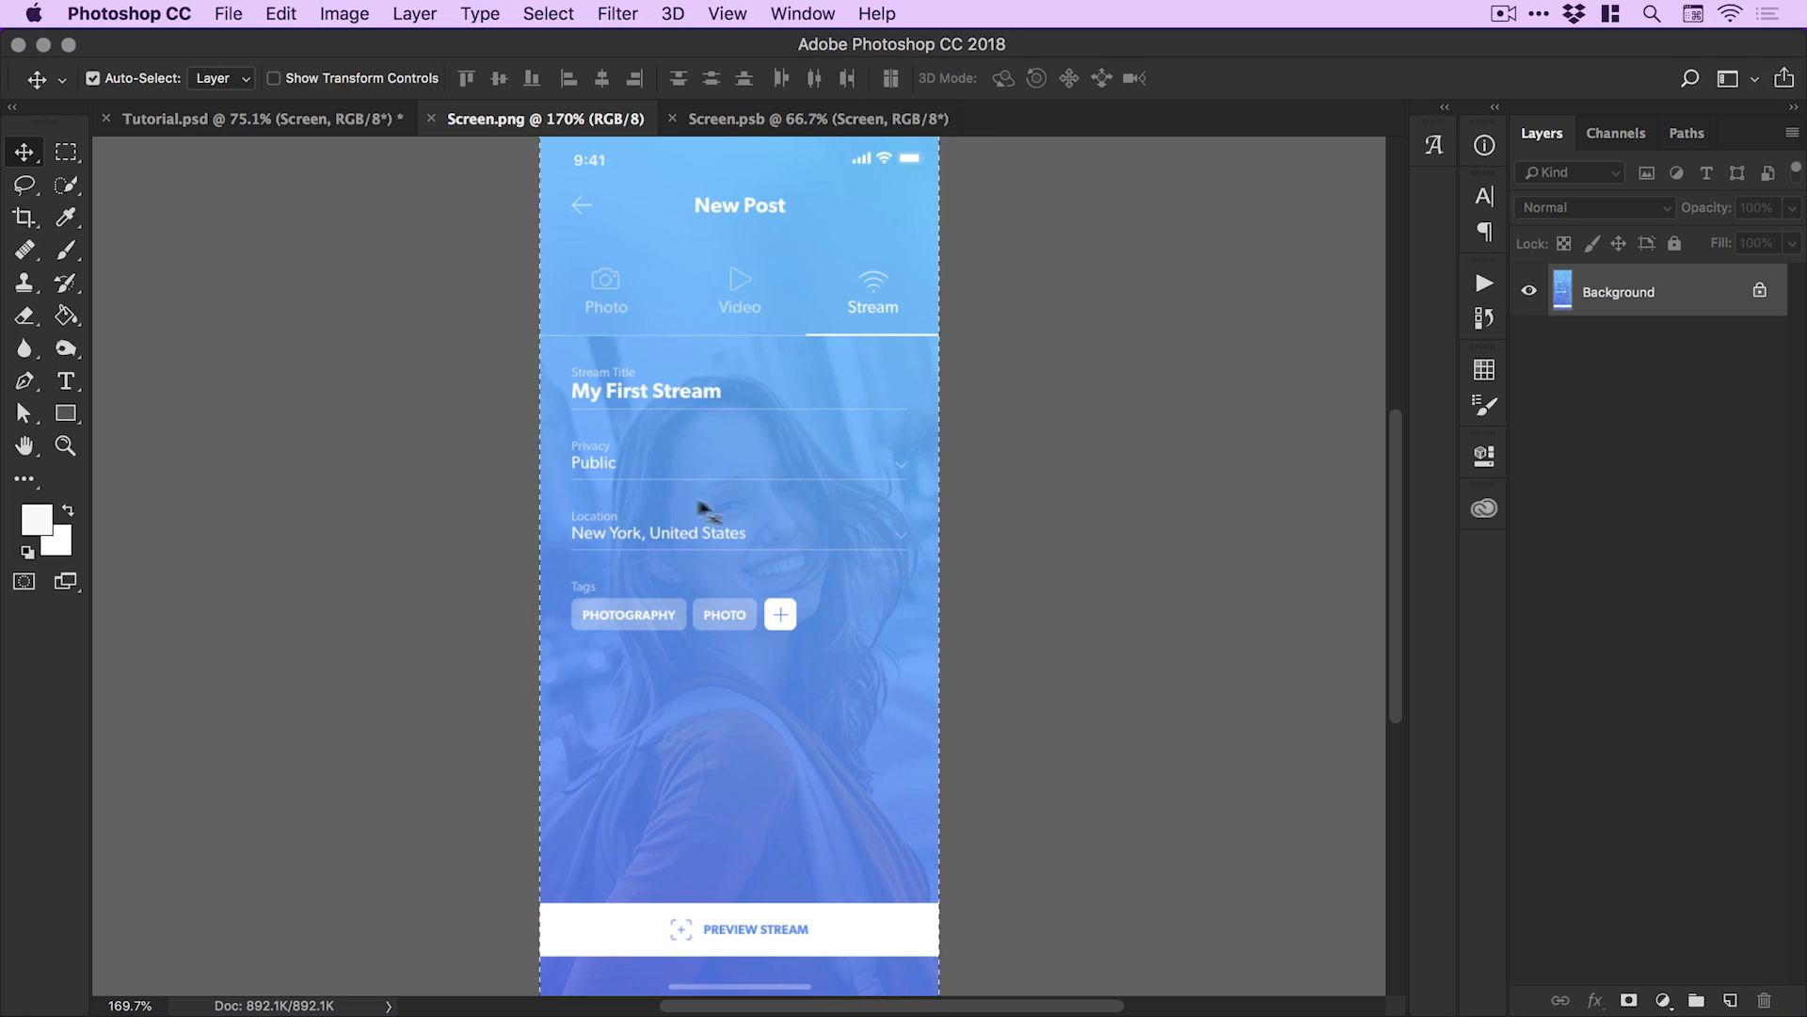
mouse_move(296, 38)
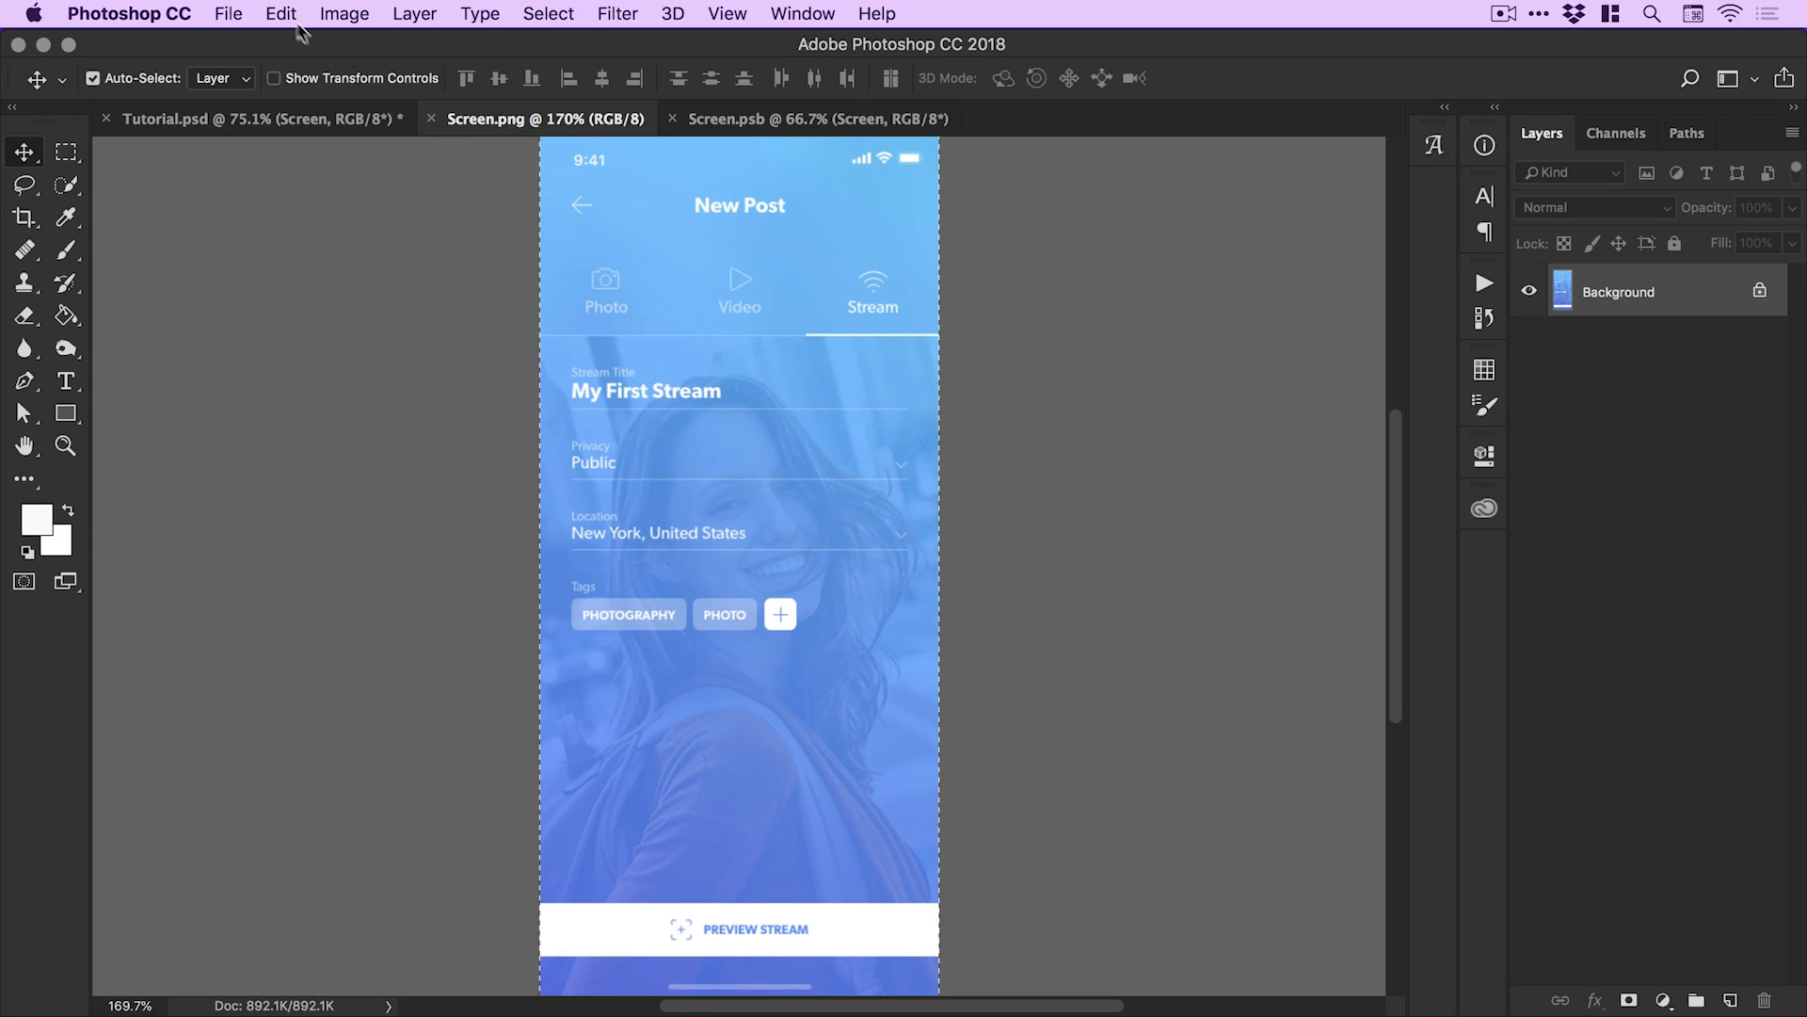
Copy the Screen.png image, paste it into Screen.psb as Layer 1, and close Screen.png.
click(287, 13)
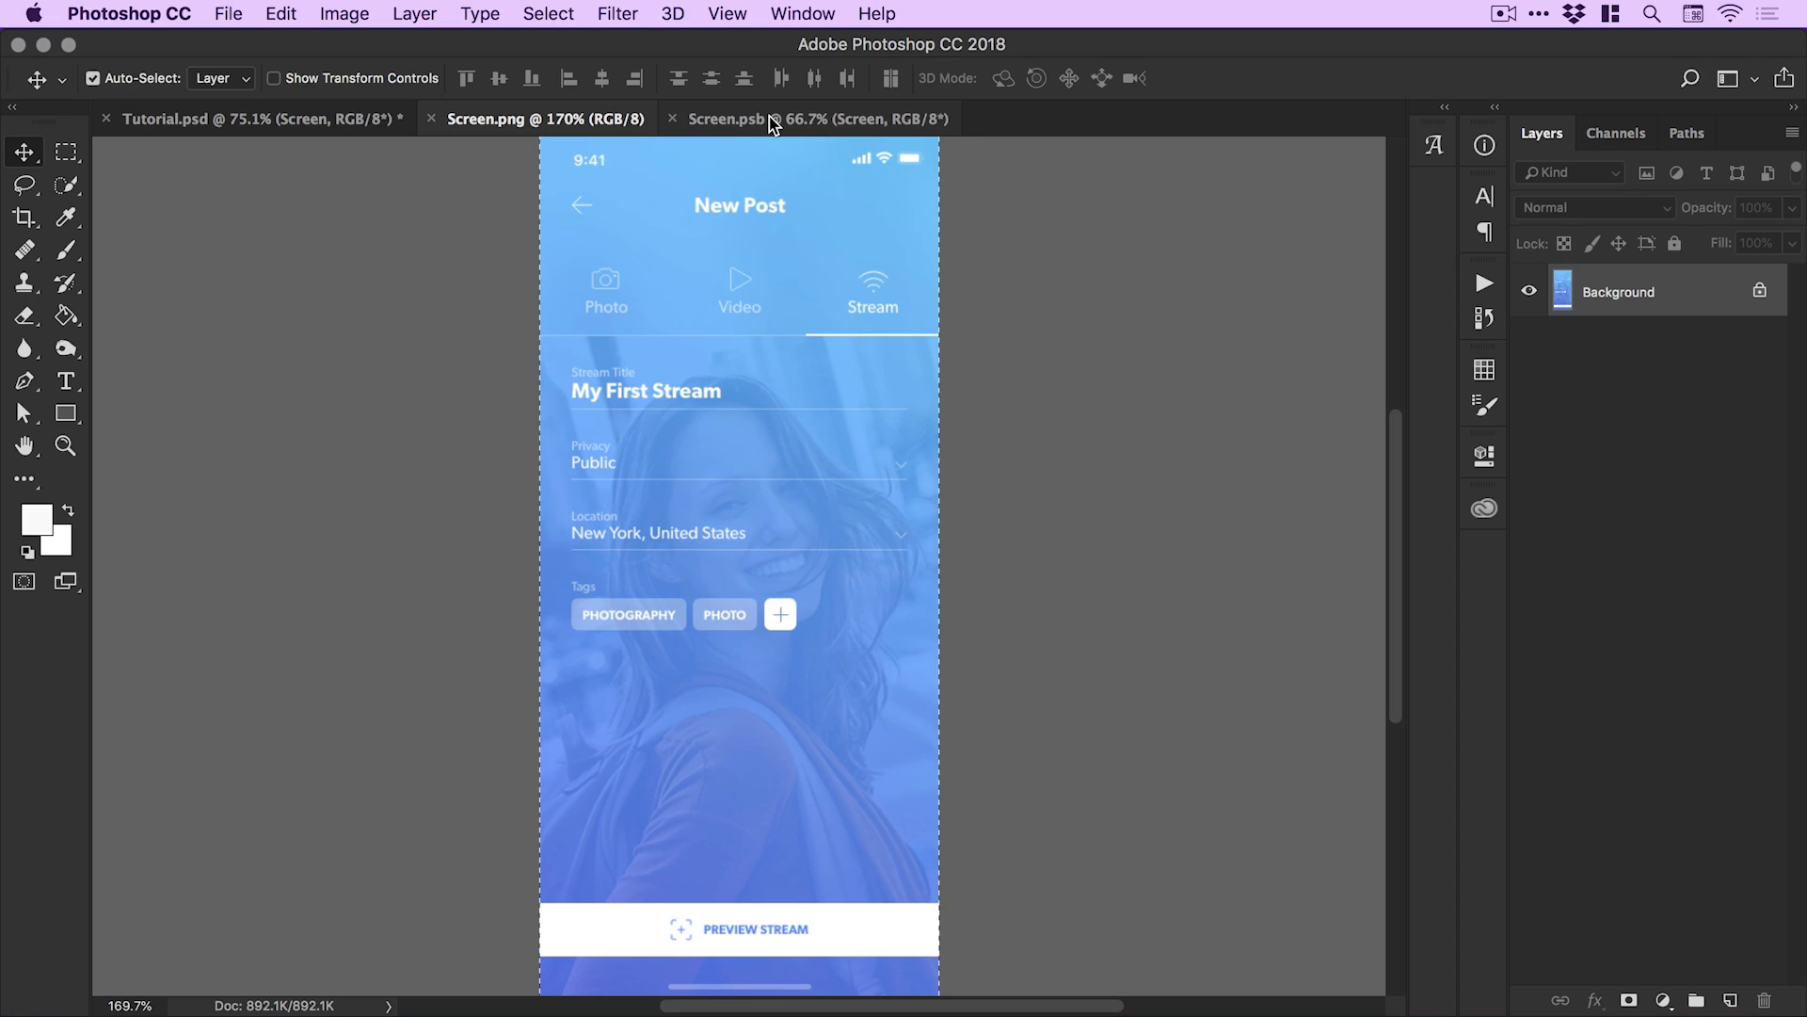
click(765, 118)
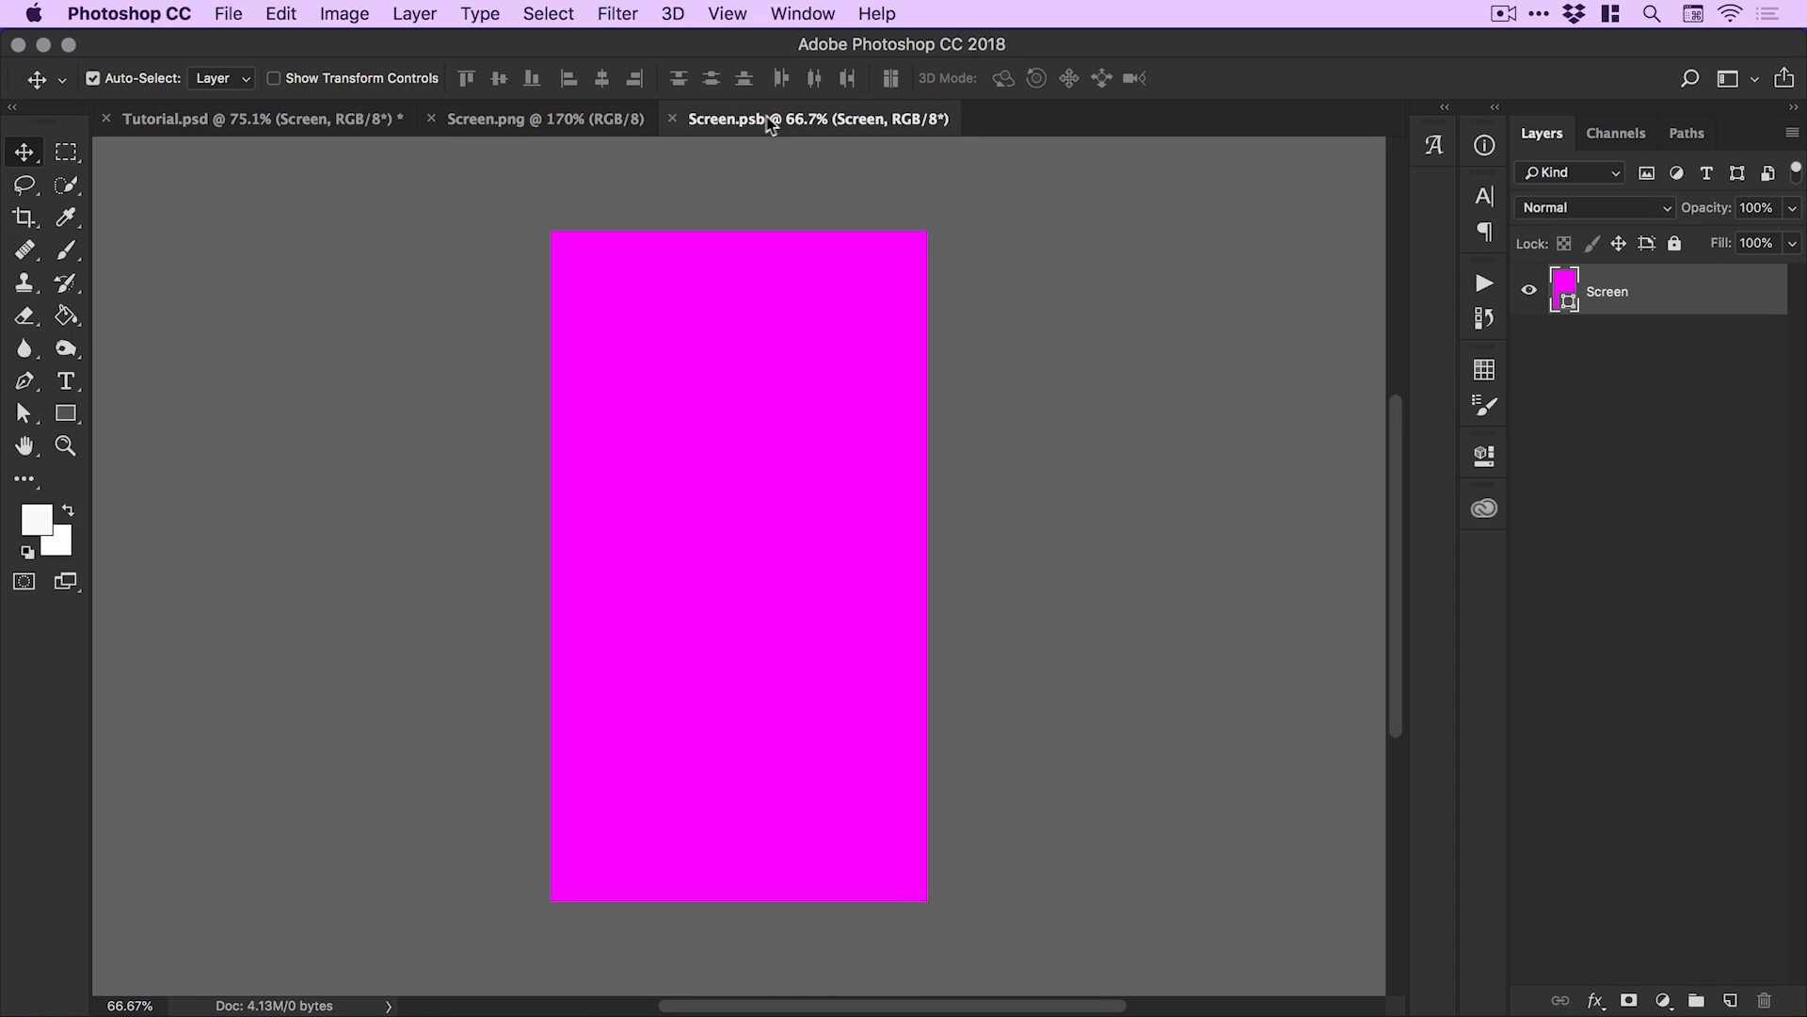
click(289, 13)
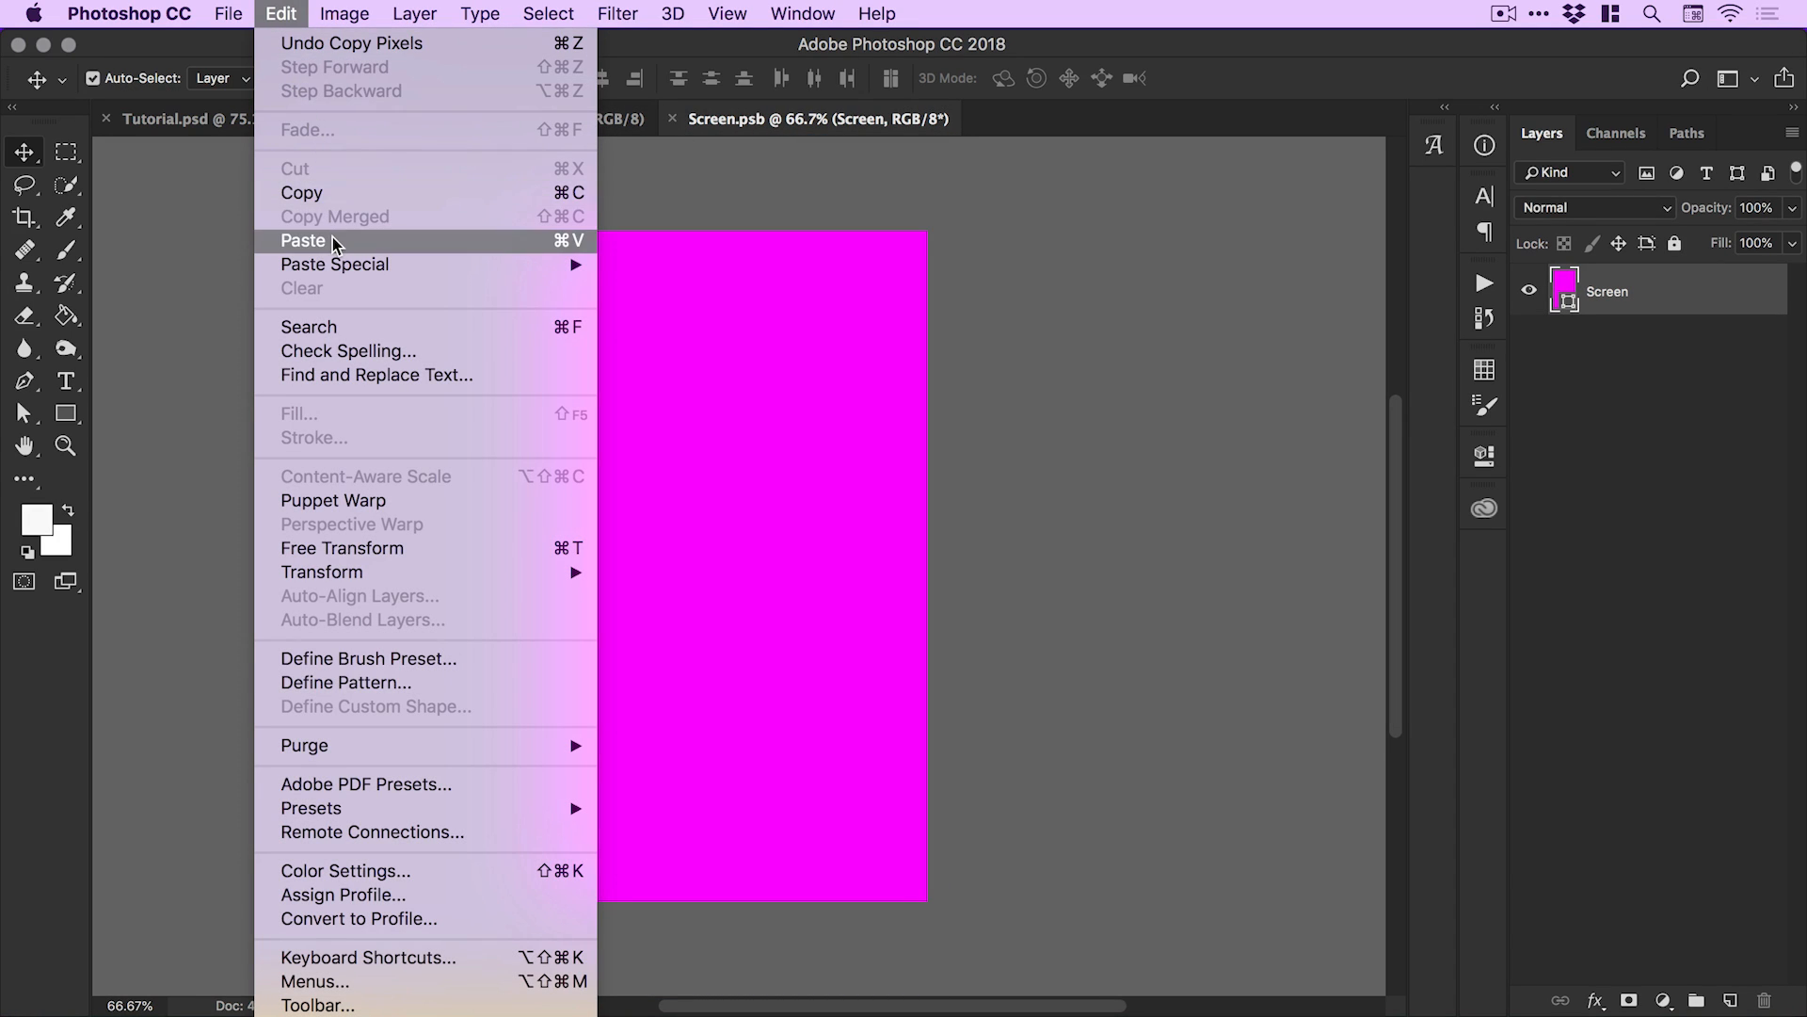
click(303, 241)
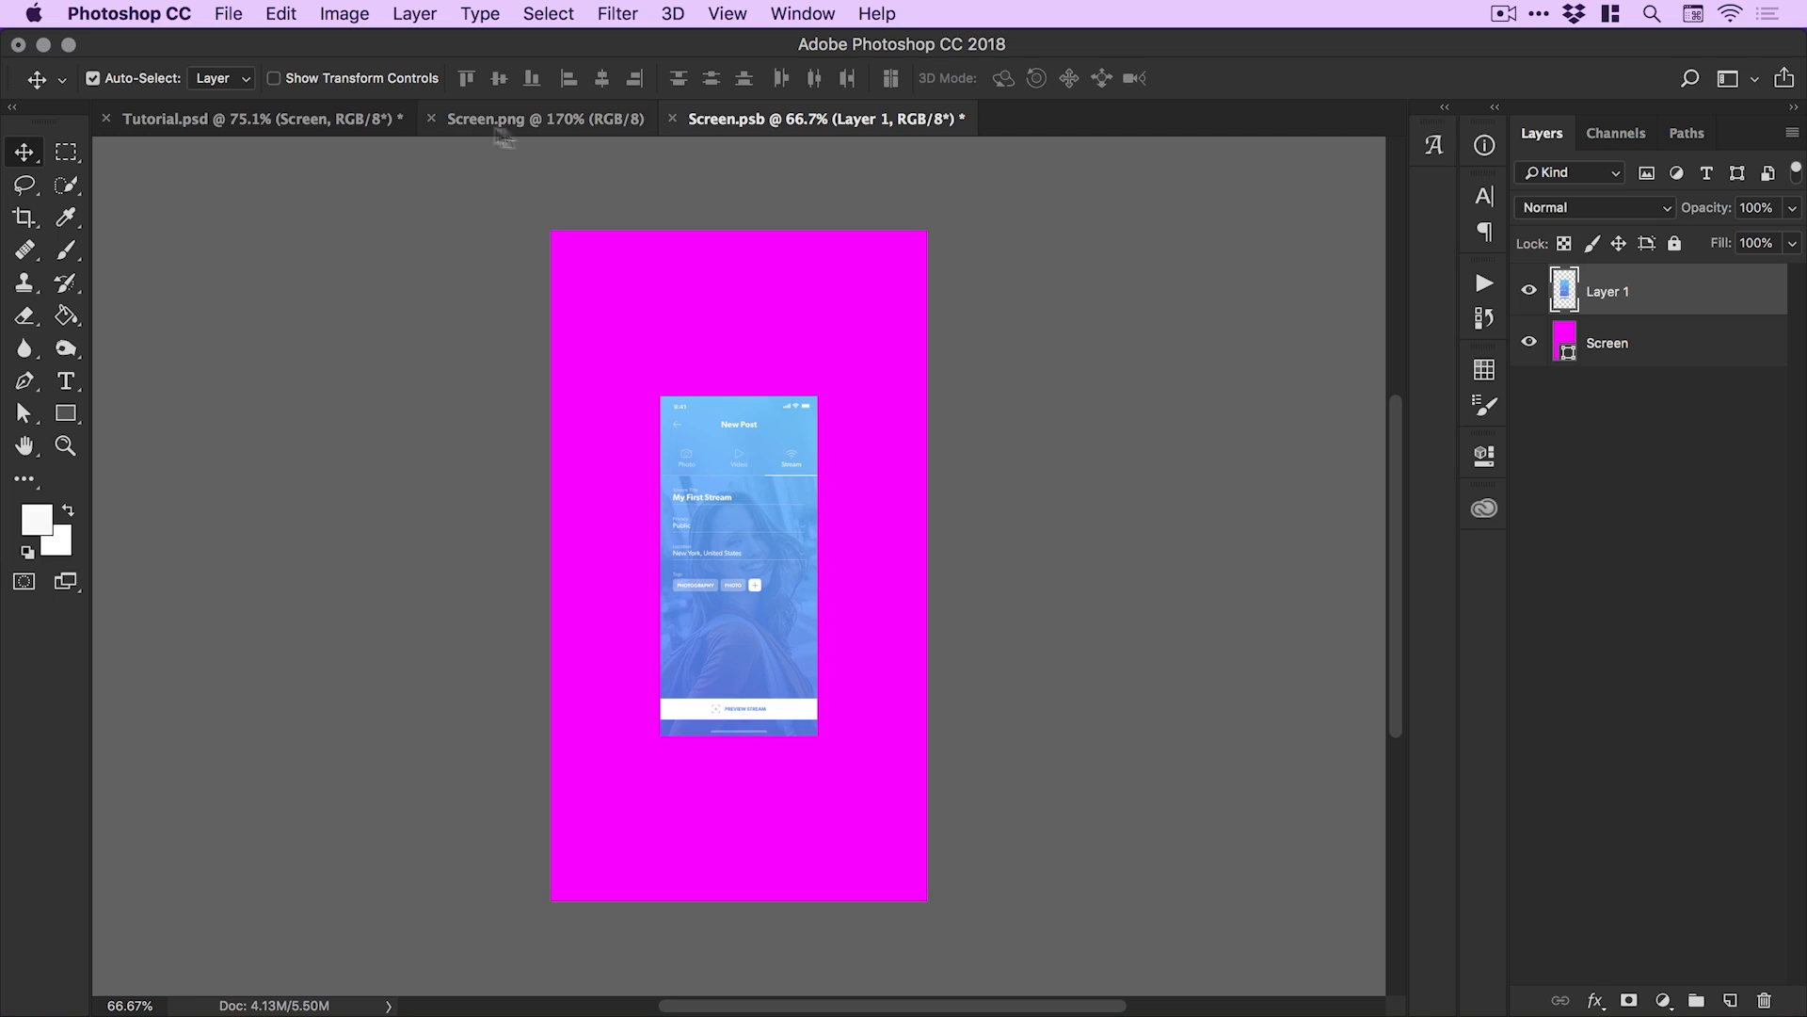
click(440, 119)
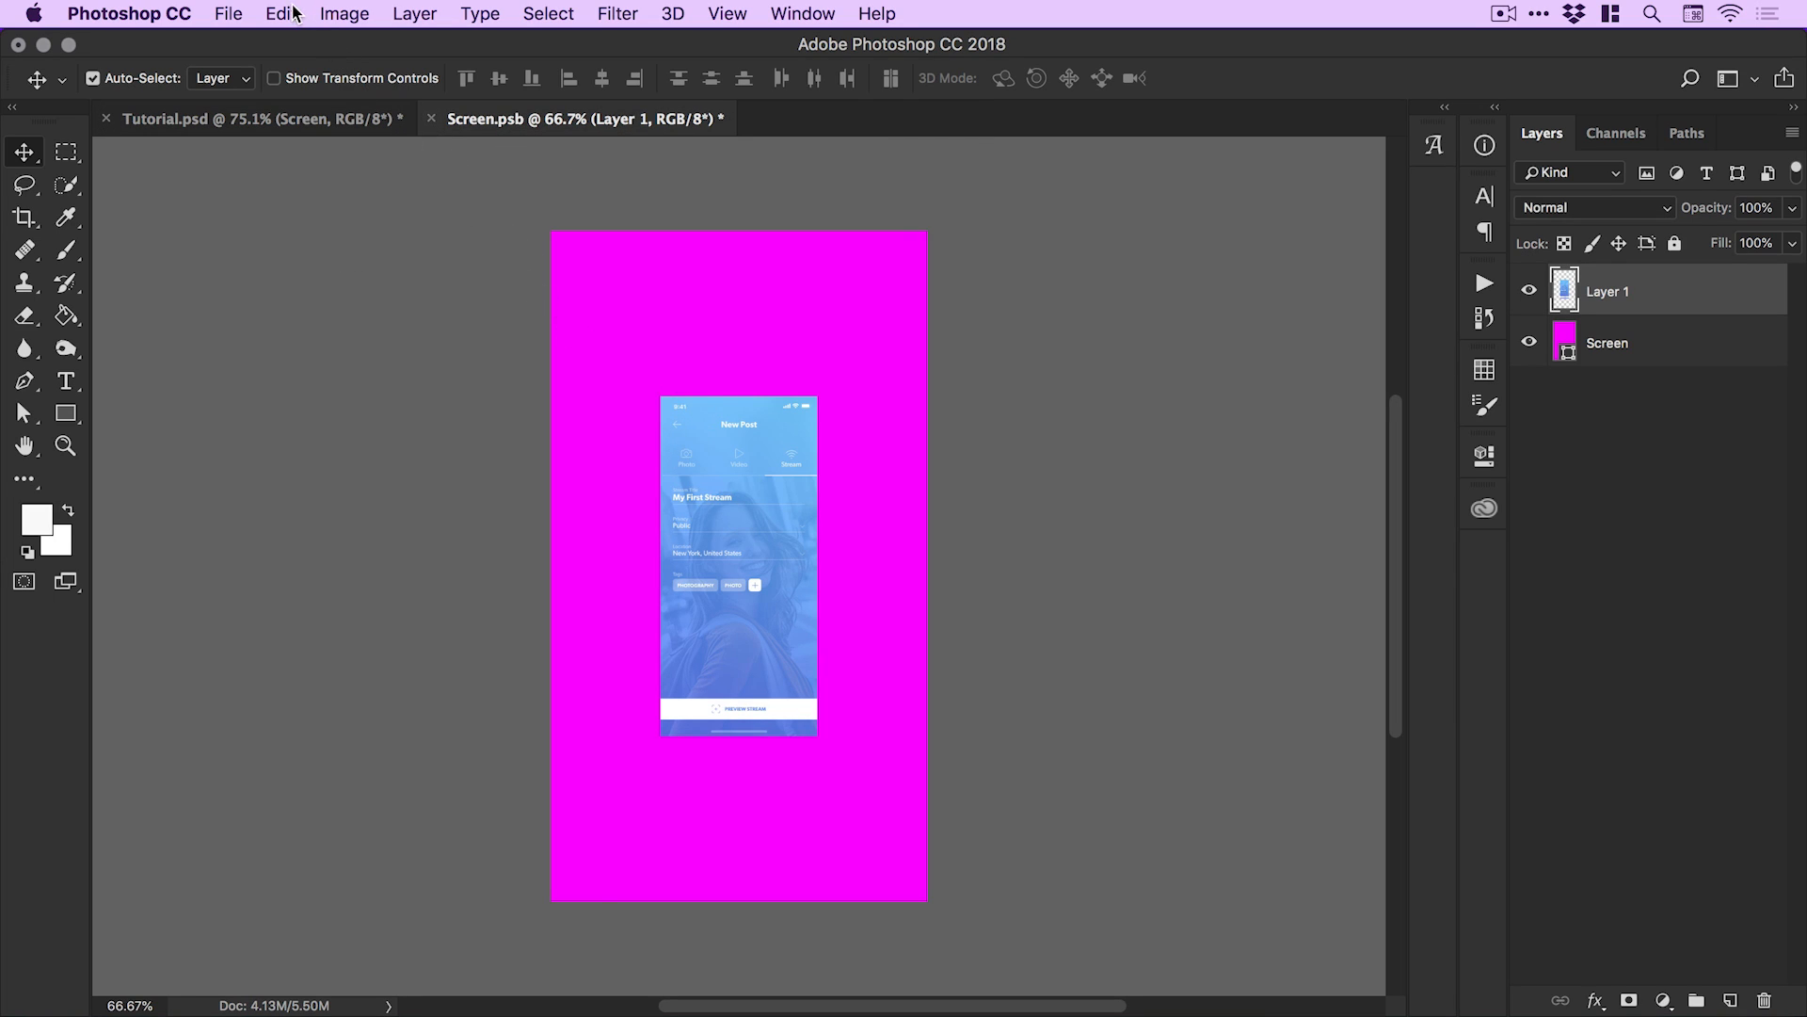
Free Transform the pasted app screen, scaling it to about 242% across the magenta canvas.
click(283, 13)
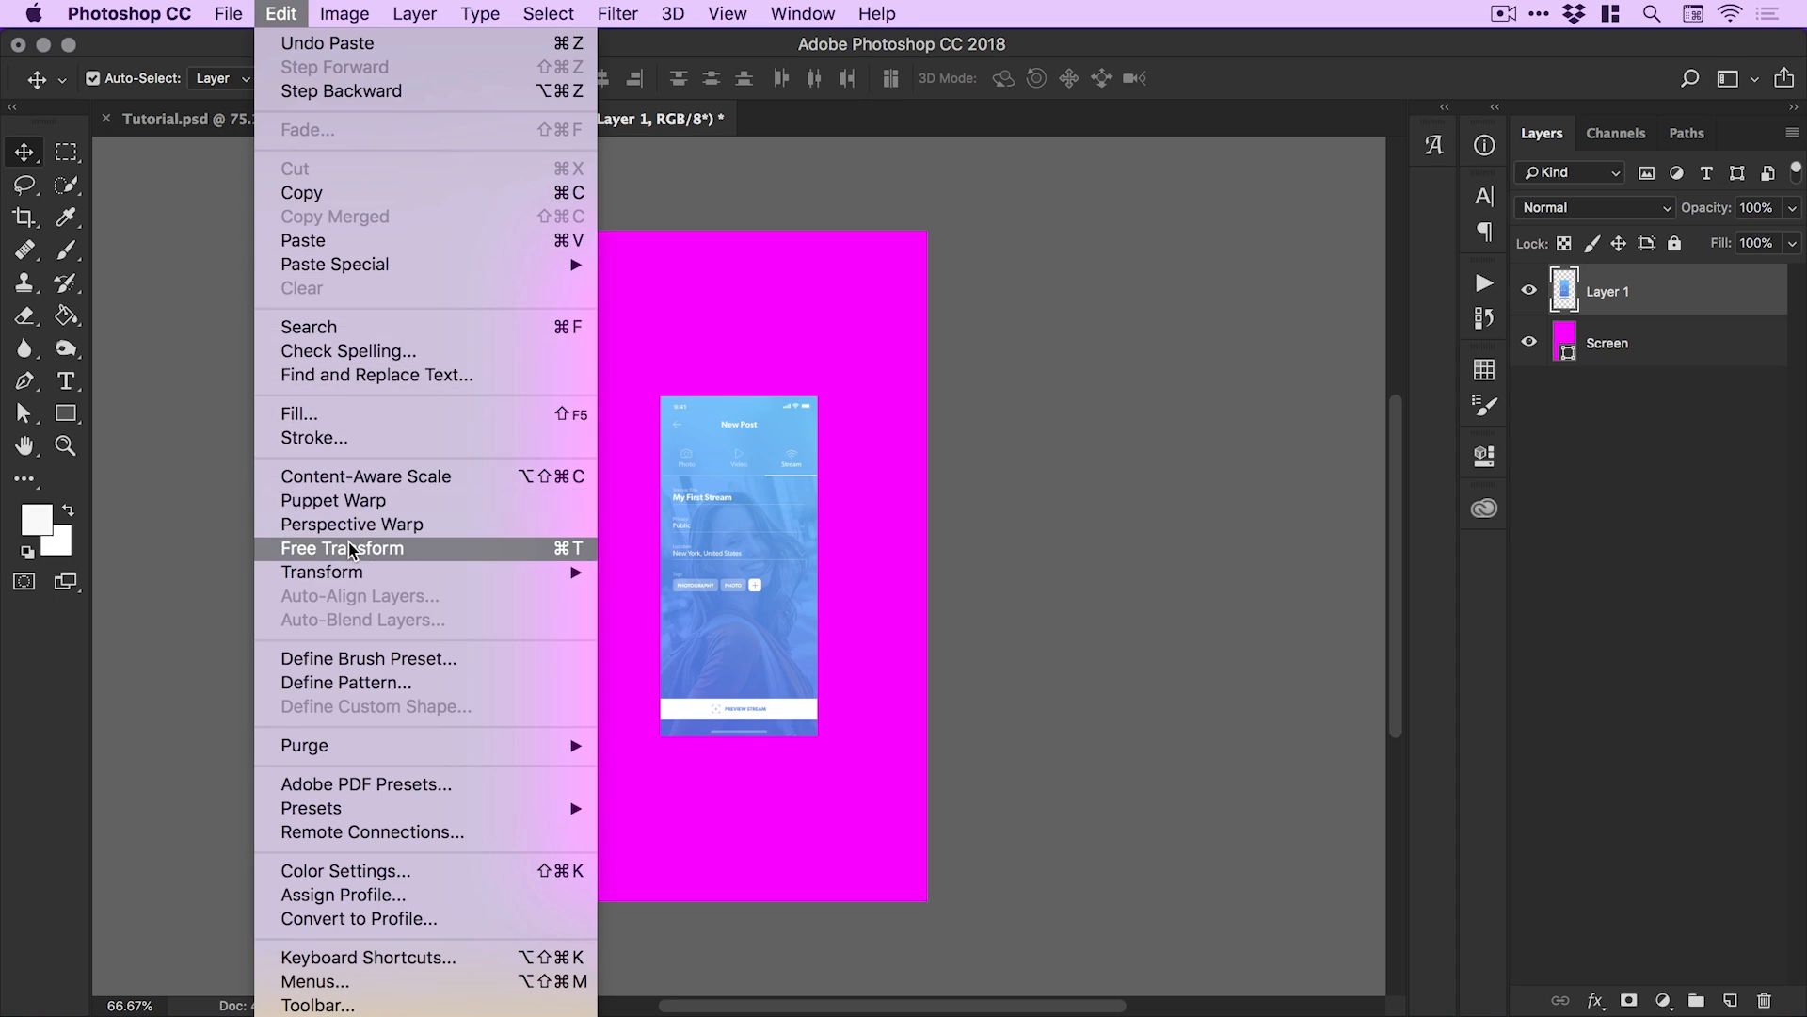
click(342, 548)
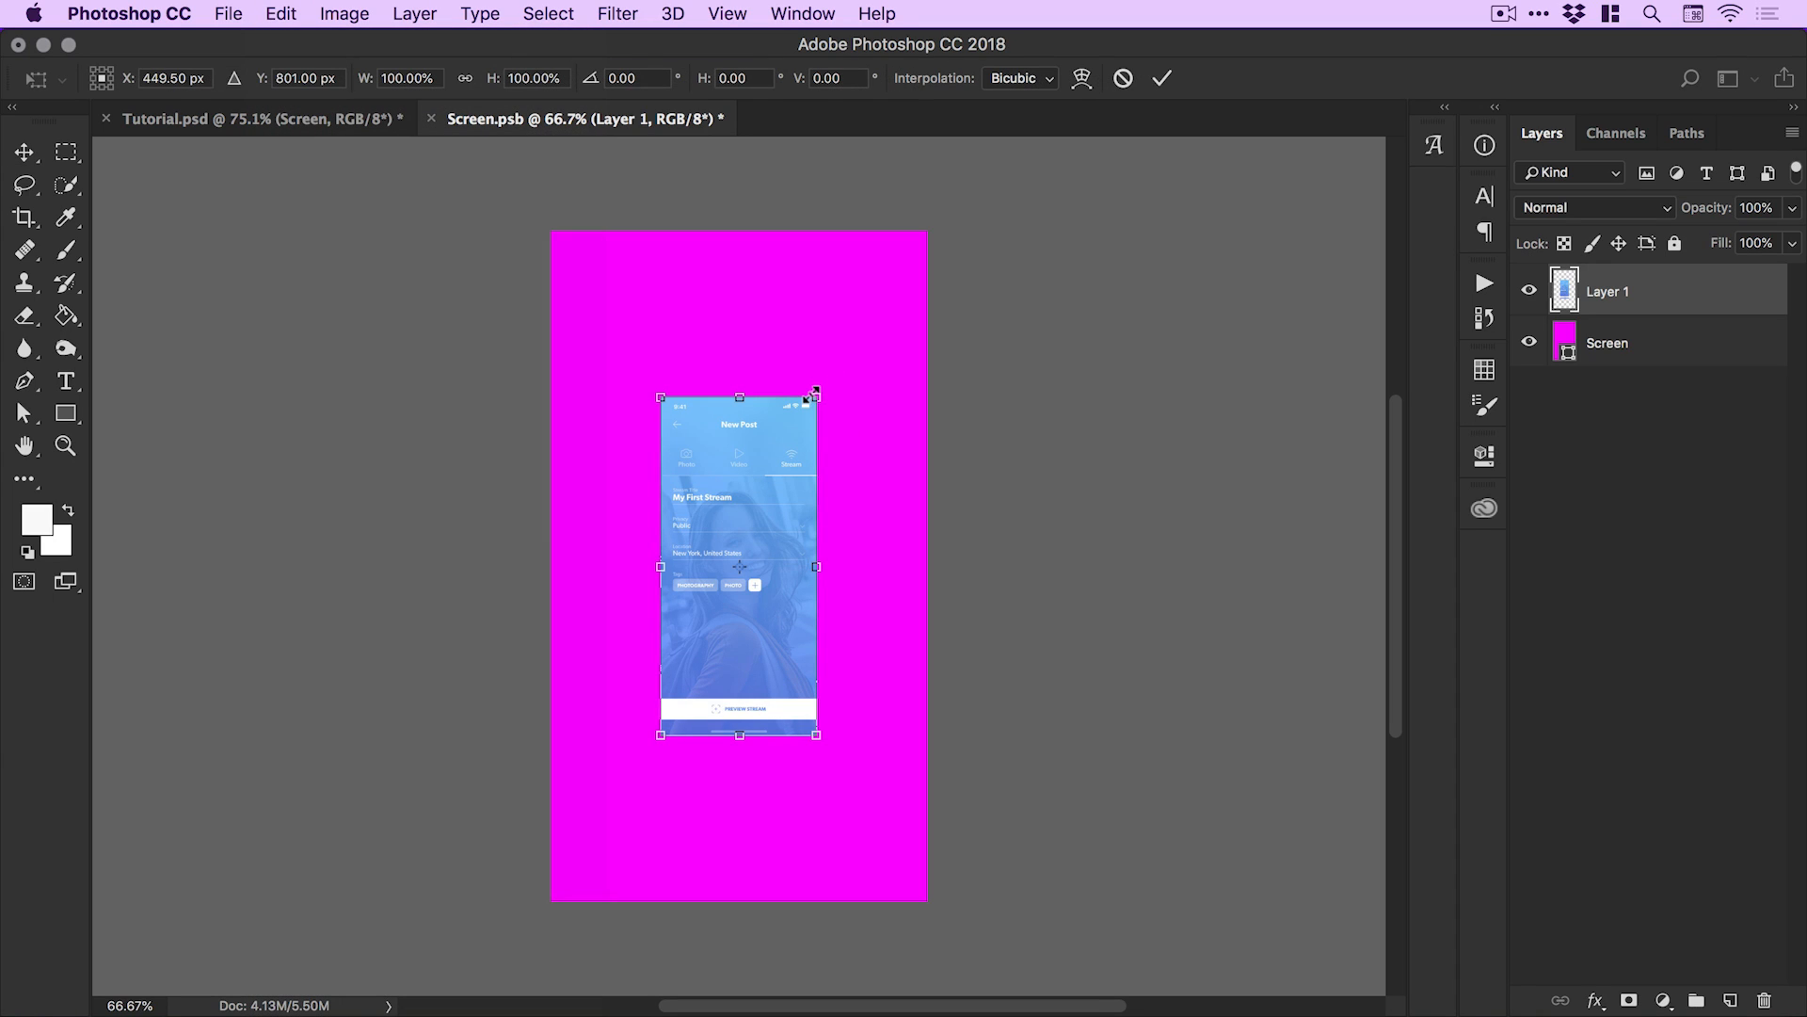
drag(816, 394, 899, 335)
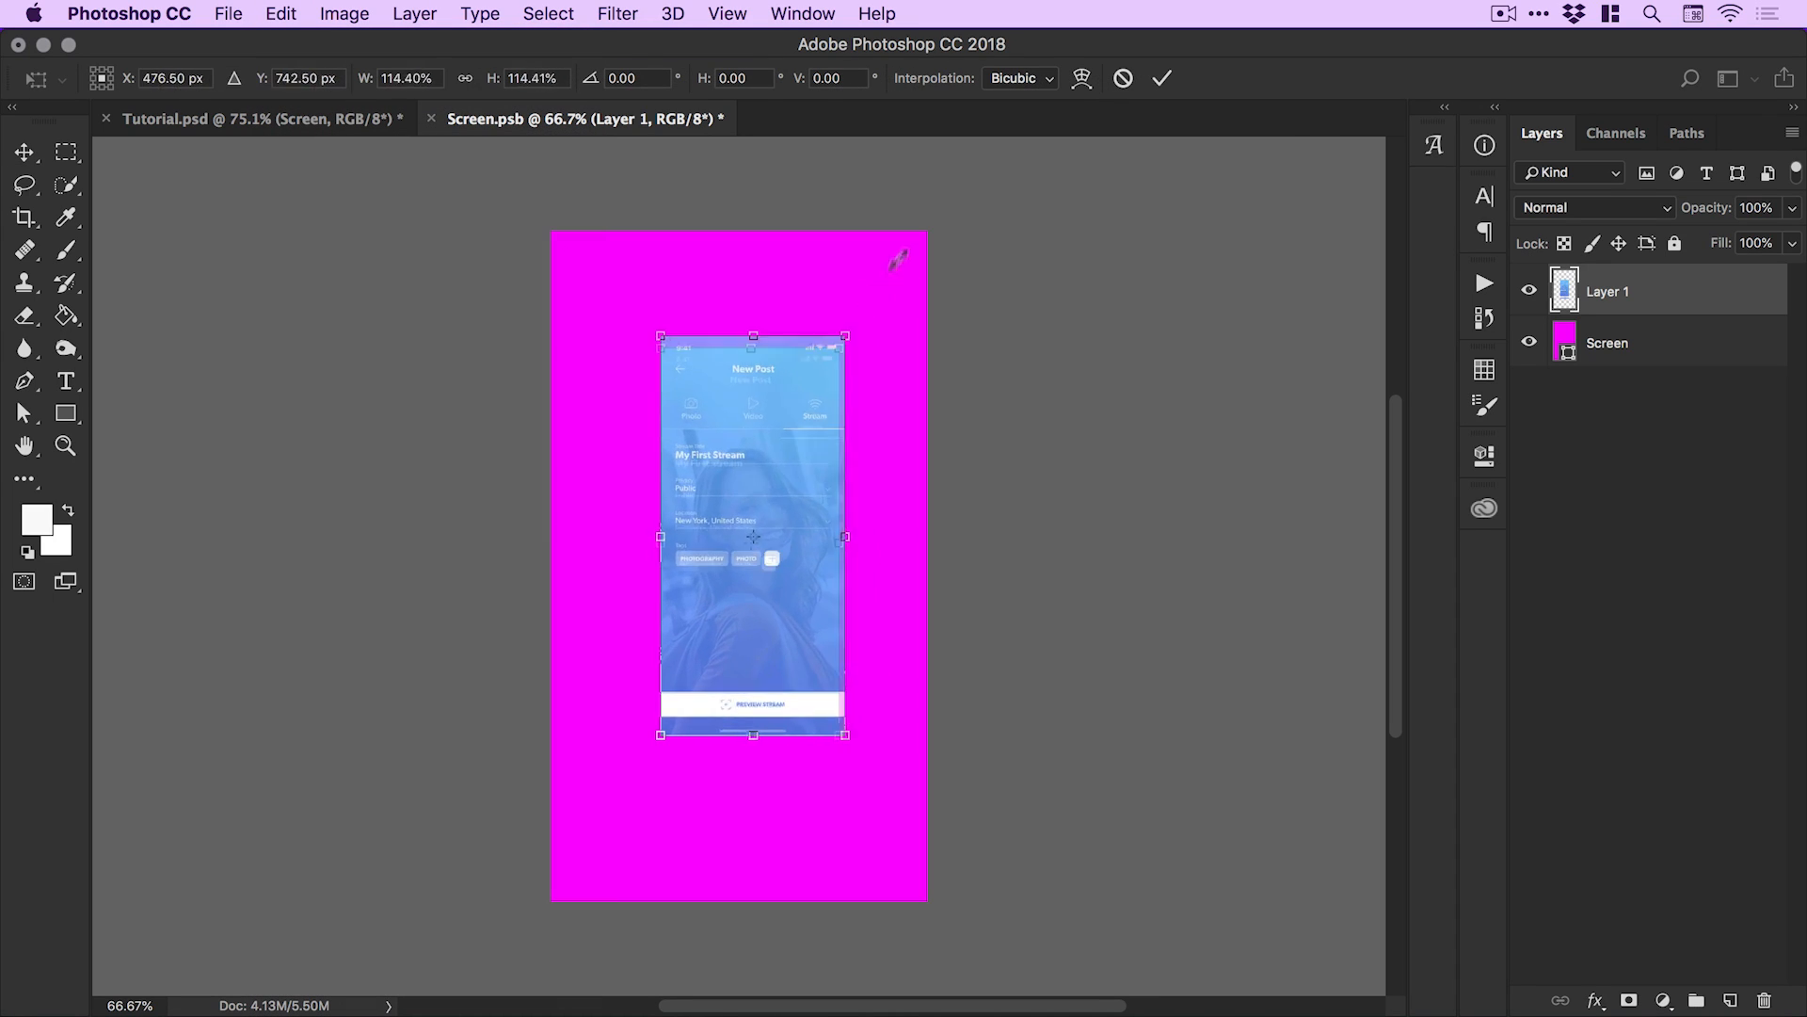
drag(843, 334, 811, 407)
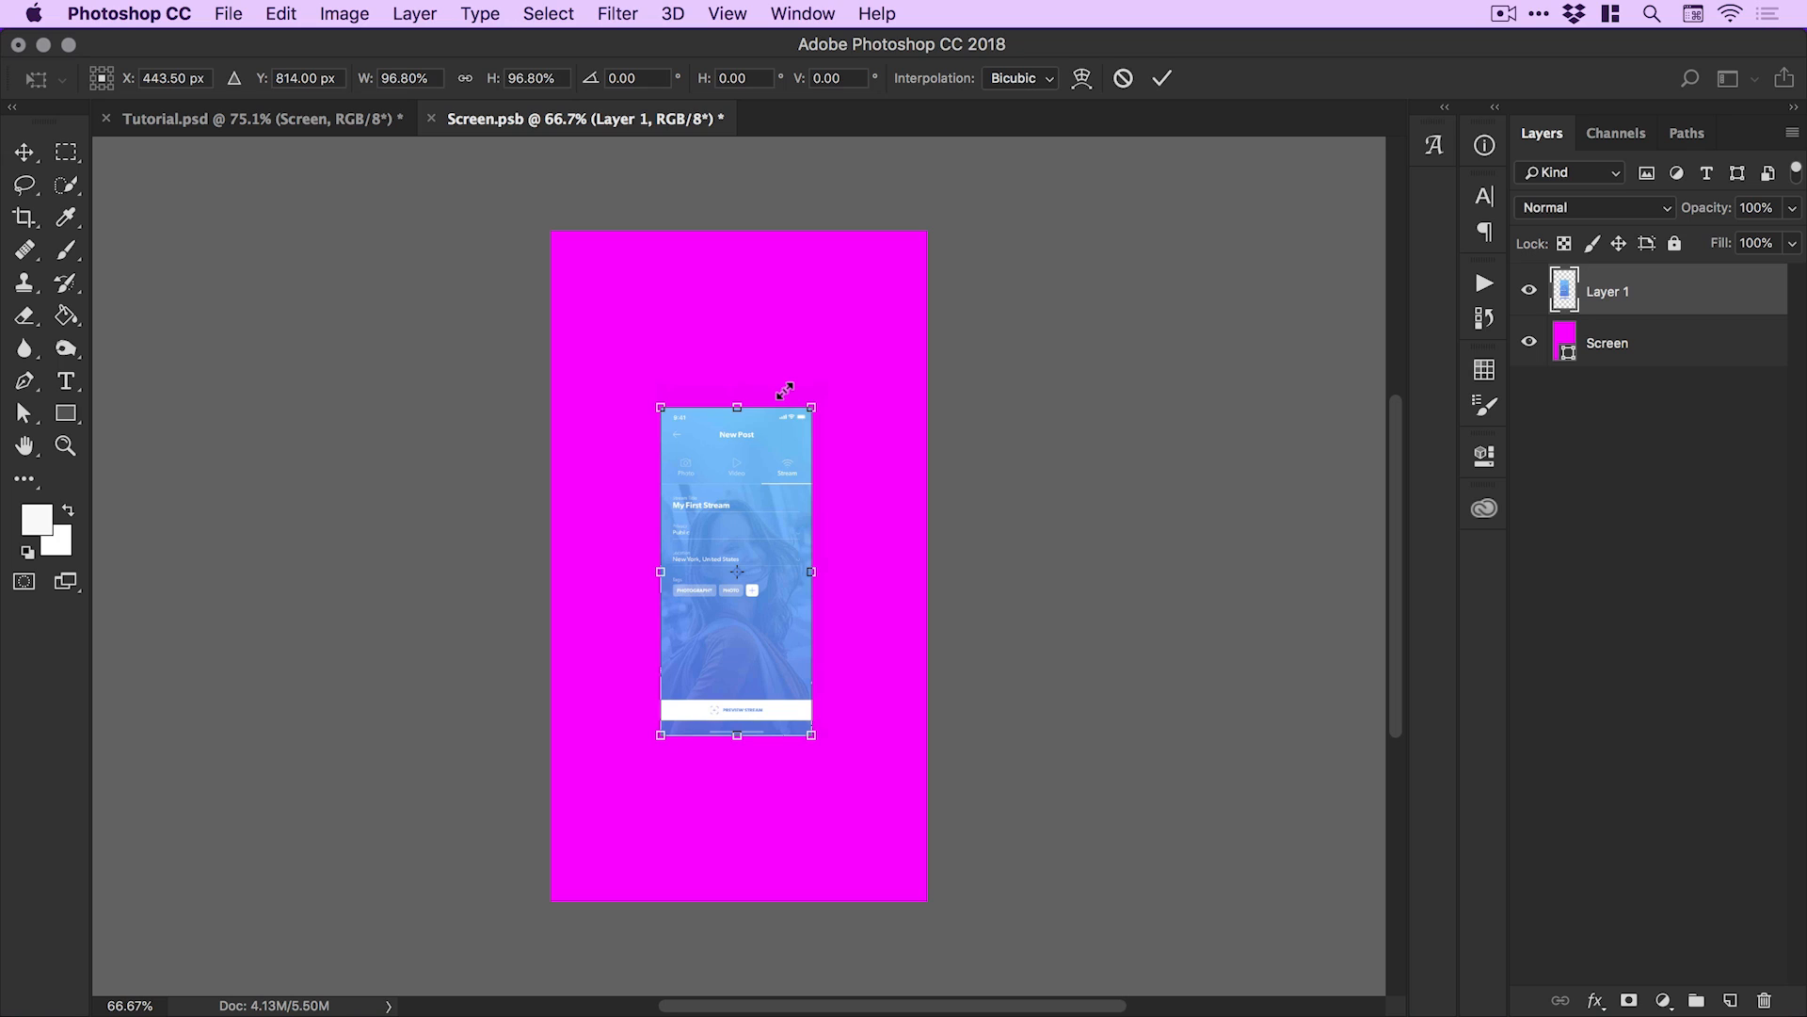
drag(813, 407, 939, 200)
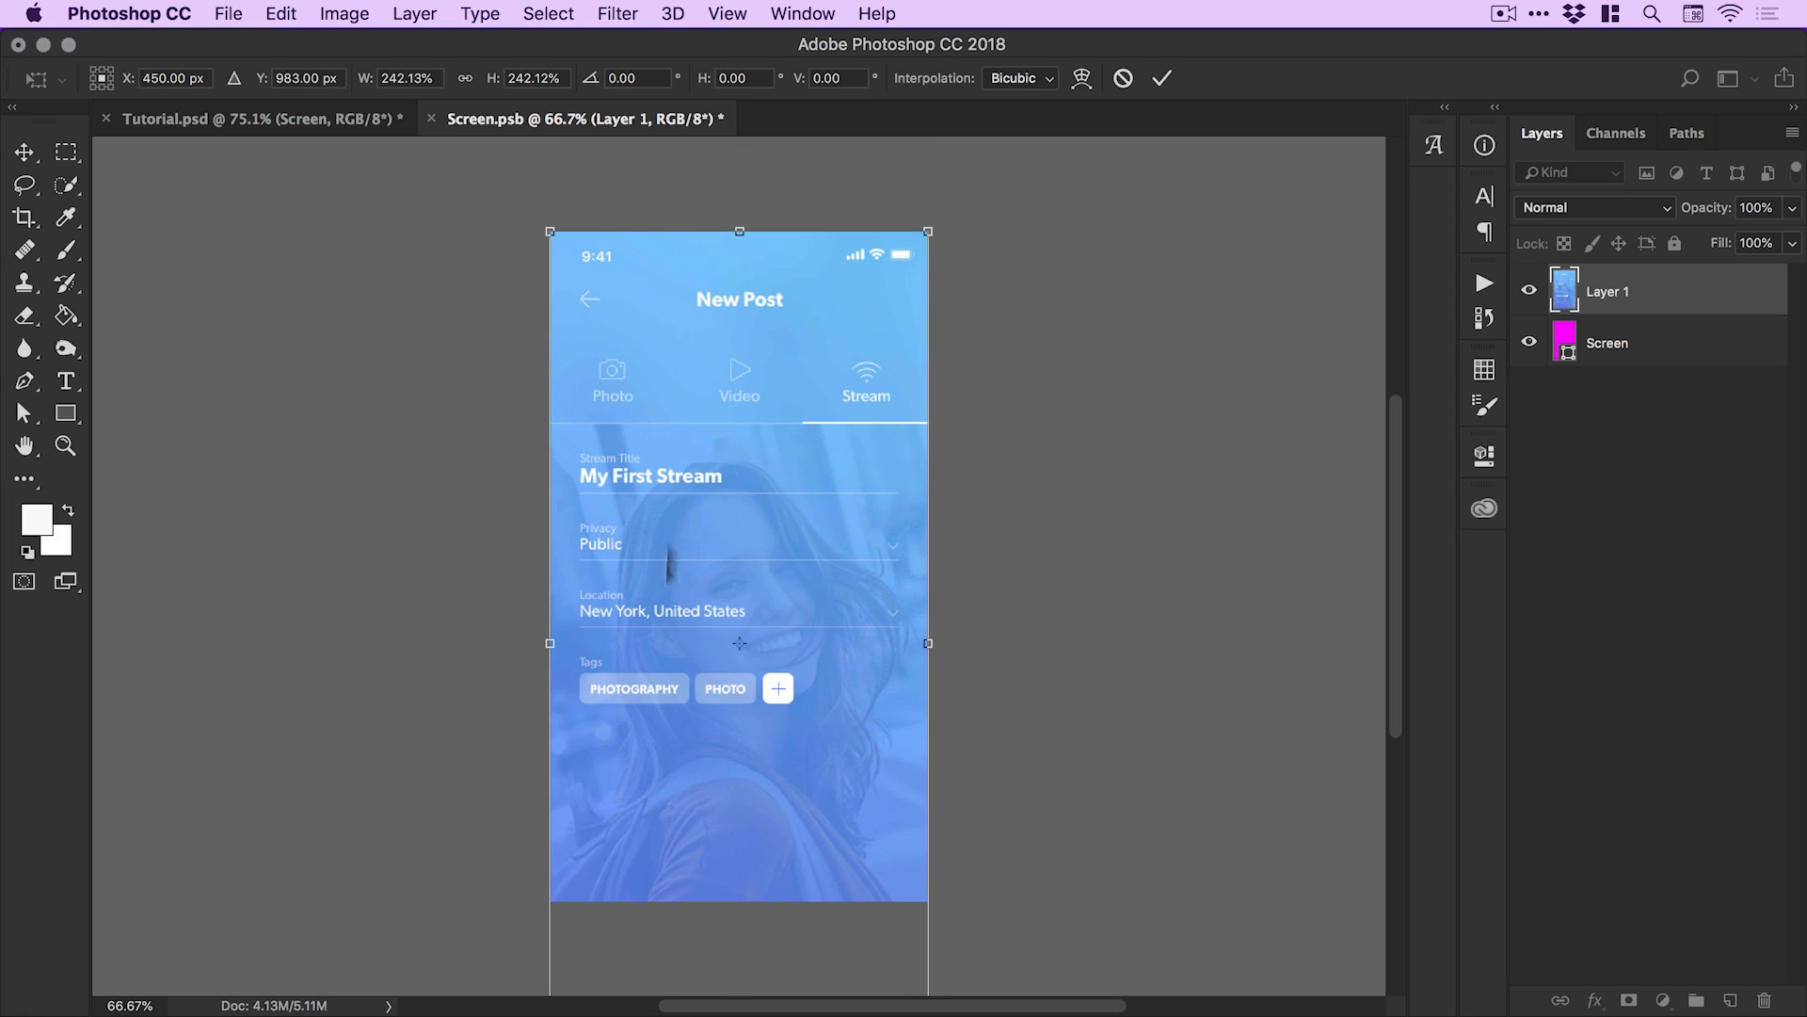
mouse_move(752, 464)
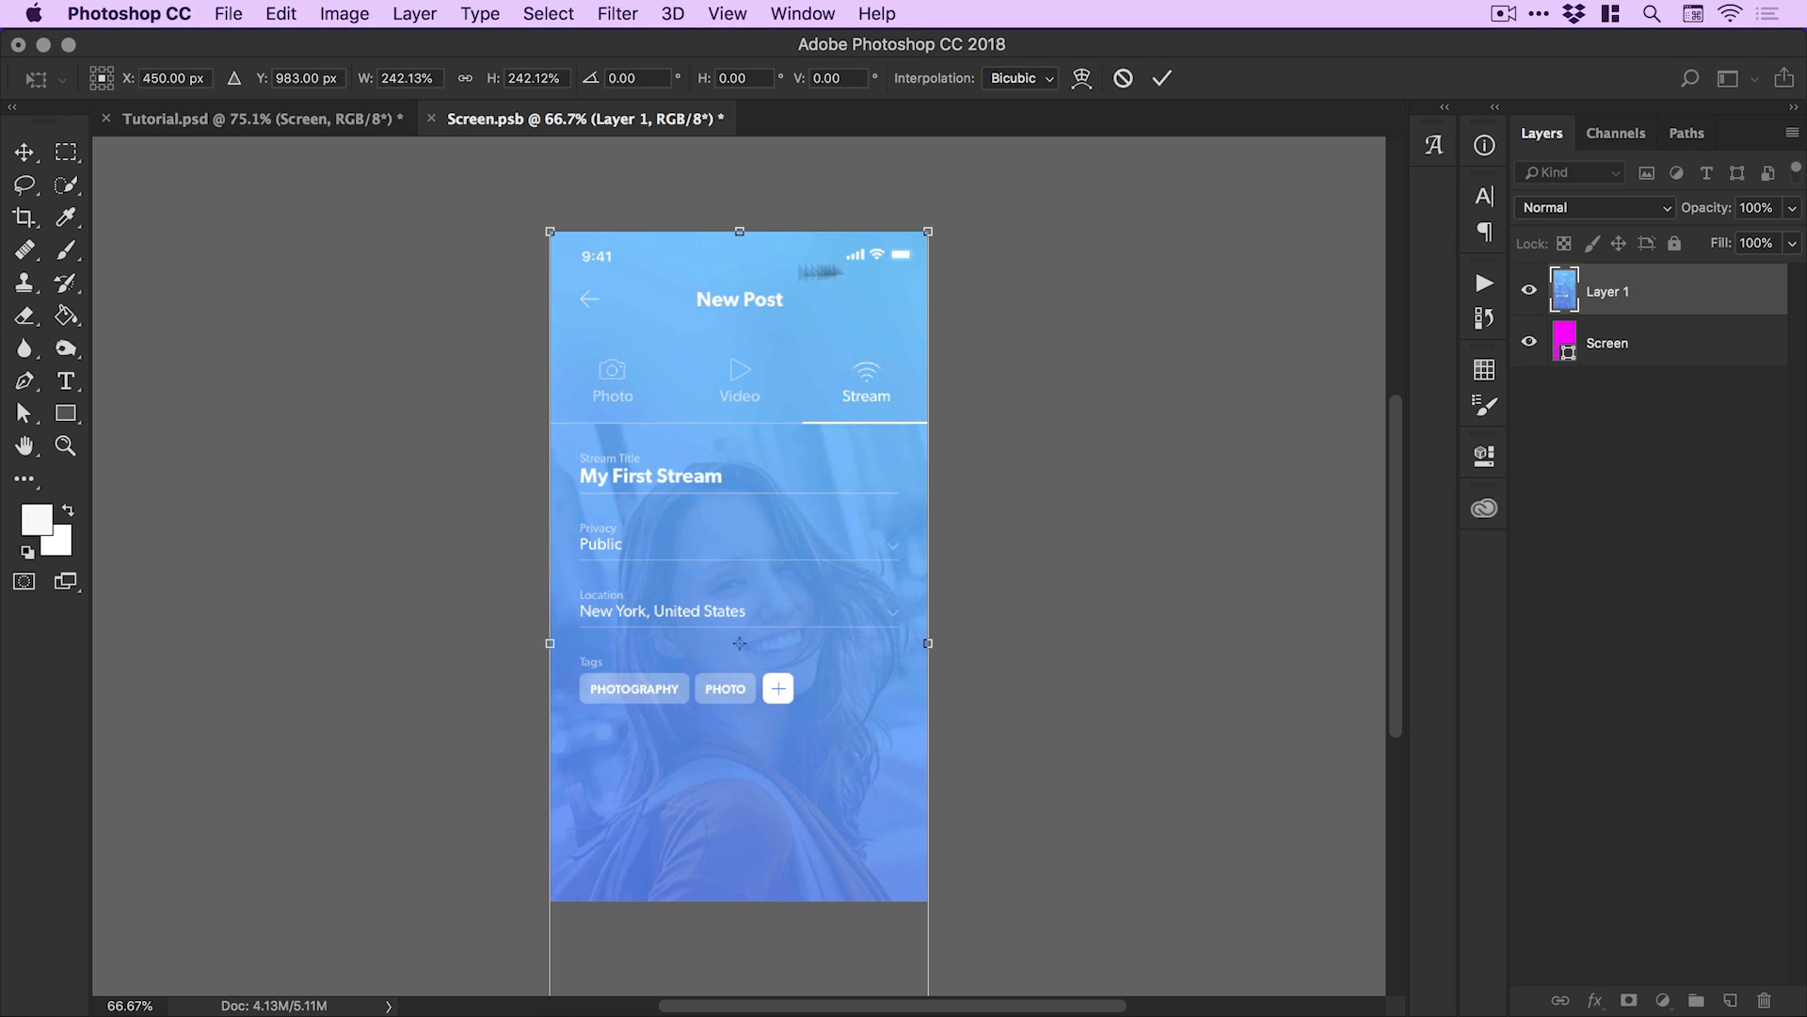
mouse_move(795, 346)
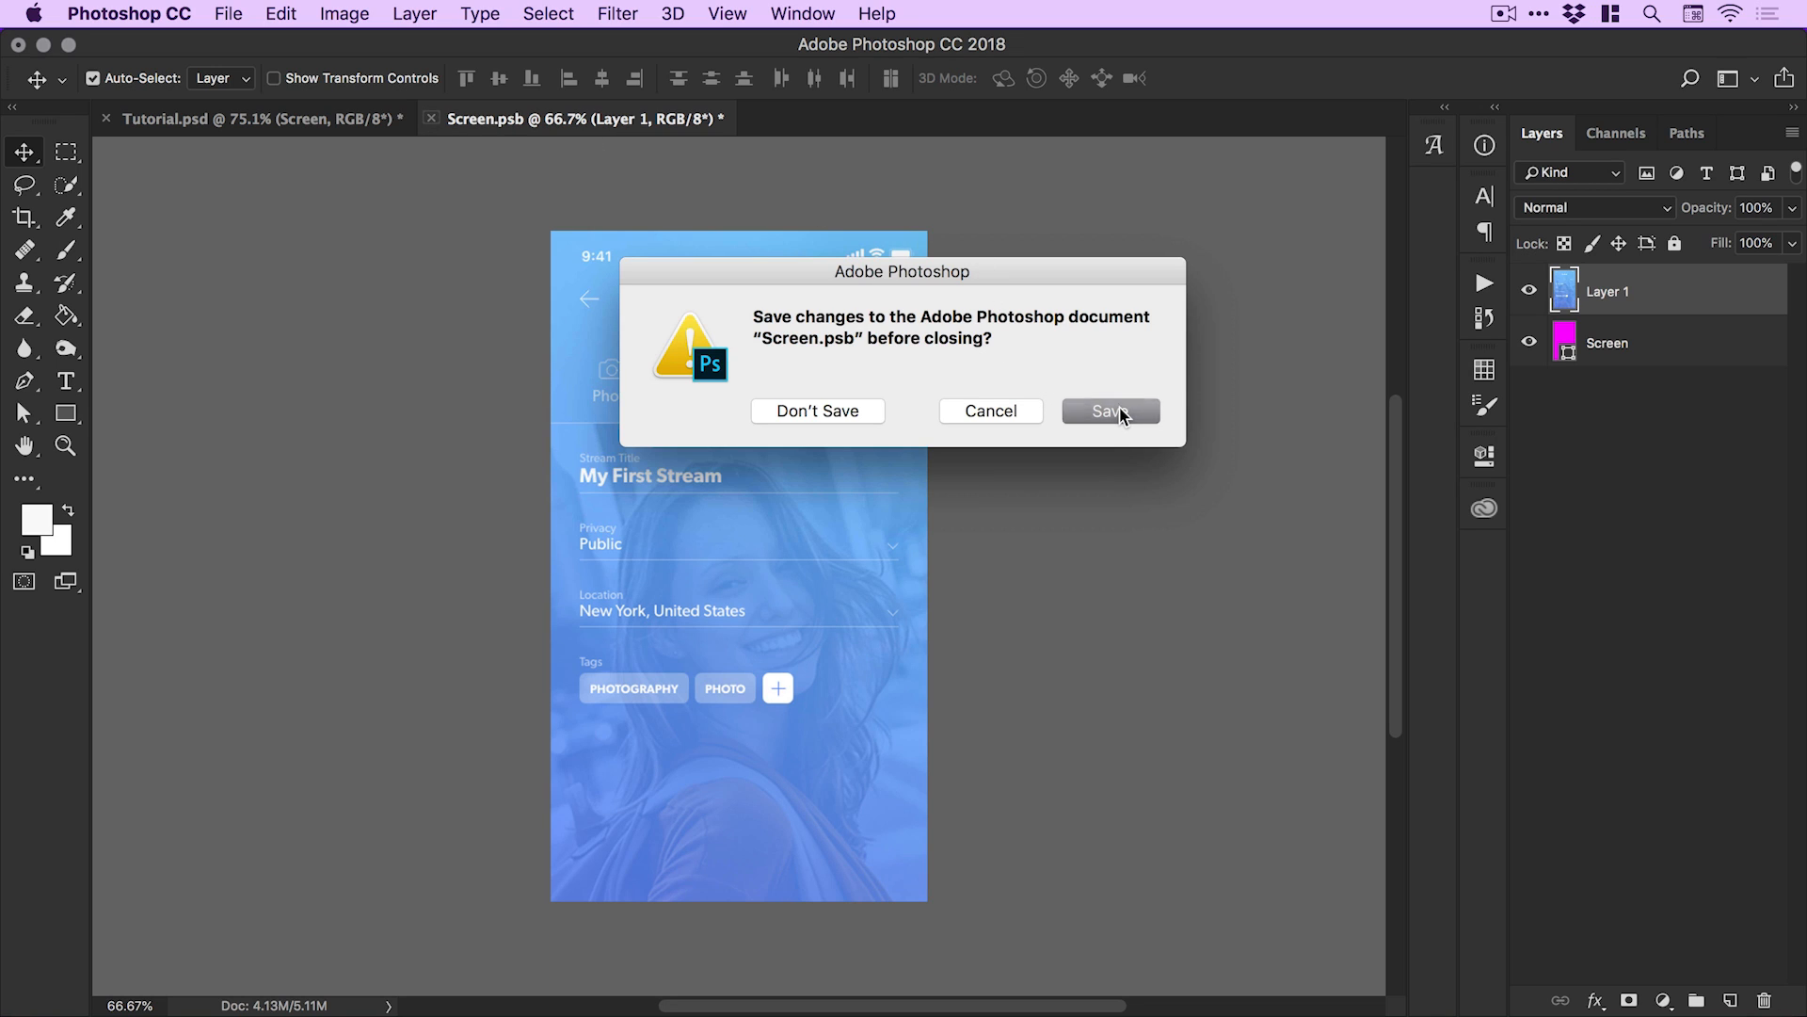
Save Screen.psb on closing, then reopen and close the Screen smart object's contents.
click(1110, 410)
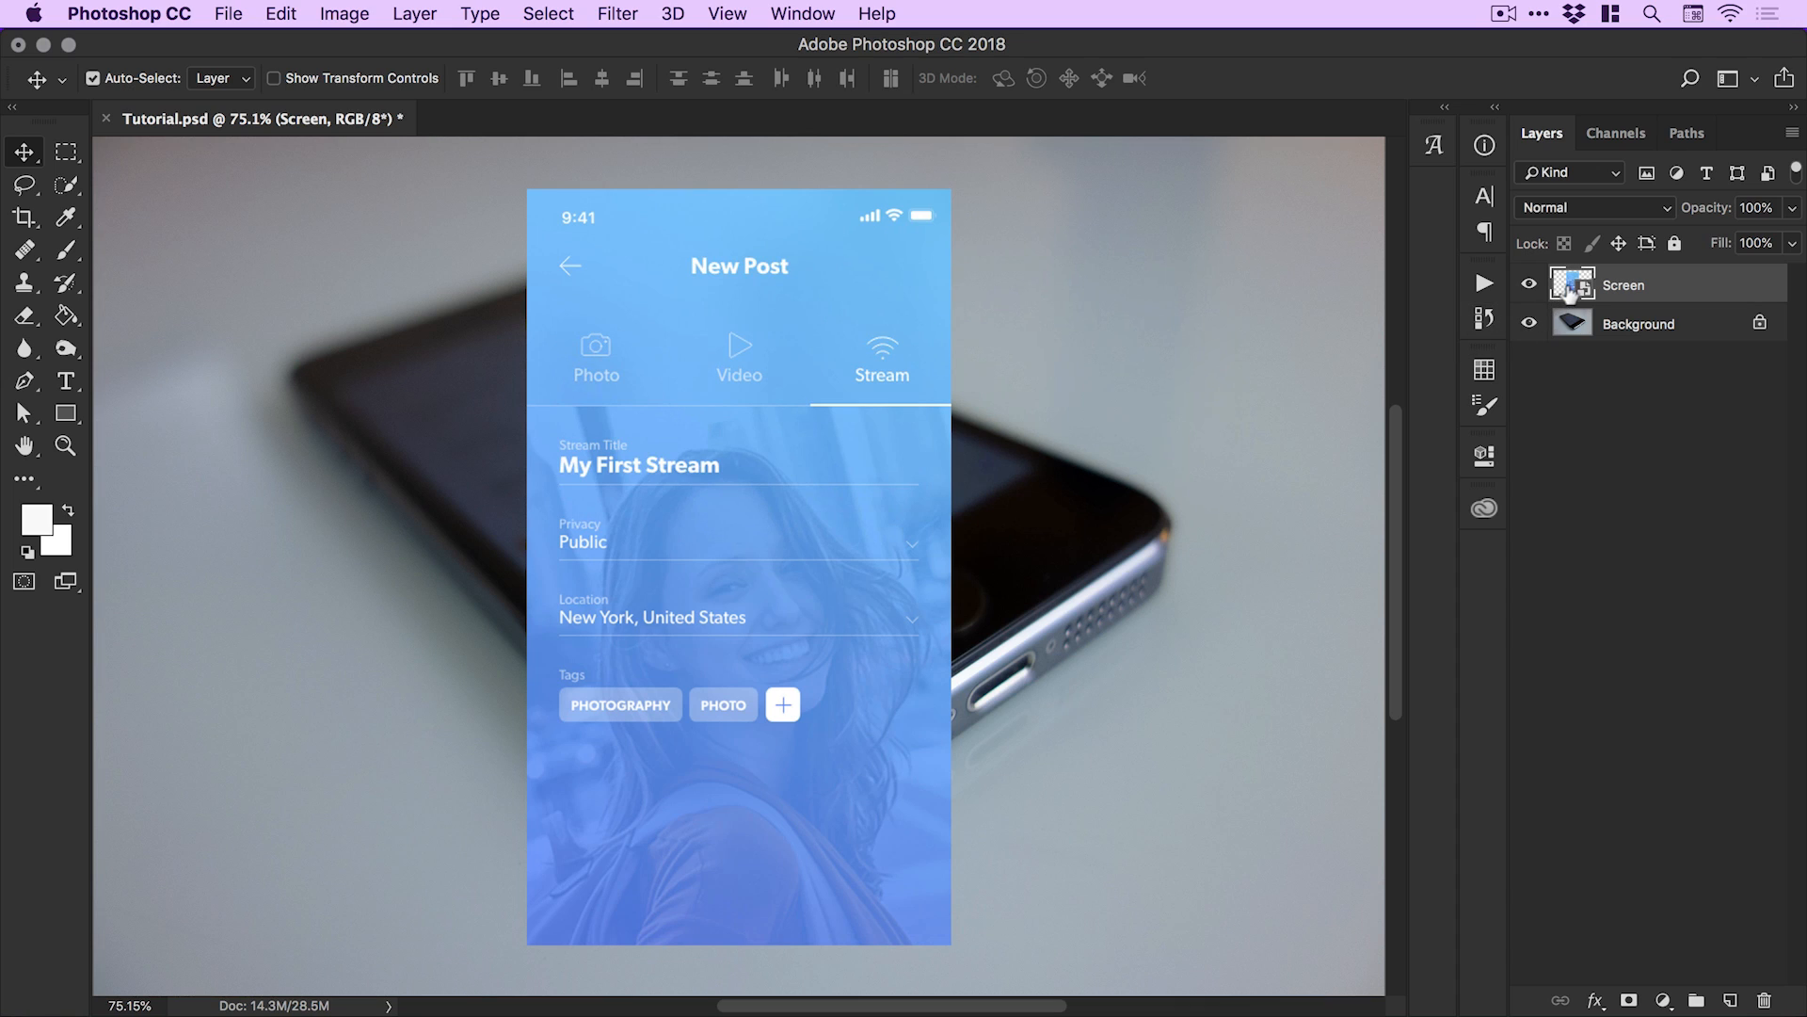
double_click(1572, 283)
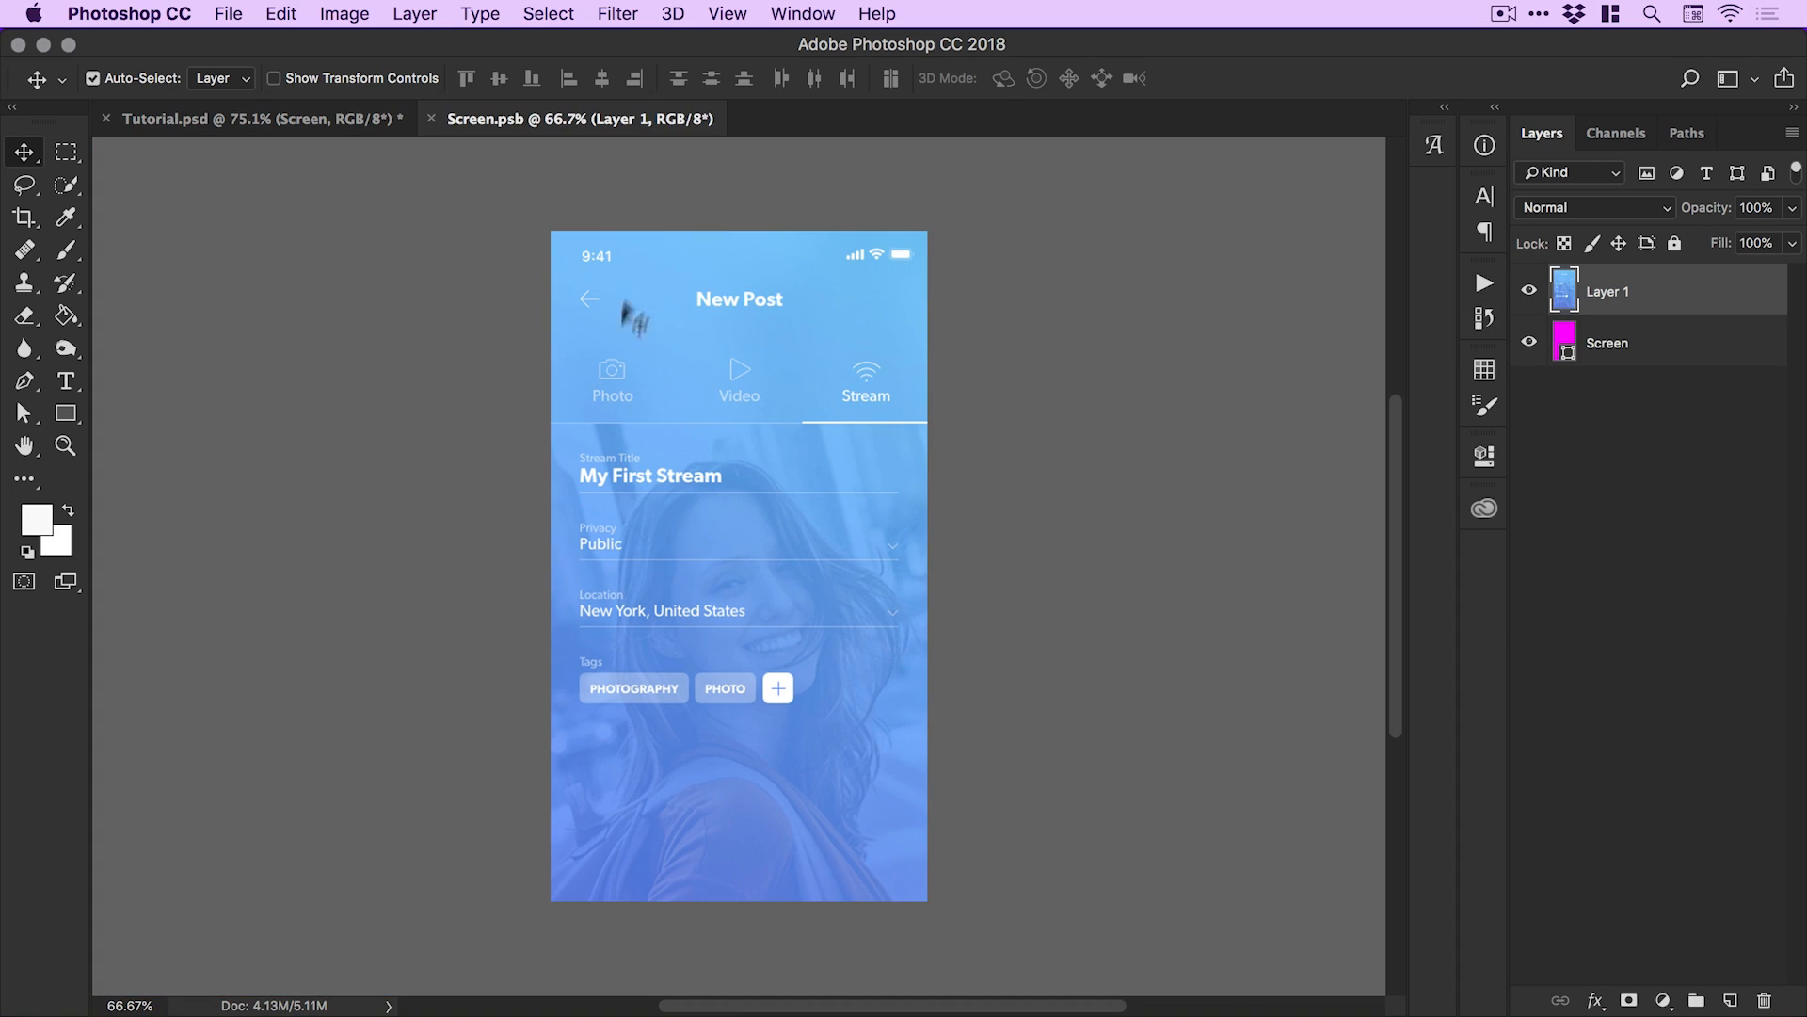
click(226, 118)
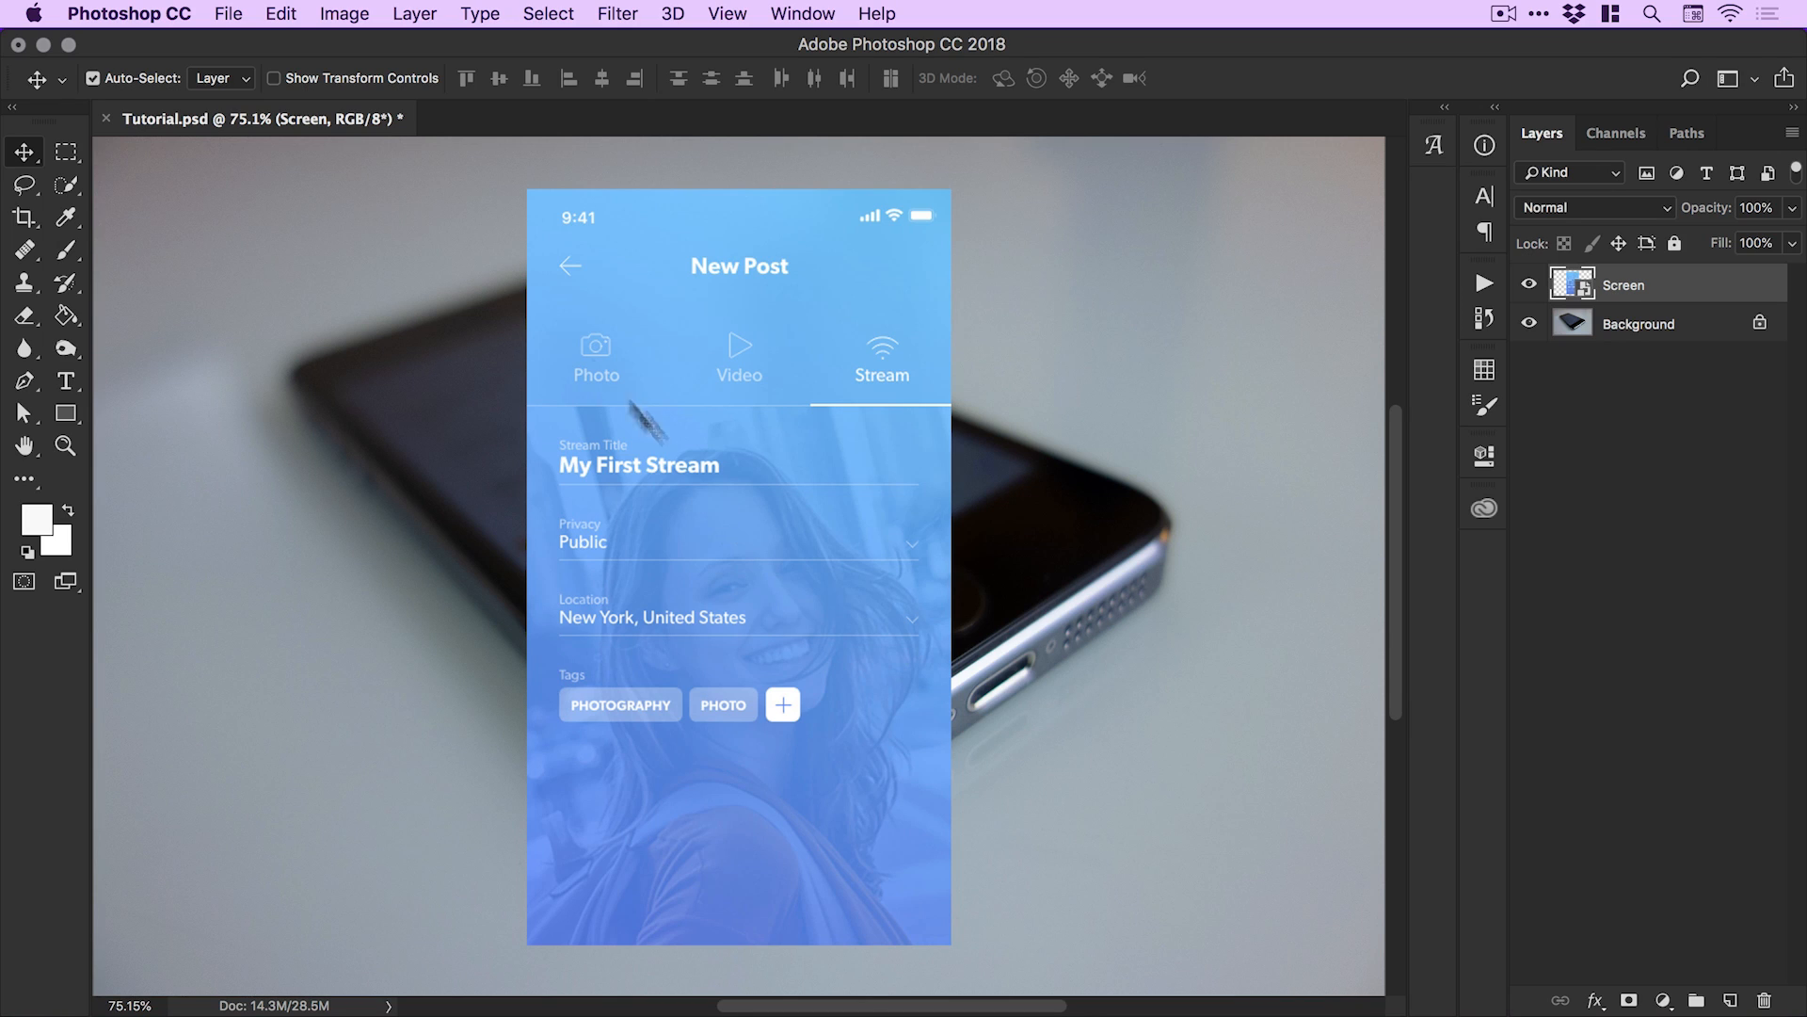
Free Transform the Screen layer, dragging its corners onto the phone display's corners.
click(286, 14)
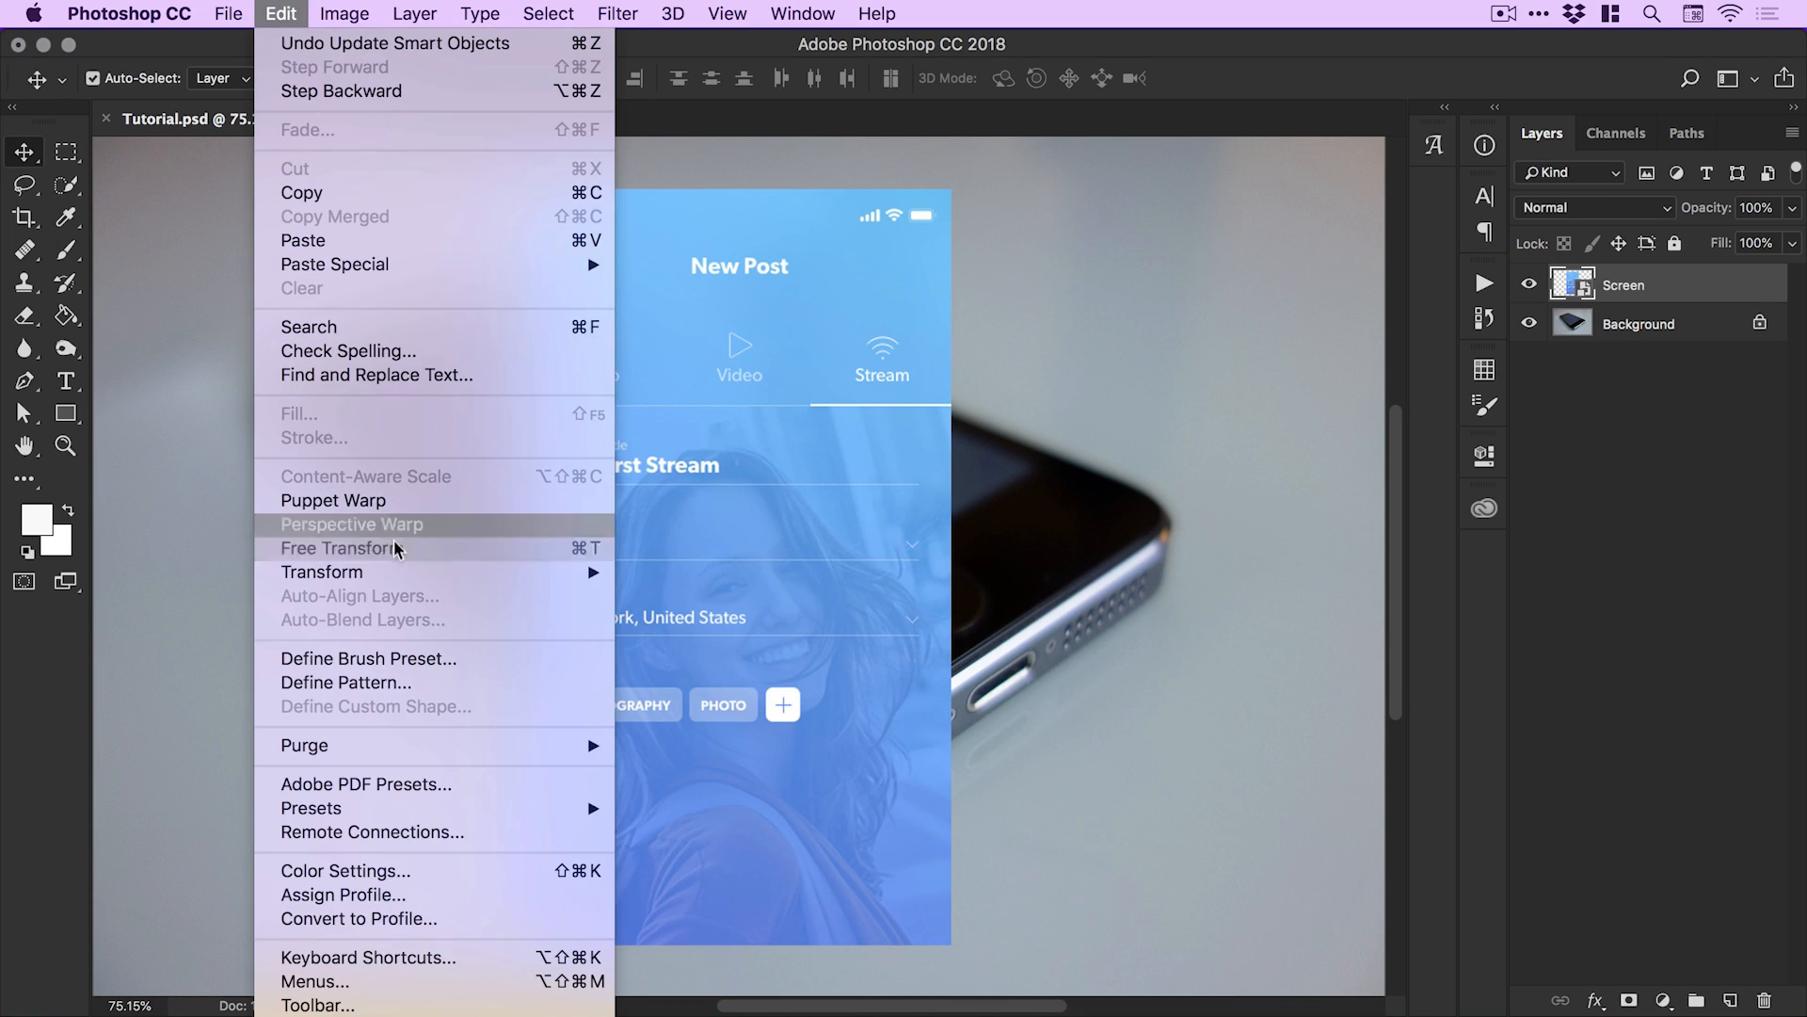
click(337, 548)
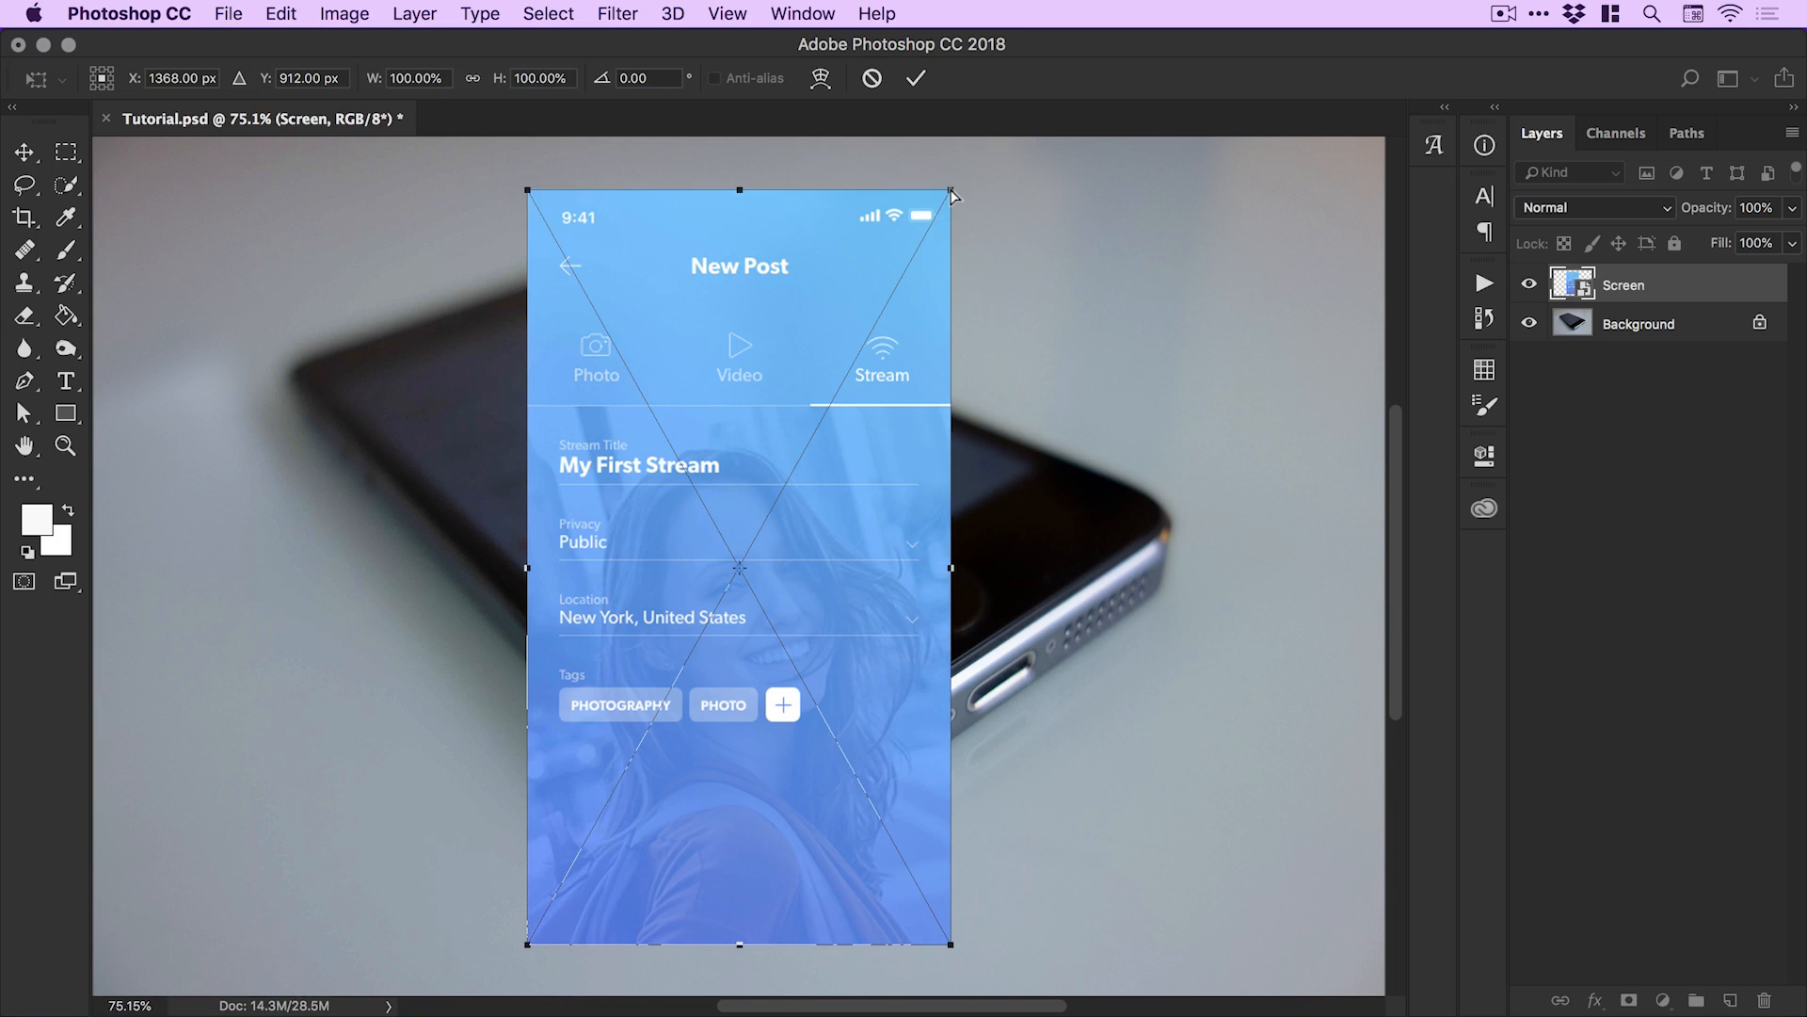
drag(952, 190, 761, 280)
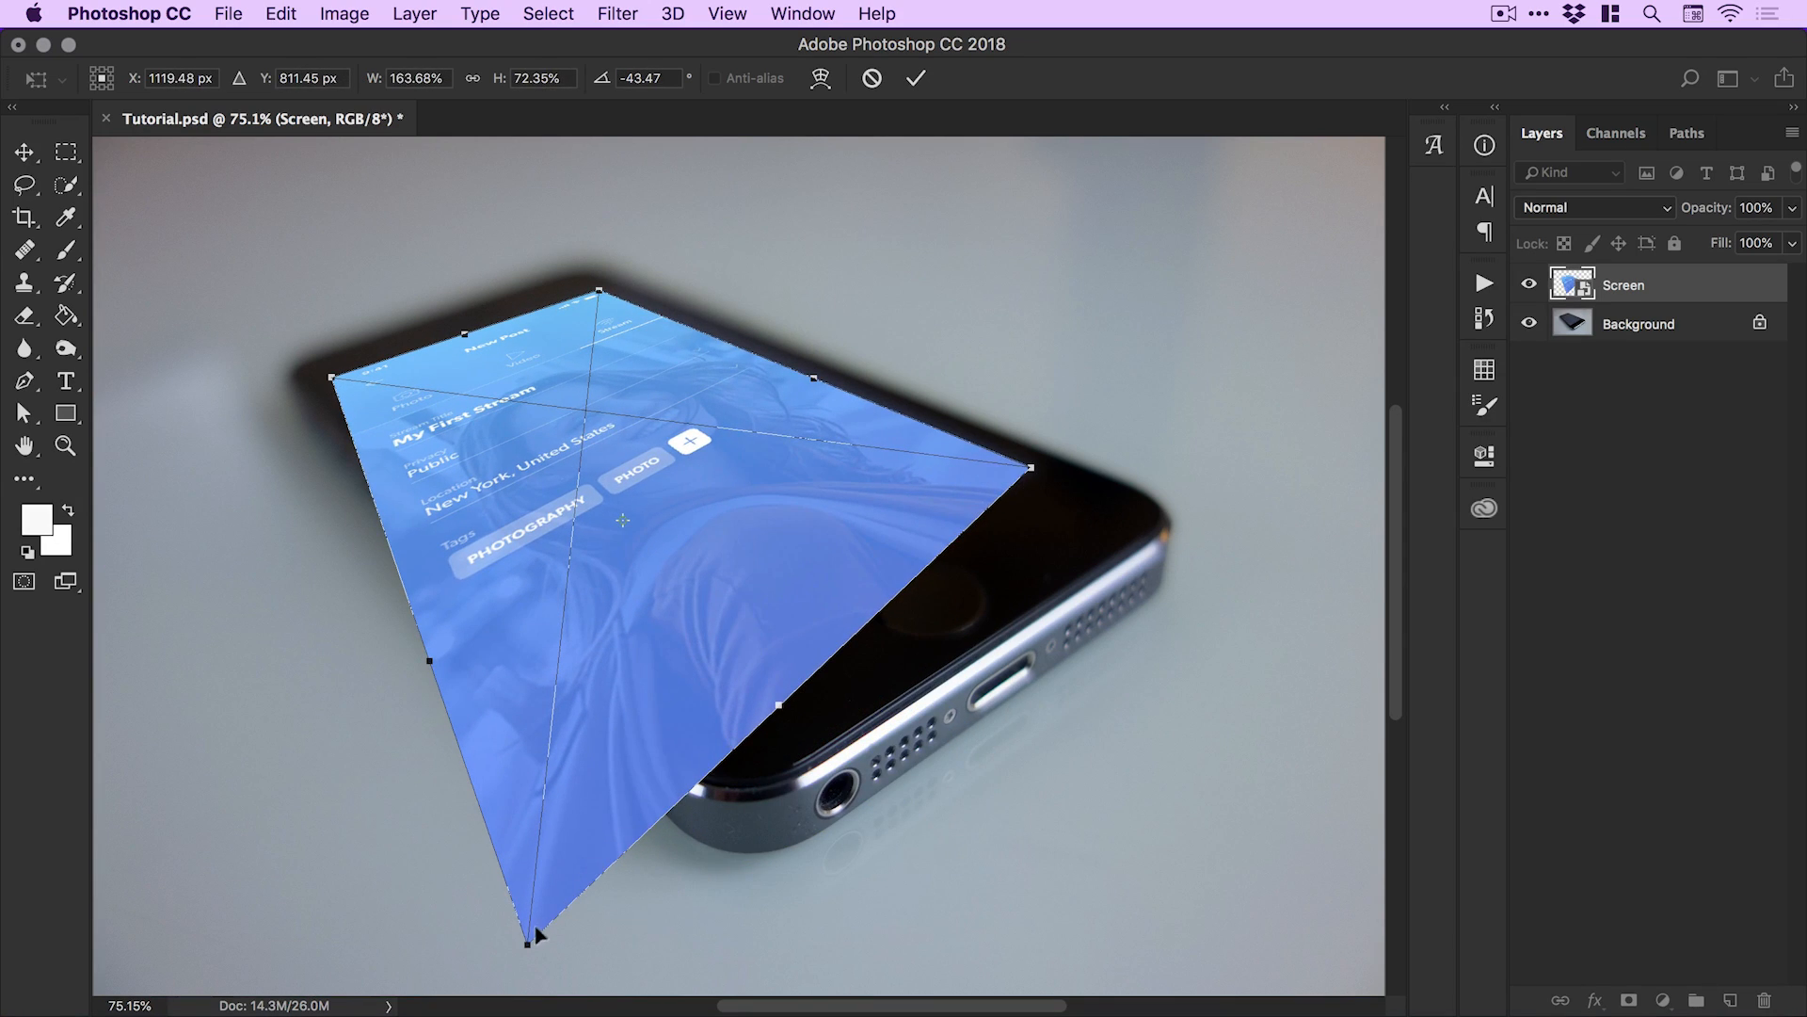
drag(535, 935, 651, 688)
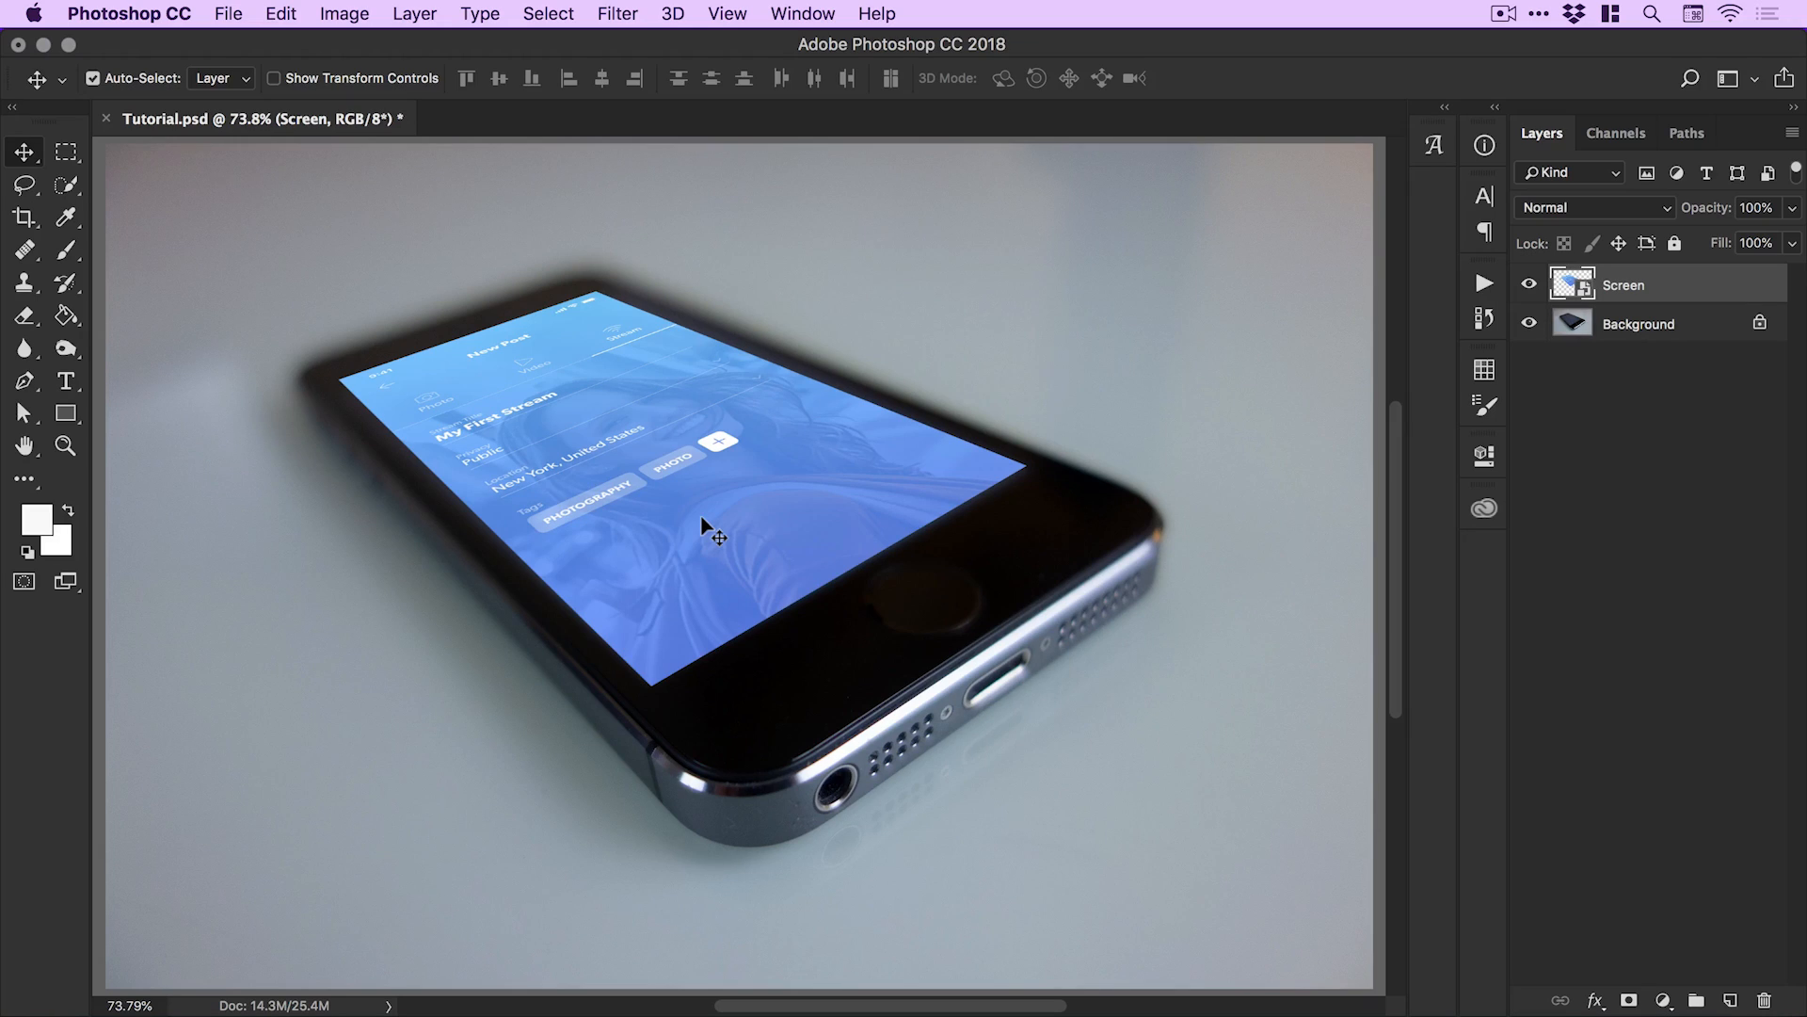
mouse_move(301, 389)
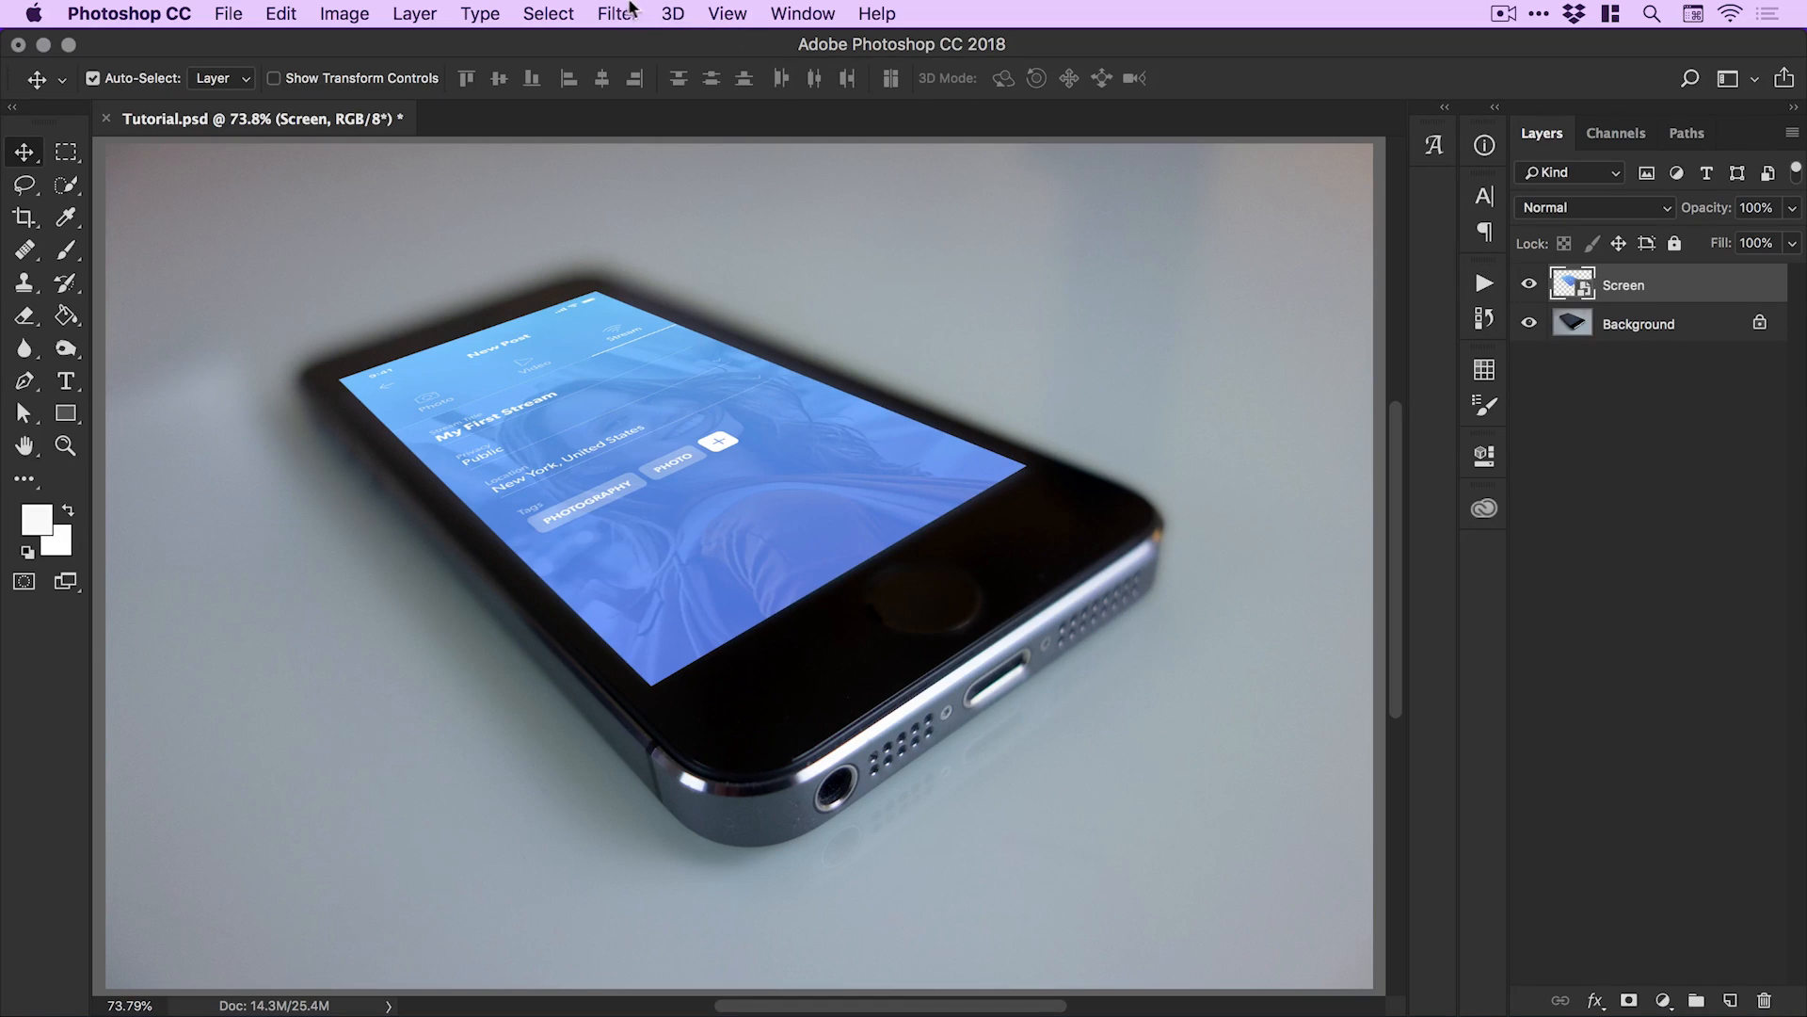
Apply Filter > Blur Gallery > Tilt-Shift to the Screen layer.
click(617, 13)
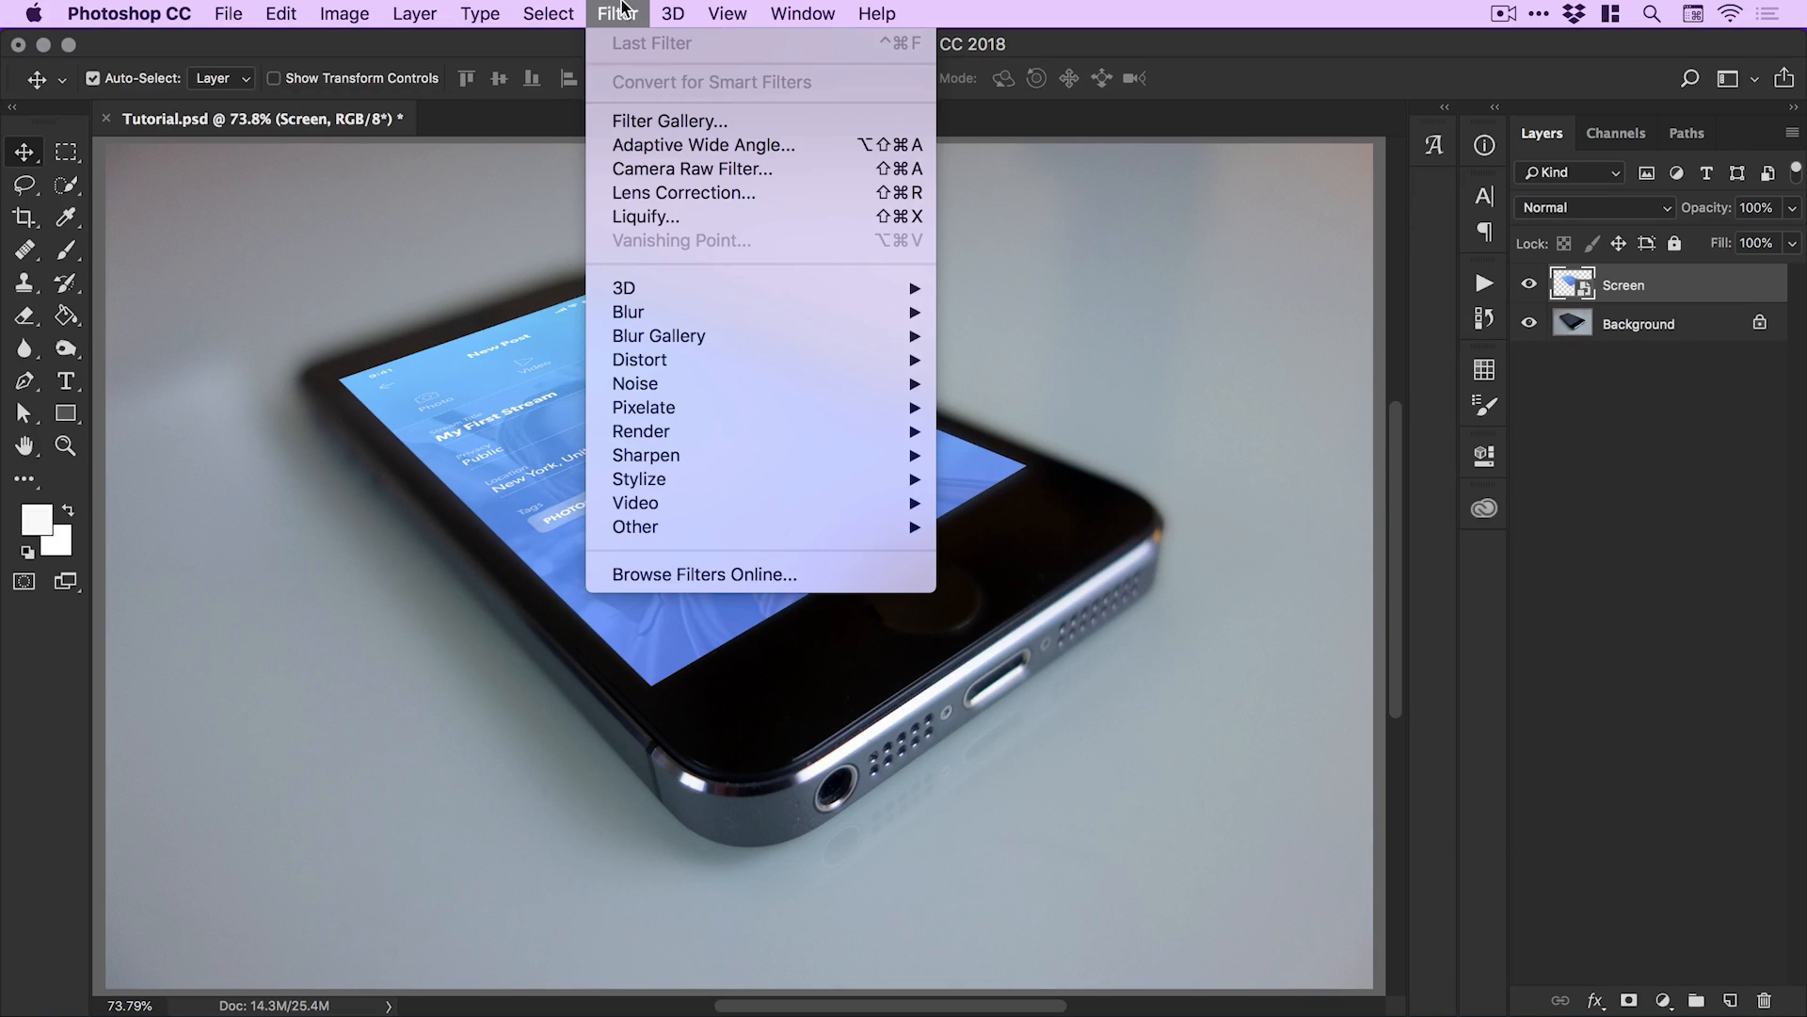
mouse_move(628, 311)
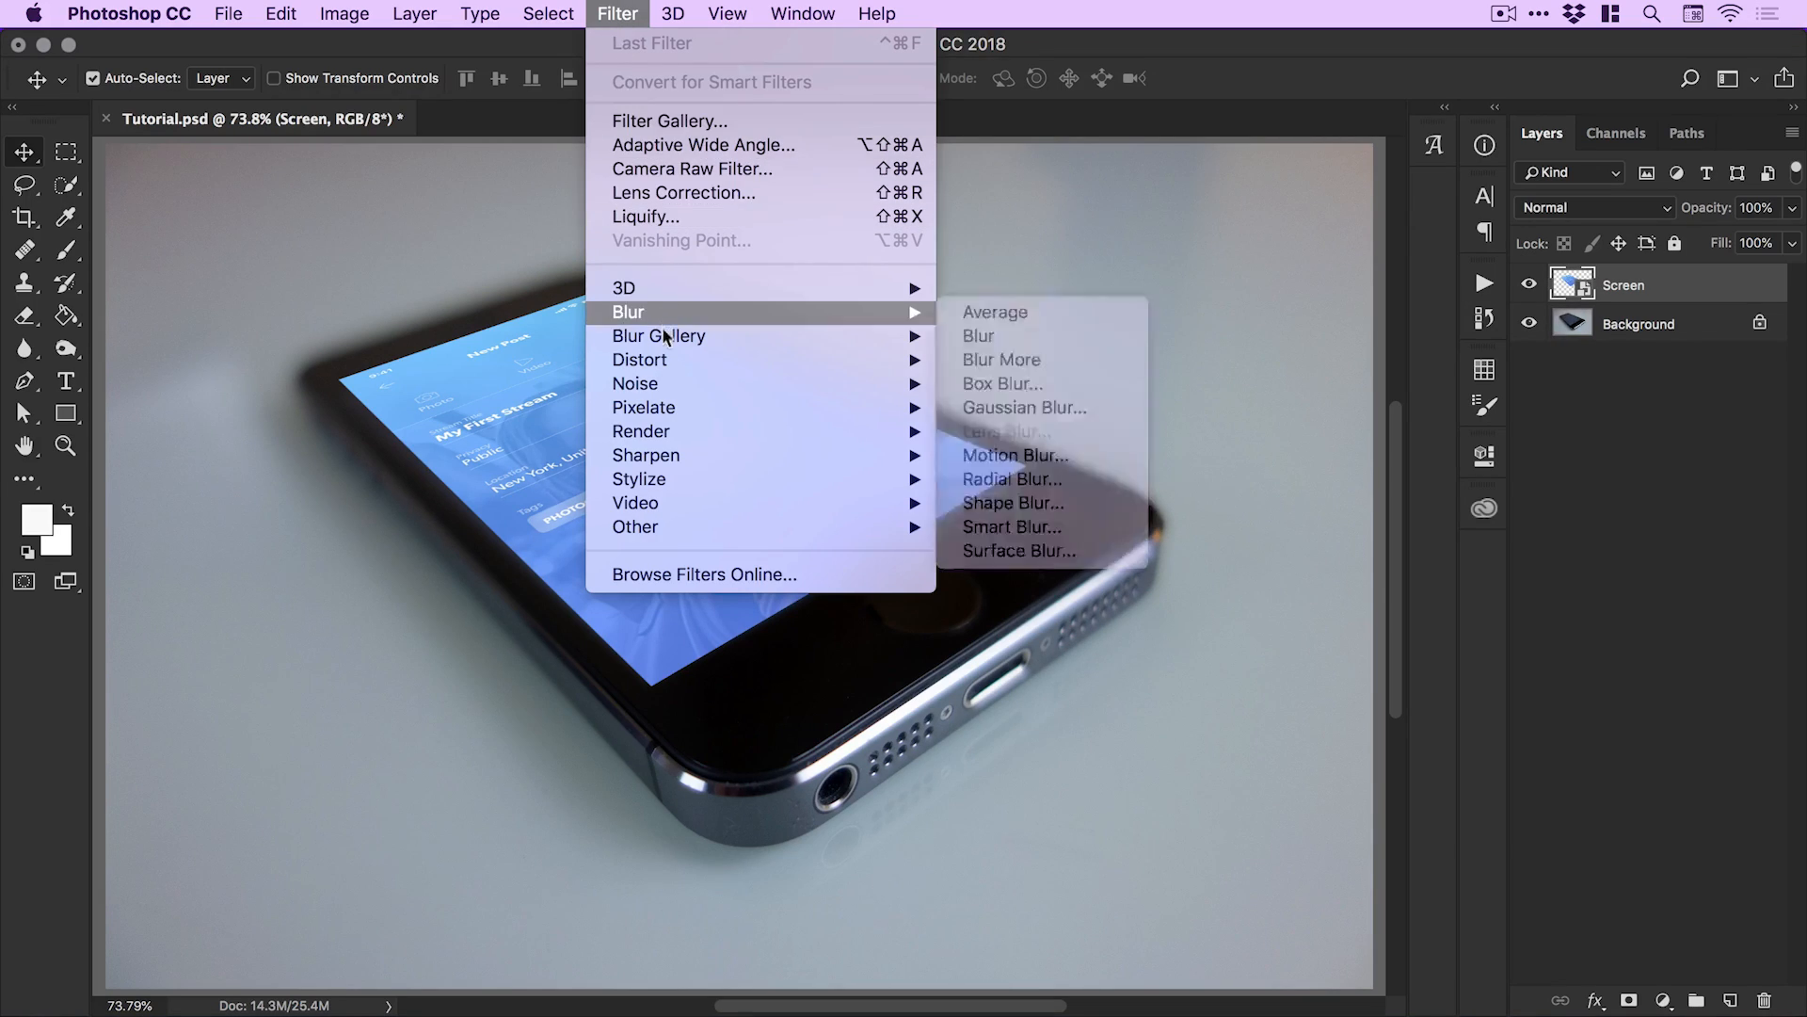
mouse_move(658, 336)
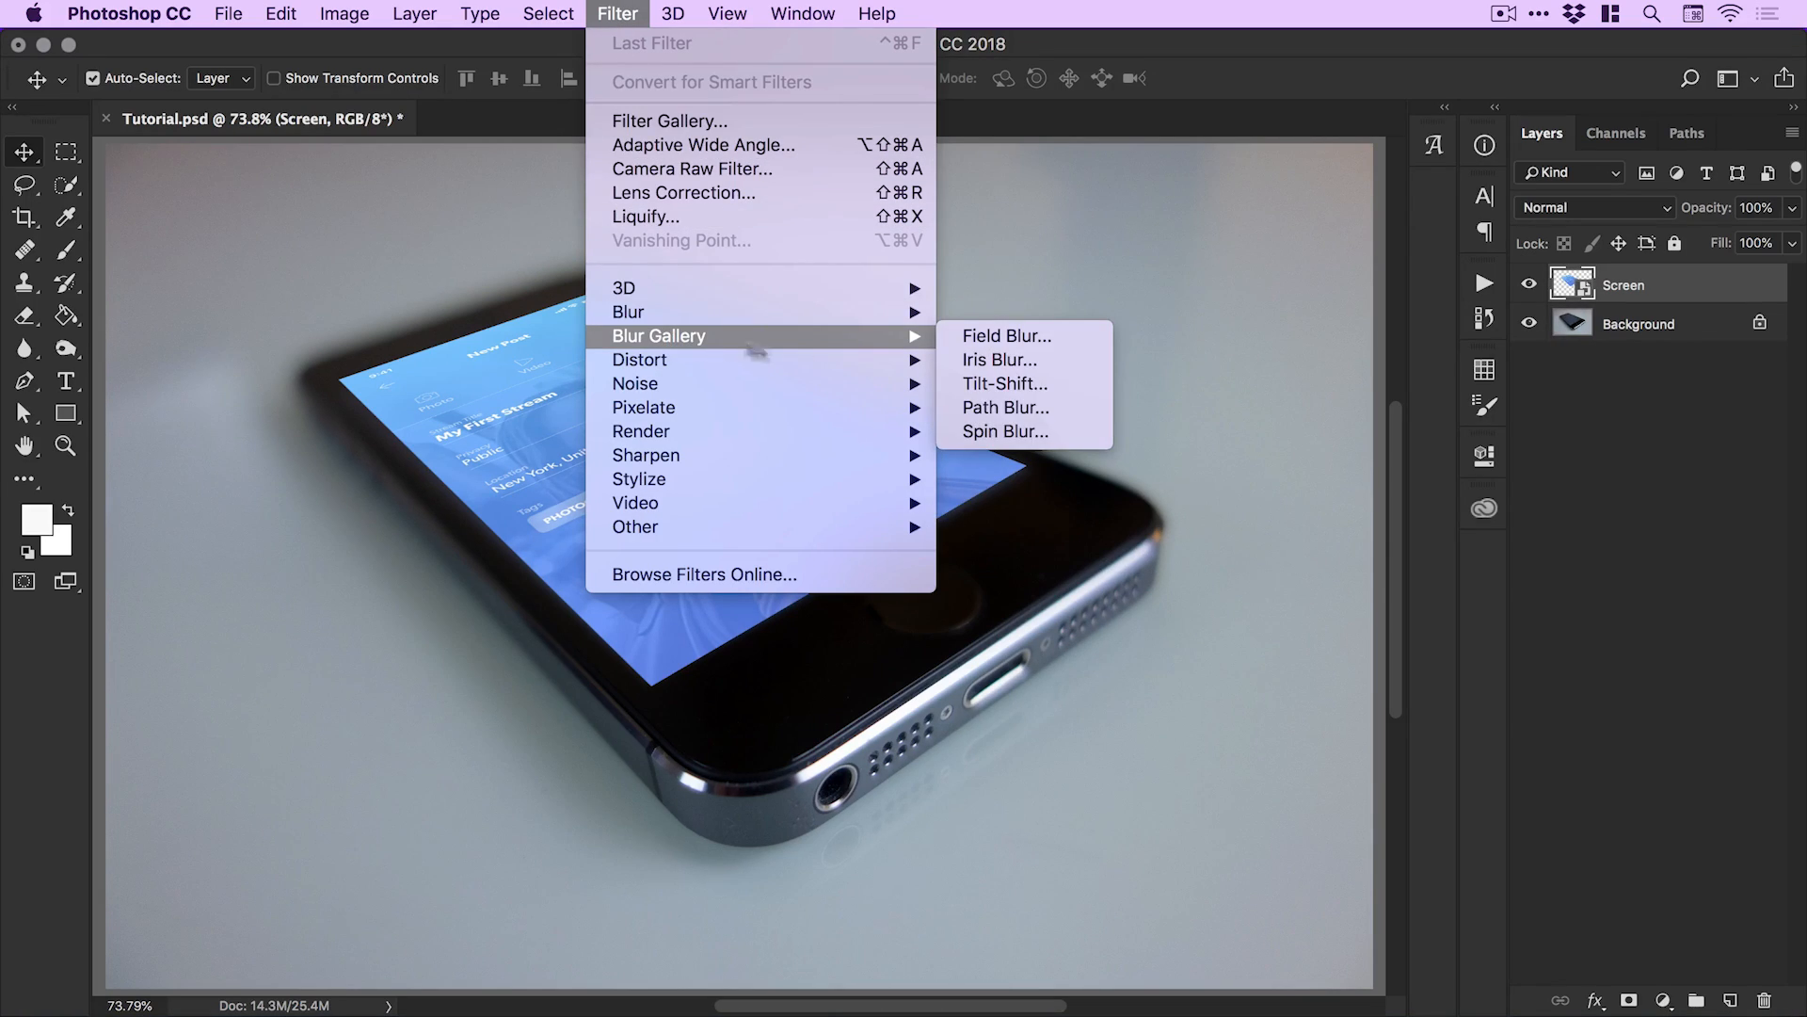
mouse_move(1014, 393)
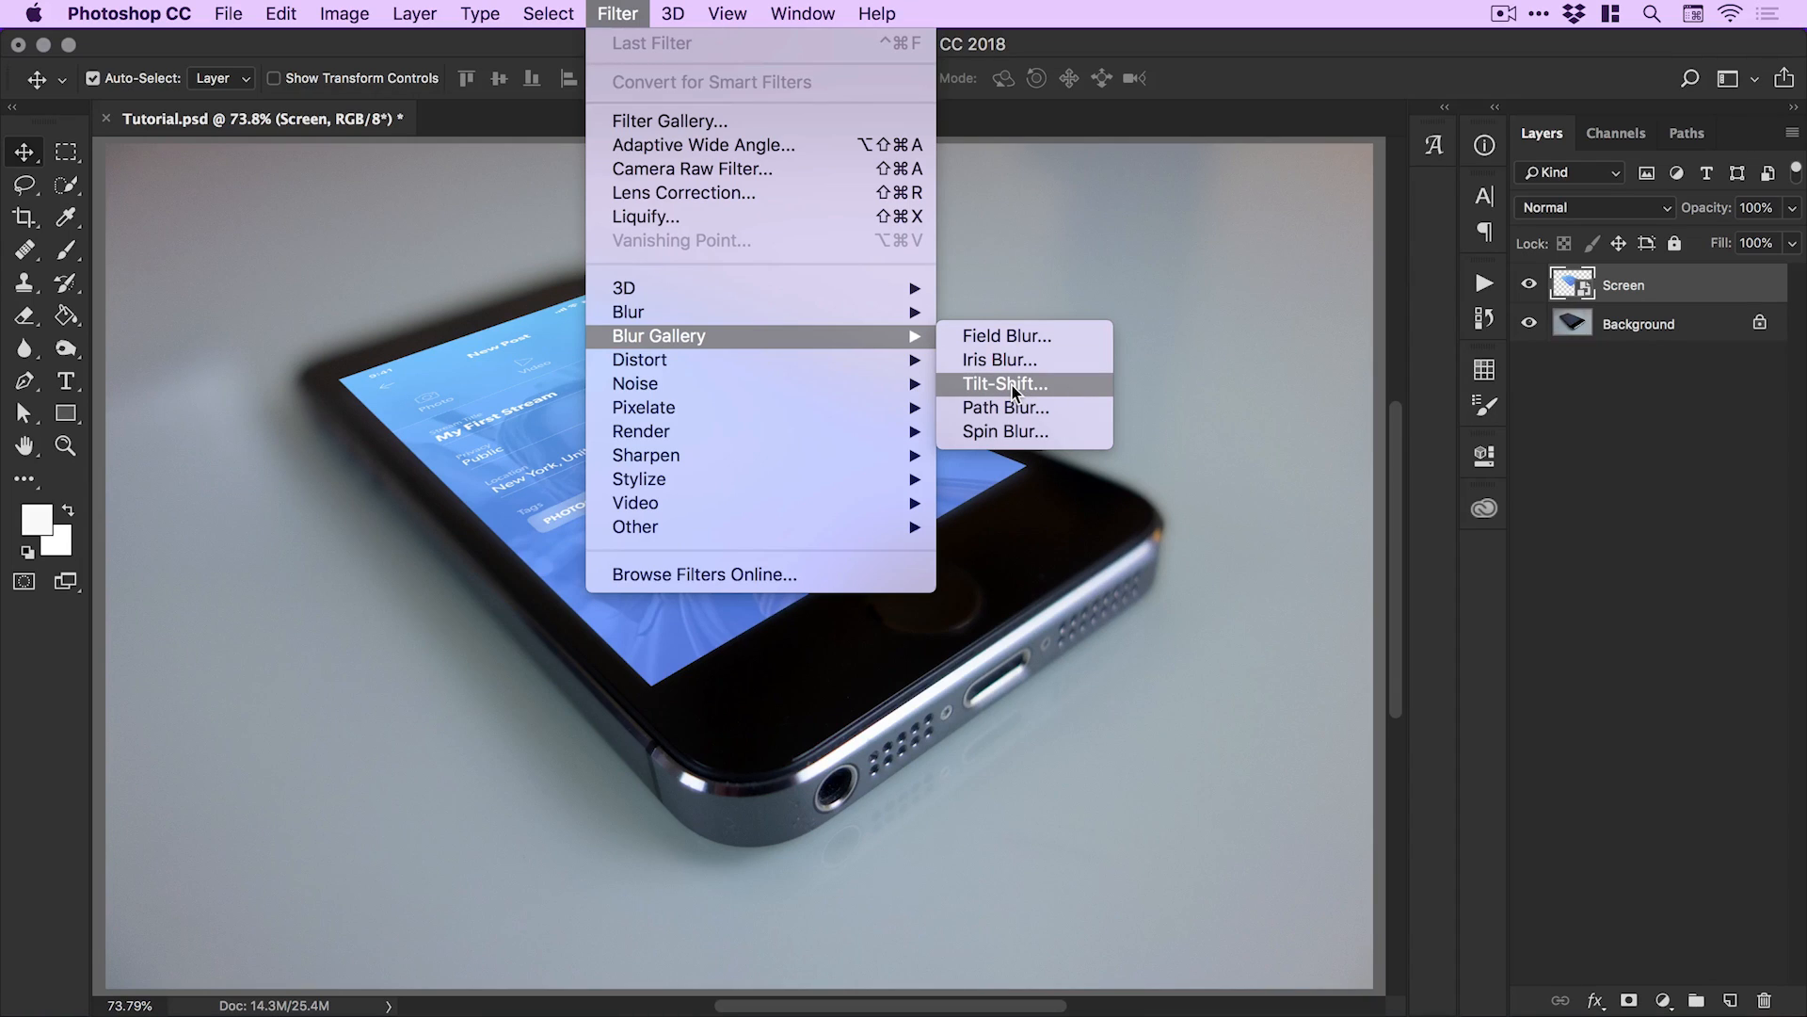
click(1005, 384)
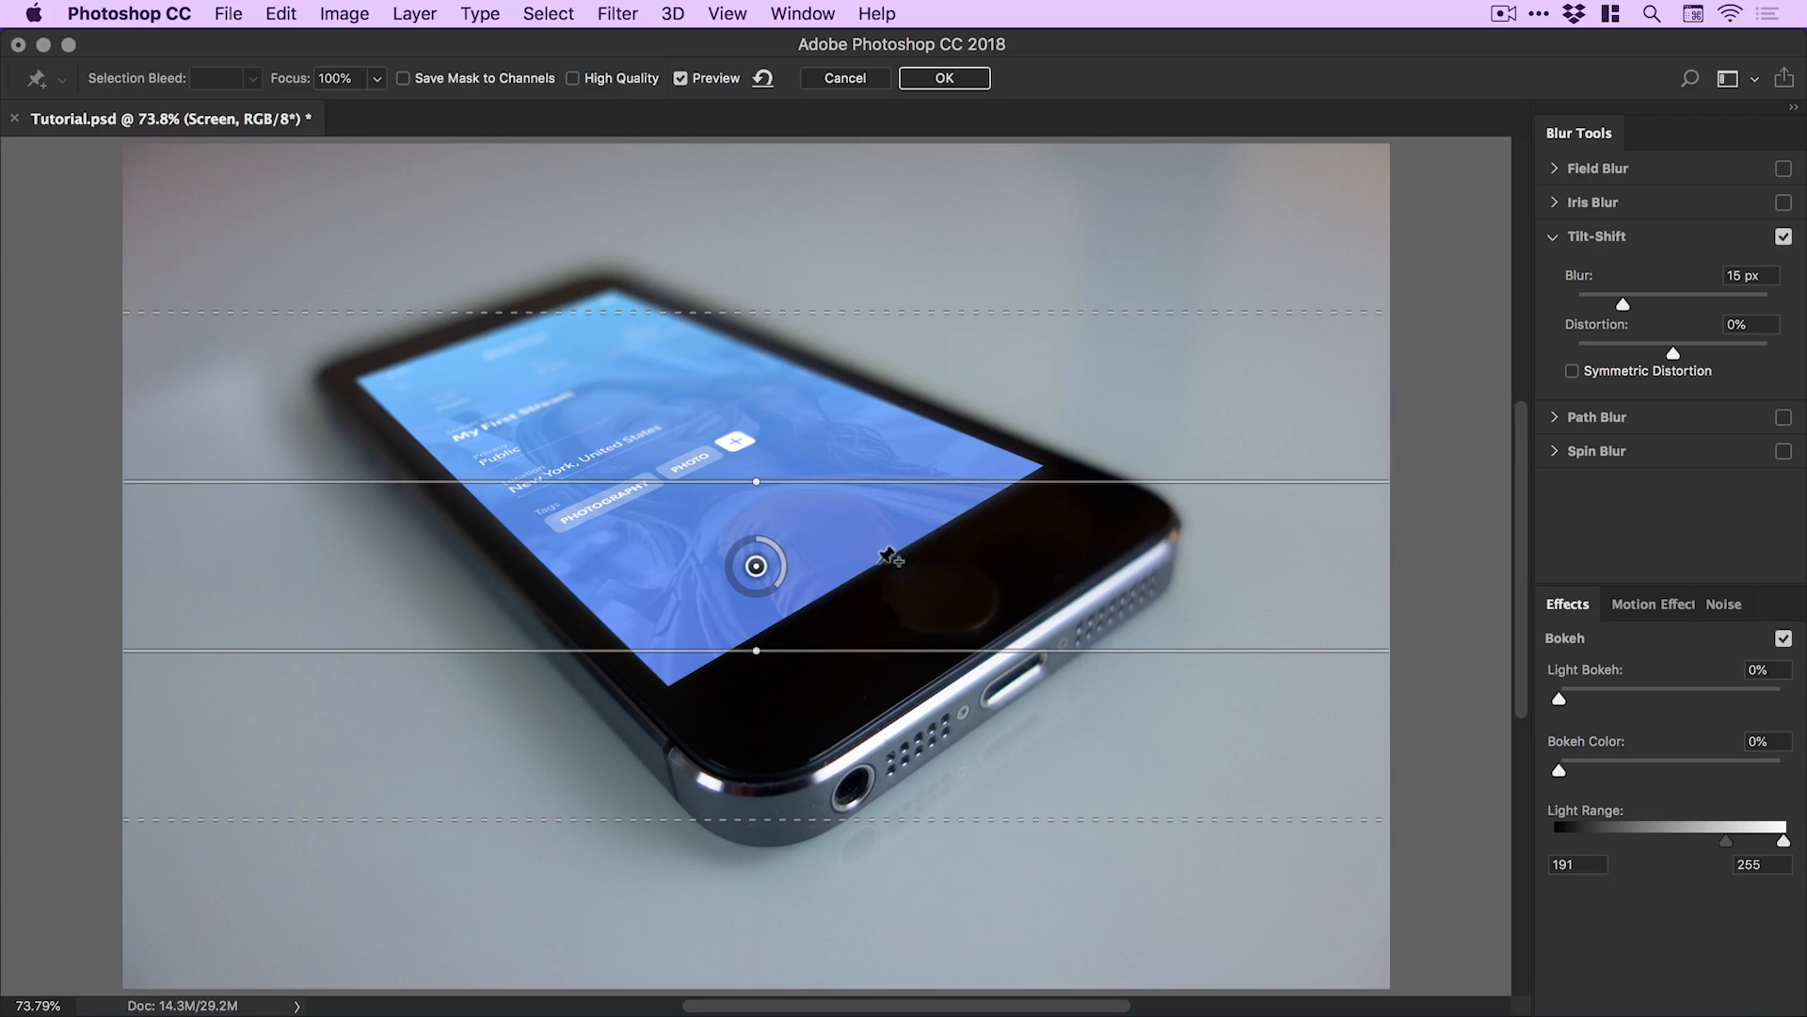
mouse_move(881, 562)
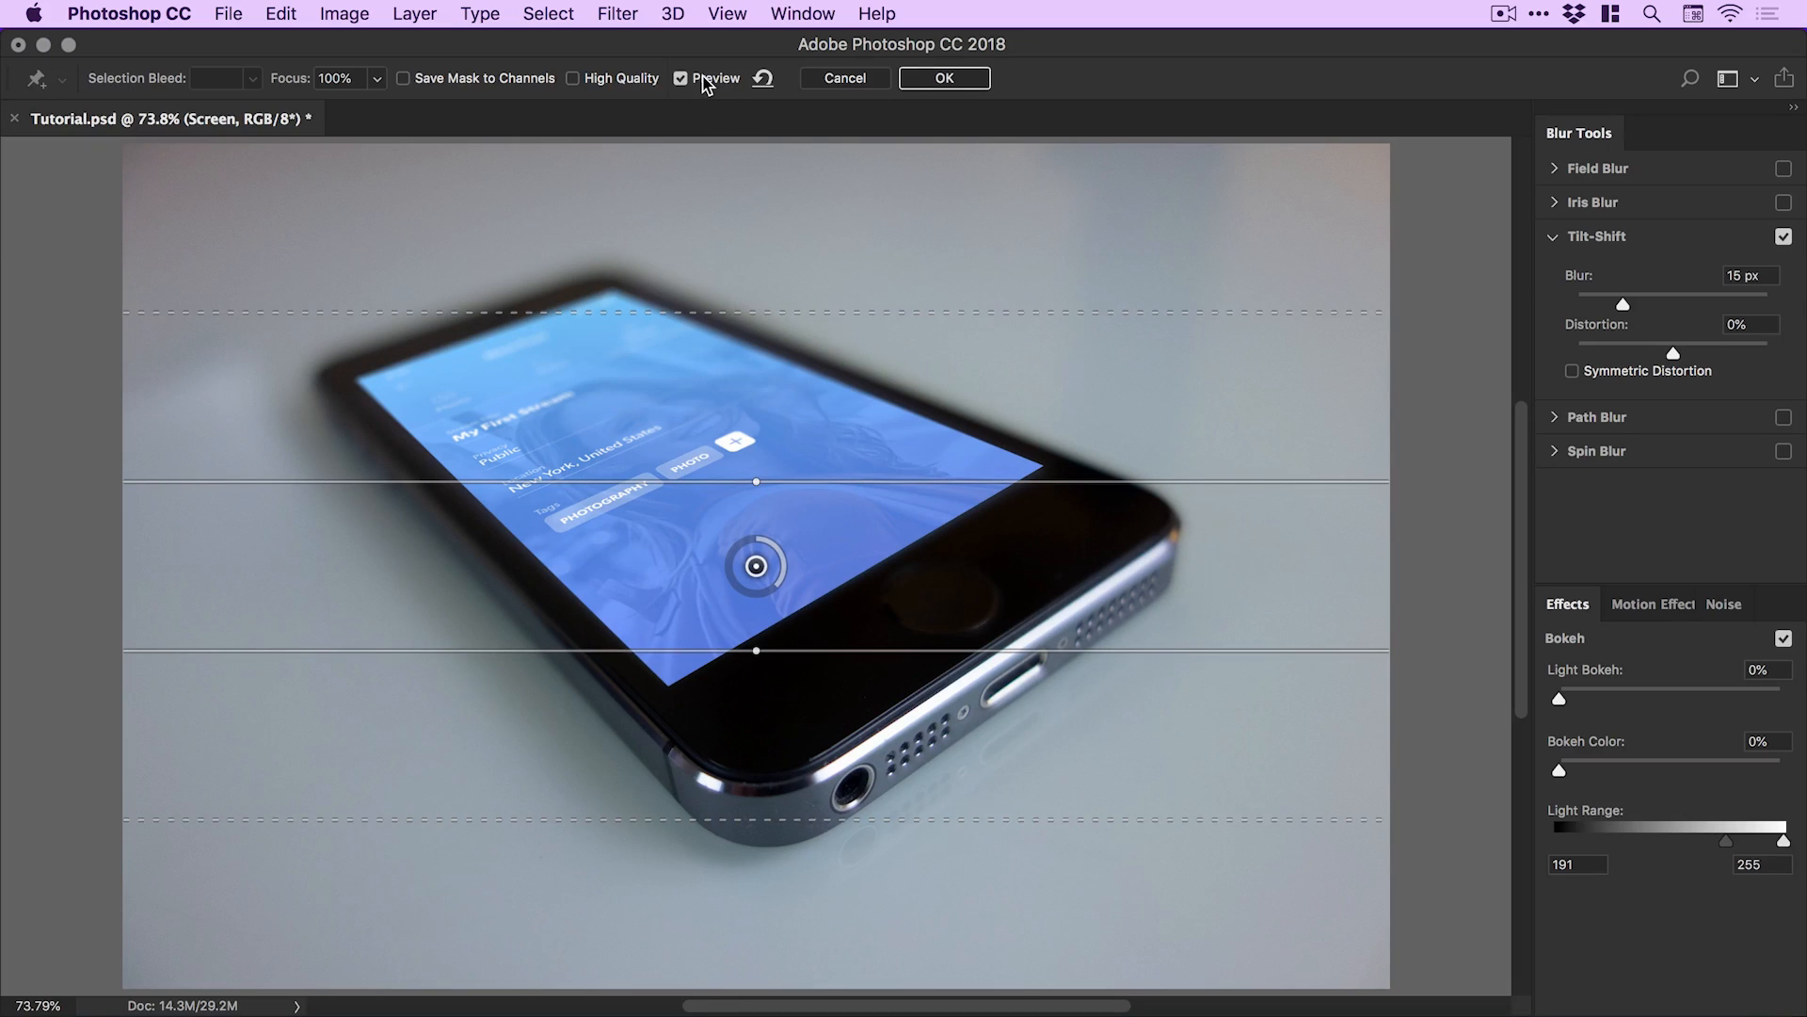
Toggle the blur preview to compare, then set the Tilt-Shift blur to 70 px.
click(680, 78)
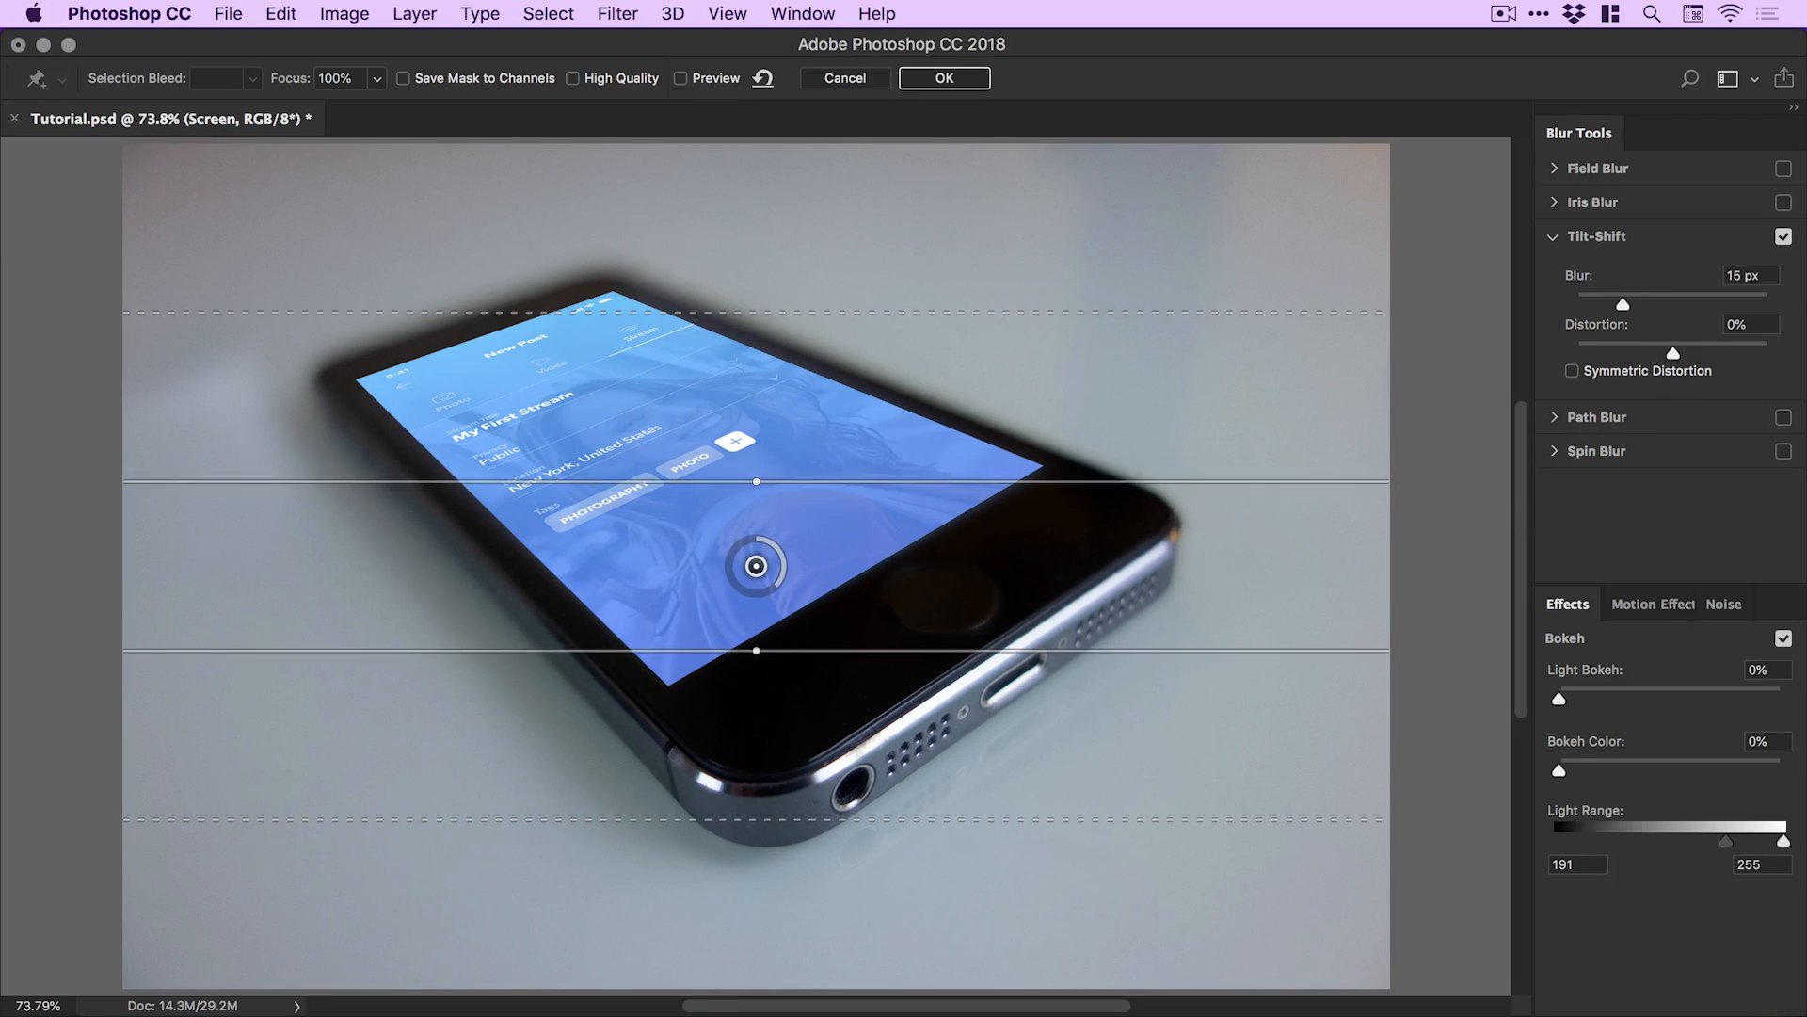
click(680, 78)
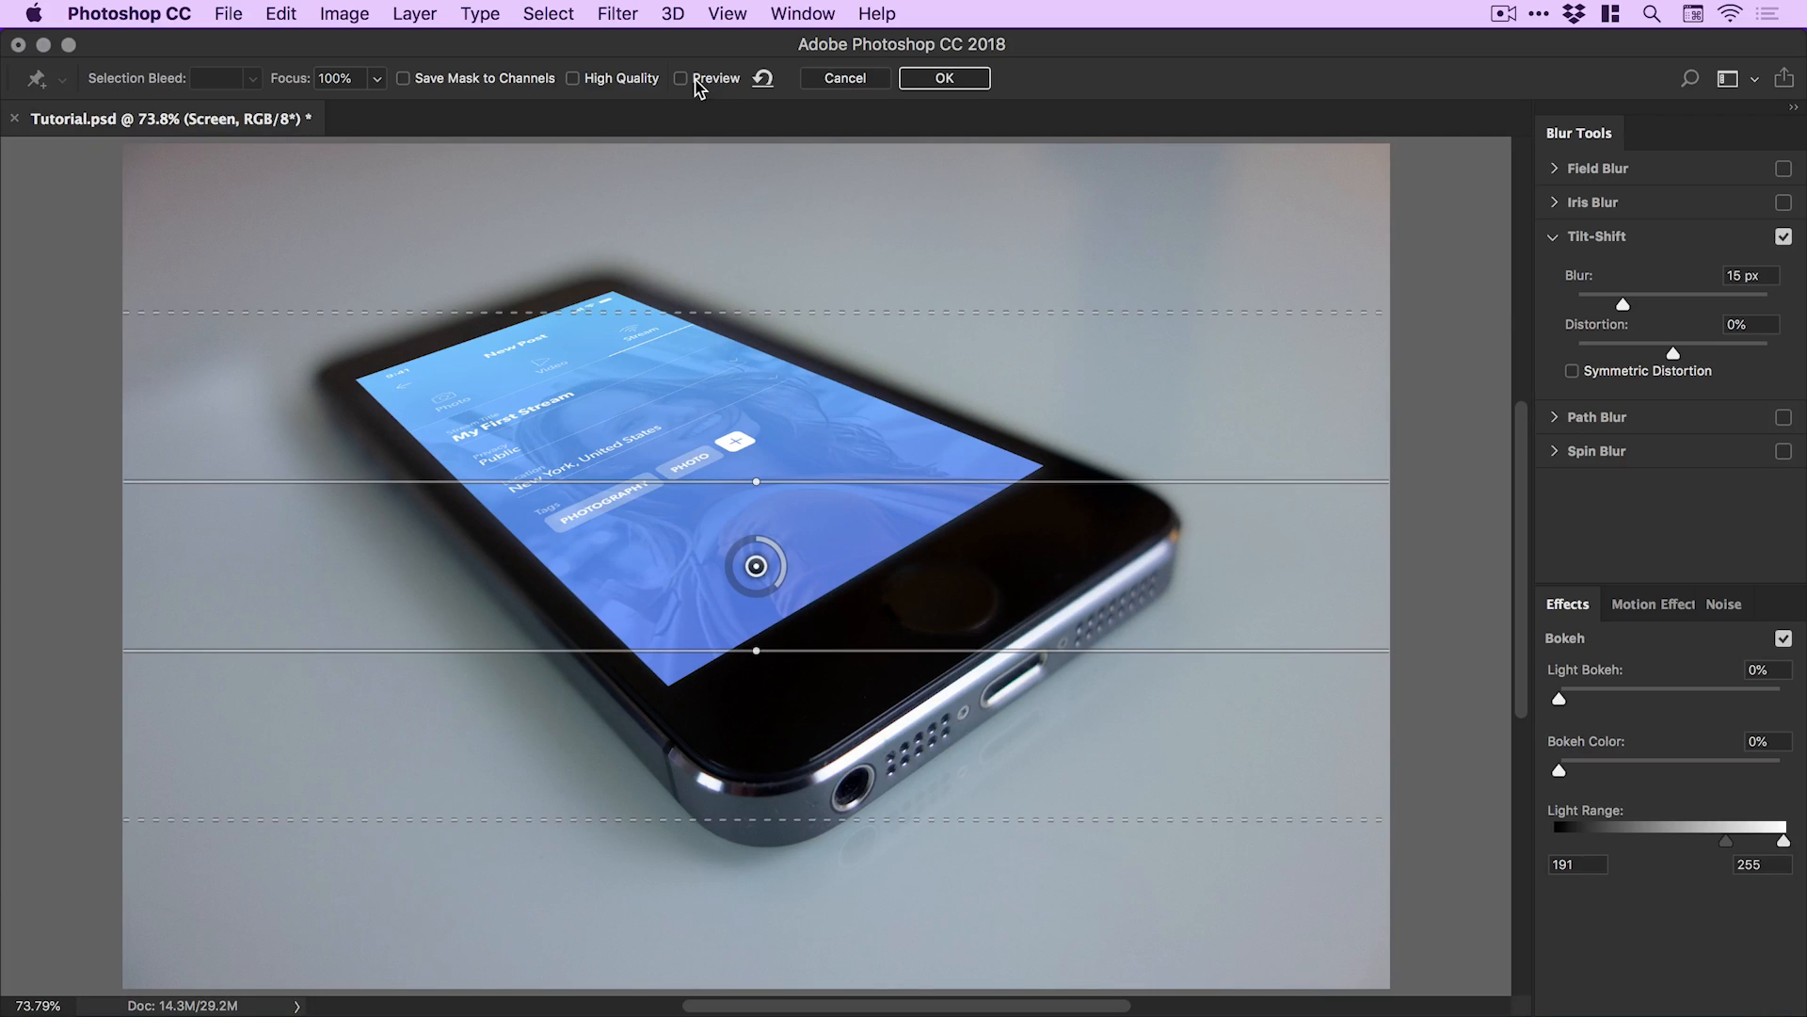
click(684, 78)
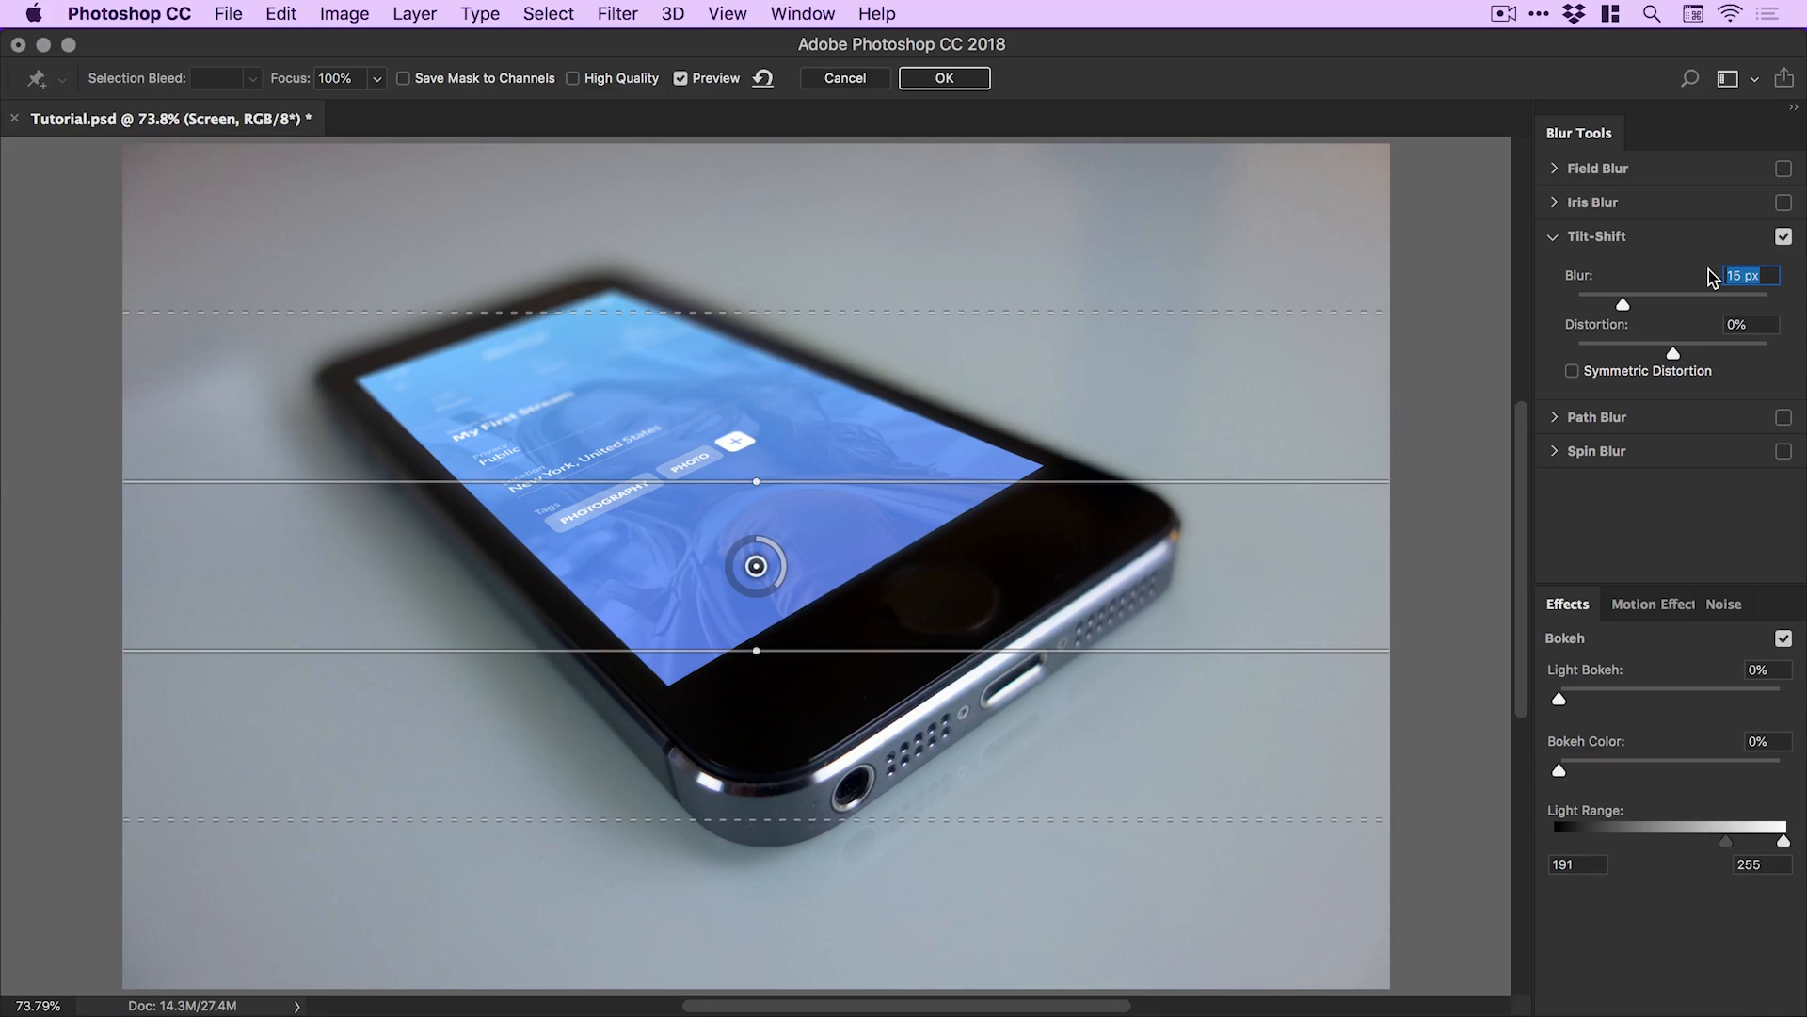
text(7)
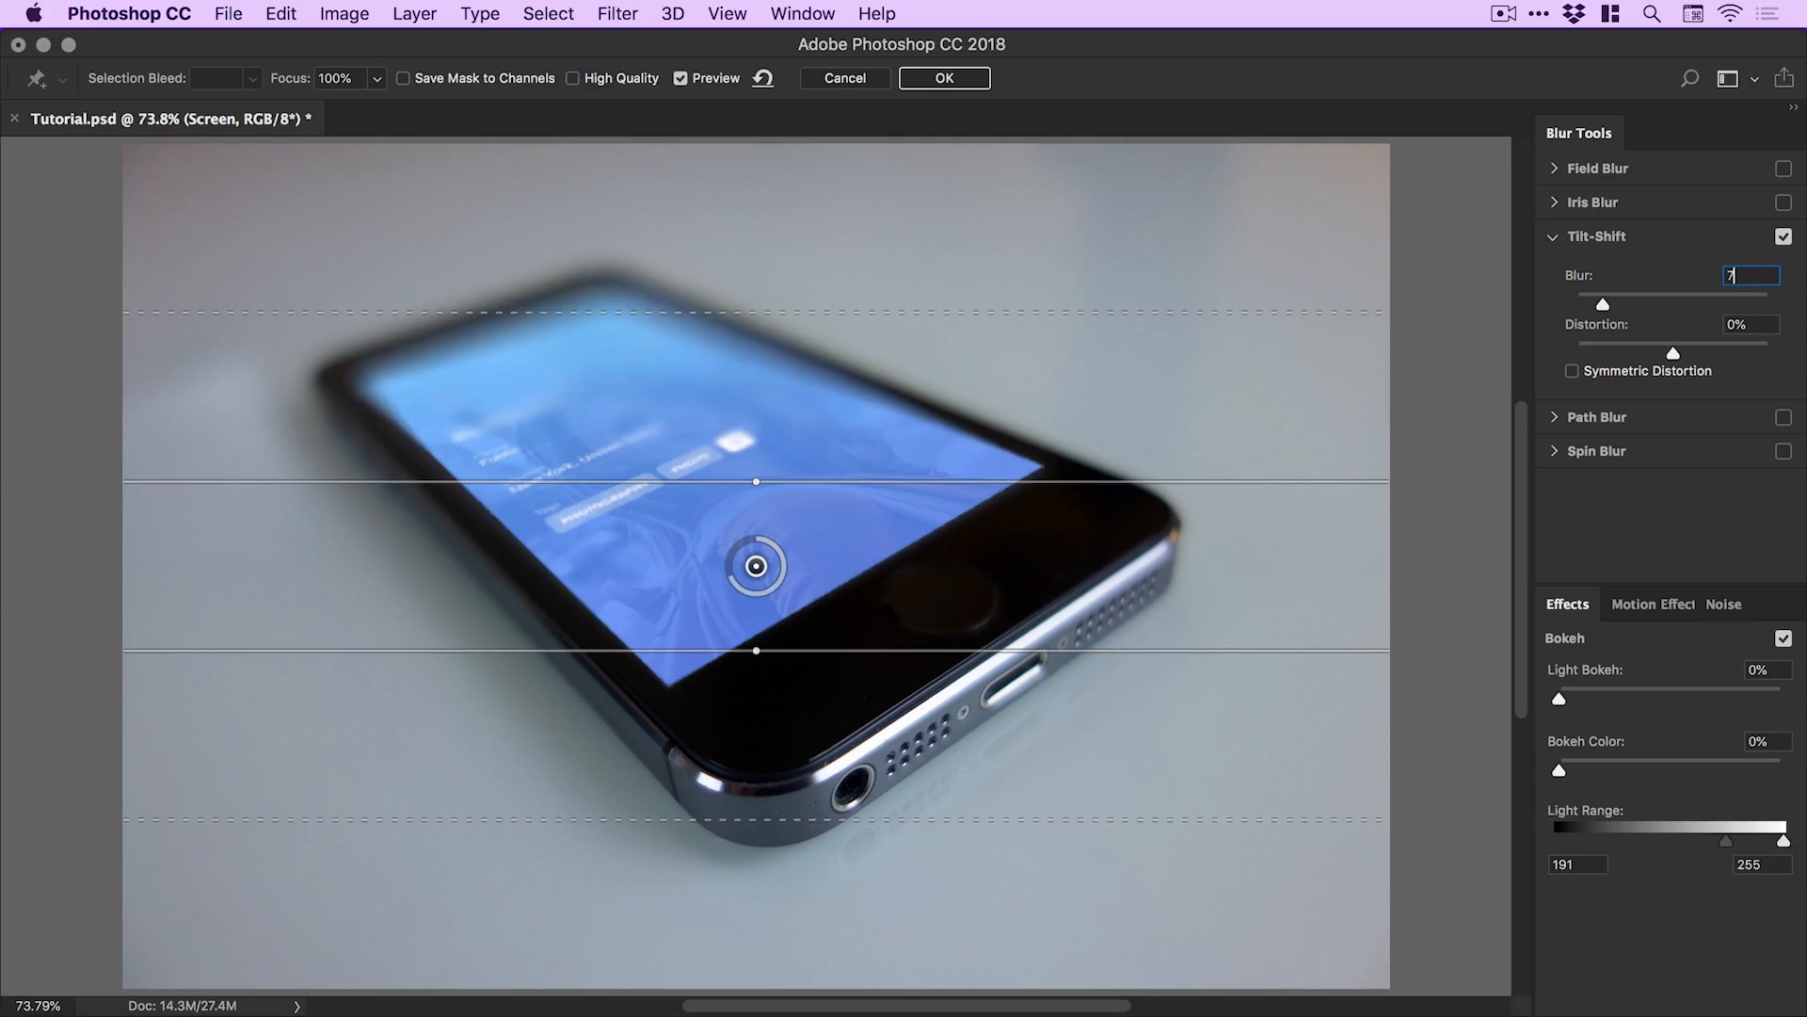
text(70 px)
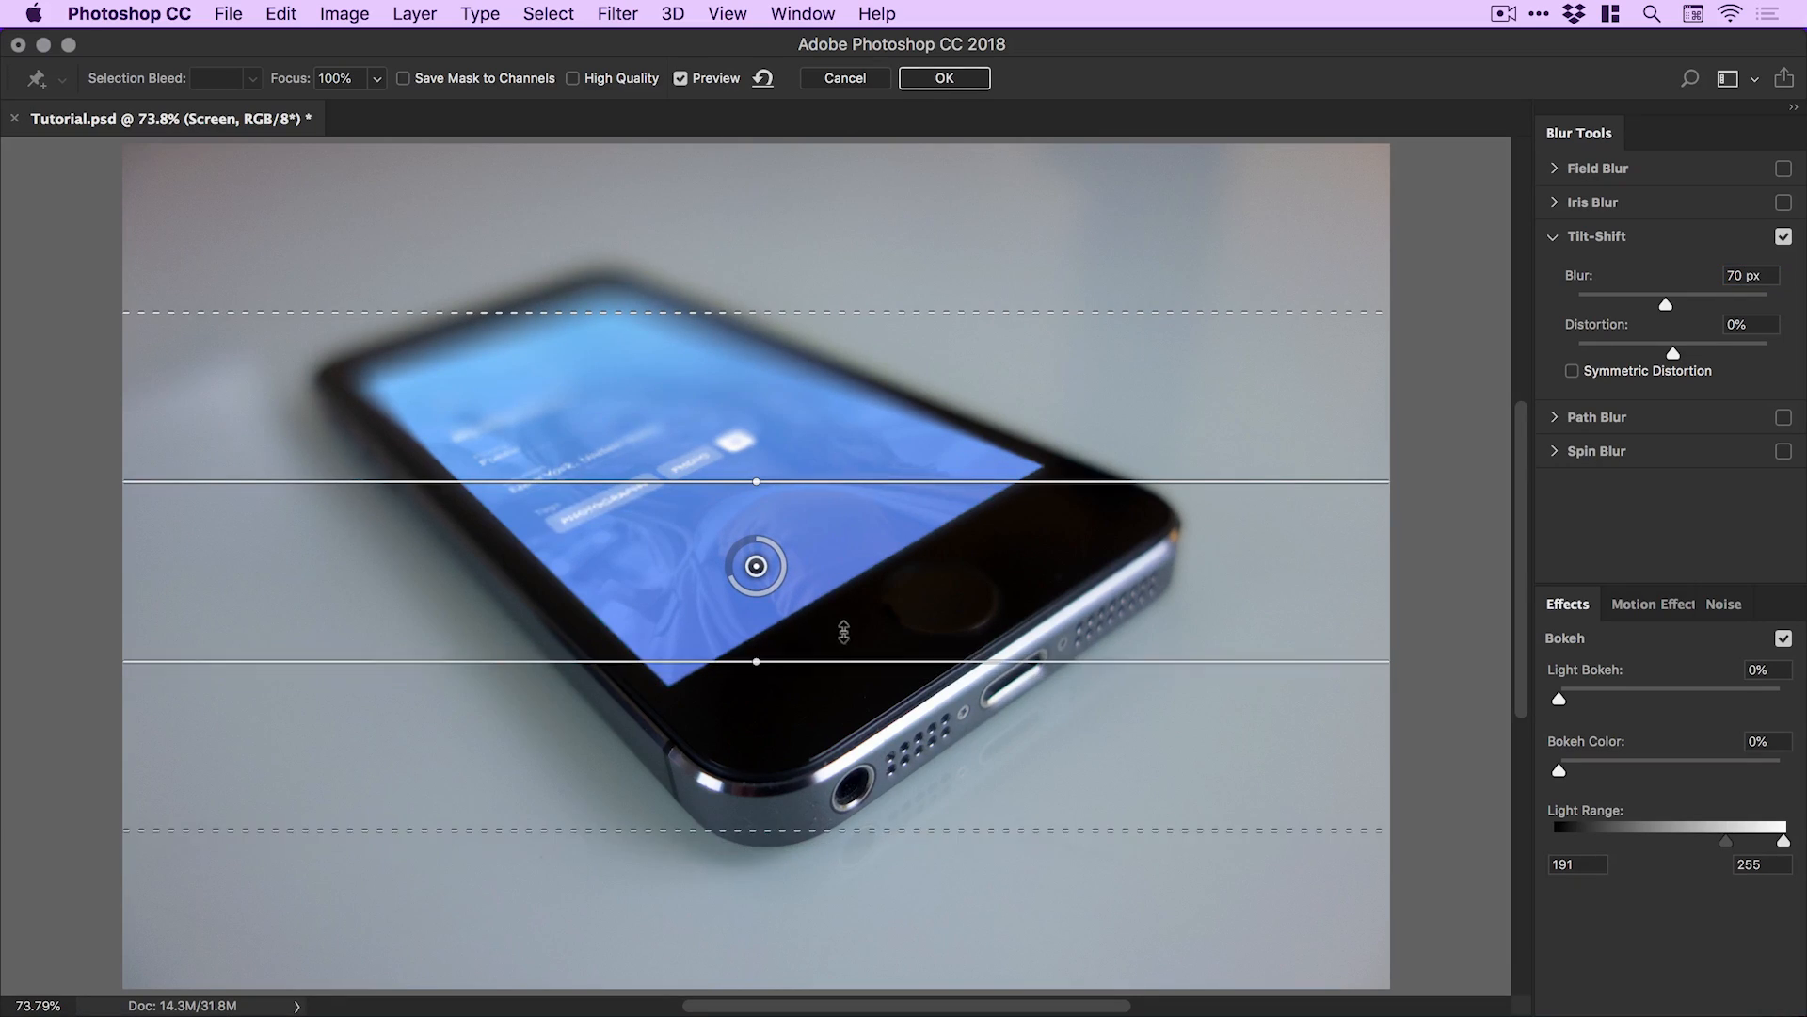
Angle the tilt-shift focus band along the phone, set Blur to 40 px, and apply.
drag(755, 661, 756, 688)
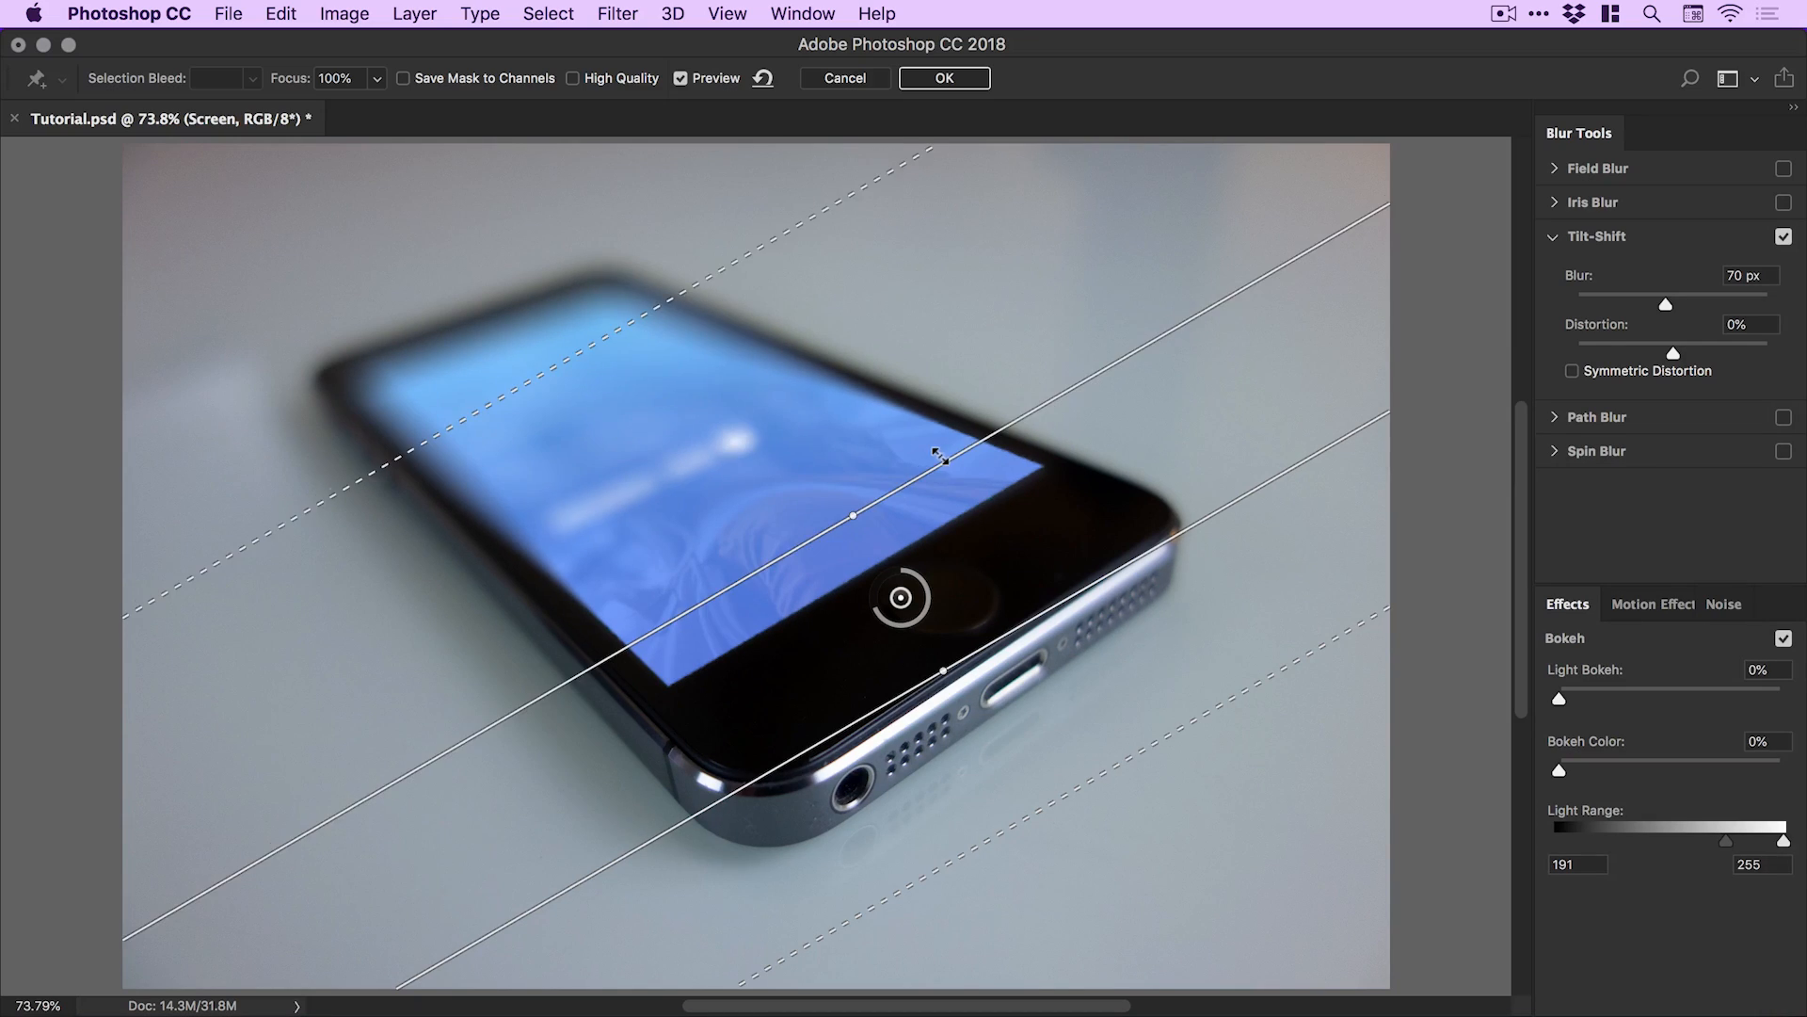
drag(934, 454, 962, 468)
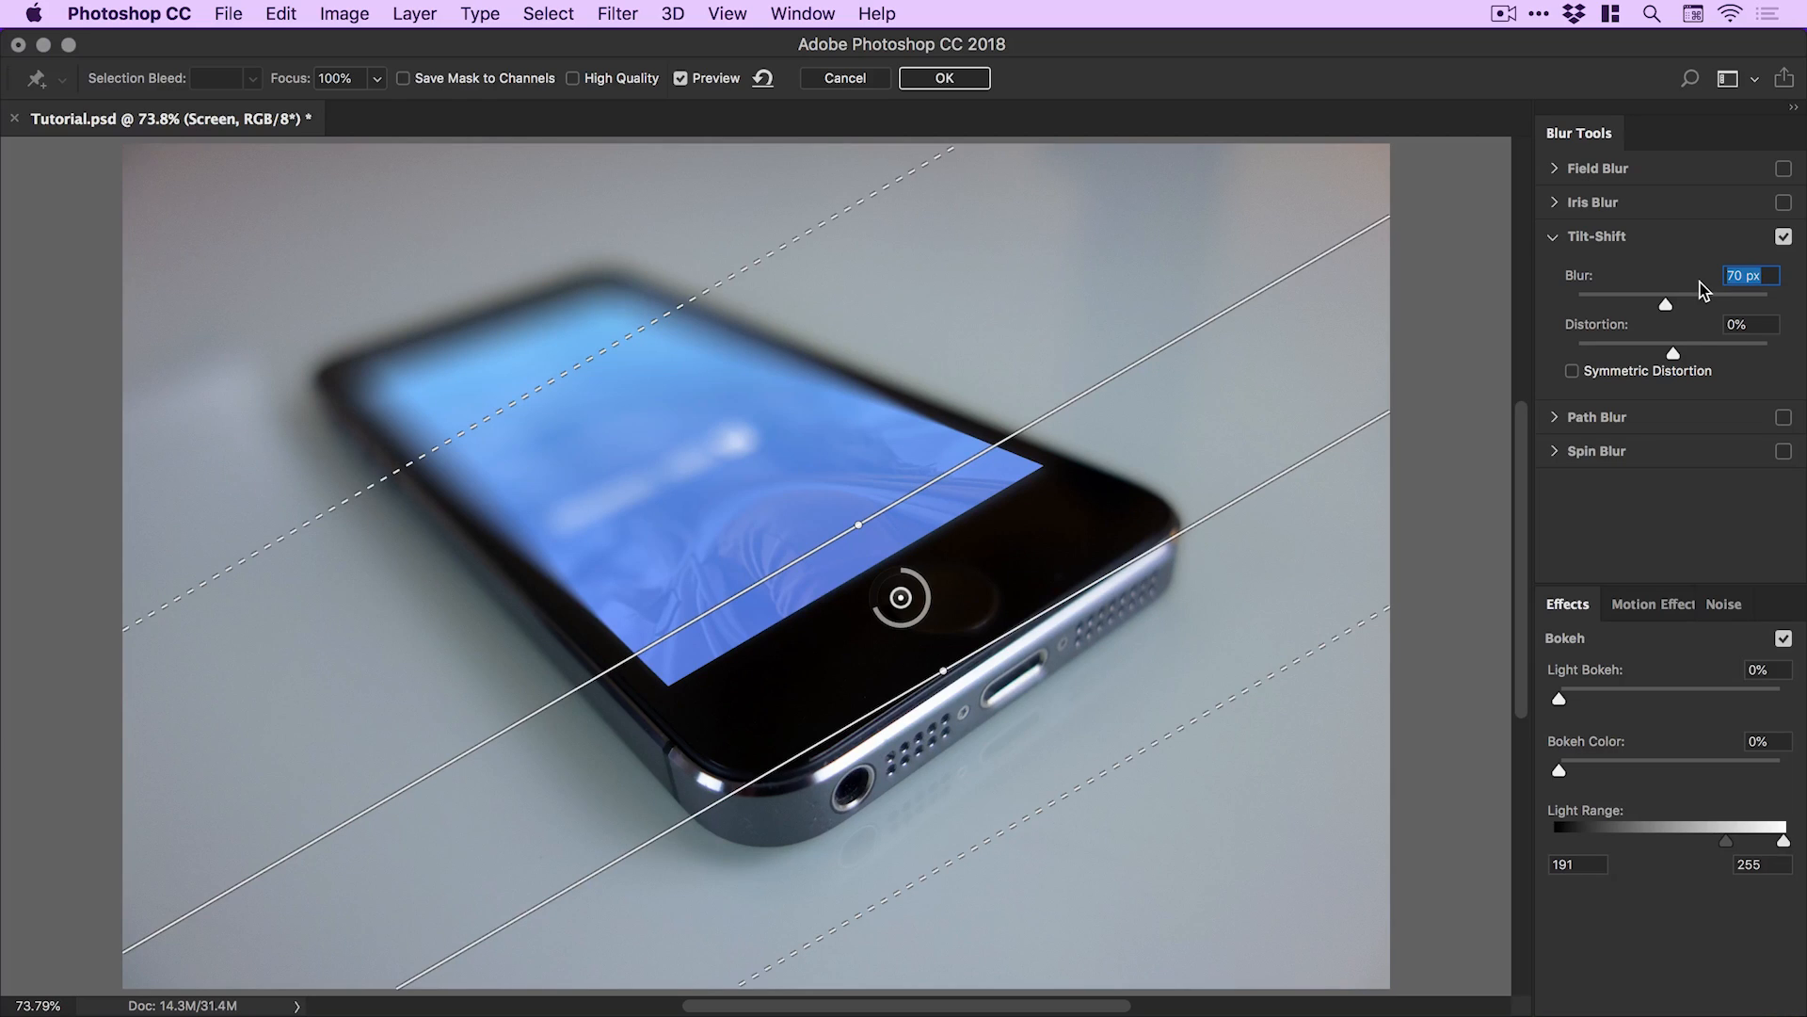
text(50)
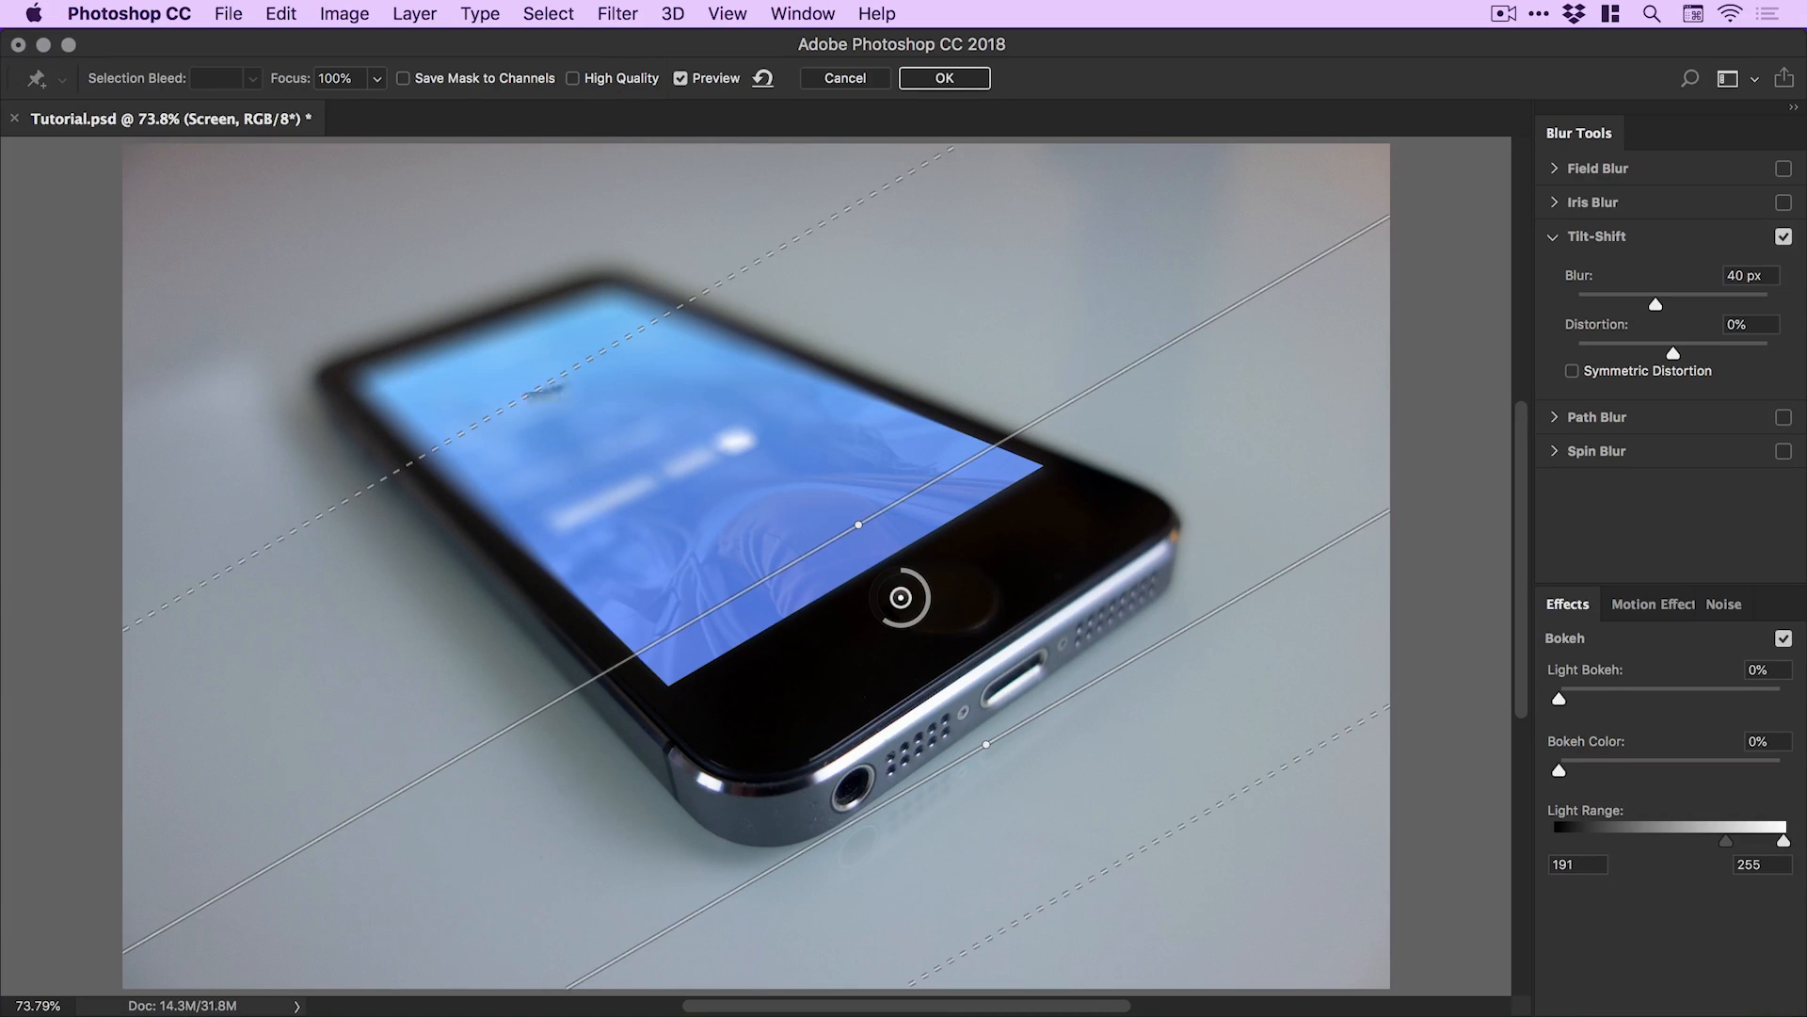
click(944, 78)
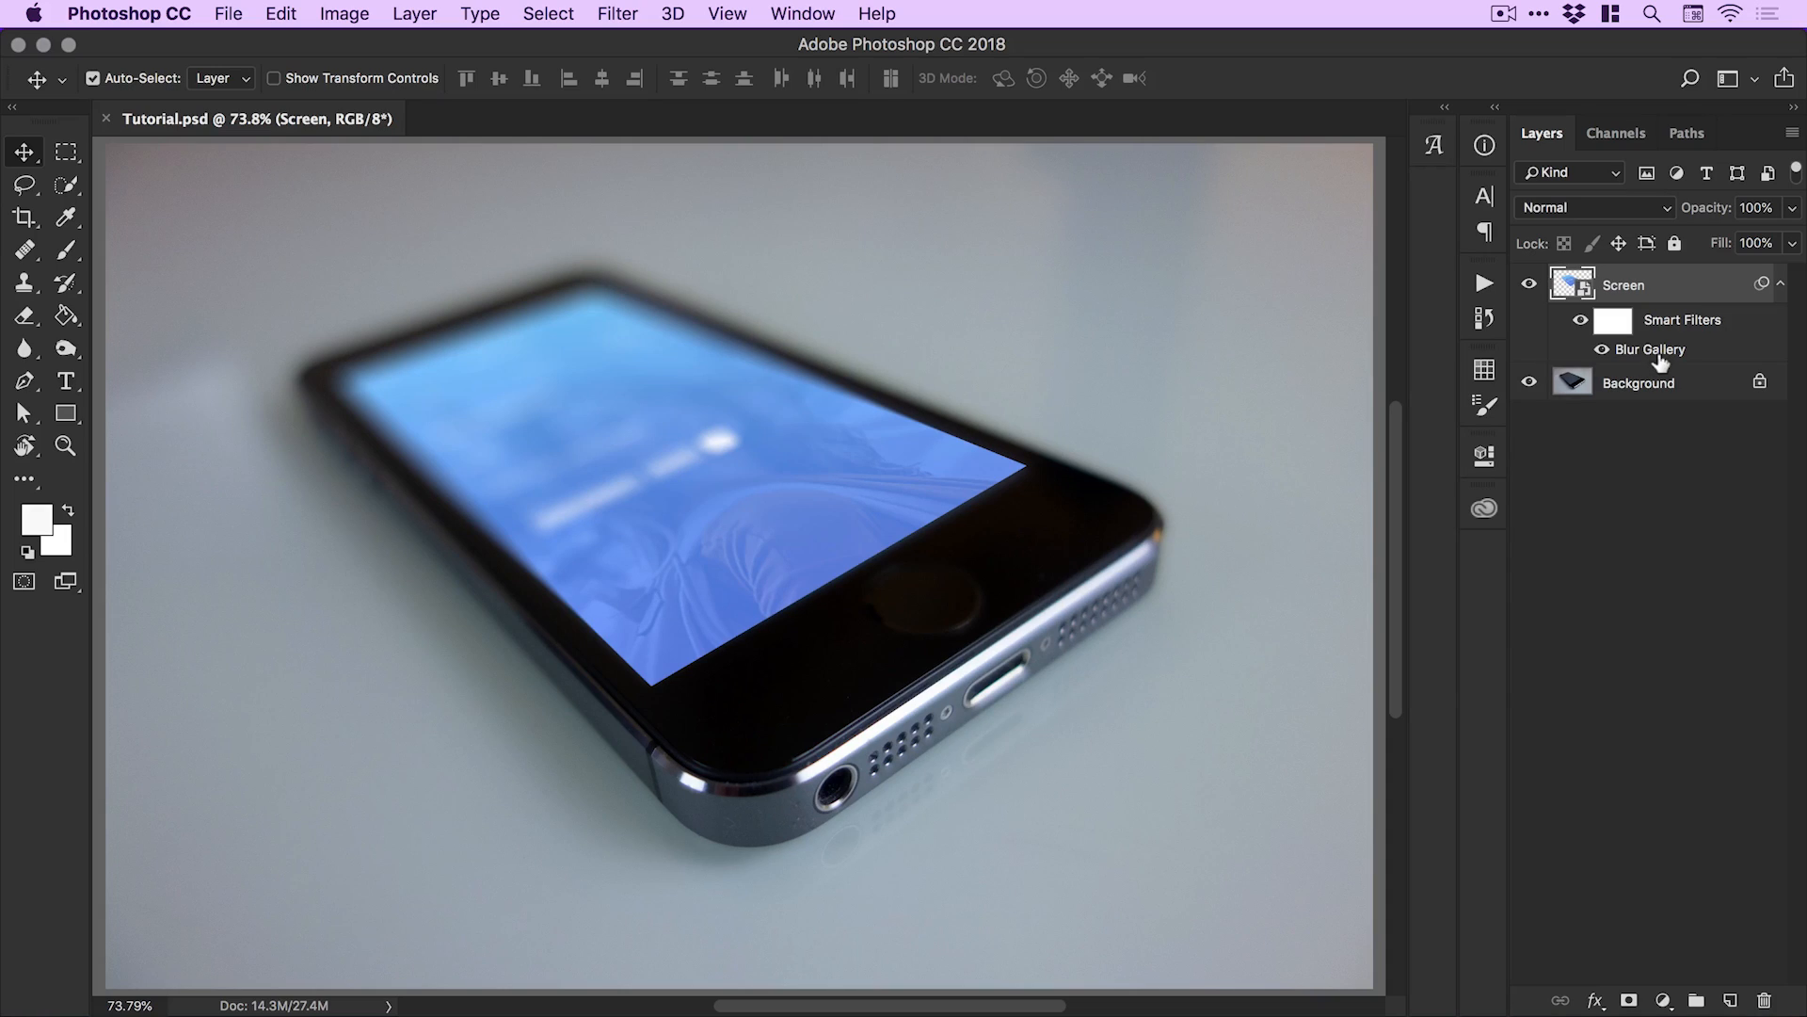
mouse_move(1711, 631)
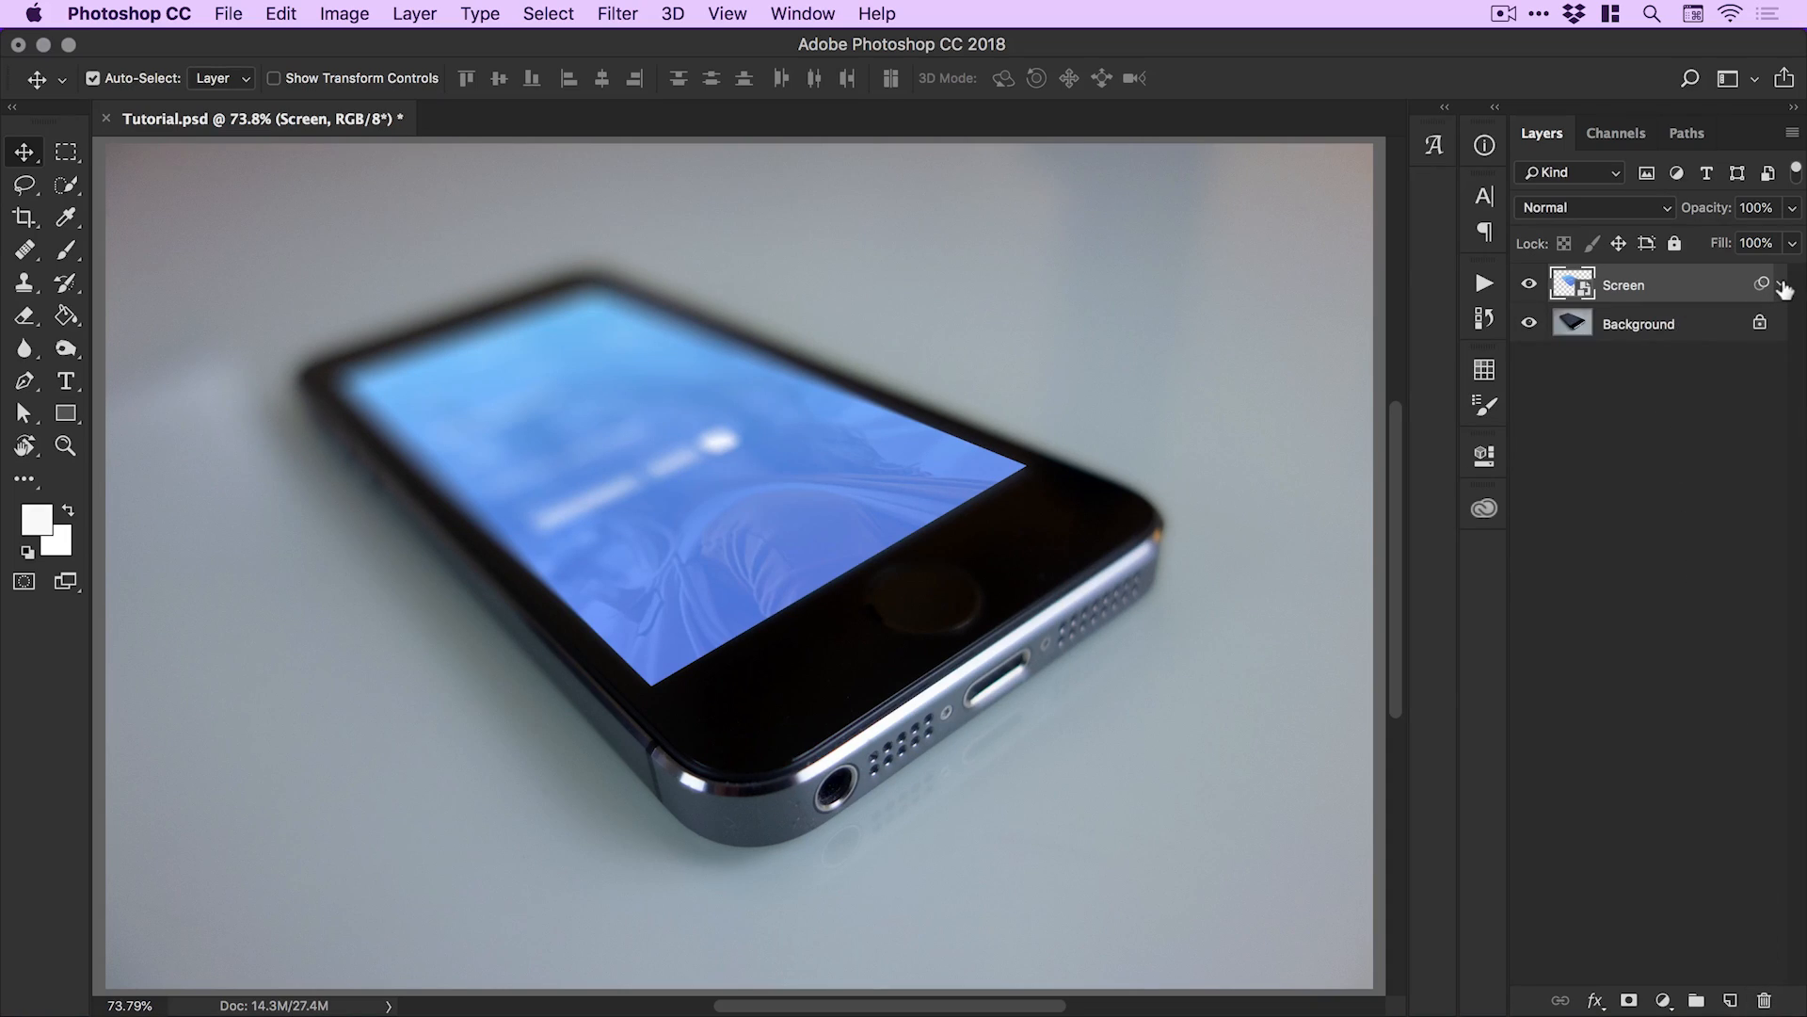
Show the Tilt-Shift smart filter under the Screen layer and open the Filter menu.
click(1772, 284)
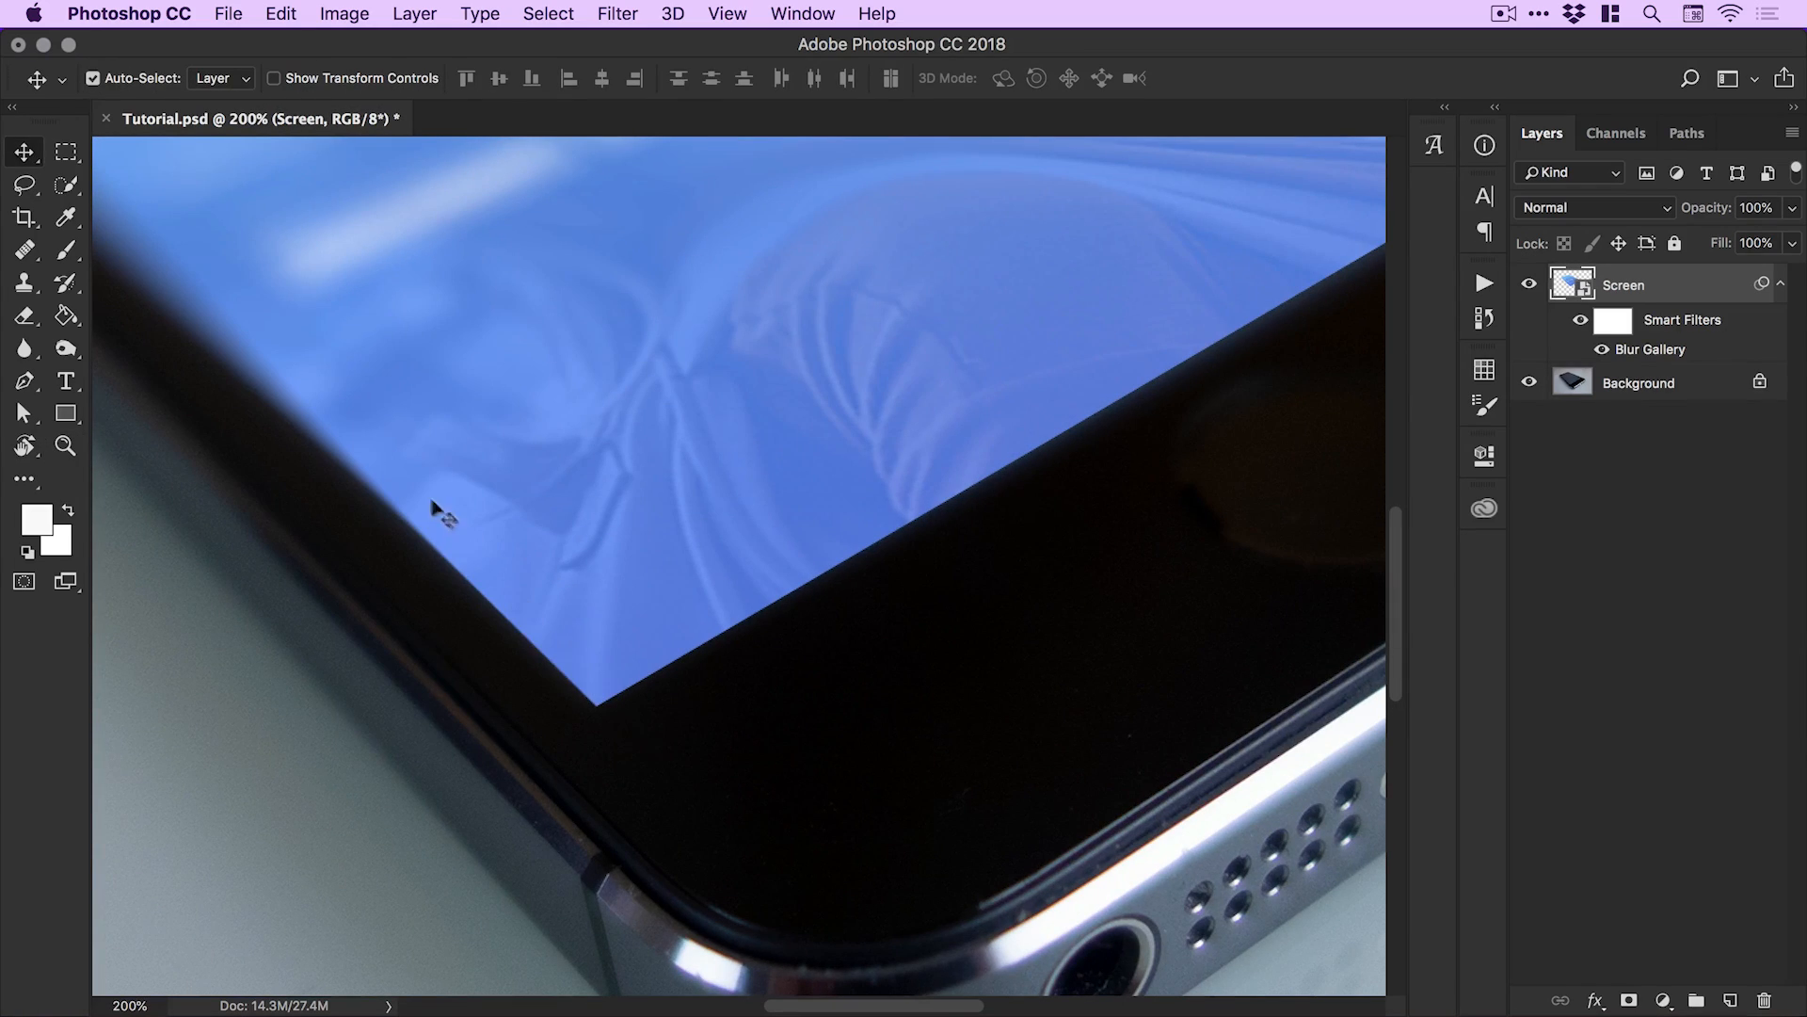
mouse_move(586, 696)
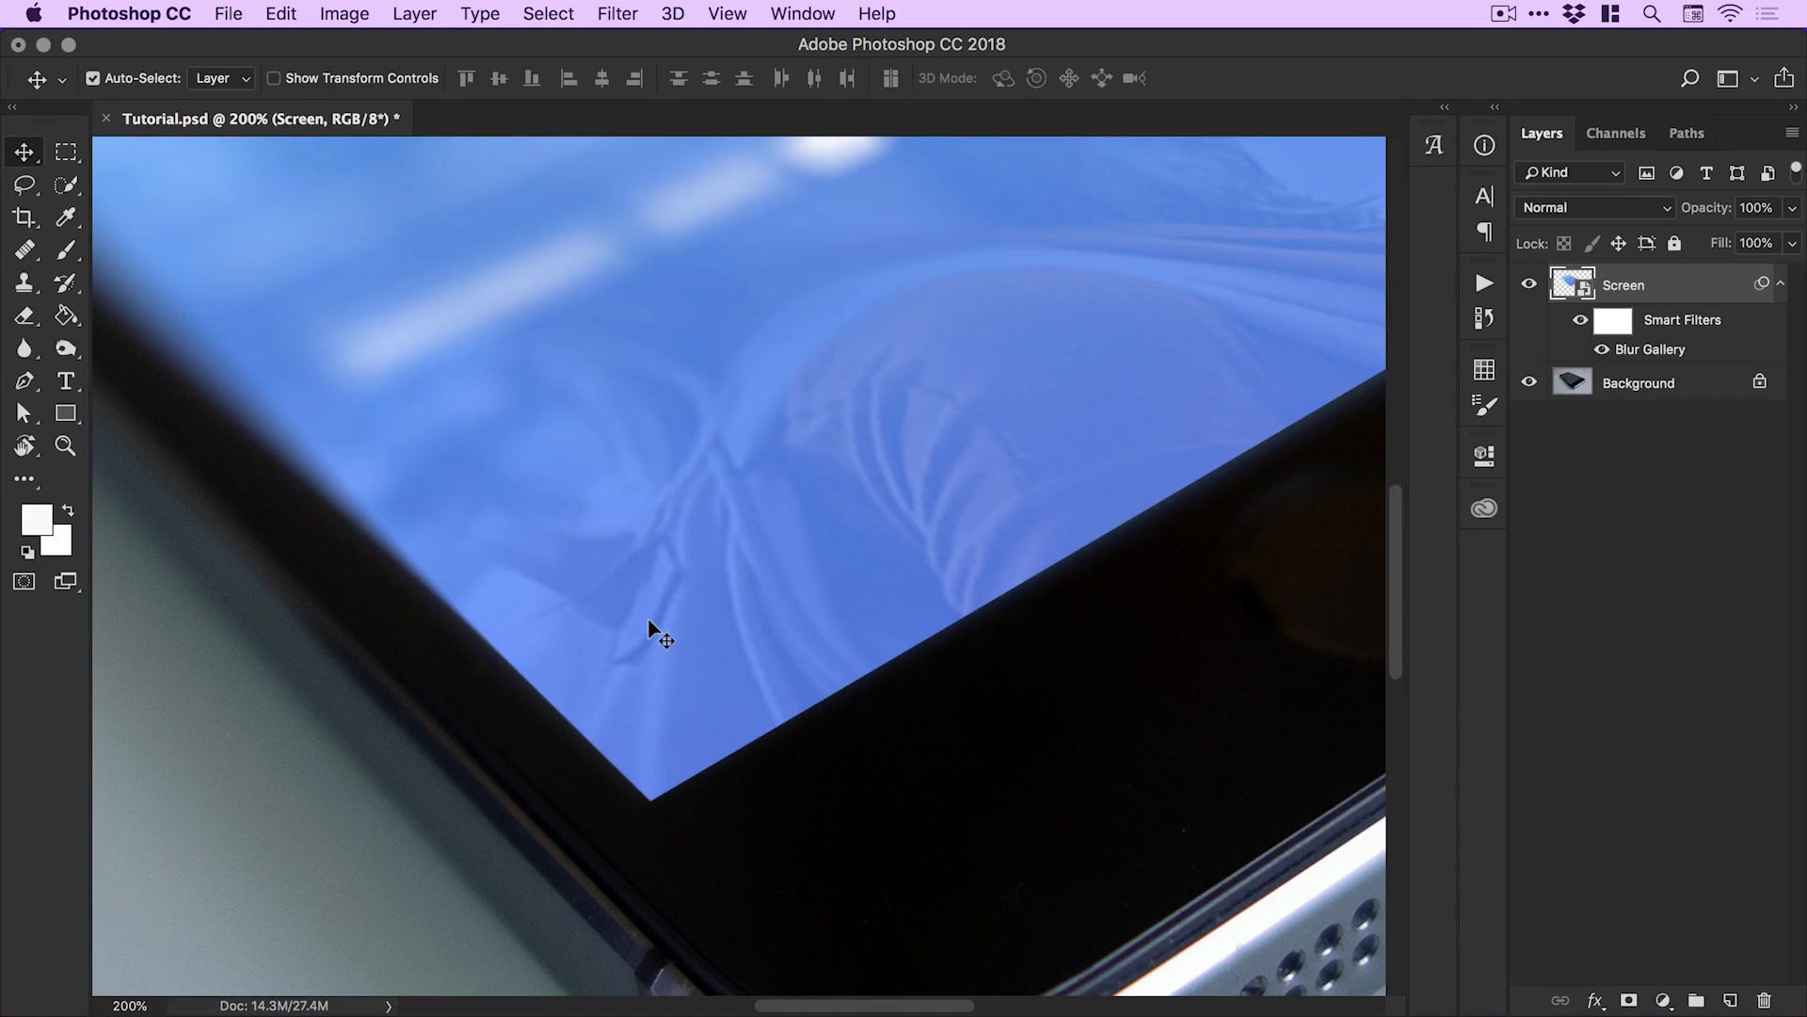
click(616, 13)
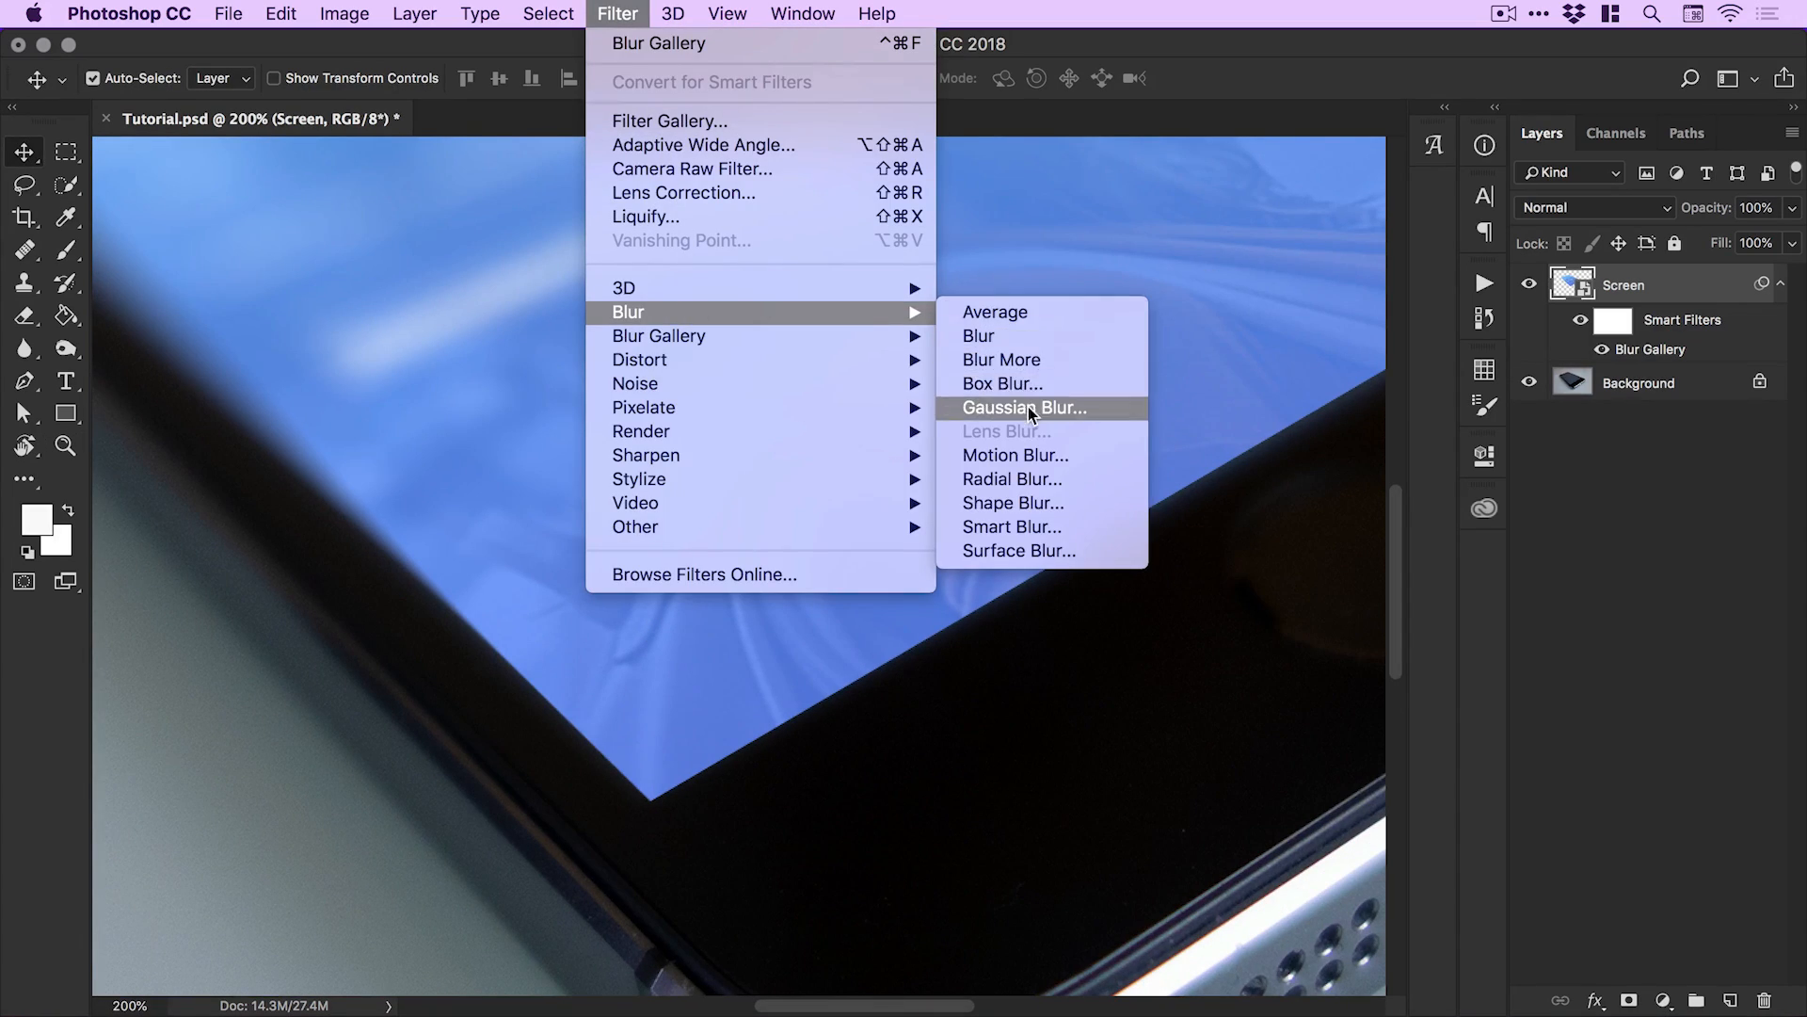
Add a 3 px radius Gaussian Blur to the Screen layer, comparing with Preview.
click(1026, 407)
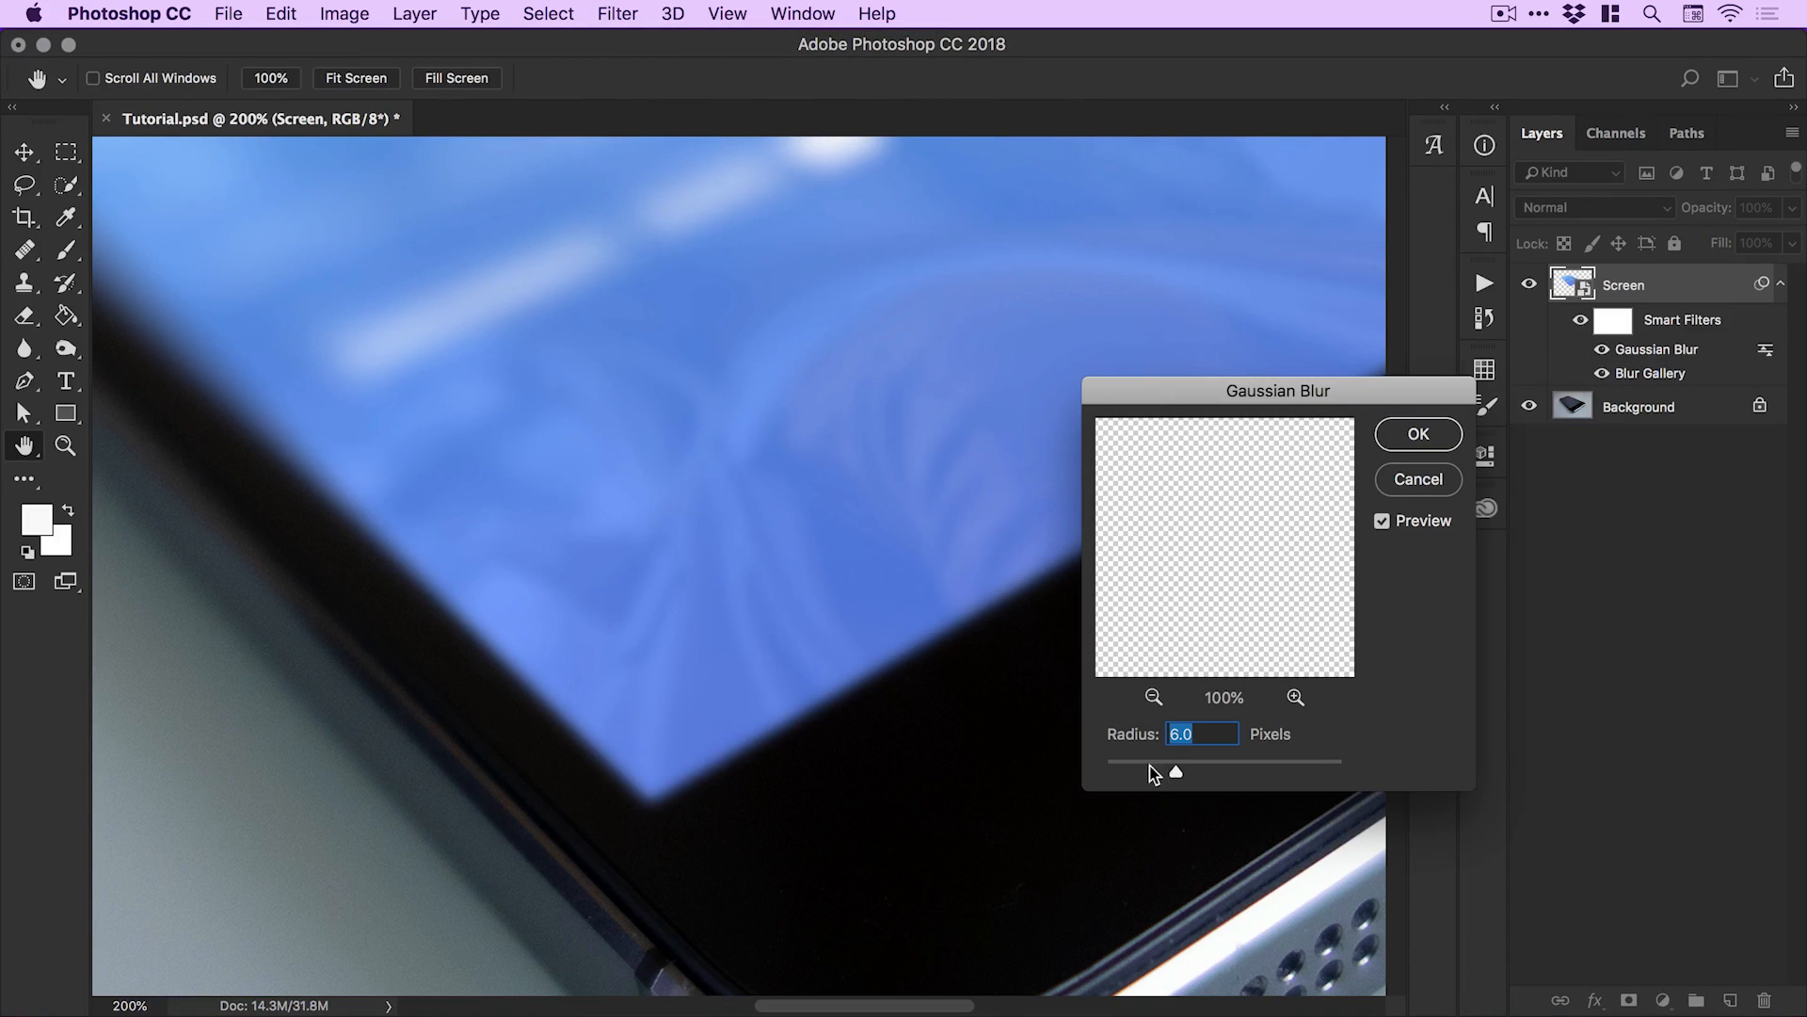
drag(1176, 772, 1233, 772)
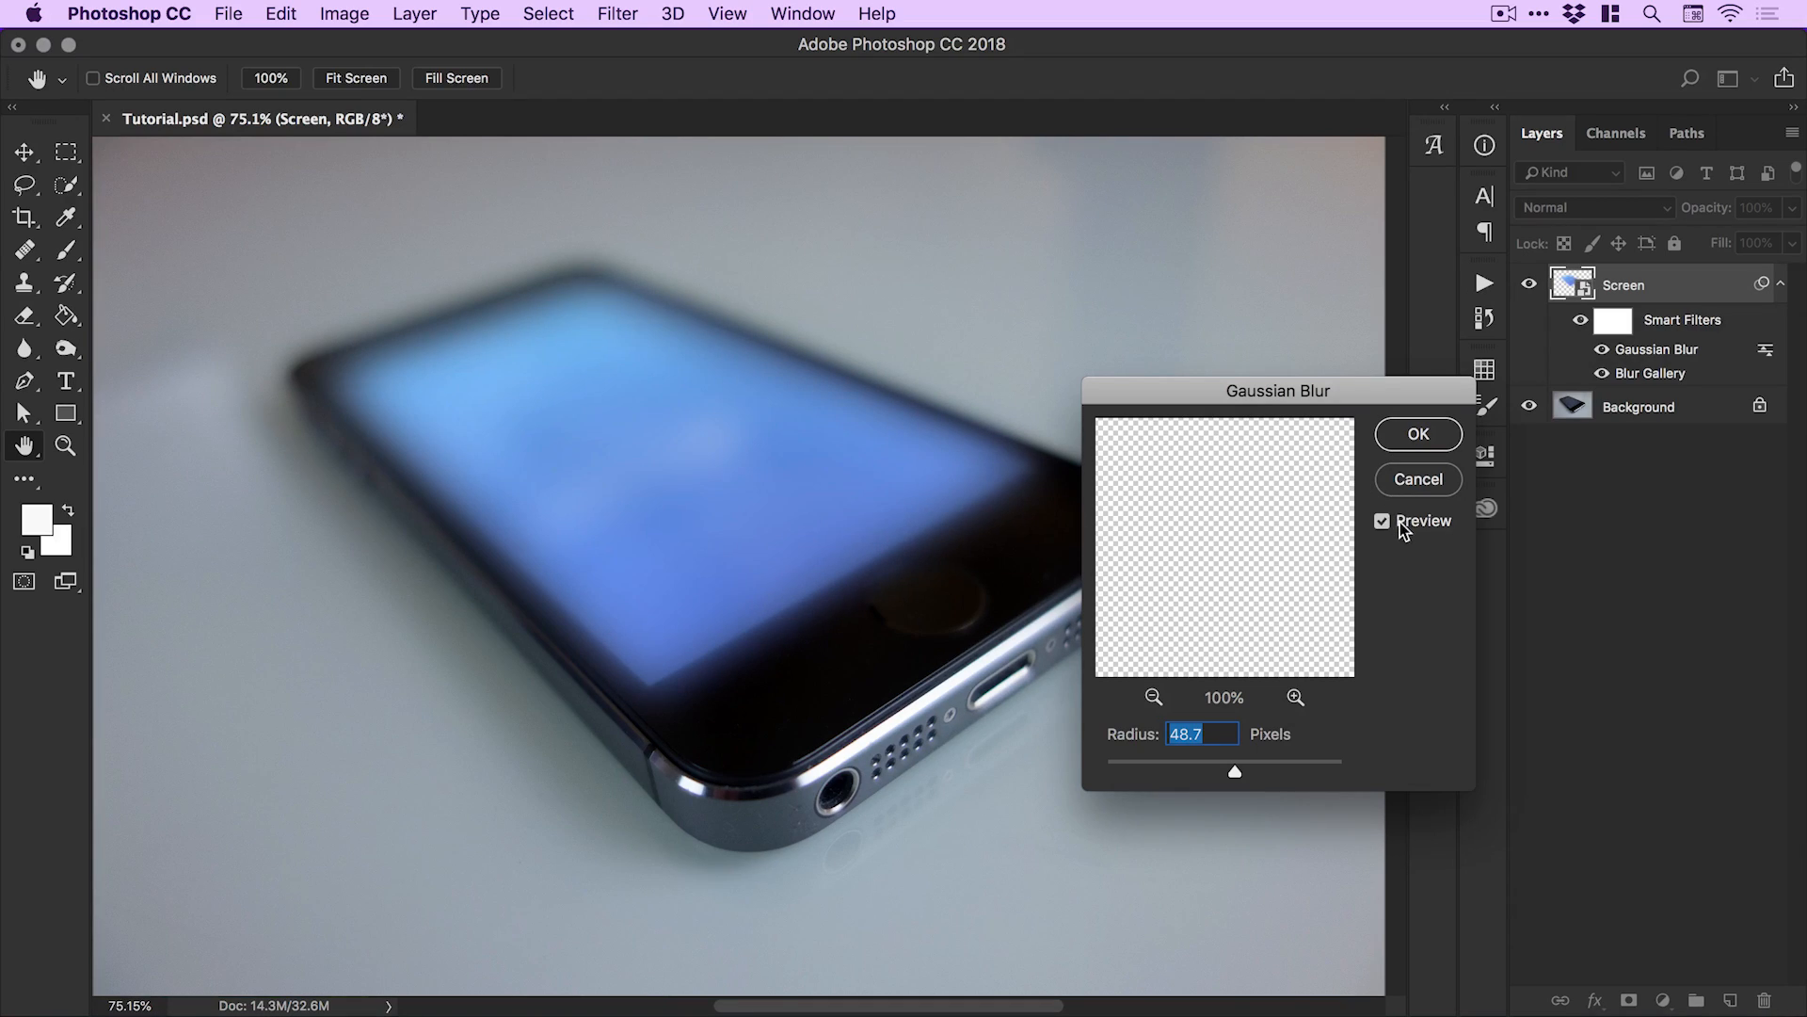
click(1381, 521)
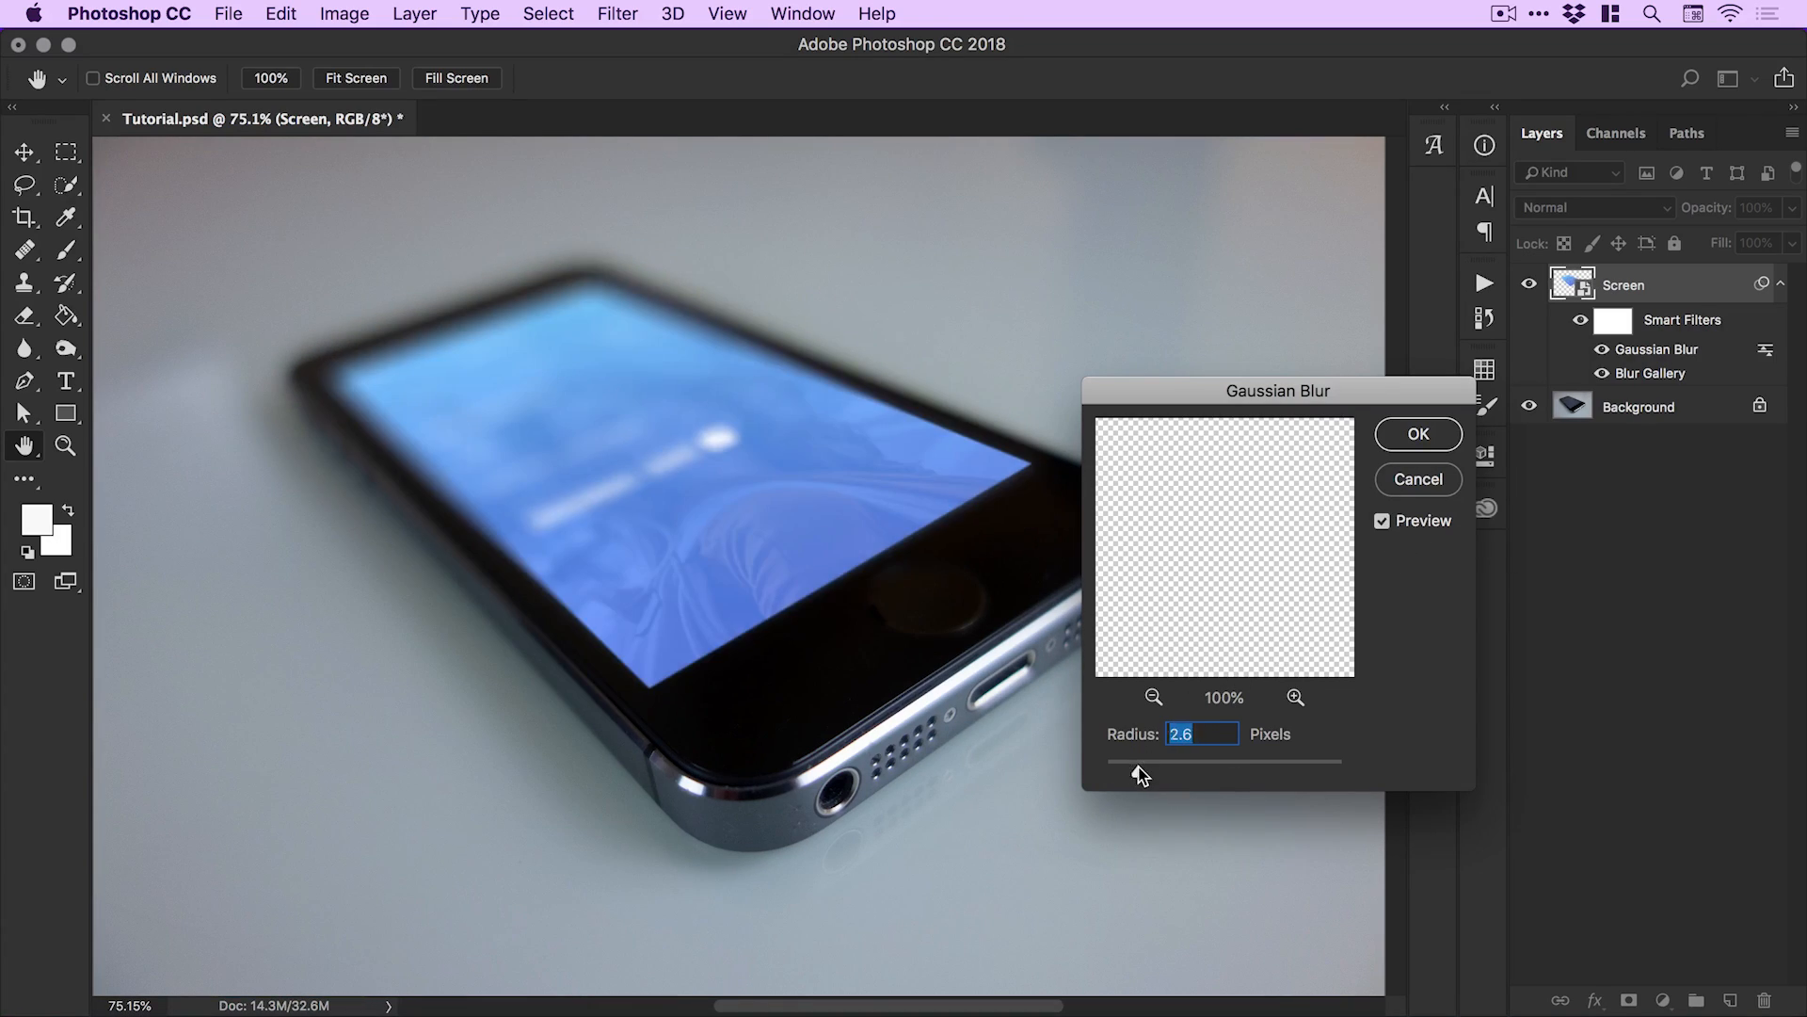
drag(1140, 774, 1165, 771)
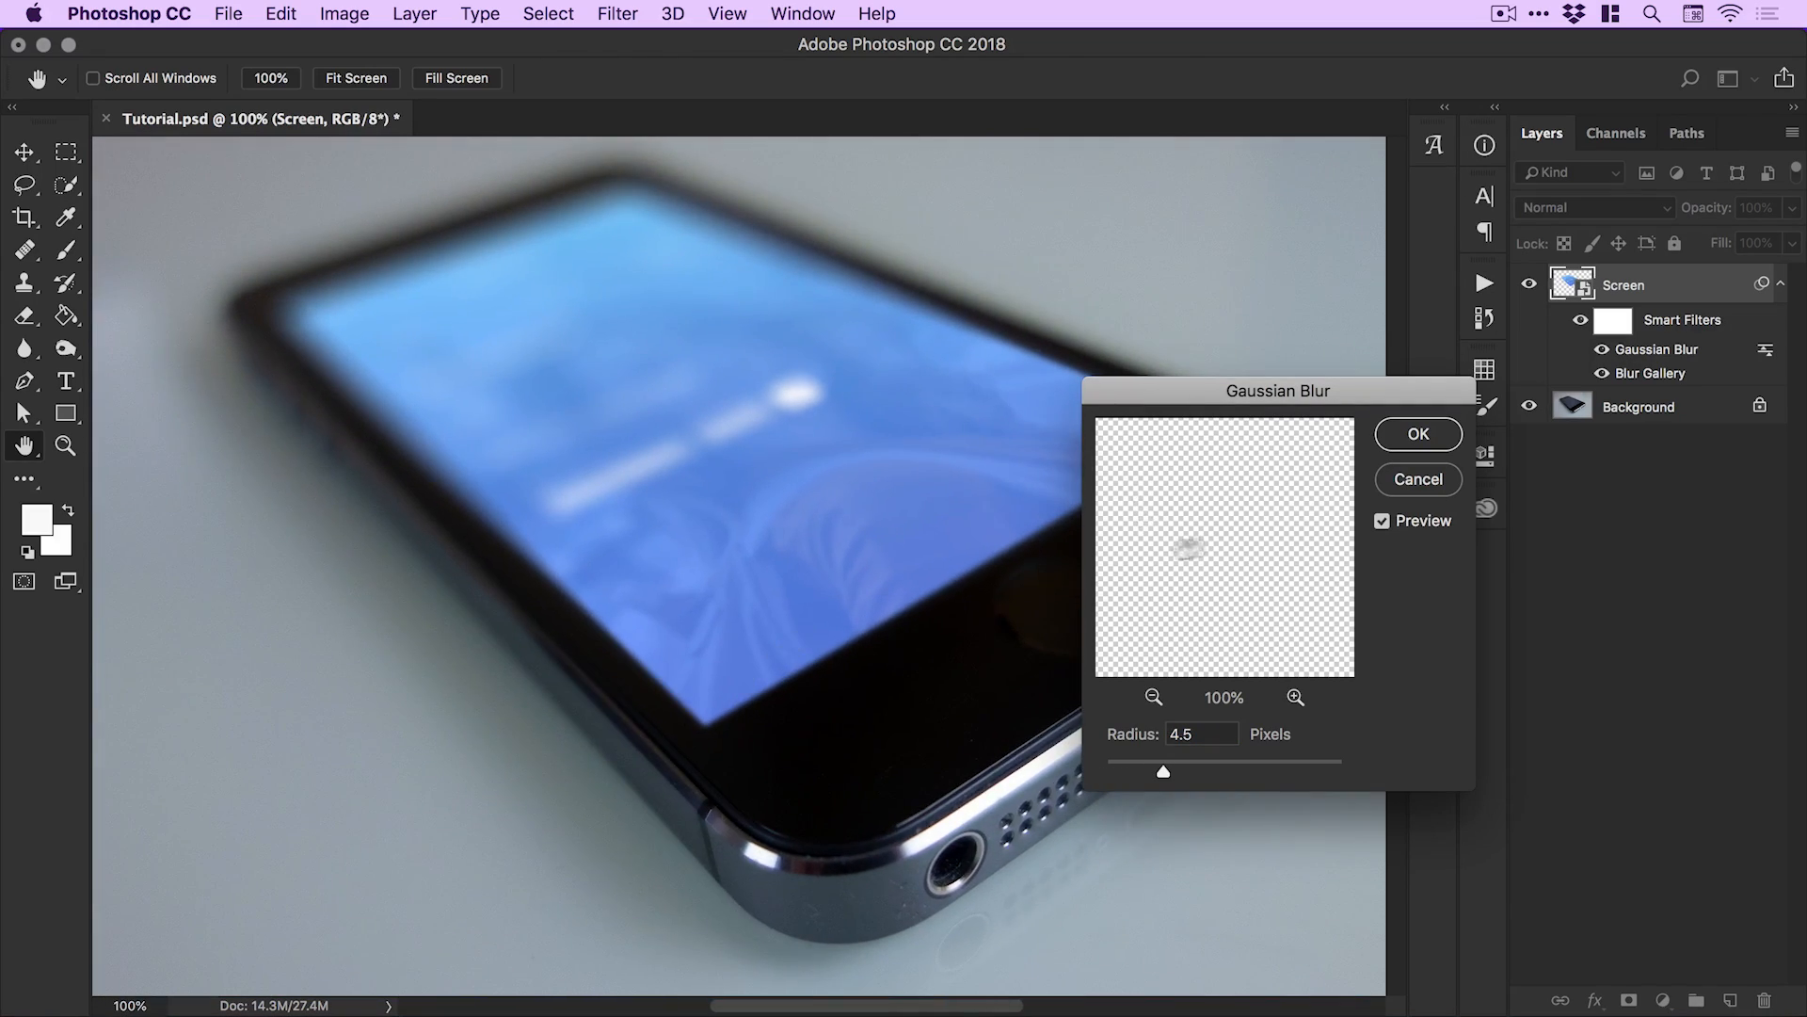
click(1382, 522)
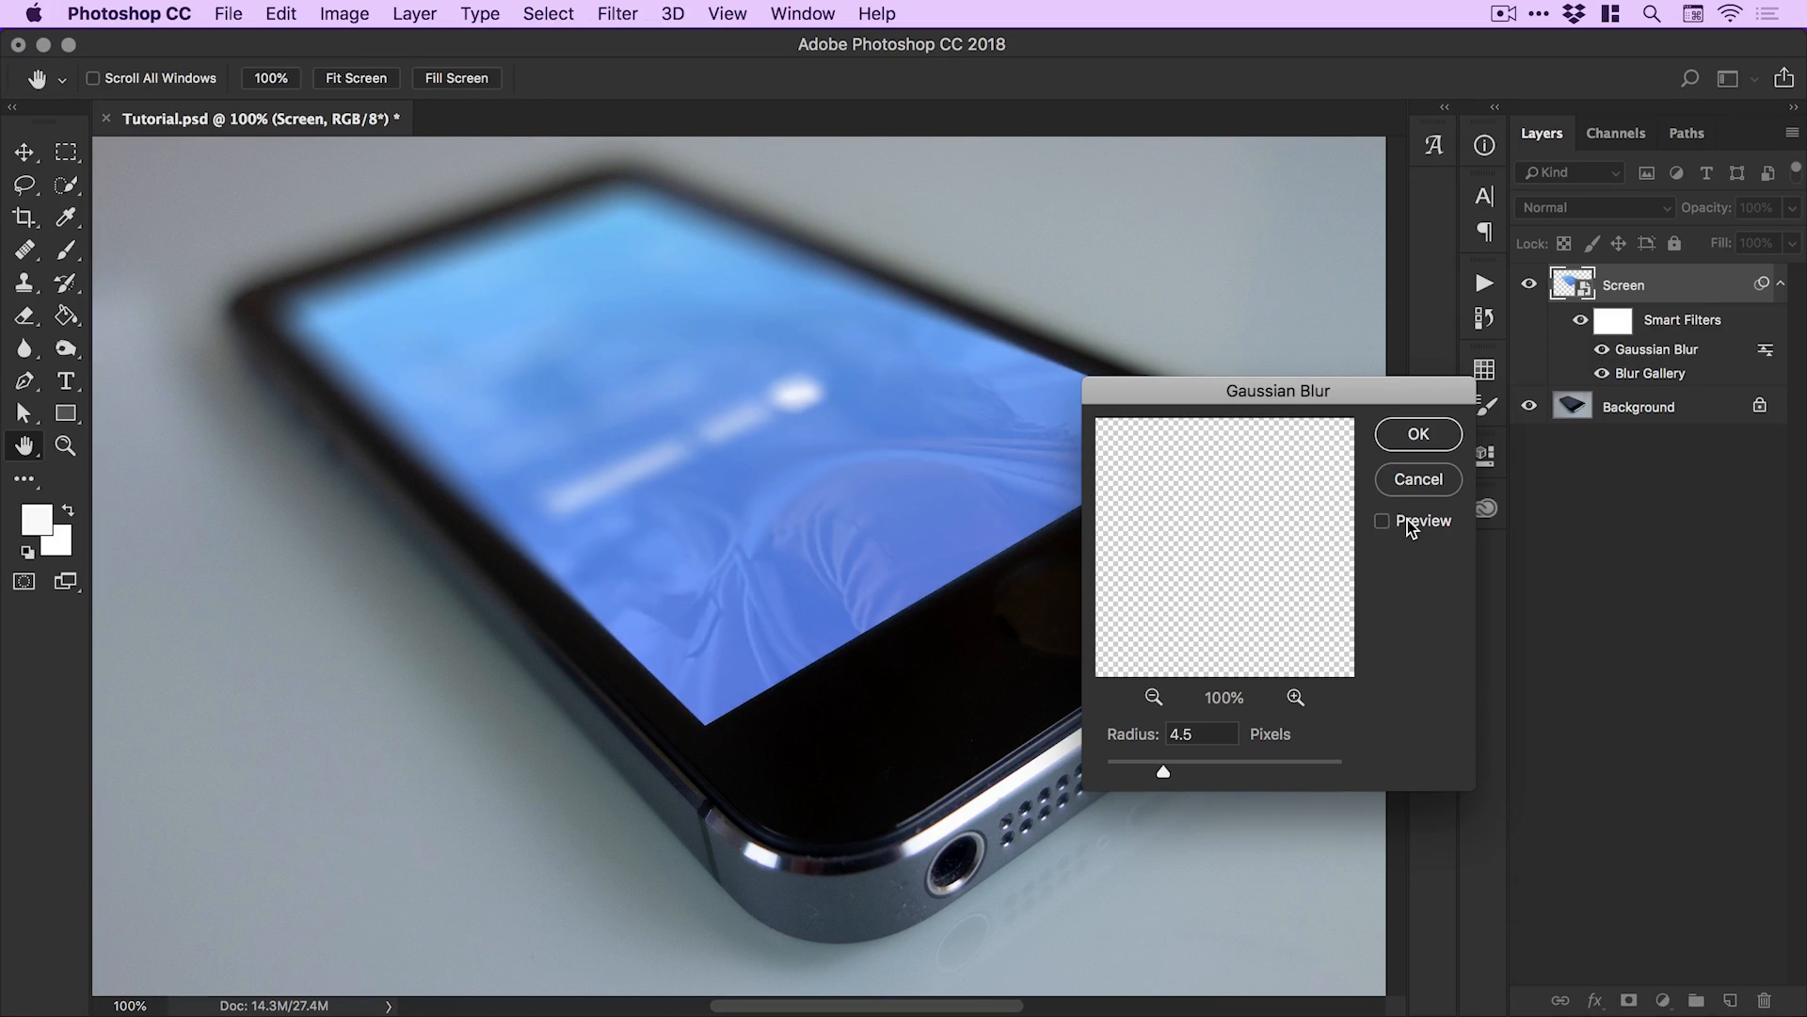
click(1382, 520)
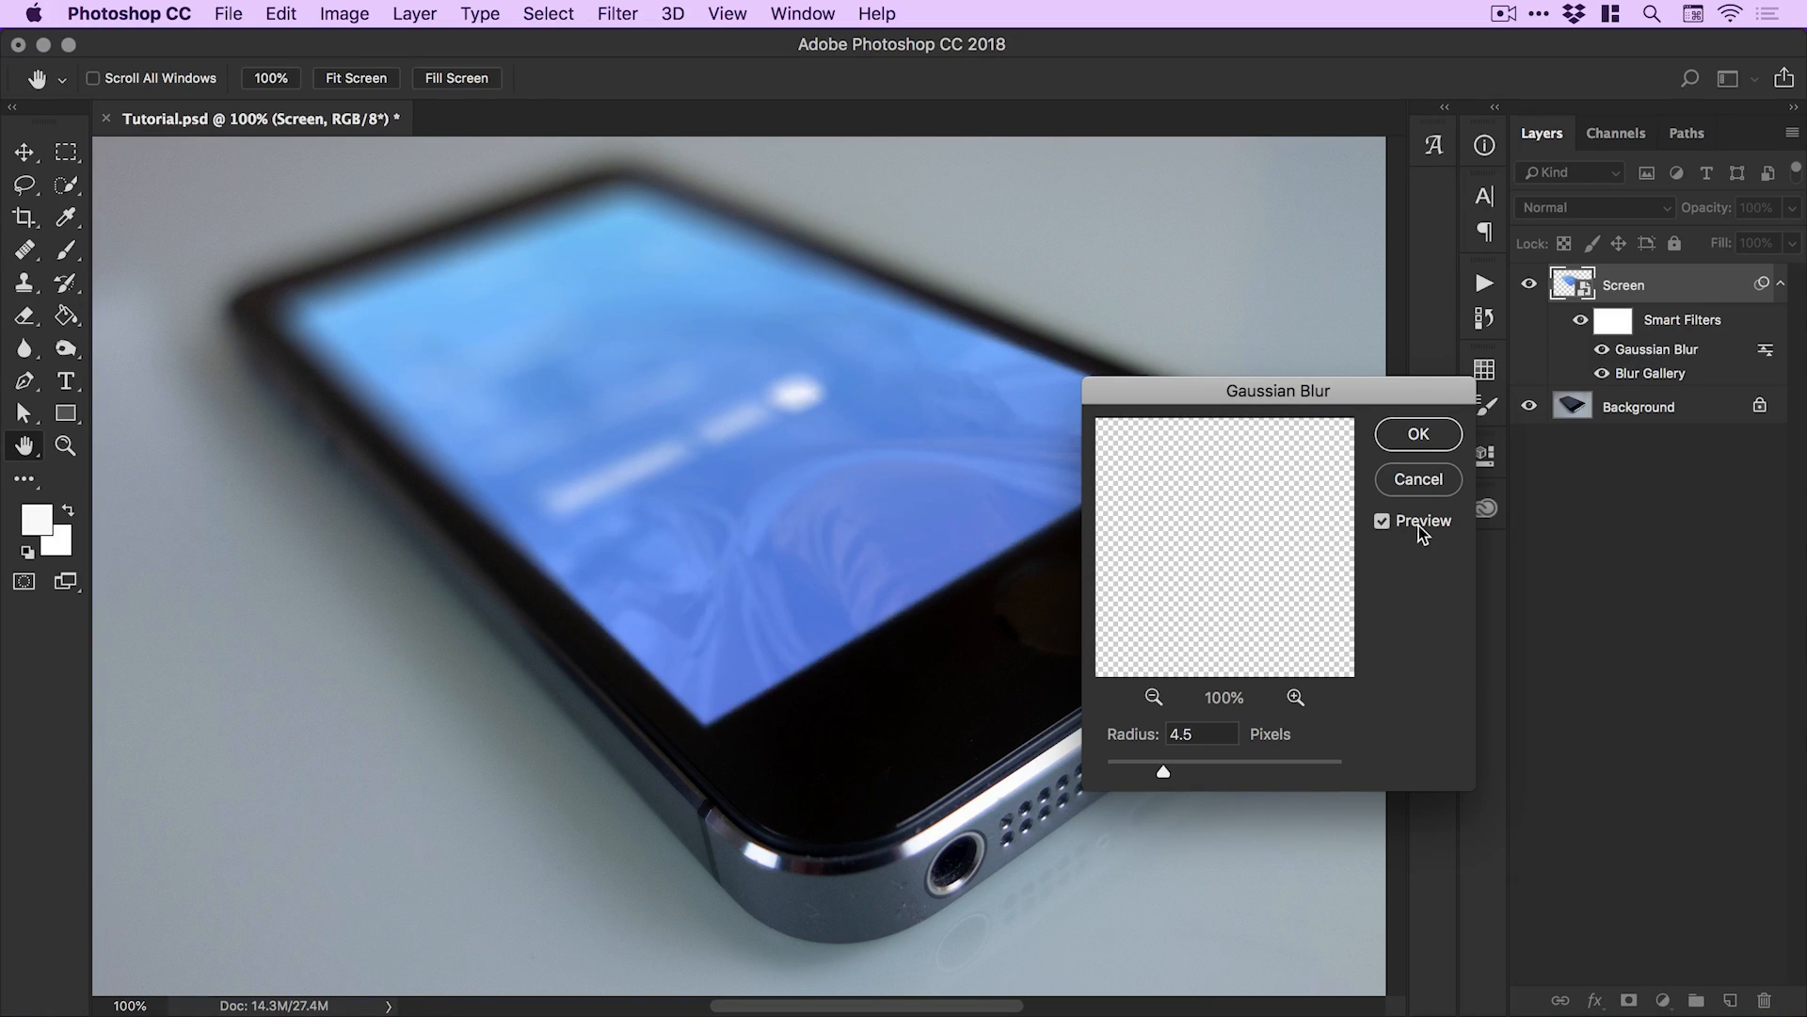
text(3)
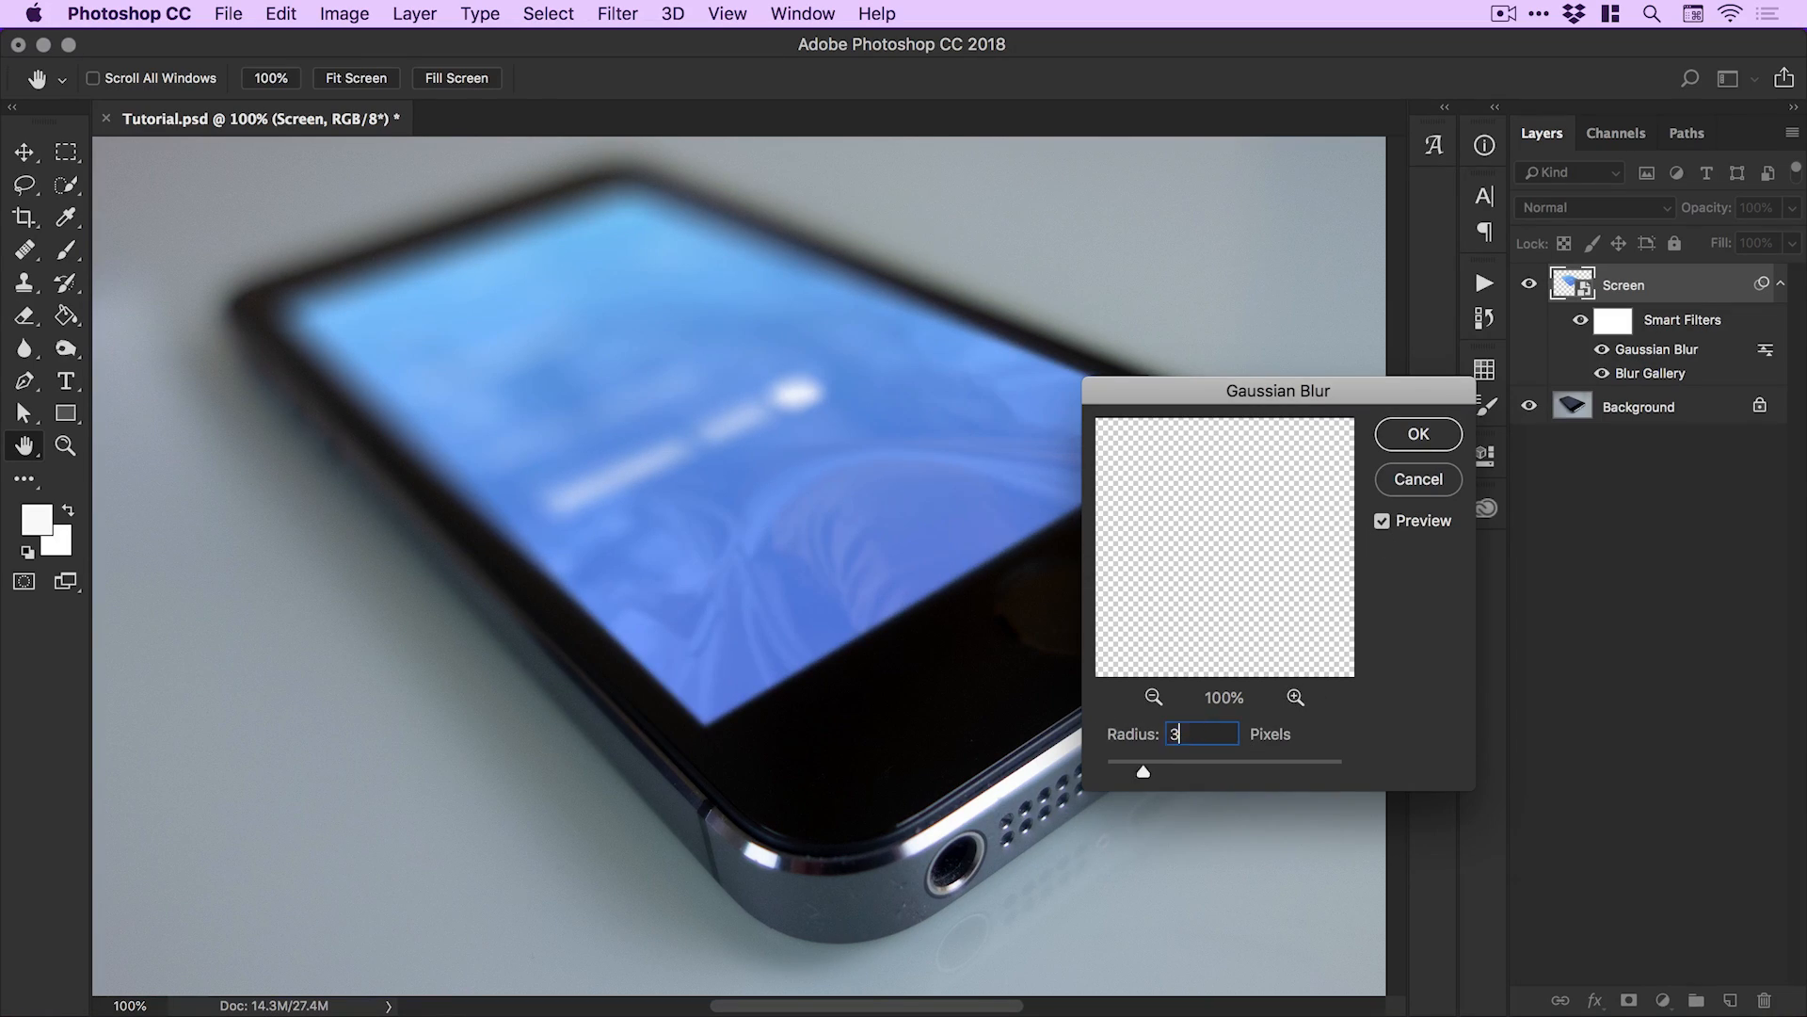
triple_click(1190, 734)
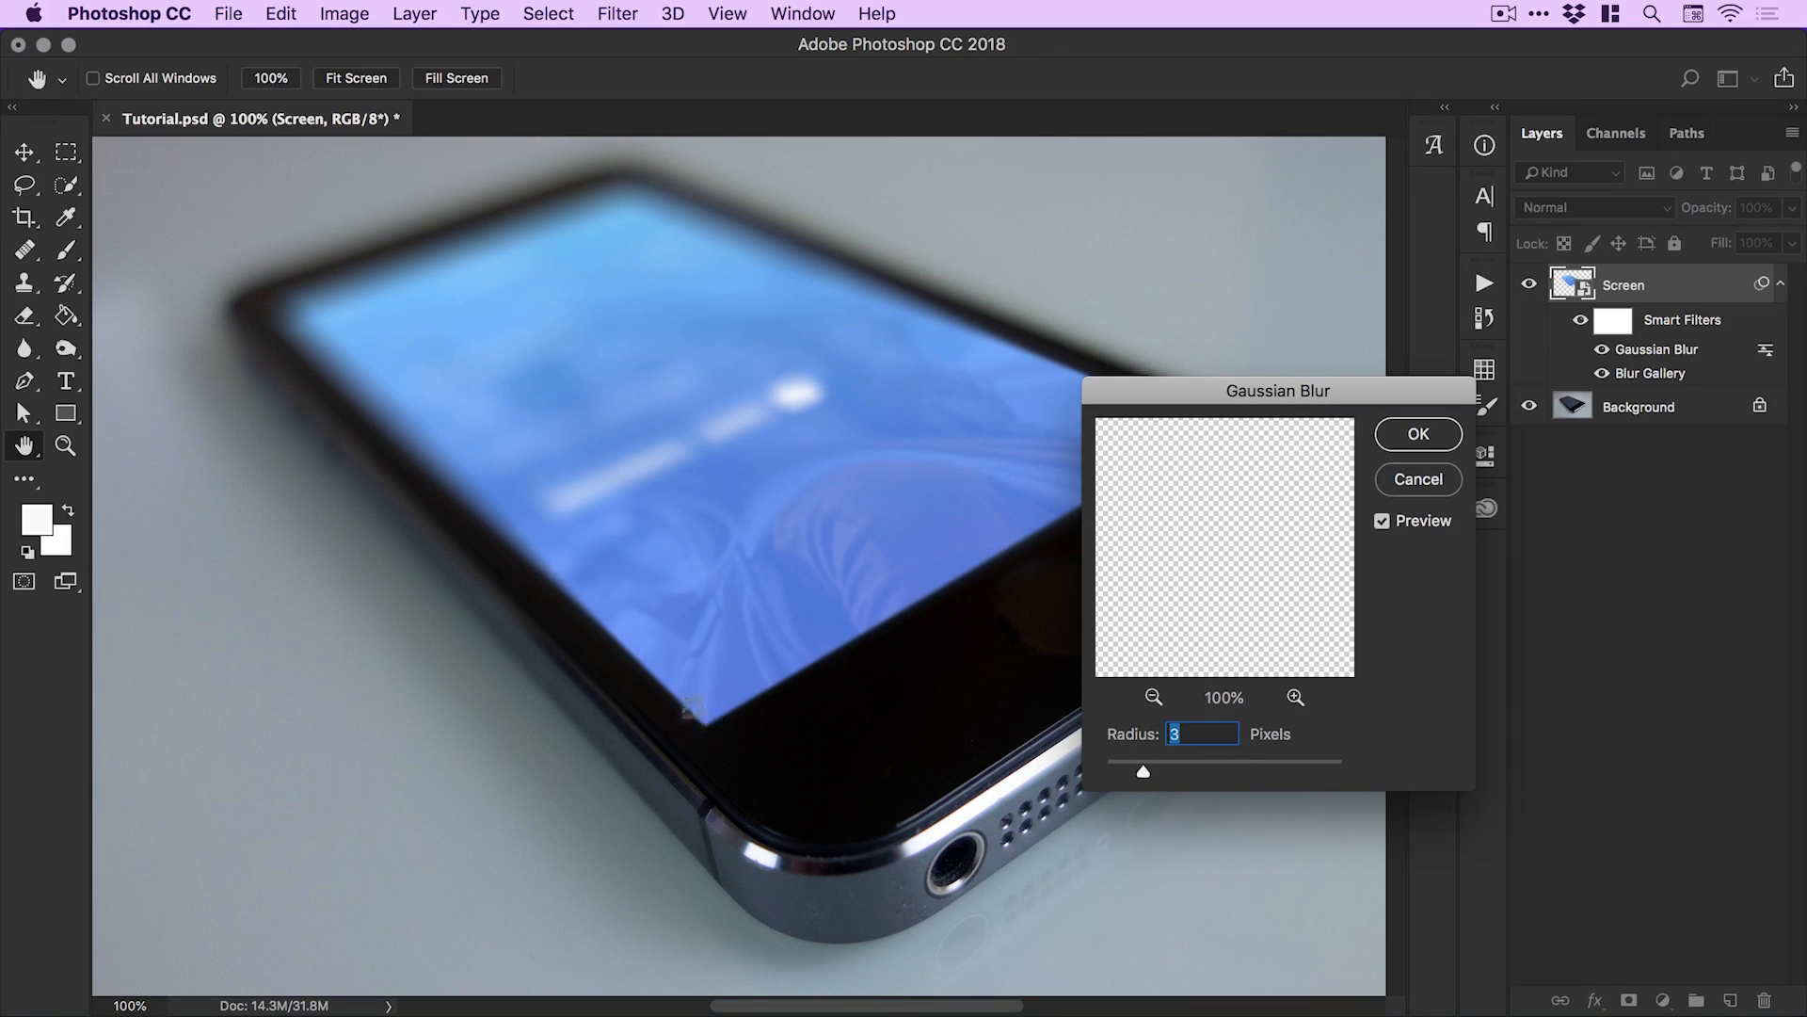
click(1382, 521)
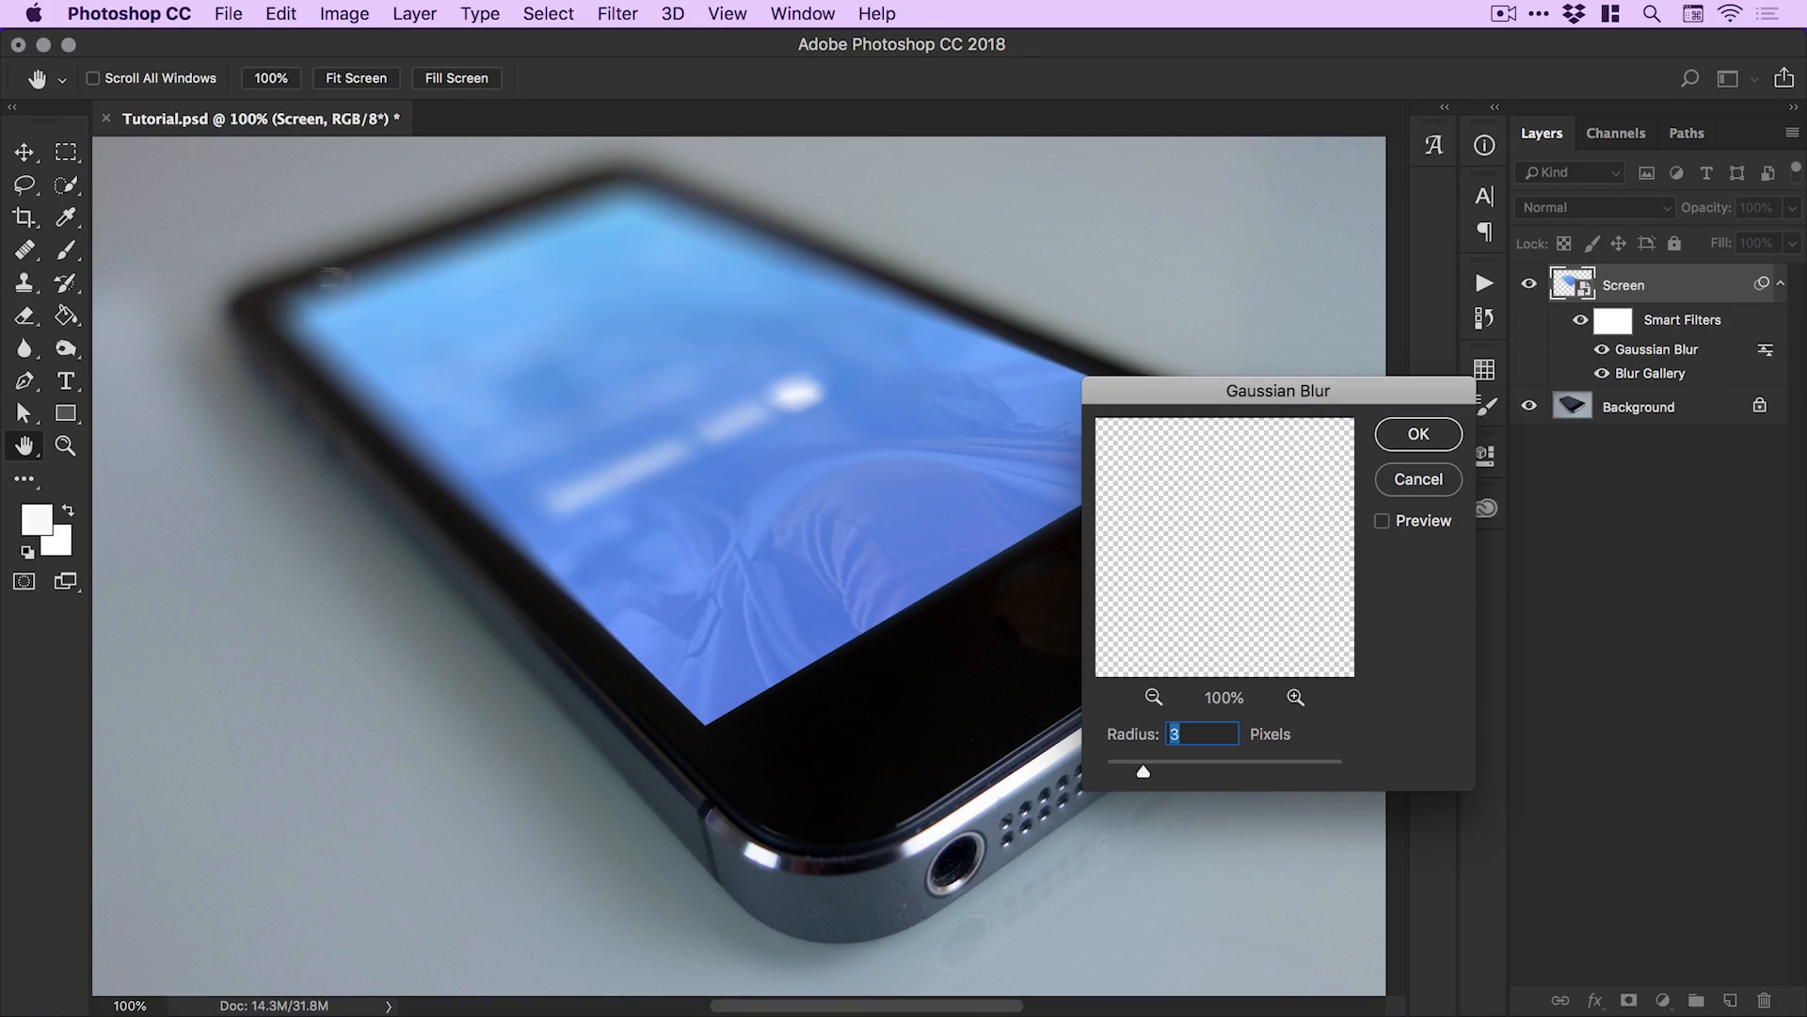
click(1383, 520)
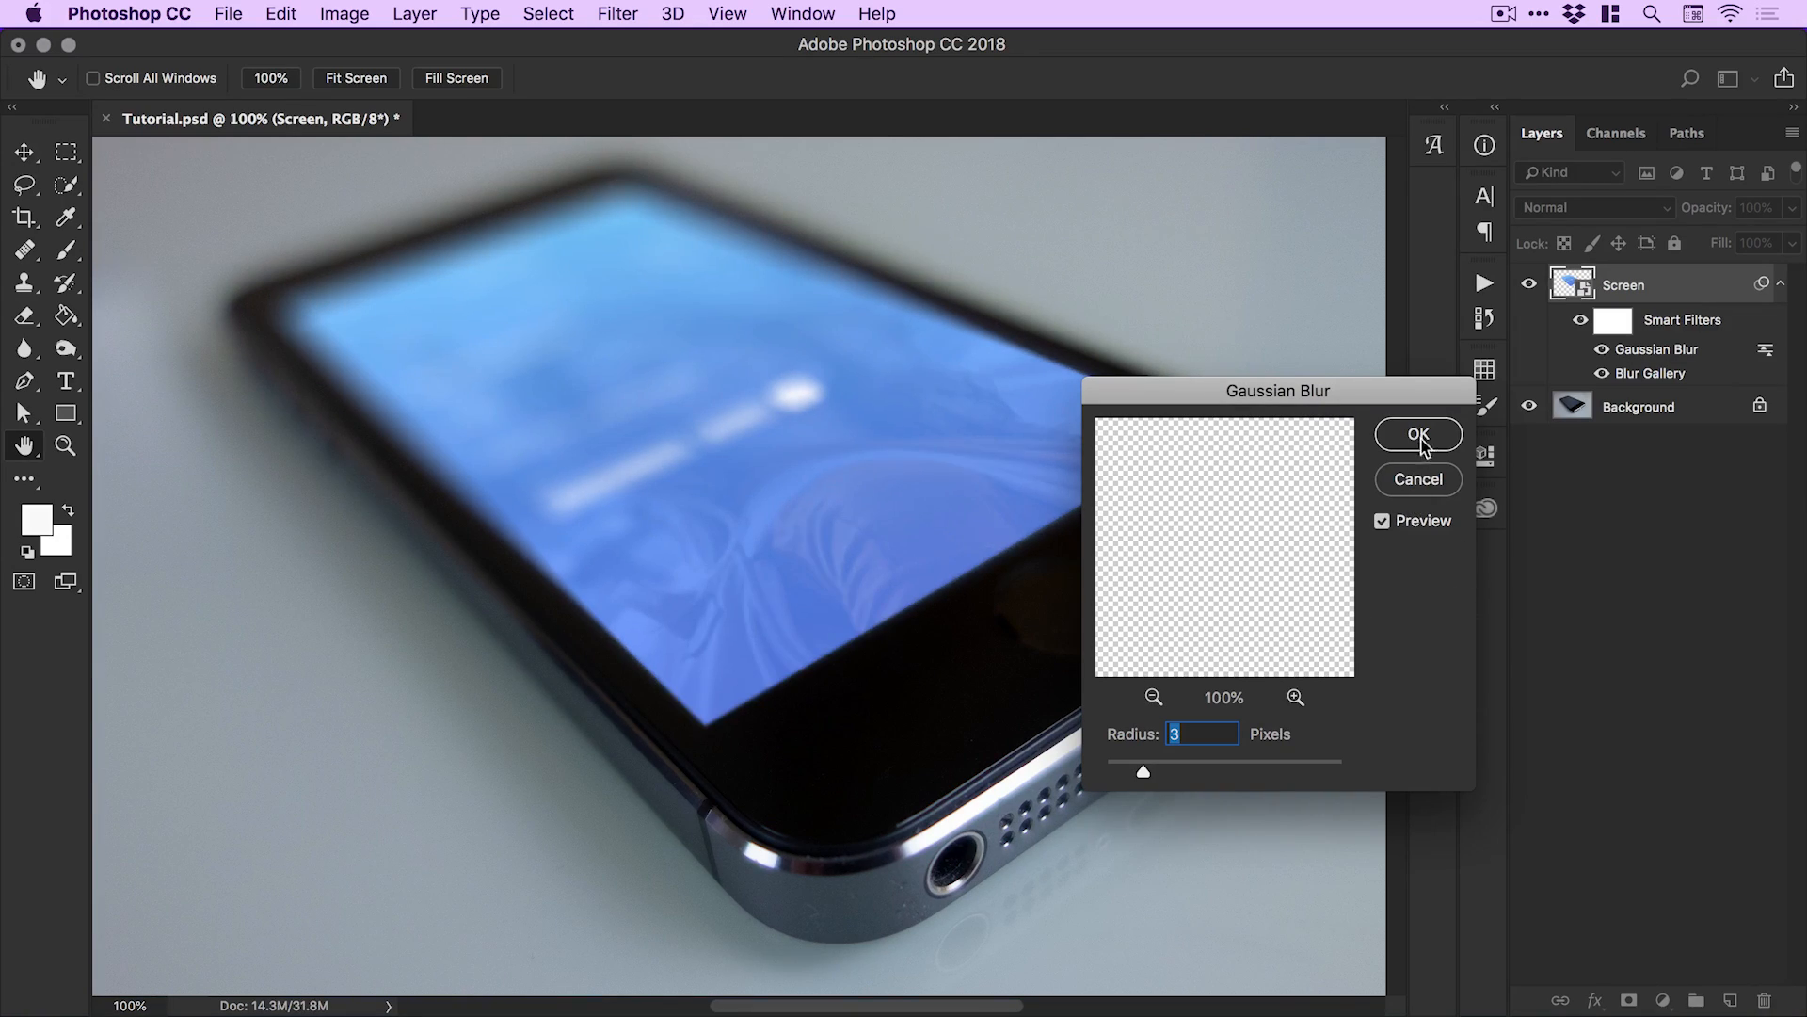
click(1418, 434)
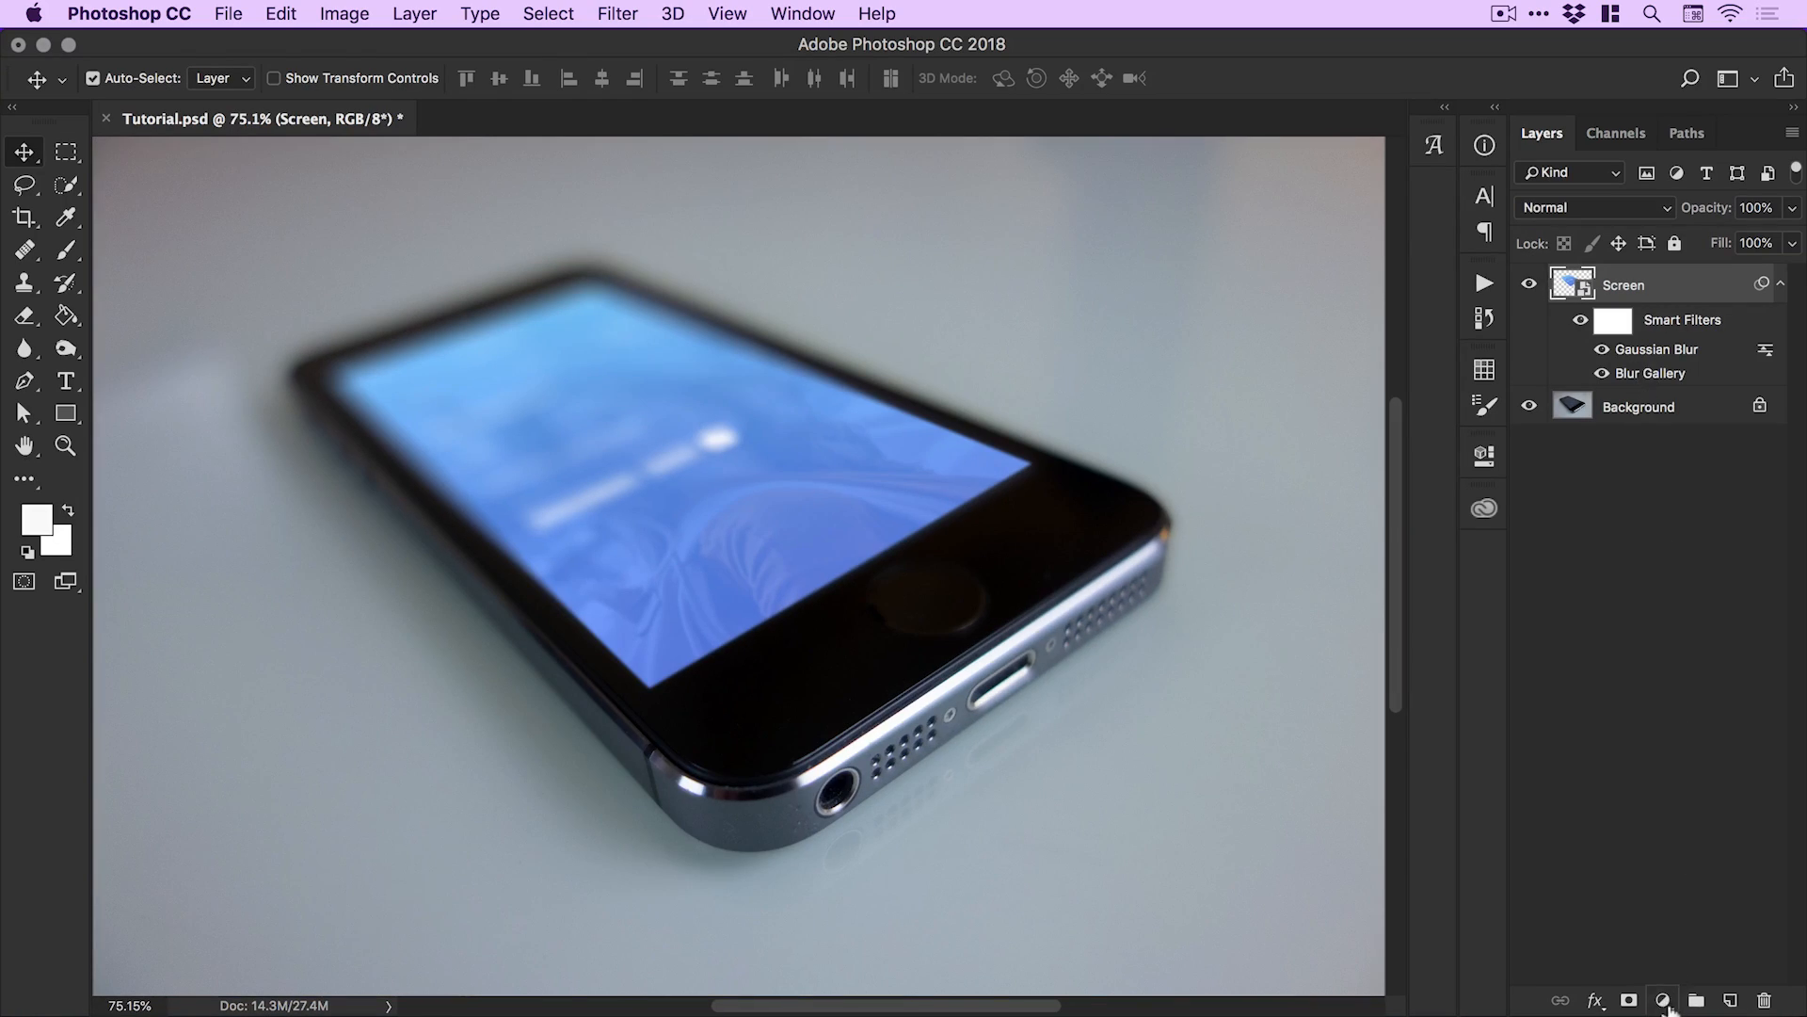
Add a Photo Filter adjustment layer with a custom blue colour at 37% density.
click(1686, 999)
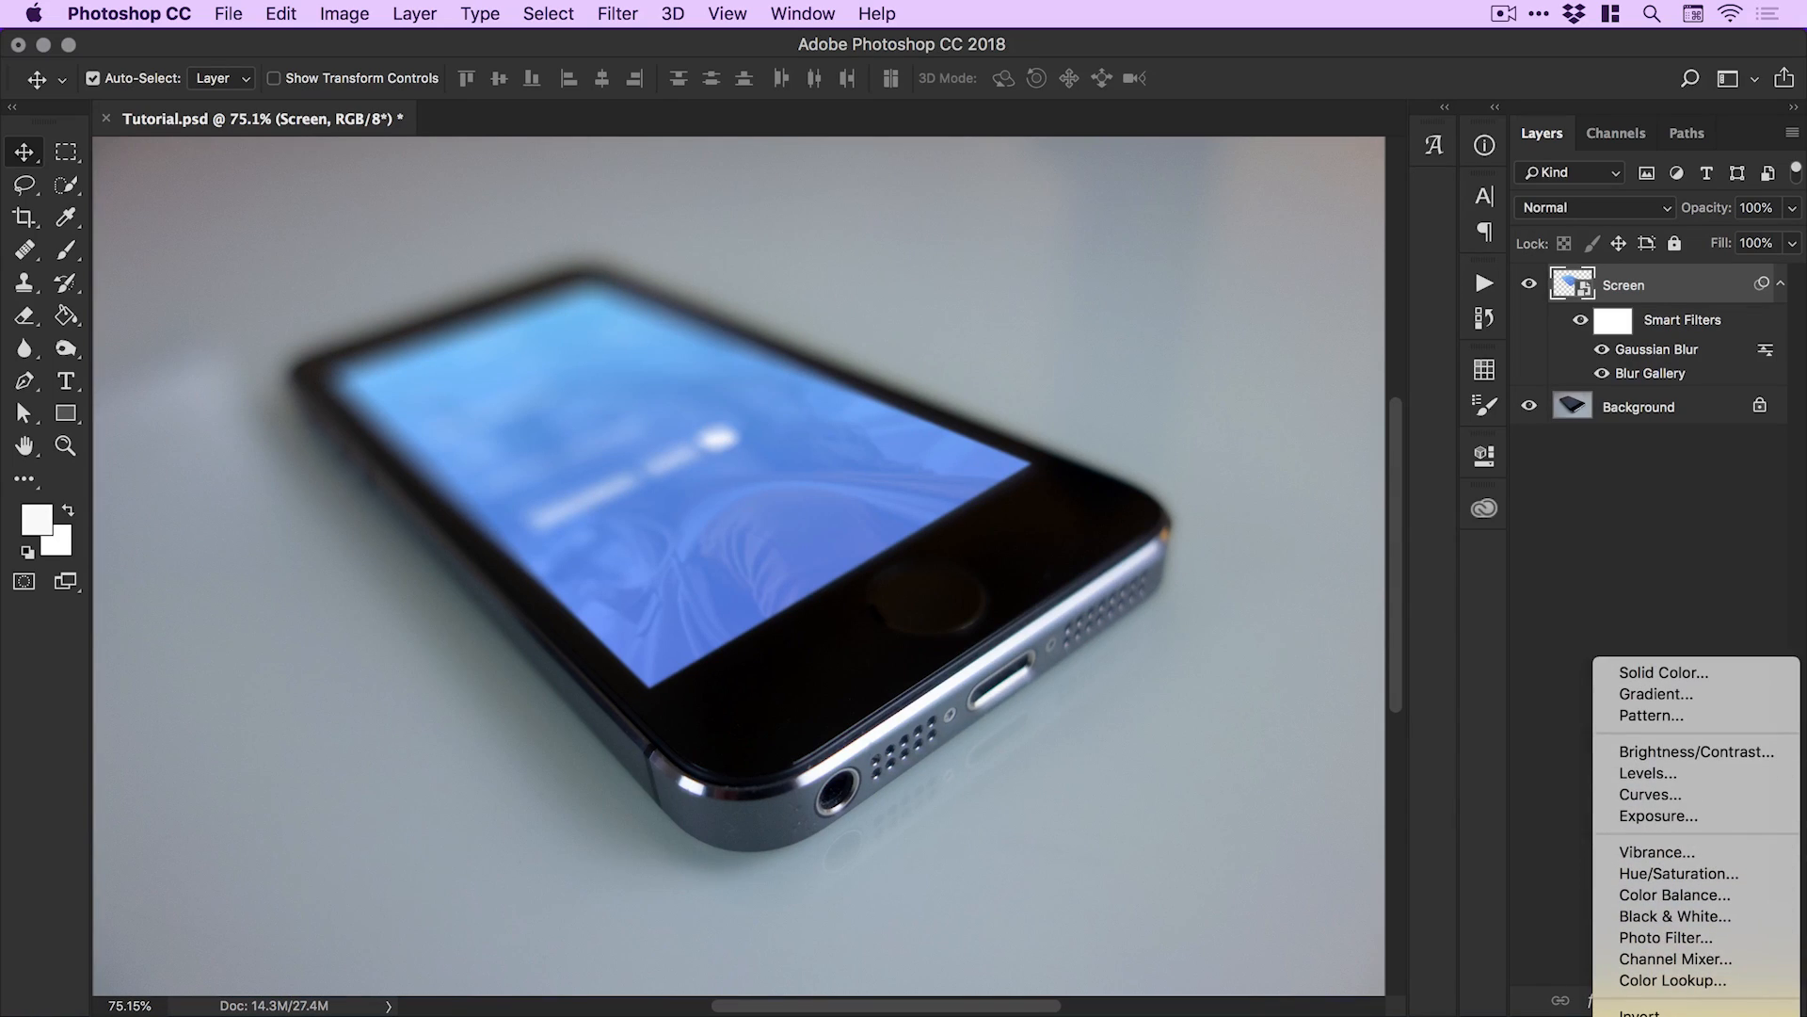
click(1673, 937)
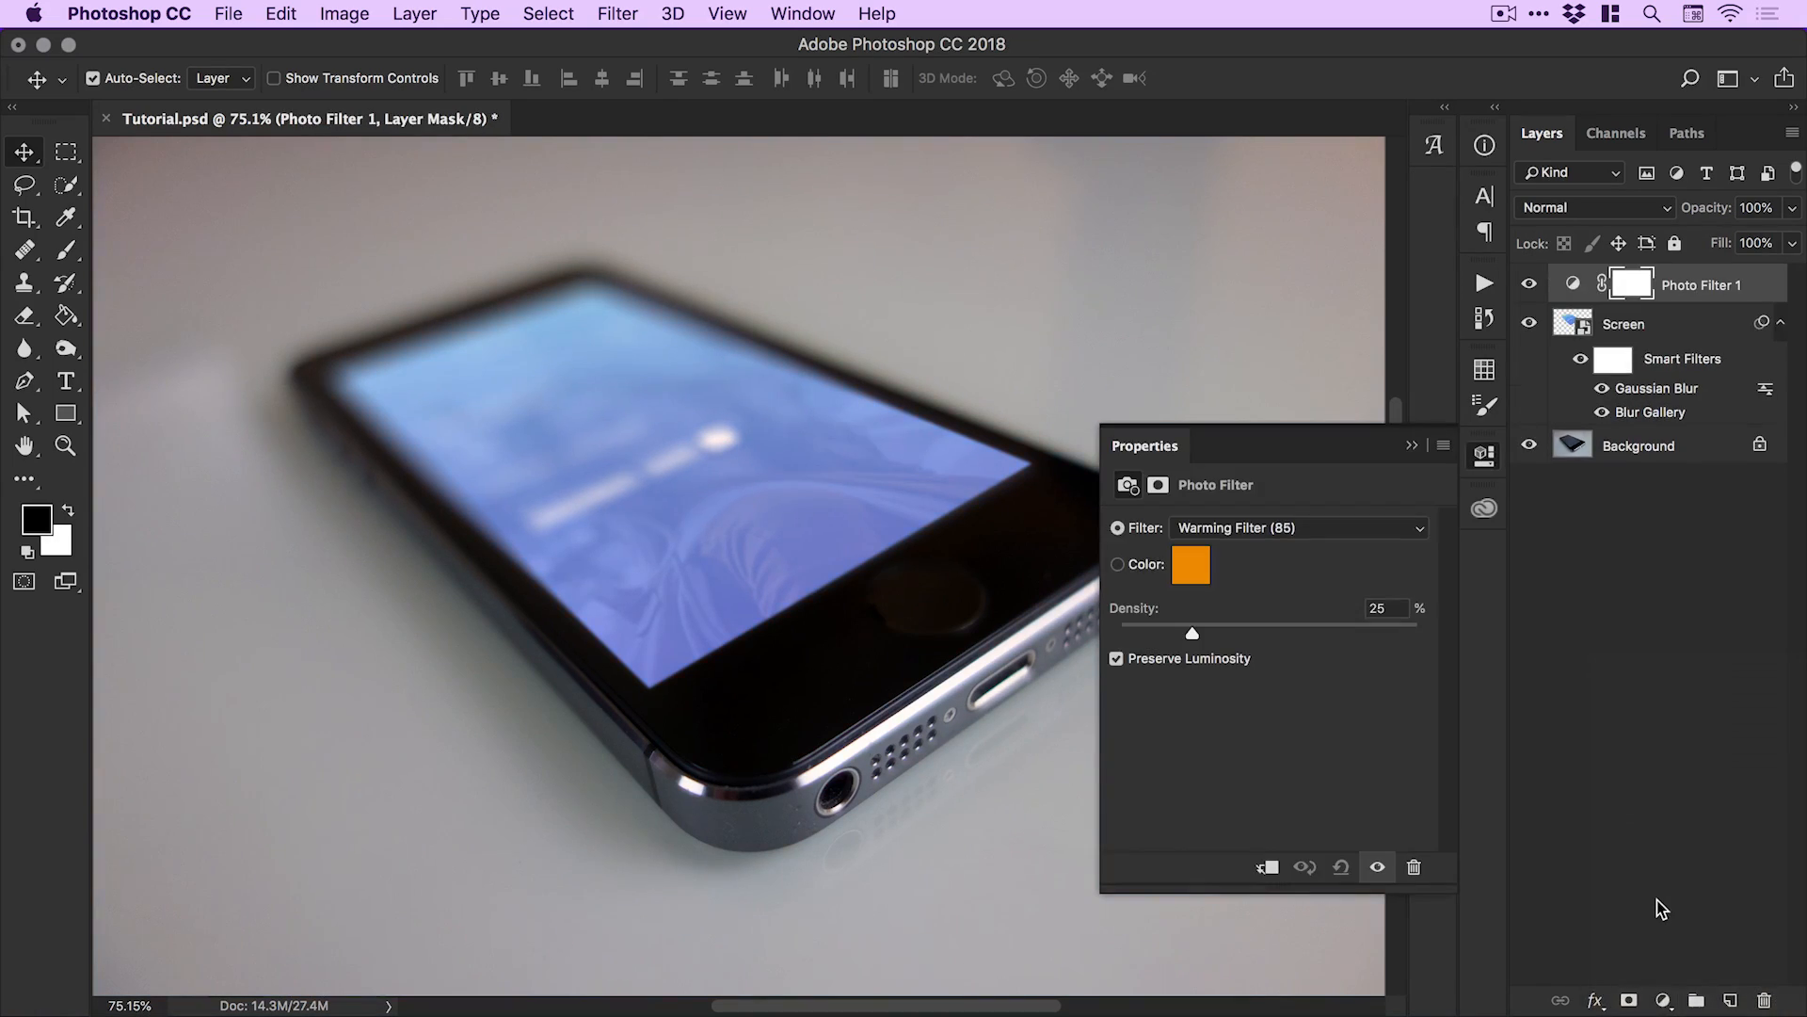
click(1191, 565)
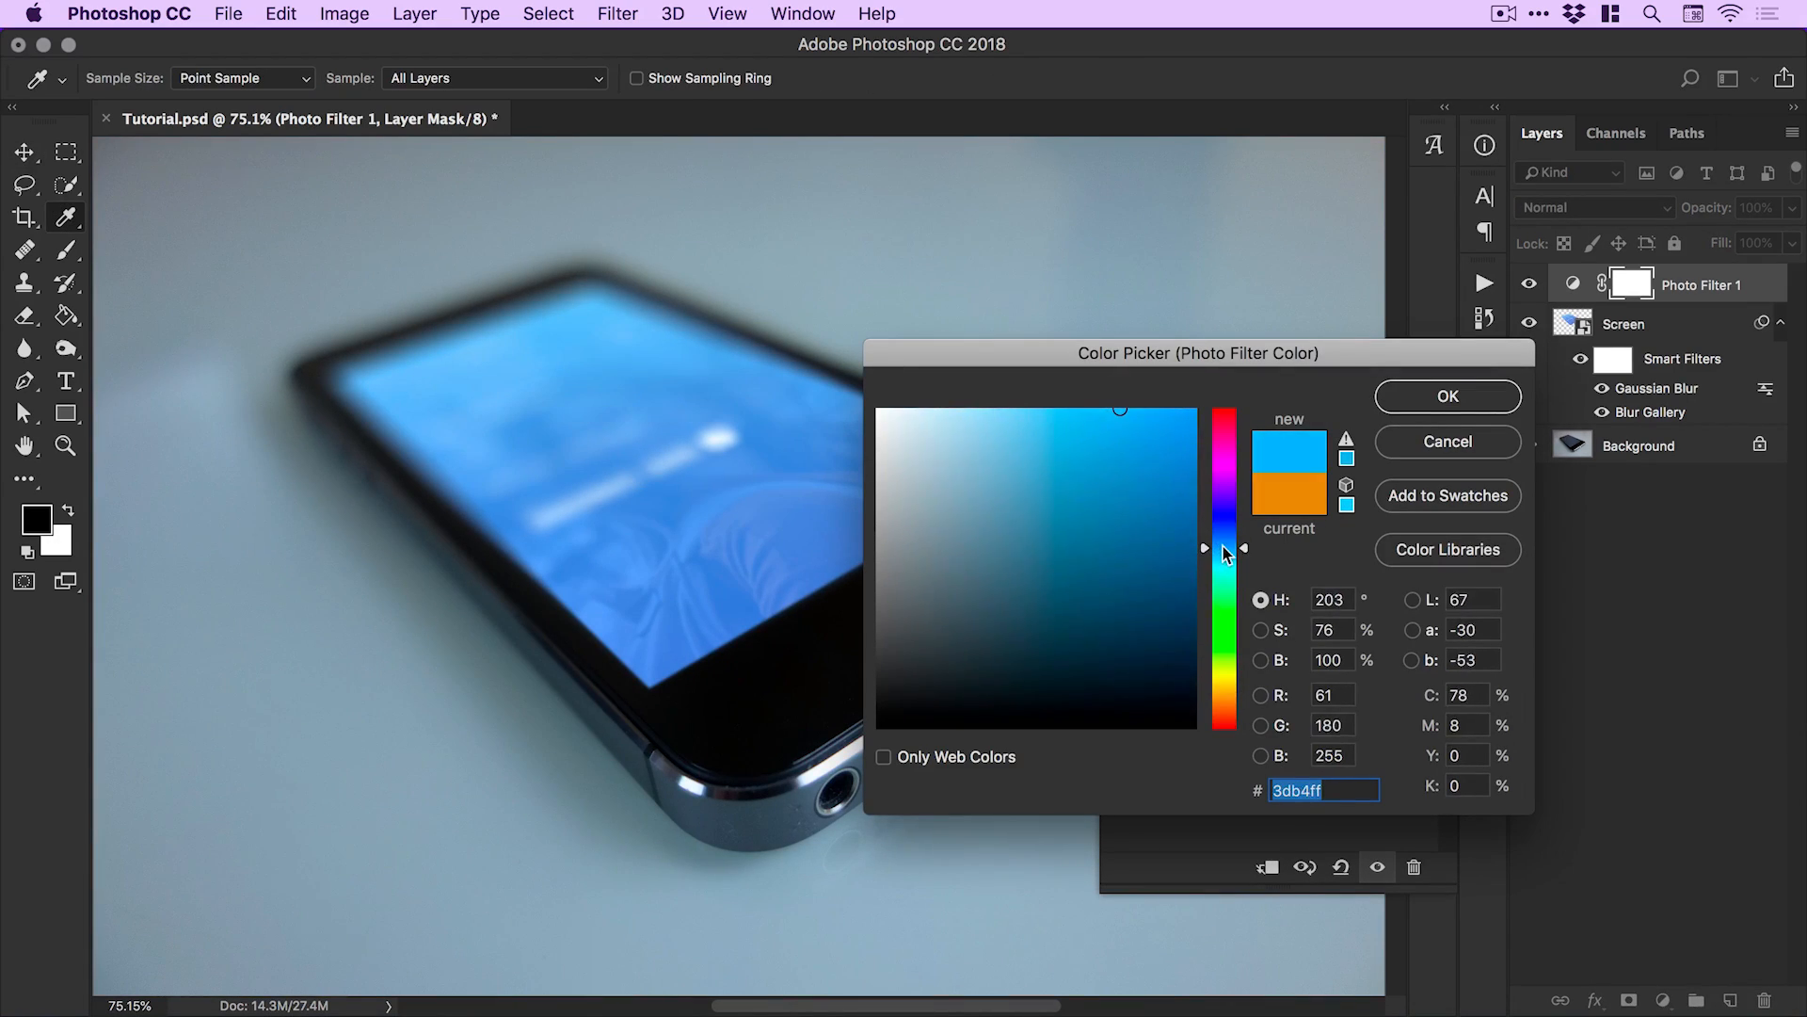
click(1447, 396)
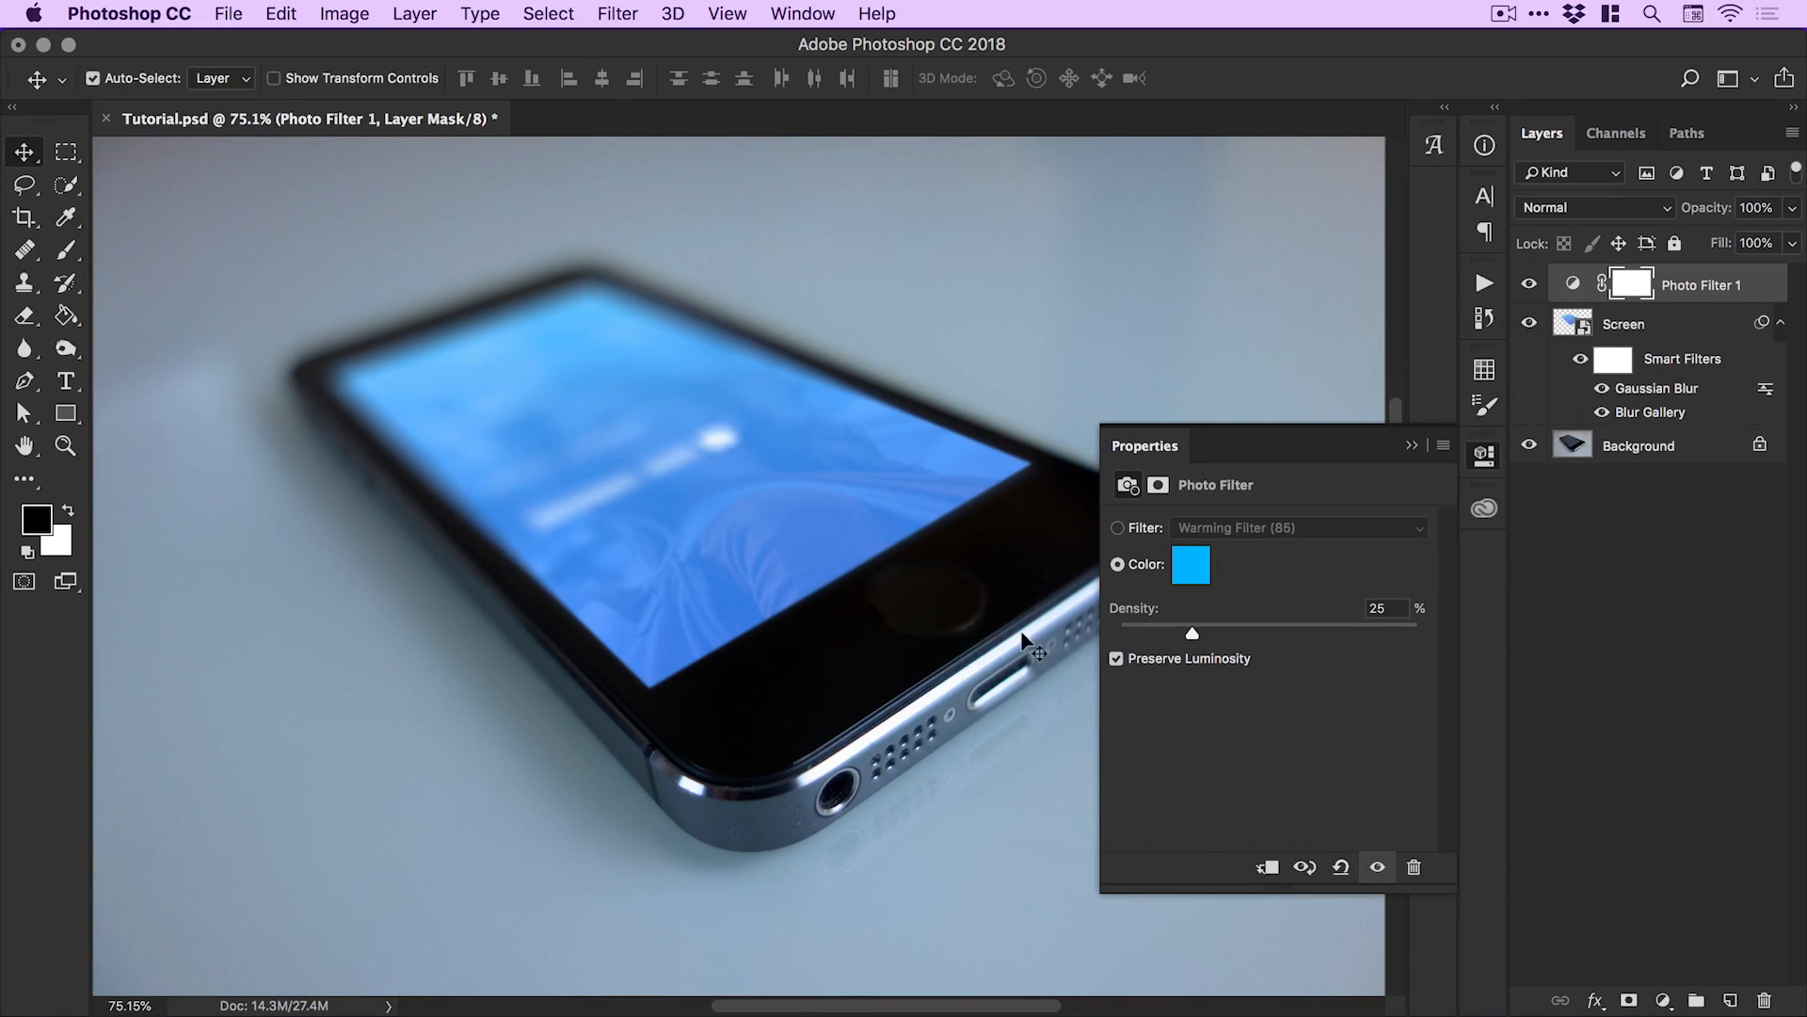
drag(1192, 632, 1229, 632)
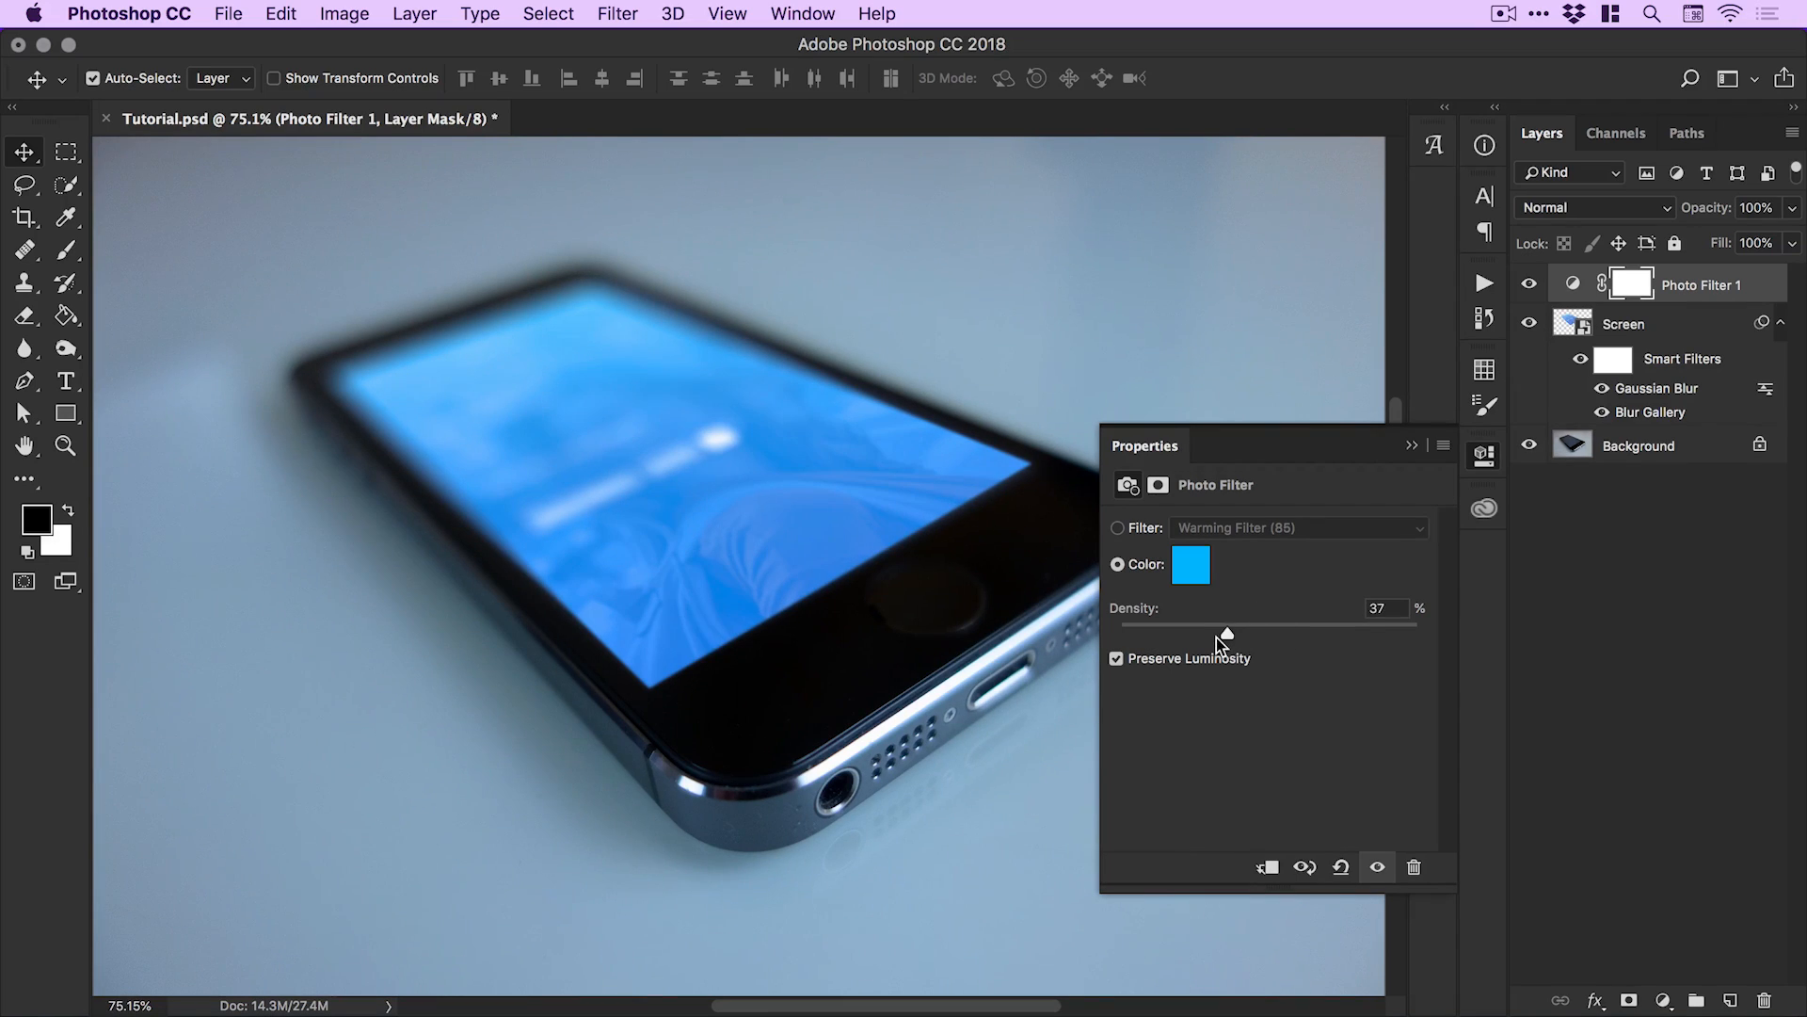
drag(1228, 623, 1220, 623)
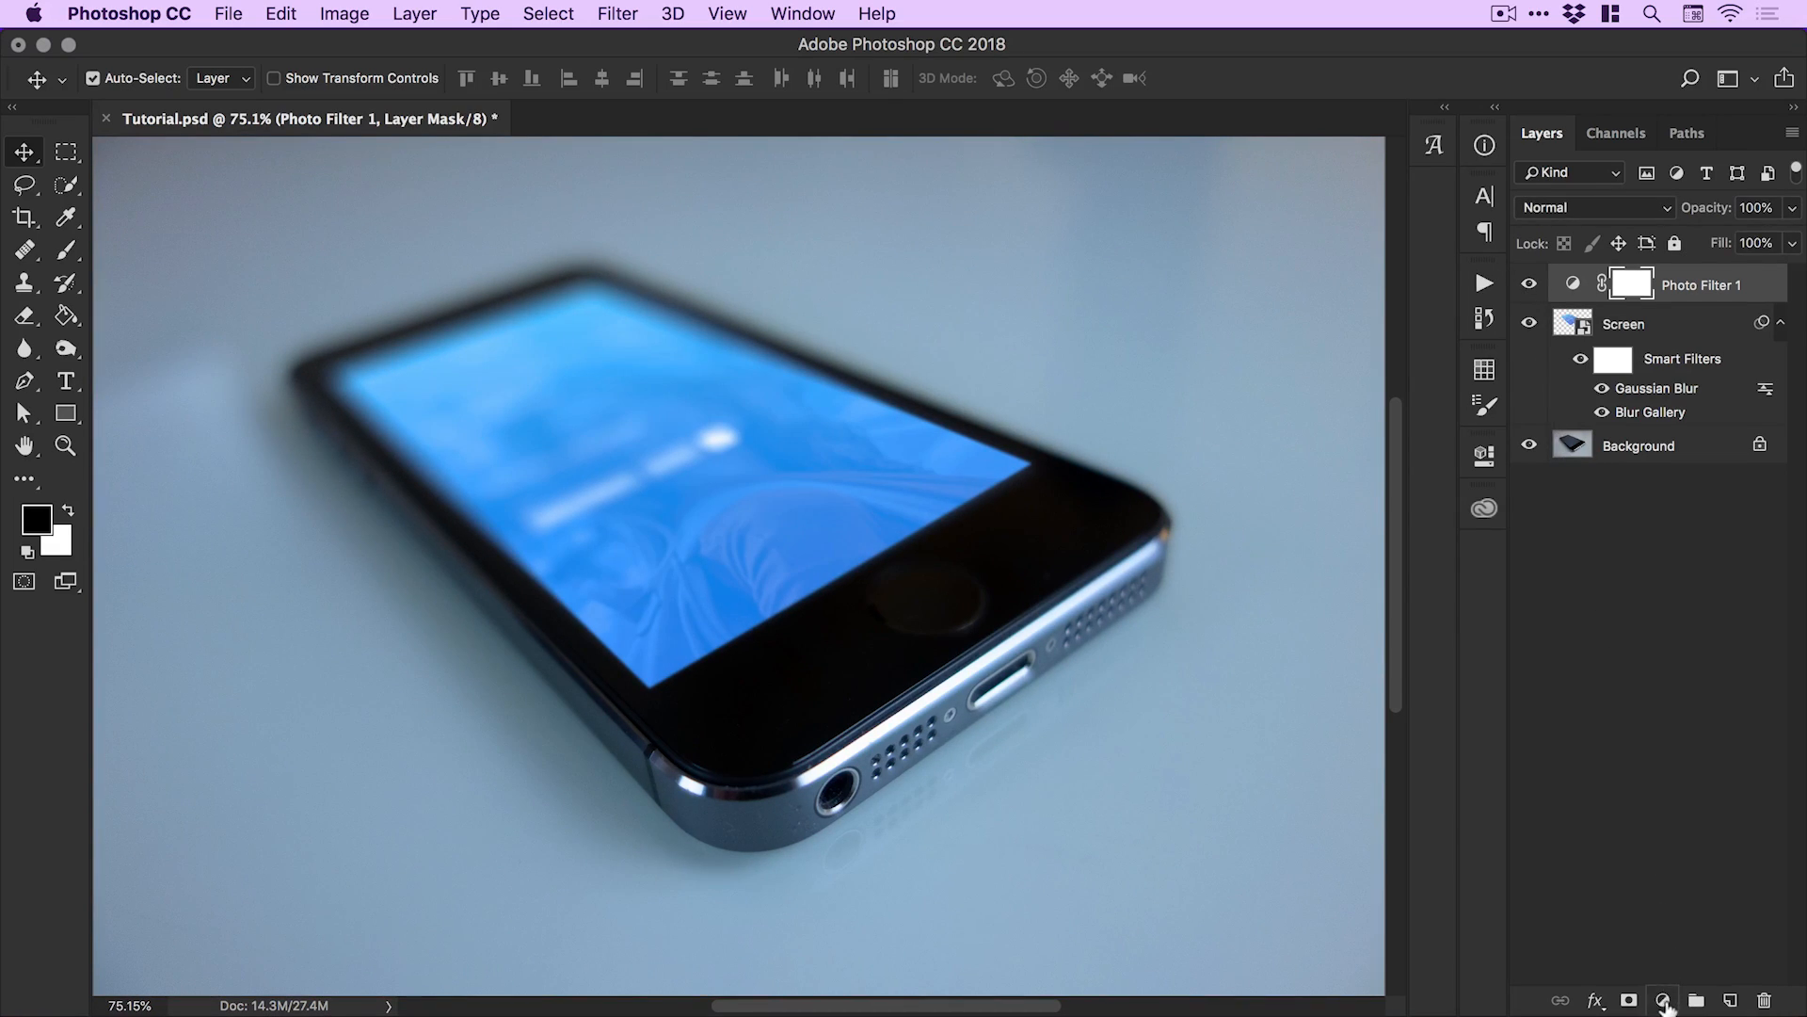
Add a Brightness/Contrast adjustment layer, raising brightness and adjusting contrast.
click(1662, 1000)
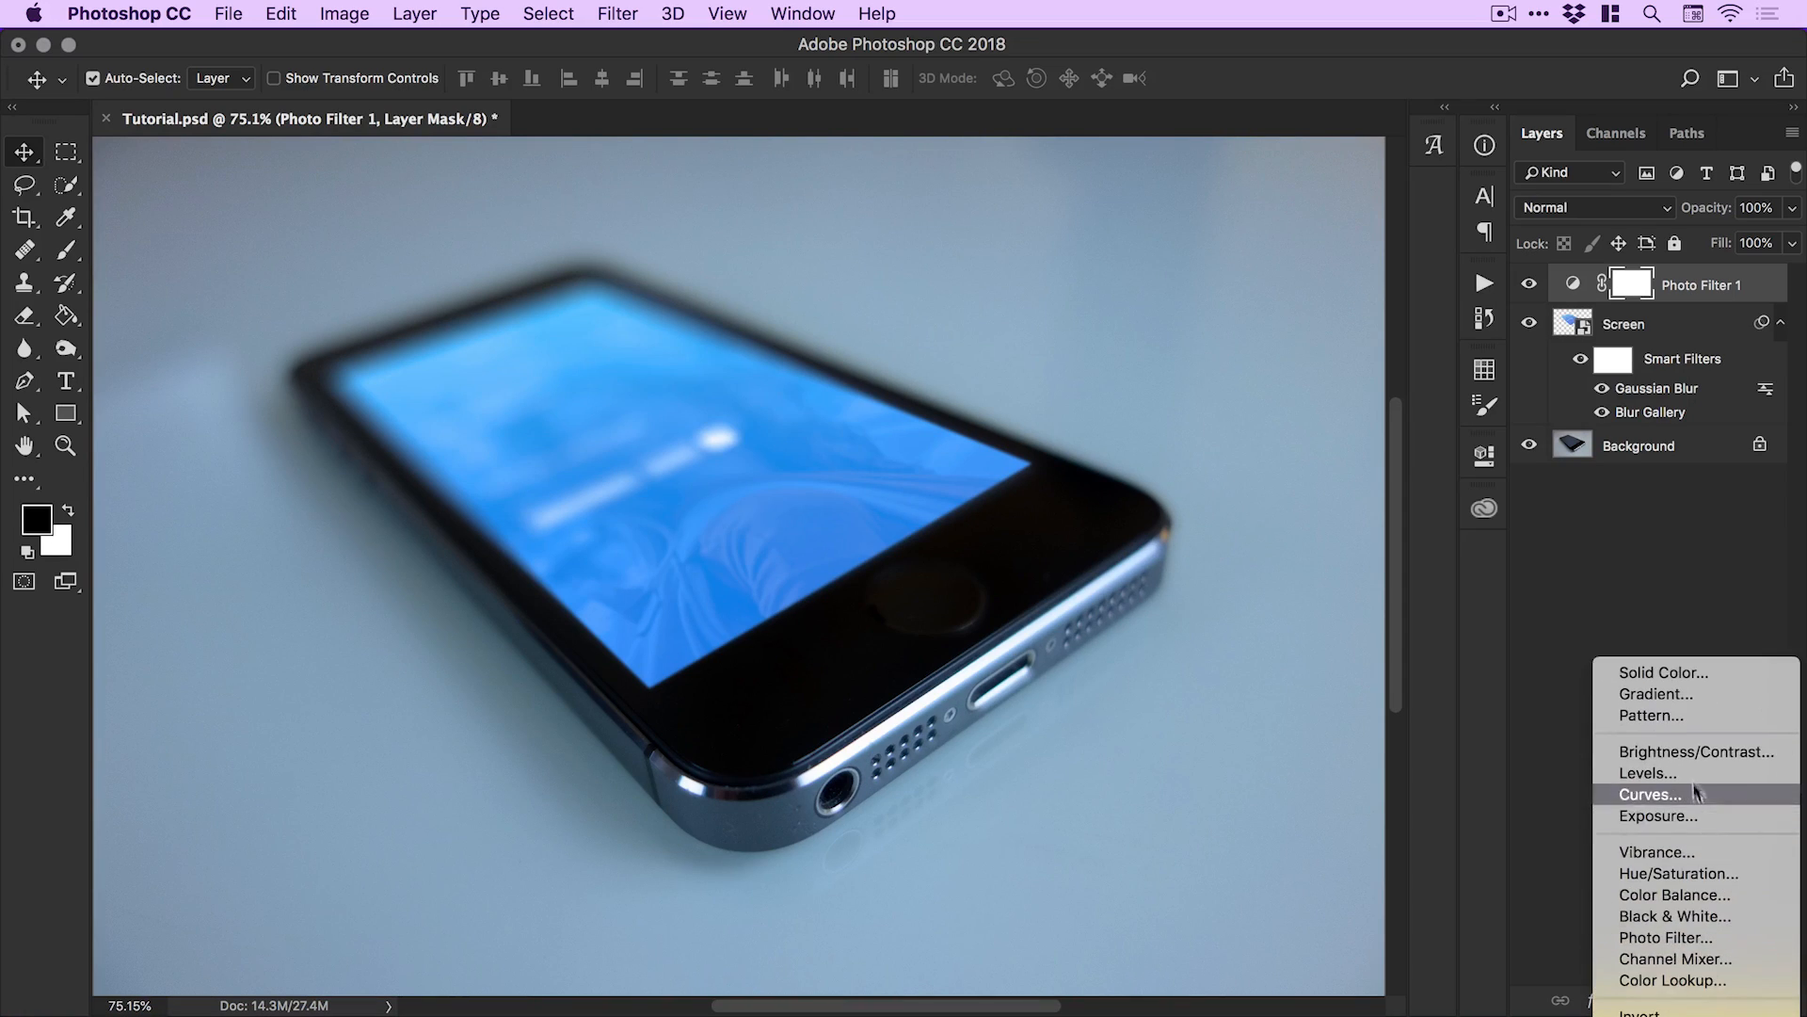
mouse_move(1687, 759)
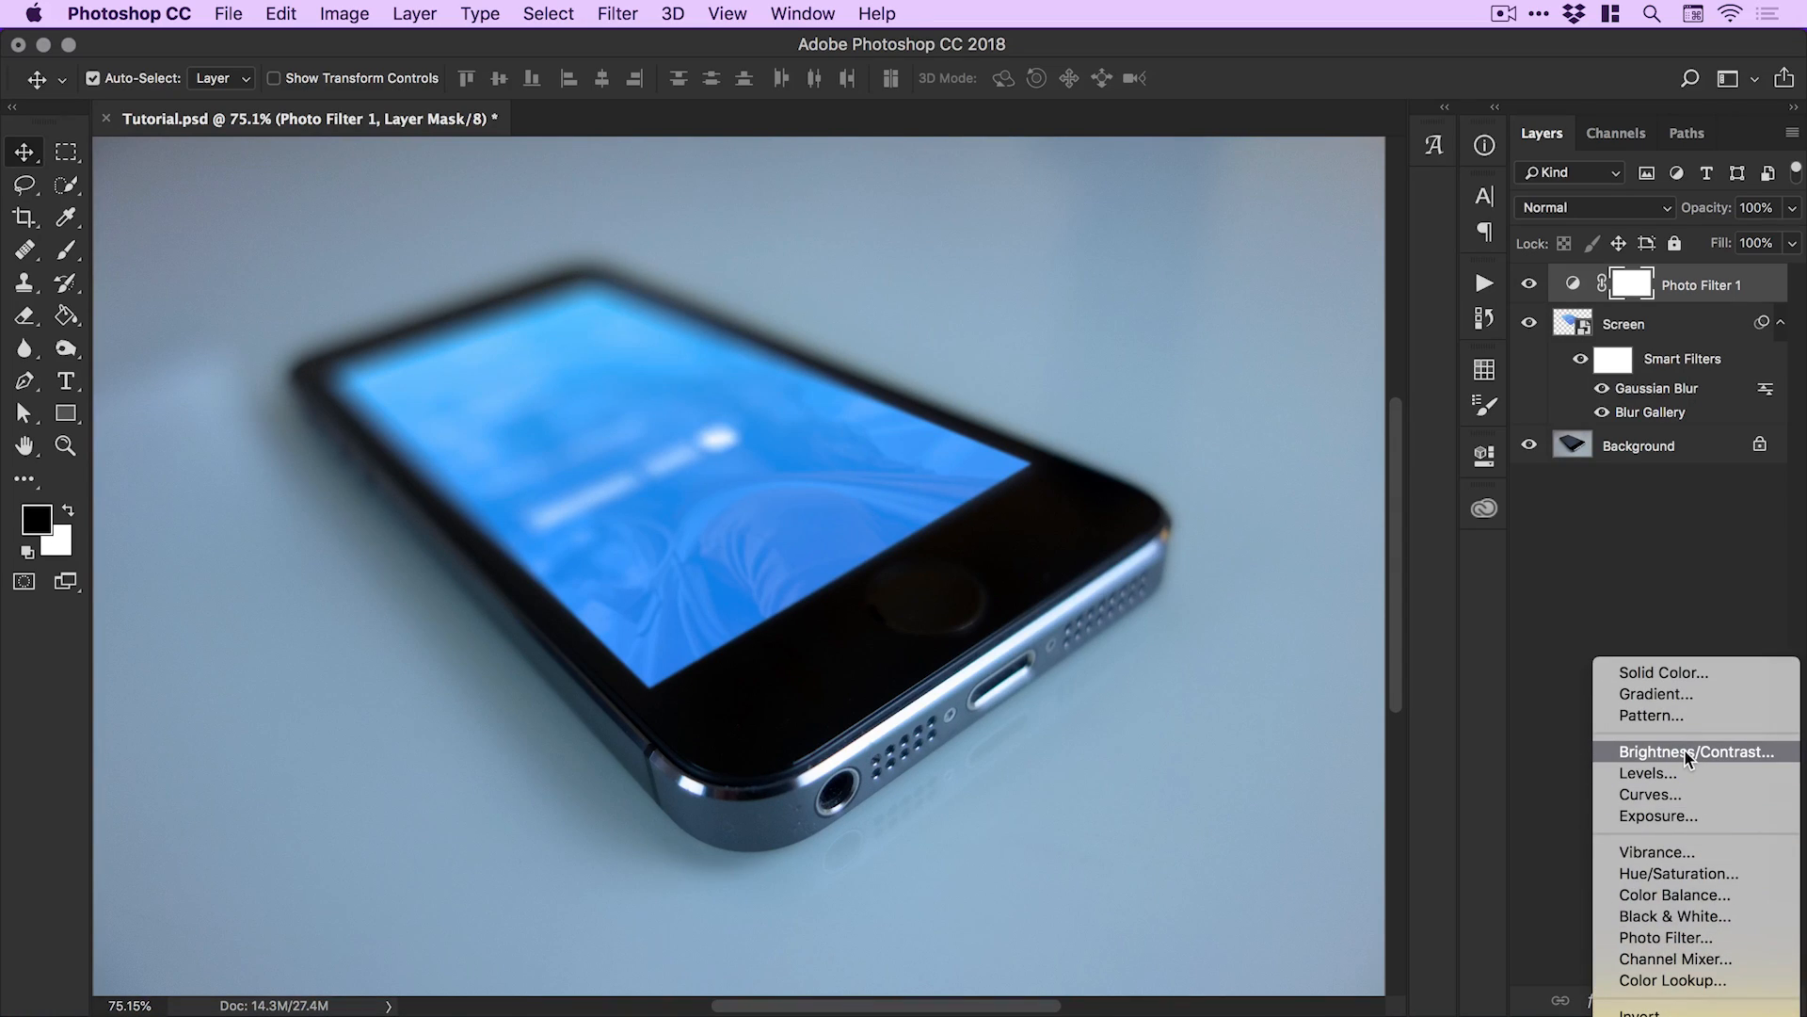
click(1699, 751)
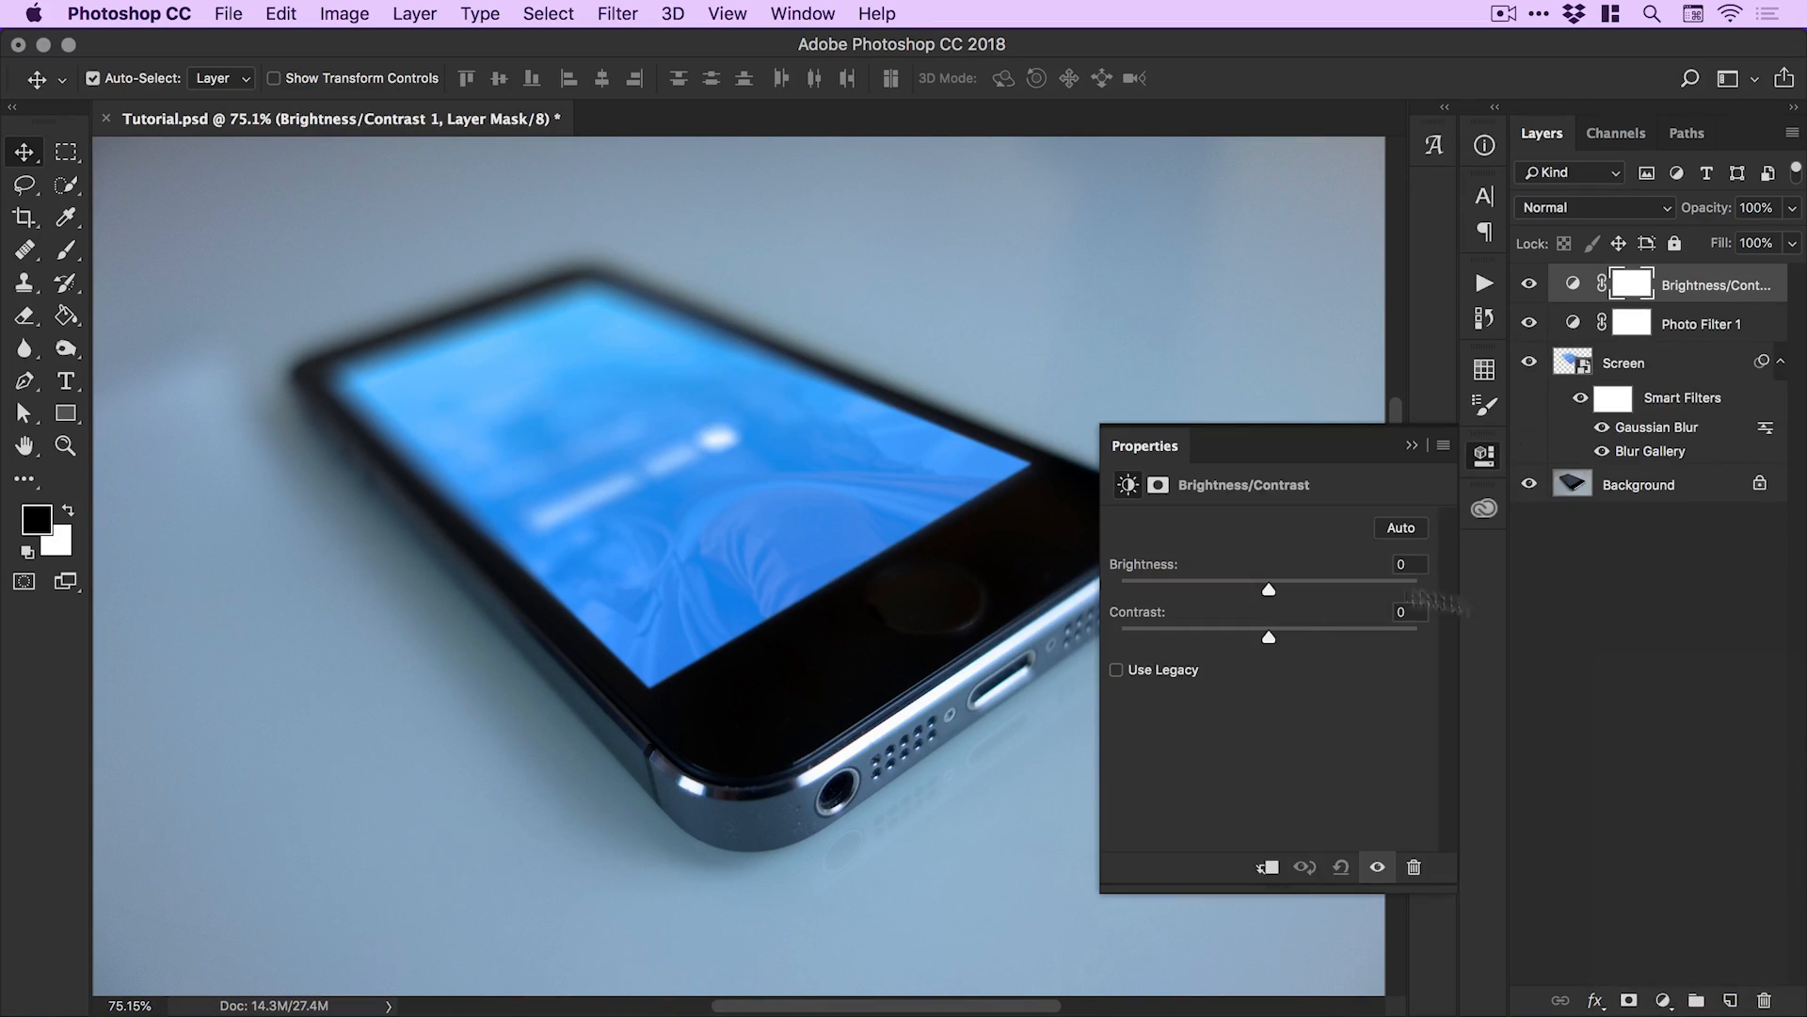
drag(1269, 590, 1288, 590)
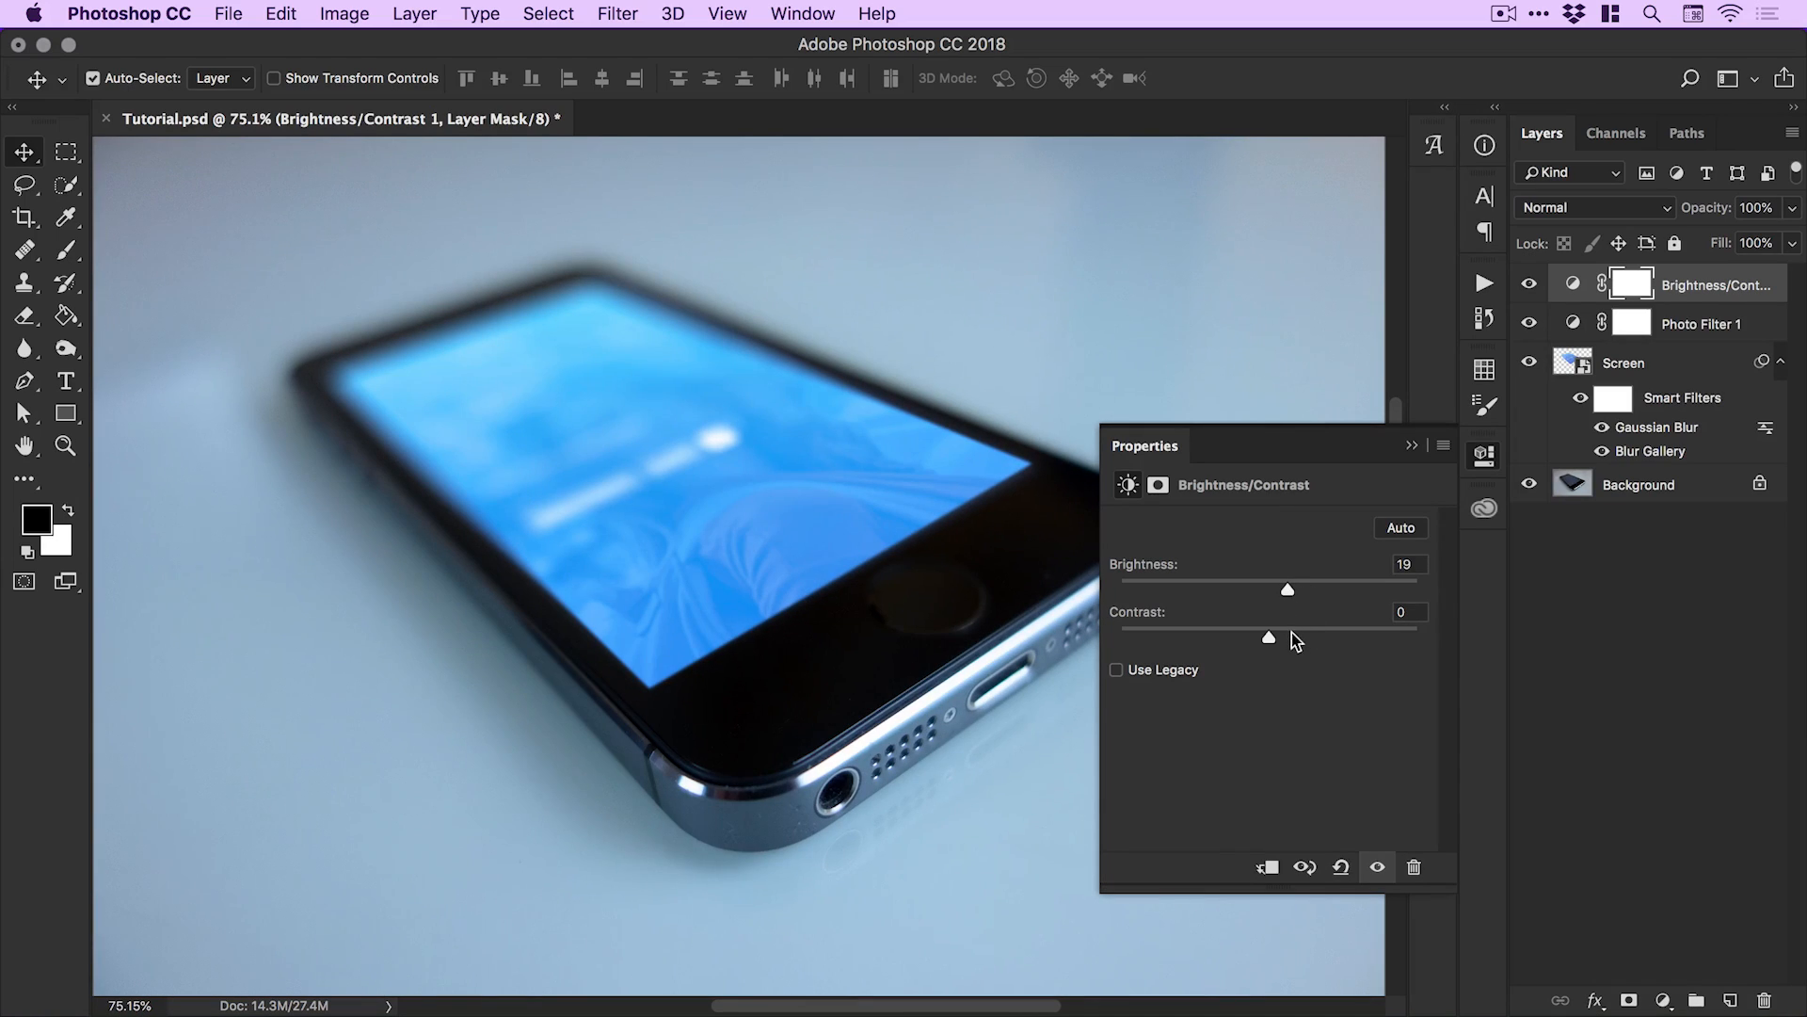
drag(1268, 638, 1295, 637)
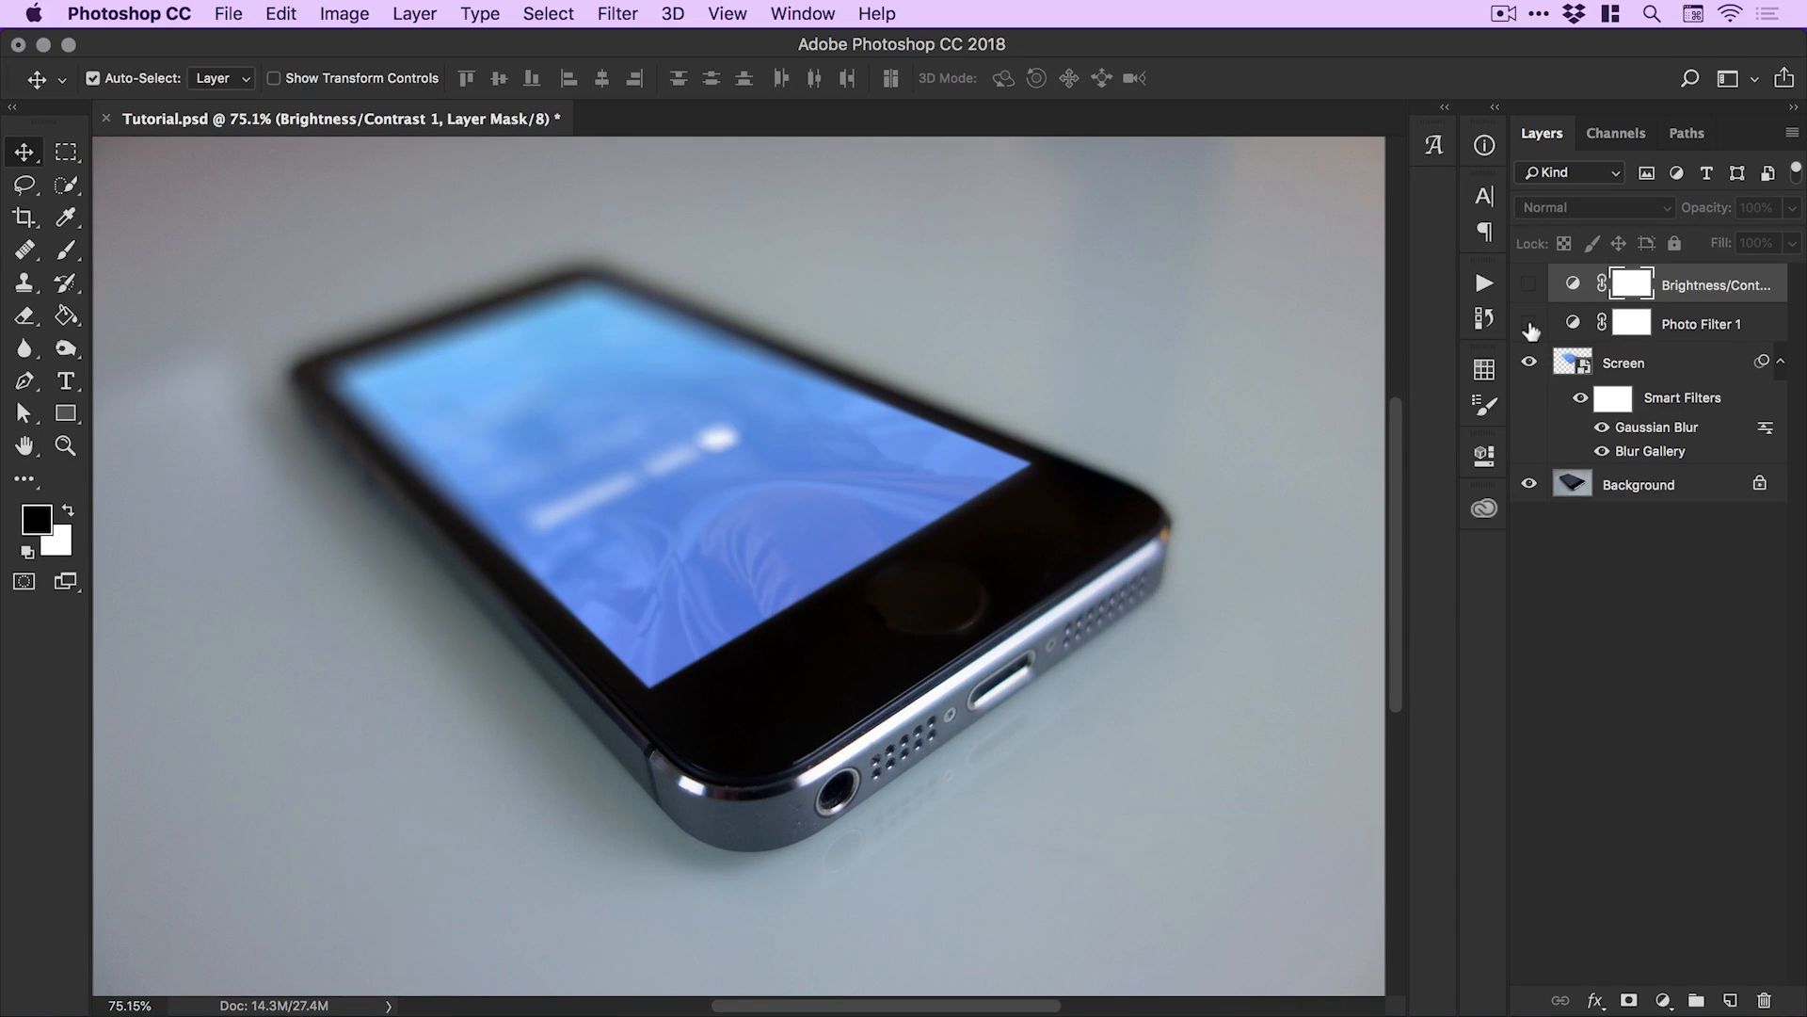
click(1528, 283)
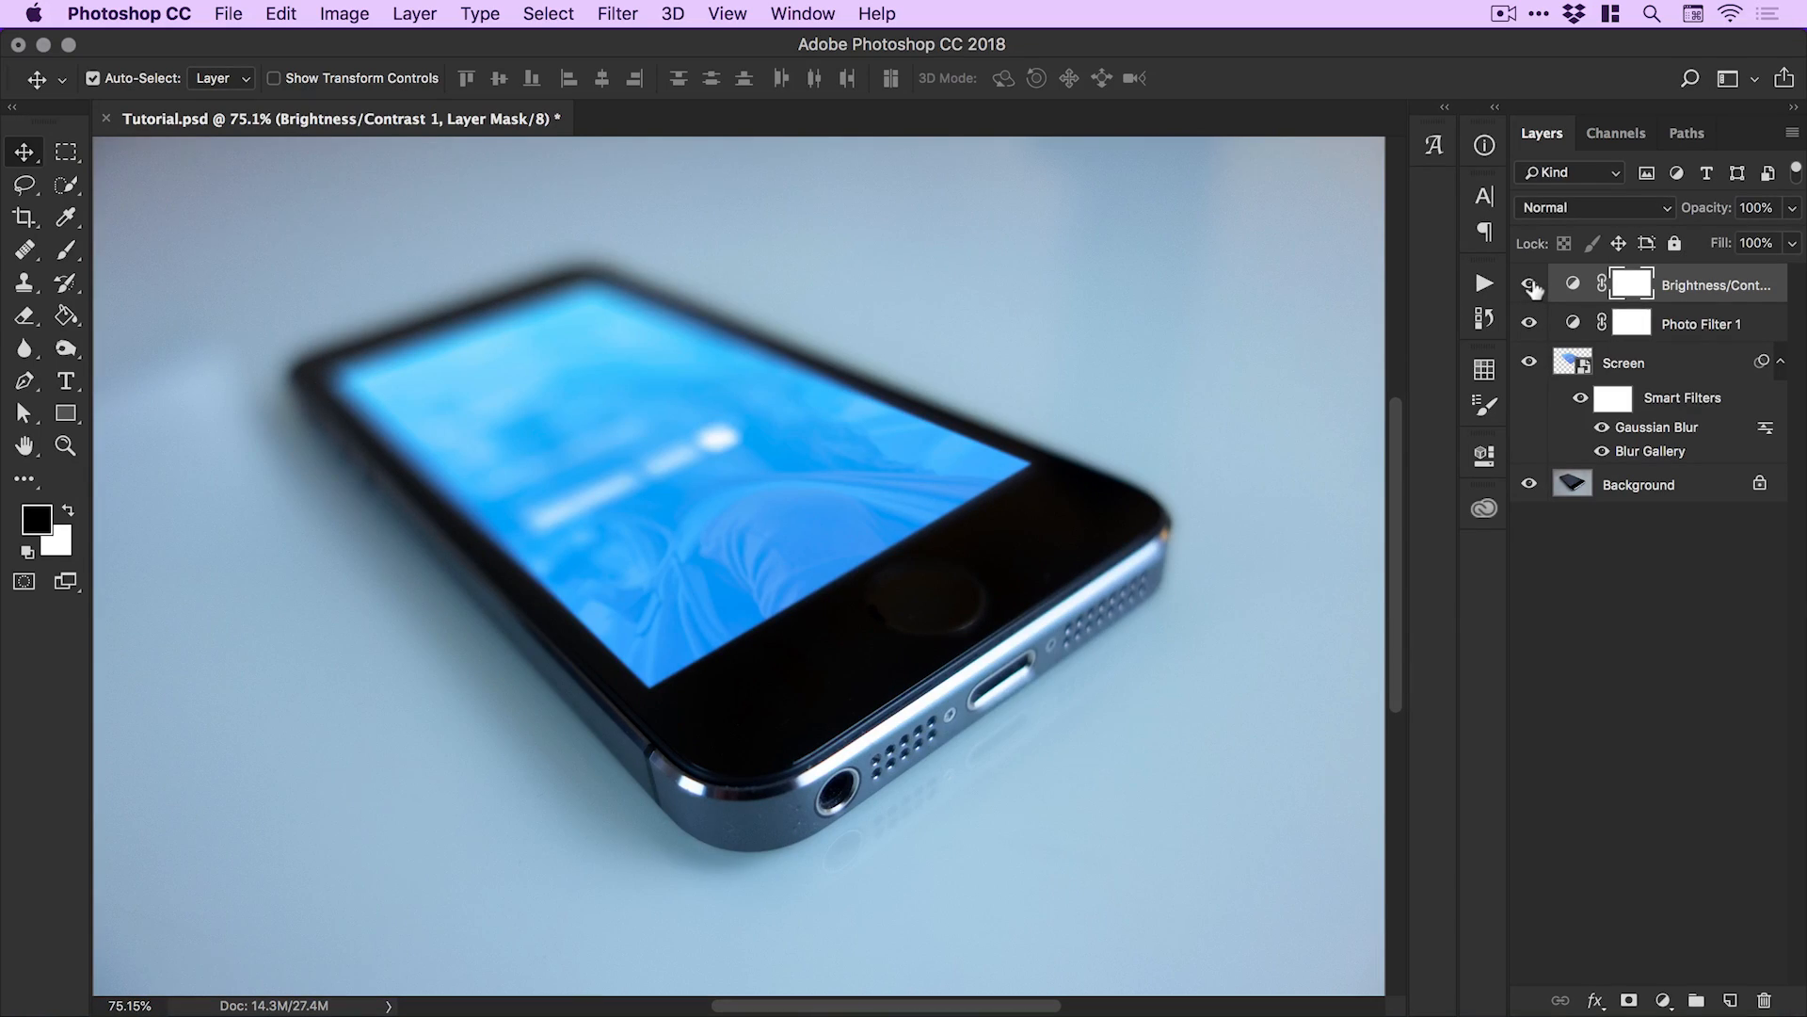
click(1528, 283)
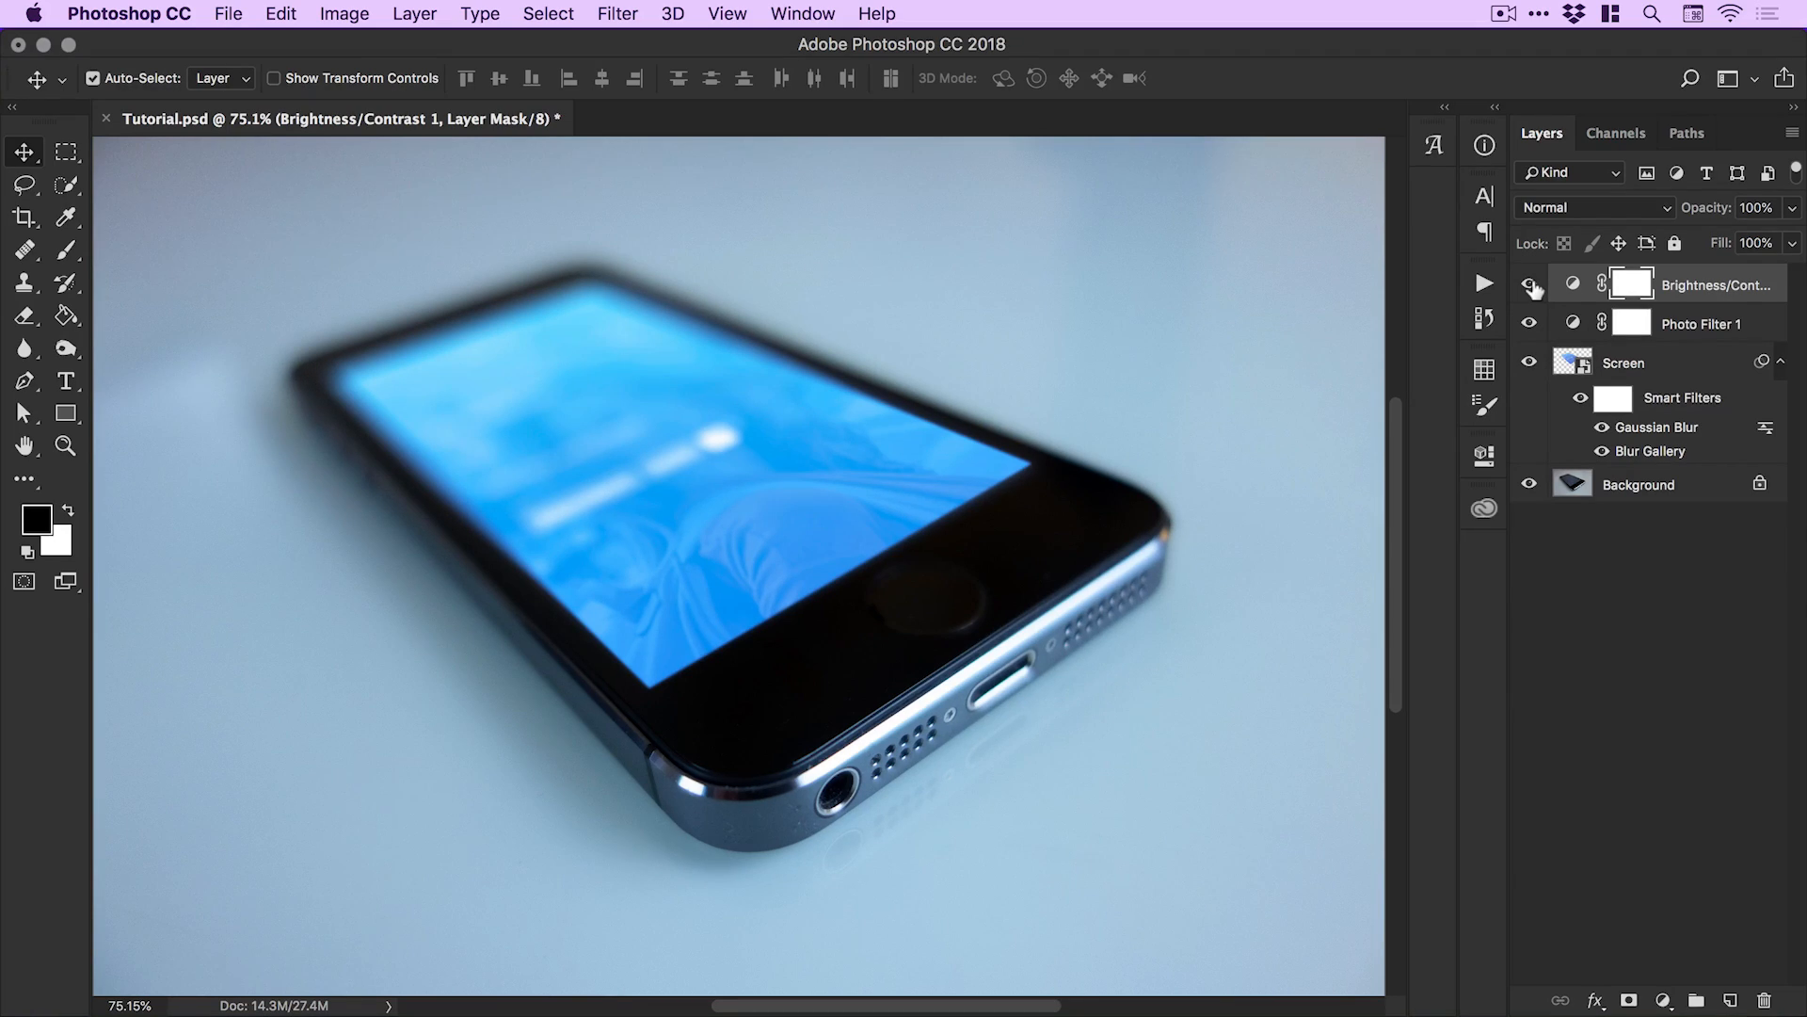
click(1528, 283)
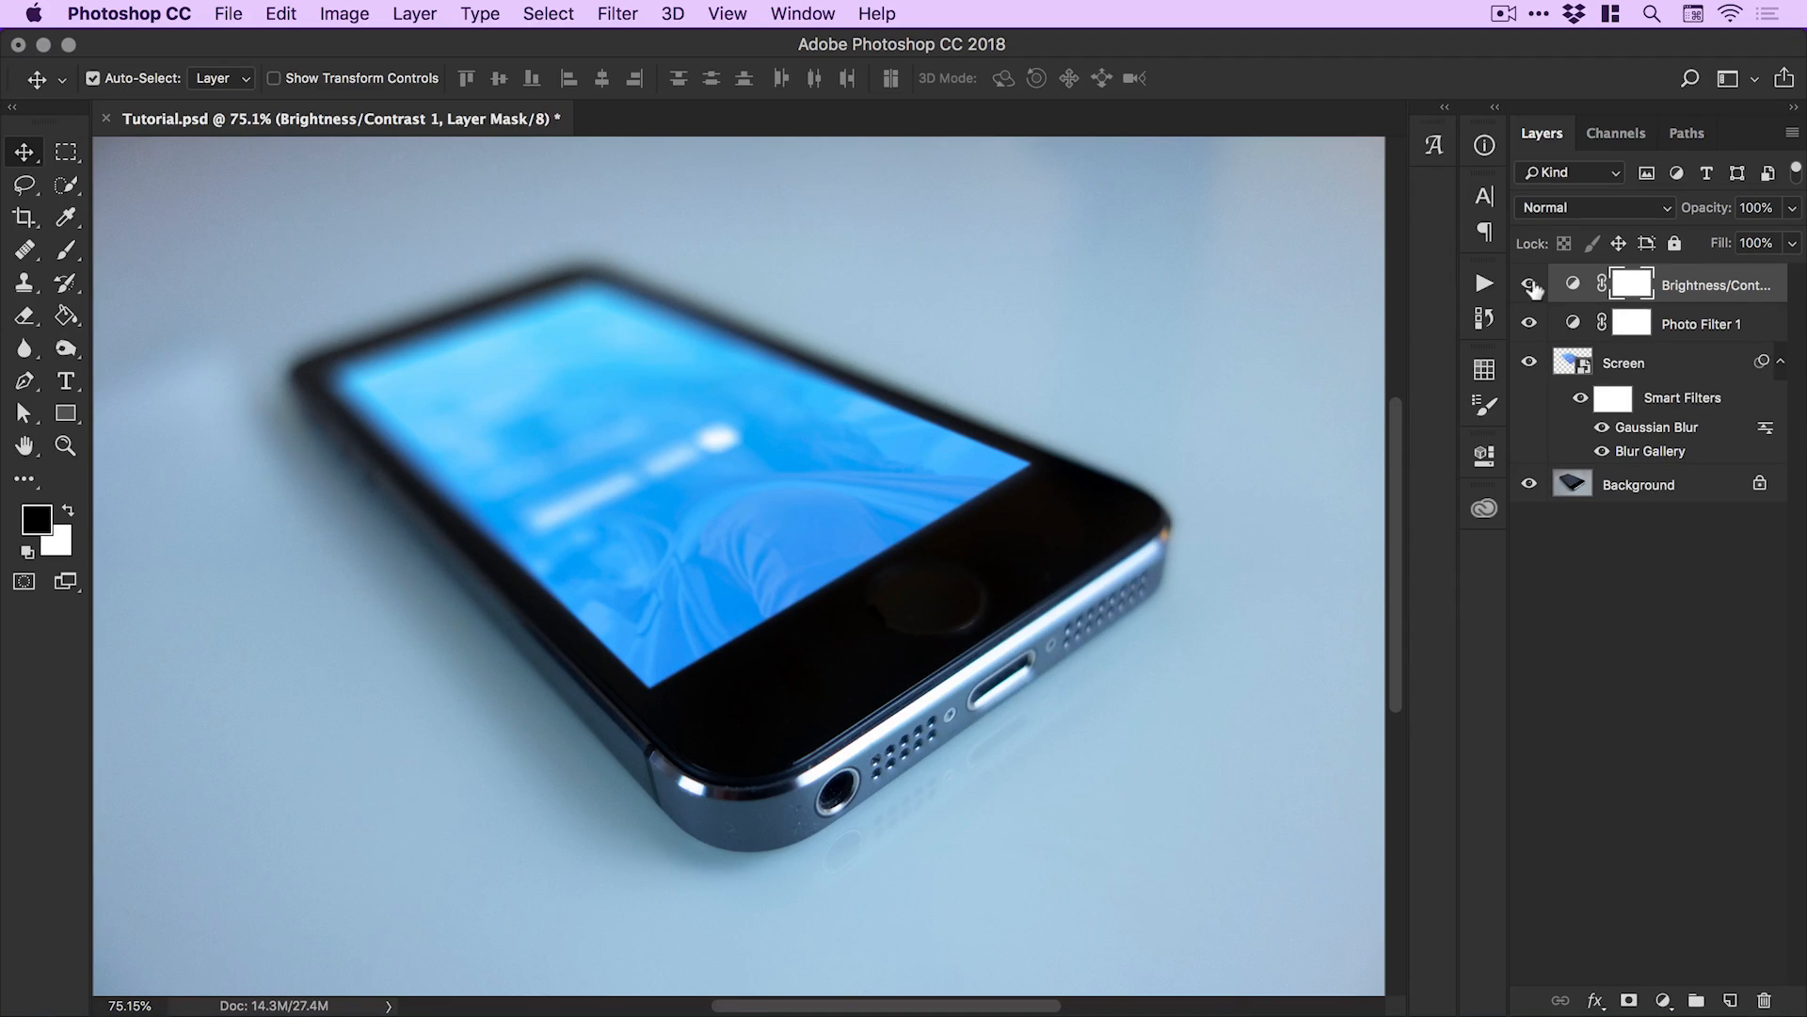
click(1528, 283)
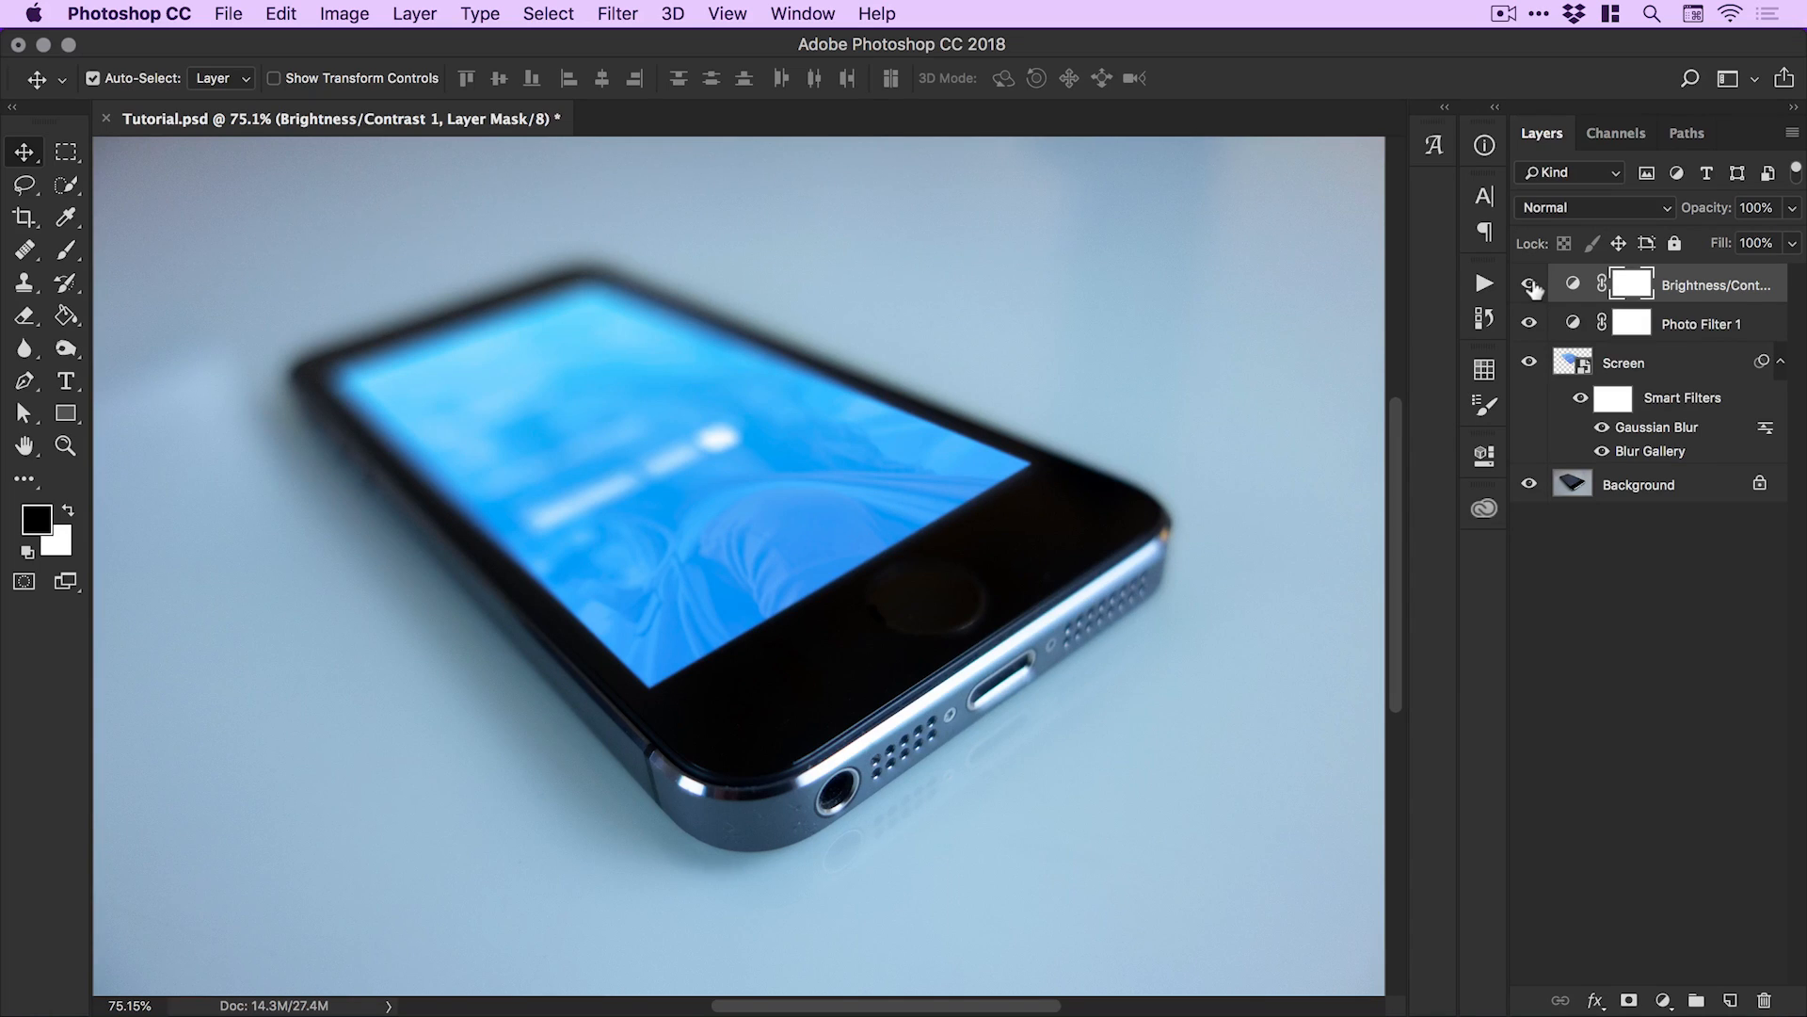